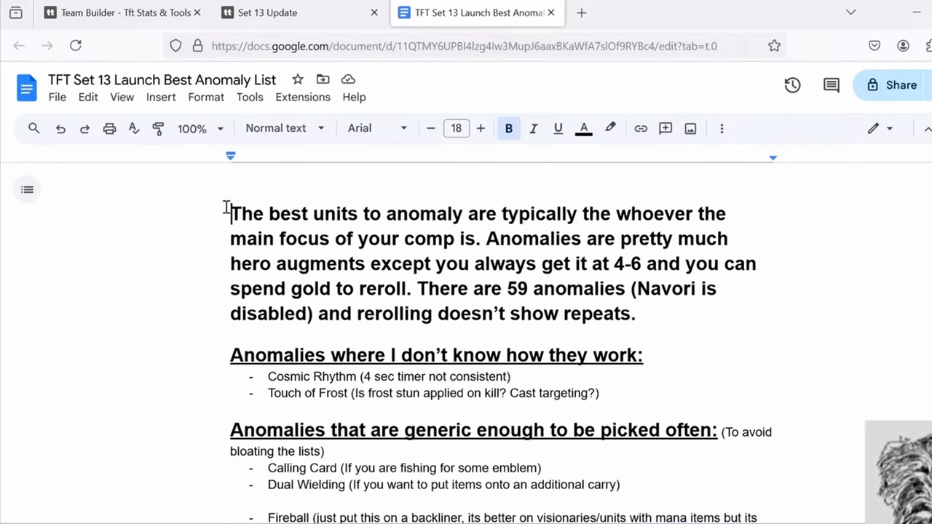
{"action": "mouse_move", "coordinate": [276, 129]}
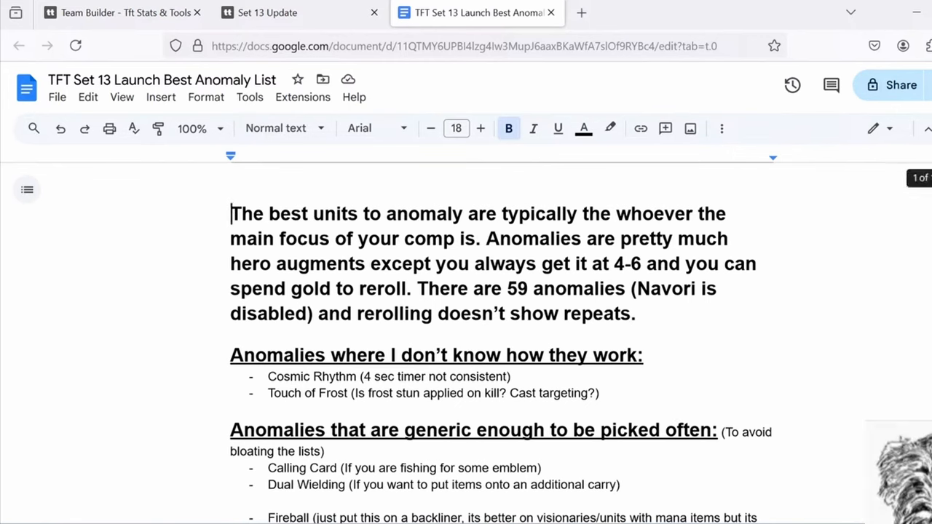
Step: Read through the generic tank picks, marking the note that Essence of Navori is disabled
{"action": "scroll", "scroll_direction": "down", "scroll_amount": 3}
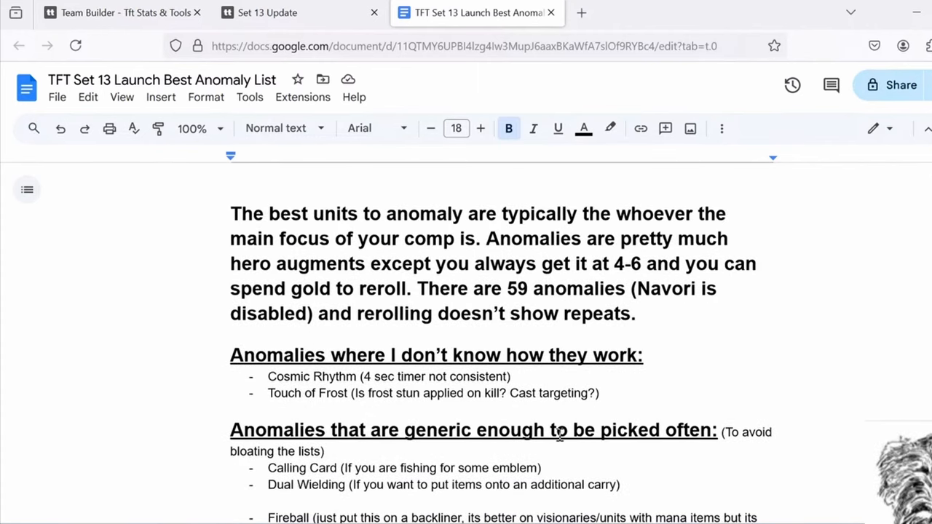
{"action": "mouse_move", "coordinate": [743, 297]}
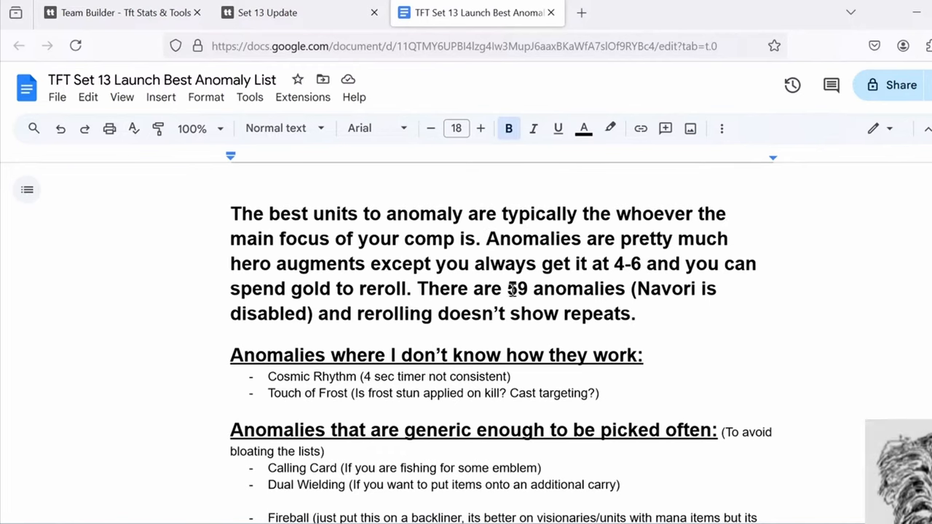
{"action": "mouse_move", "coordinate": [565, 251]}
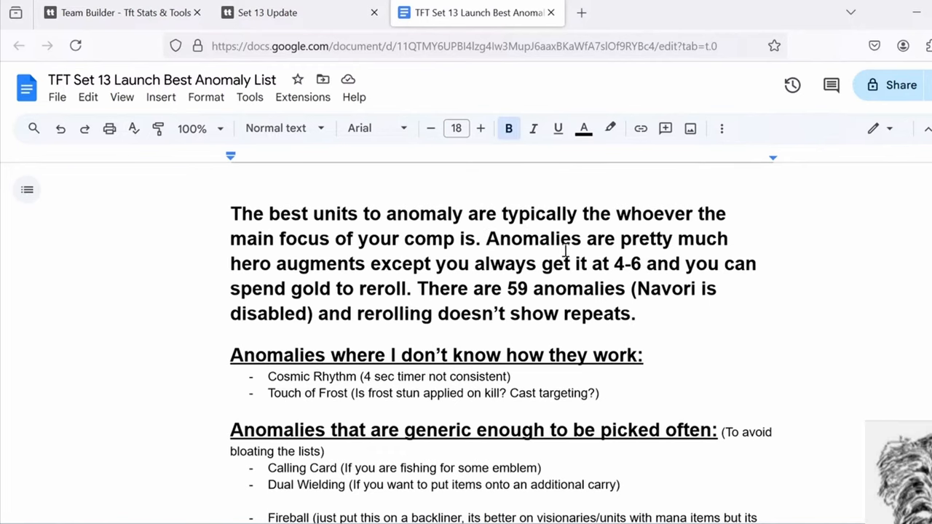
{"action": "mouse_move", "coordinate": [492, 233]}
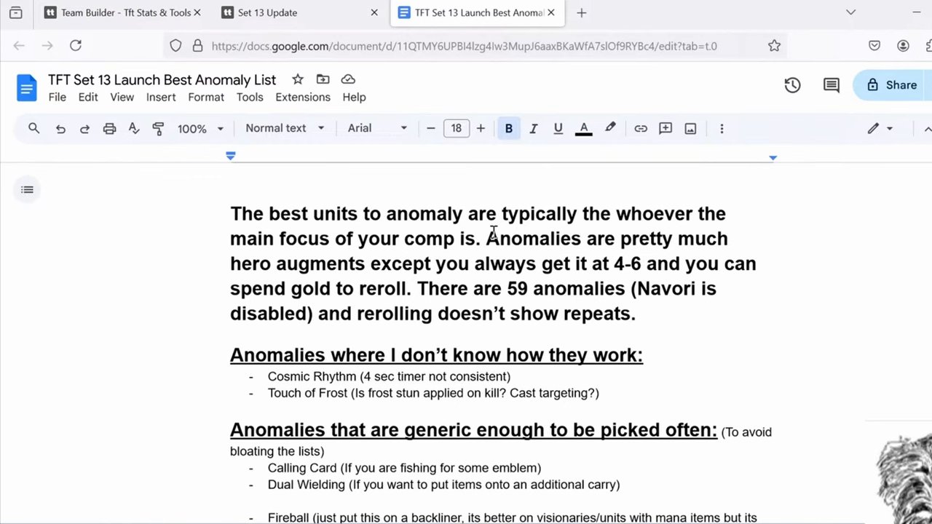
{"action": "left_click_drag", "start_coordinate": [417, 288], "coordinate": [614, 288]}
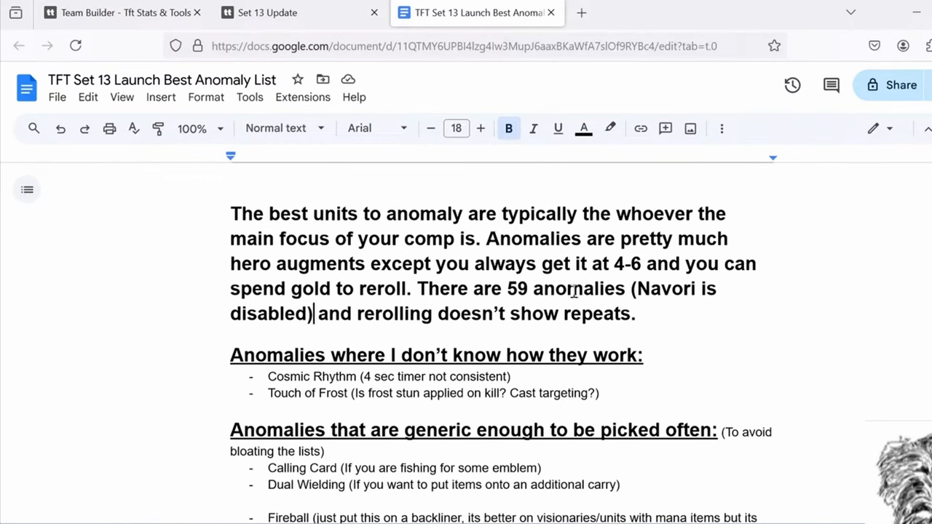
{"action": "left_click_drag", "start_coordinate": [638, 289], "coordinate": [311, 315]}
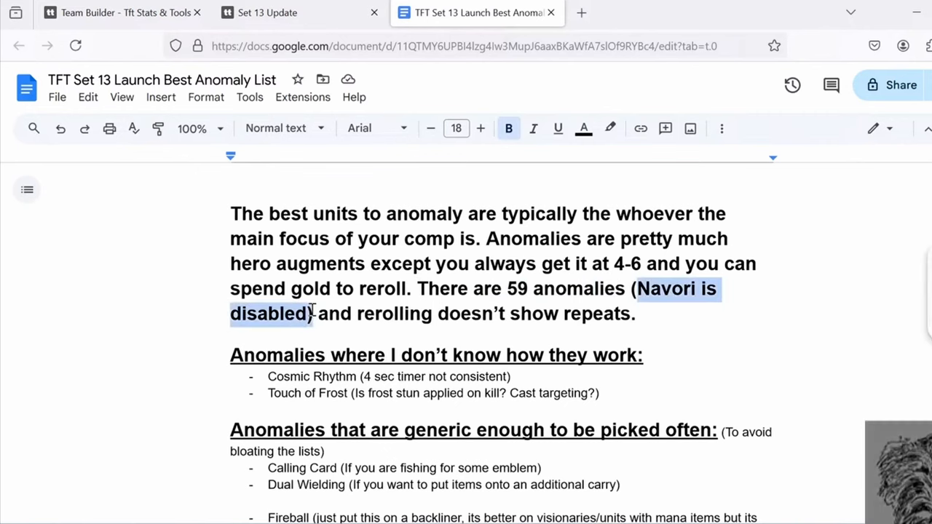
{"action": "left_click", "coordinate": [314, 313]}
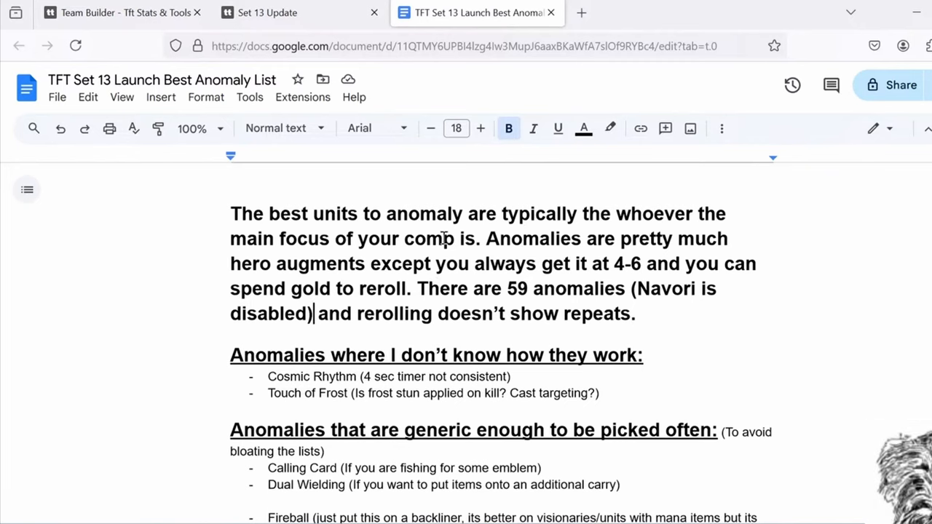
{"action": "mouse_move", "coordinate": [425, 280]}
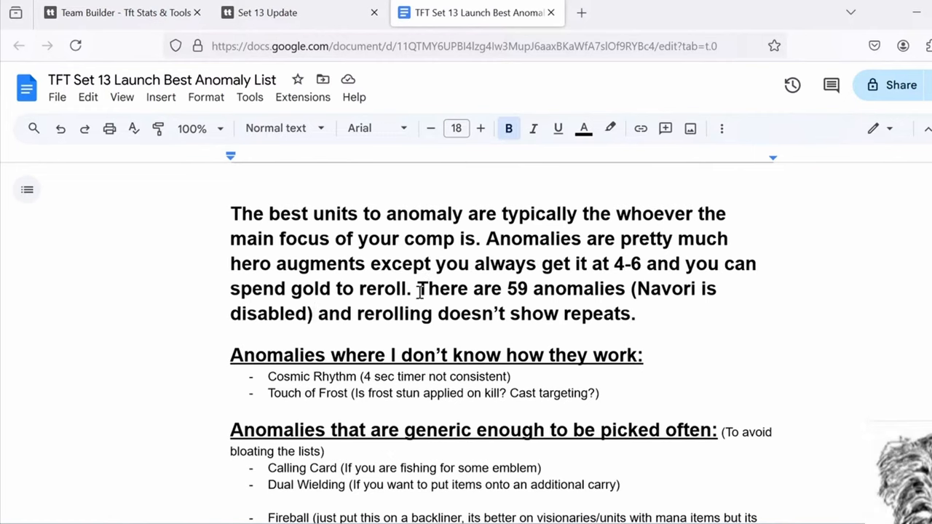
{"action": "mouse_move", "coordinate": [425, 291]}
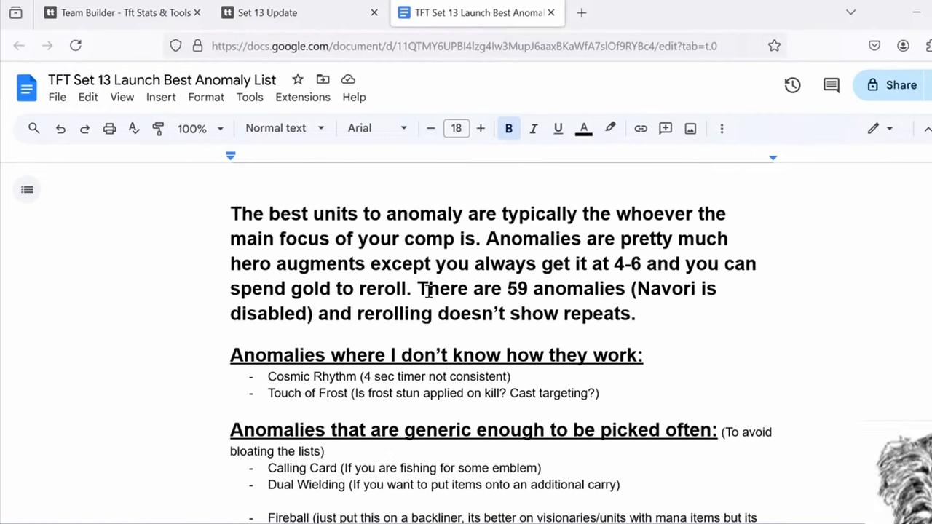
{"action": "mouse_move", "coordinate": [463, 227]}
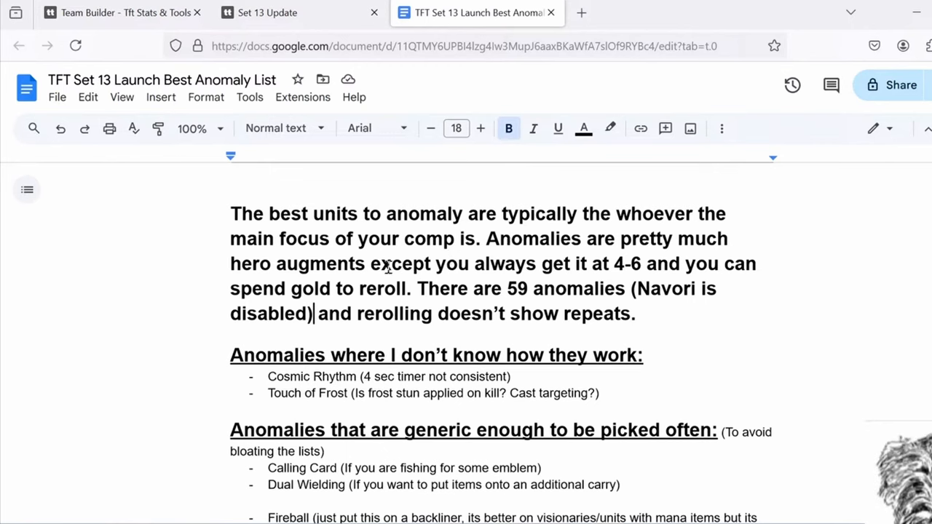
{"action": "mouse_move", "coordinate": [474, 307]}
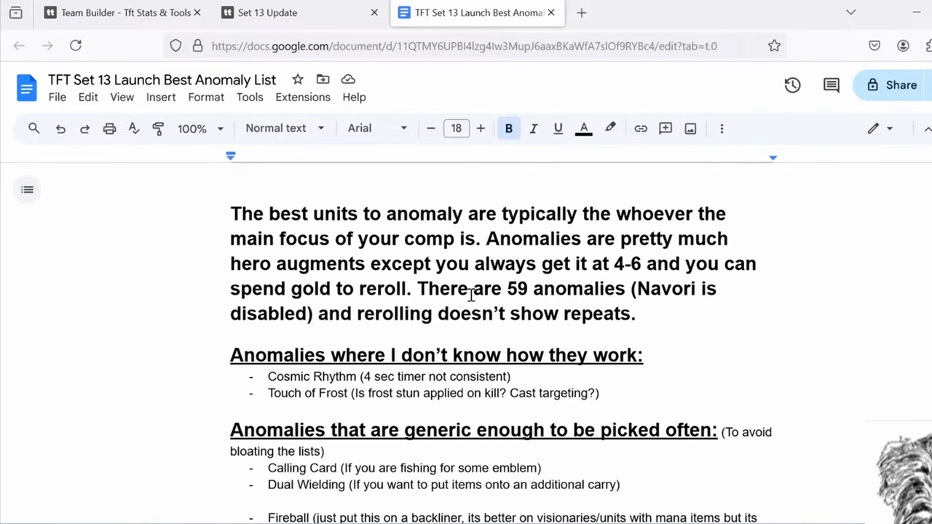
{"action": "mouse_move", "coordinate": [401, 233]}
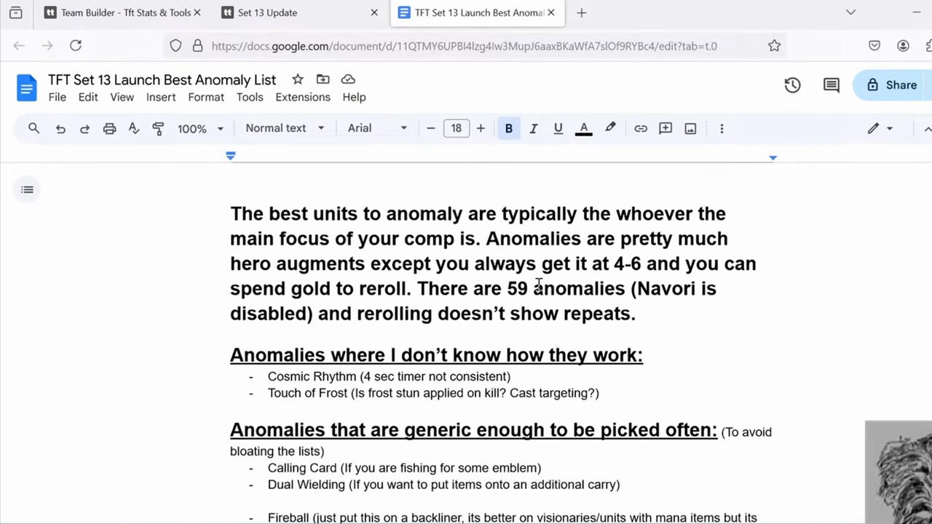
{"action": "mouse_move", "coordinate": [421, 300]}
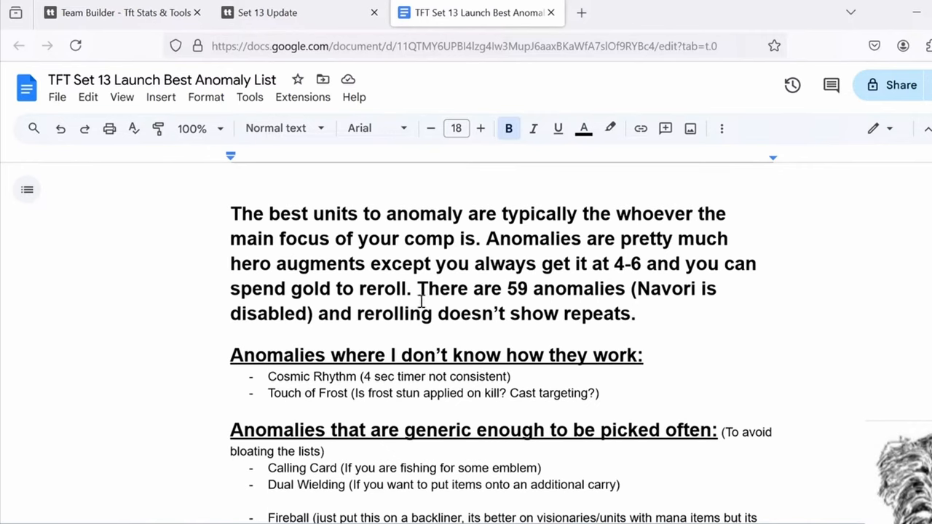
{"action": "mouse_move", "coordinate": [428, 266]}
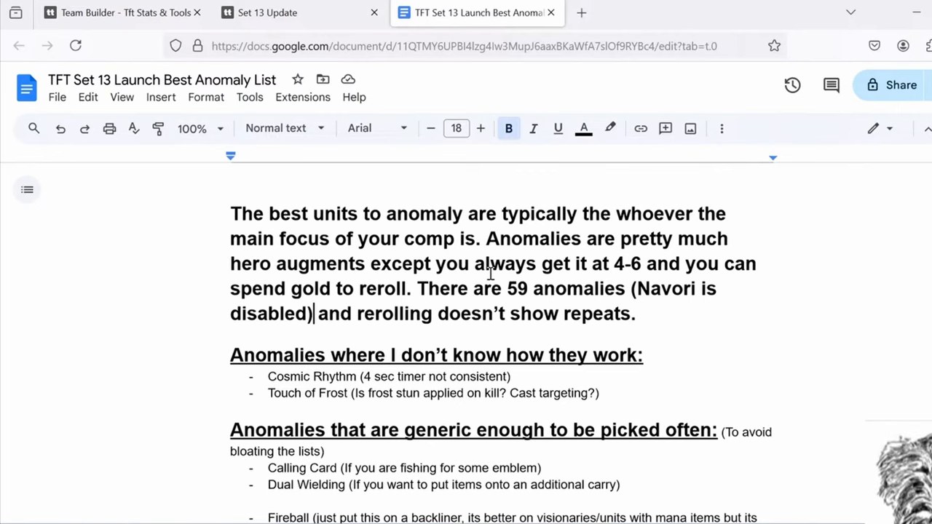
{"action": "mouse_move", "coordinate": [495, 213]}
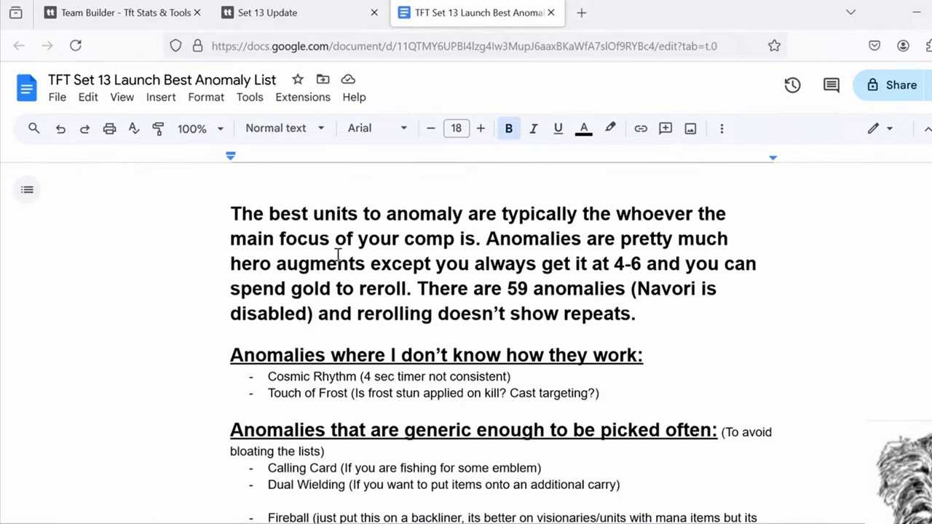
{"action": "mouse_move", "coordinate": [469, 218]}
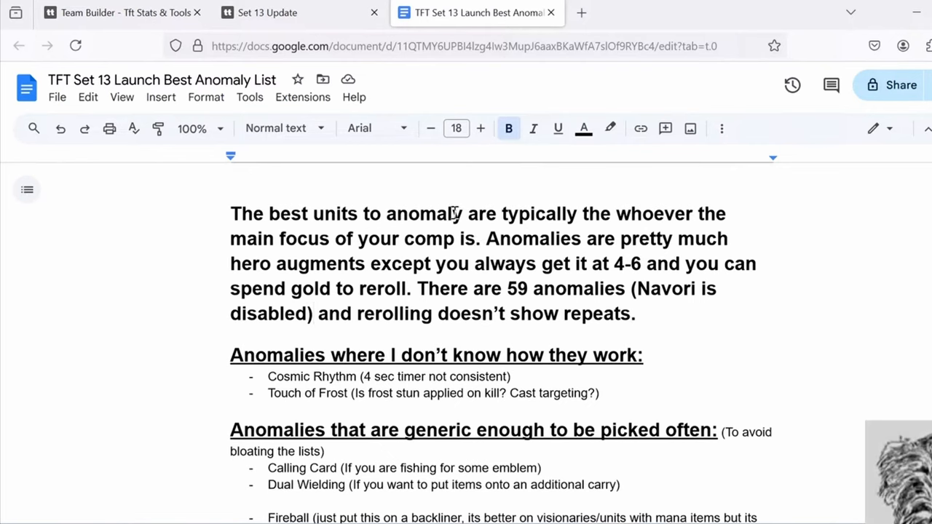
{"action": "mouse_move", "coordinate": [409, 212]}
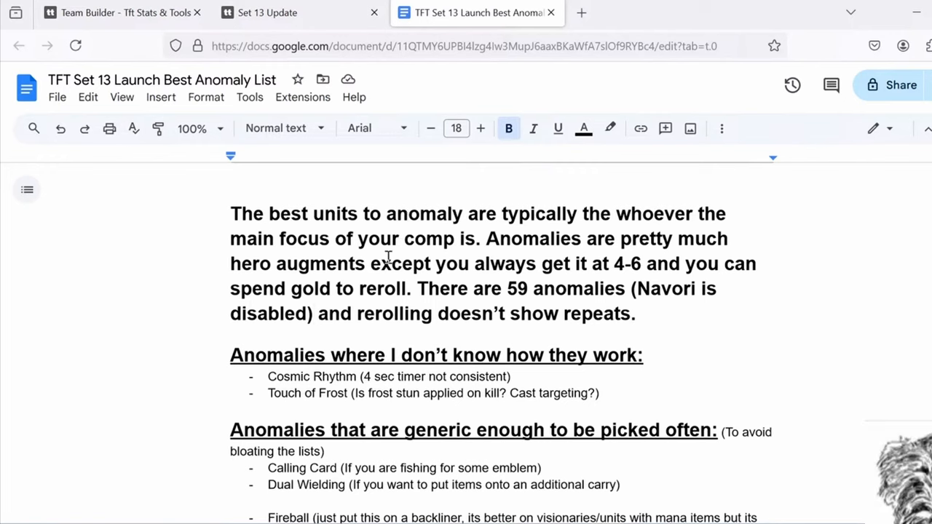
{"action": "mouse_move", "coordinate": [506, 265]}
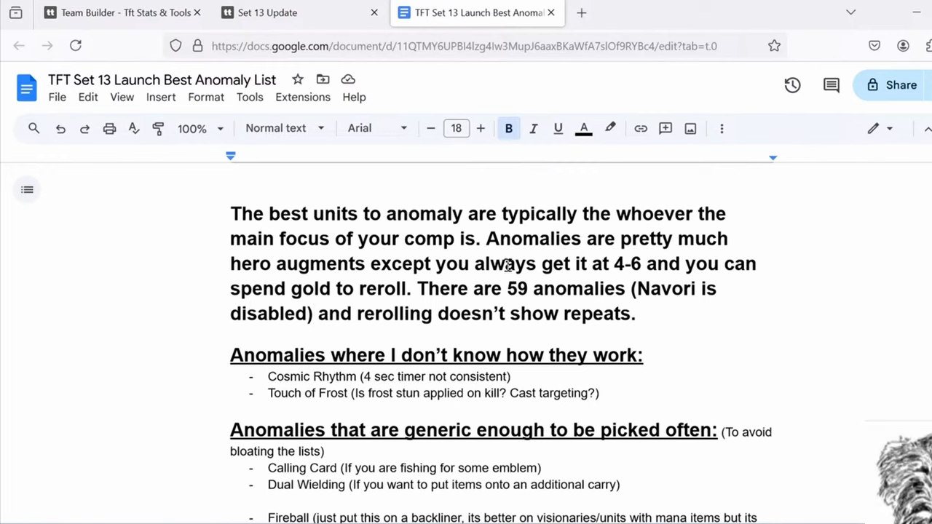
{"action": "mouse_move", "coordinate": [486, 255]}
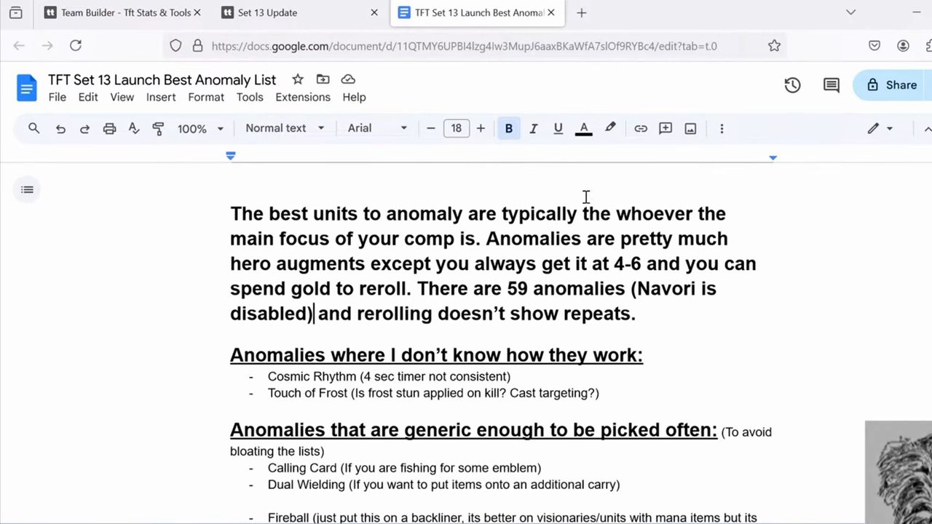
{"action": "mouse_move", "coordinate": [589, 180]}
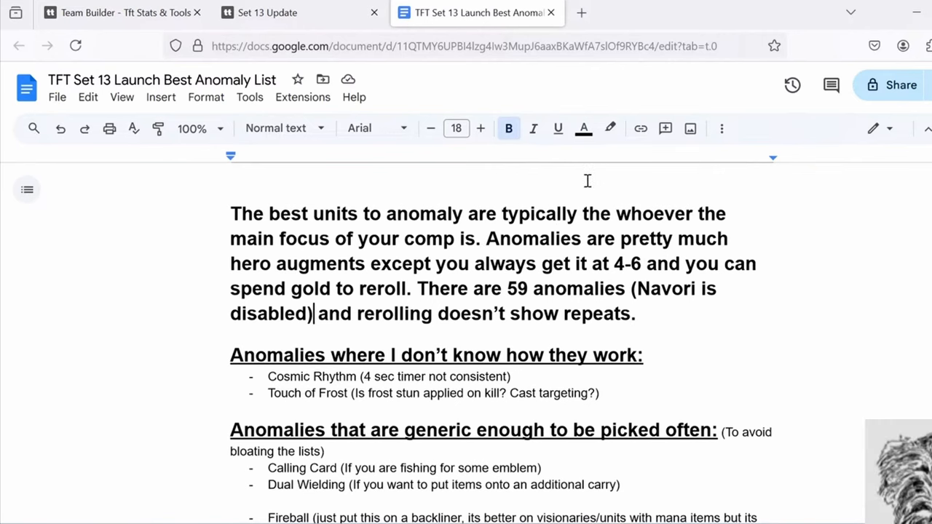
{"action": "mouse_move", "coordinate": [449, 259]}
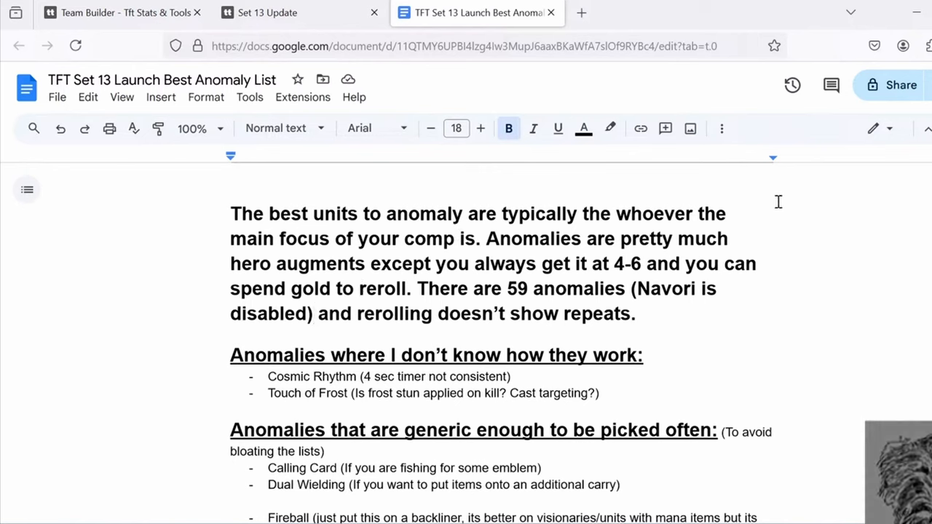
{"action": "mouse_move", "coordinate": [649, 234]}
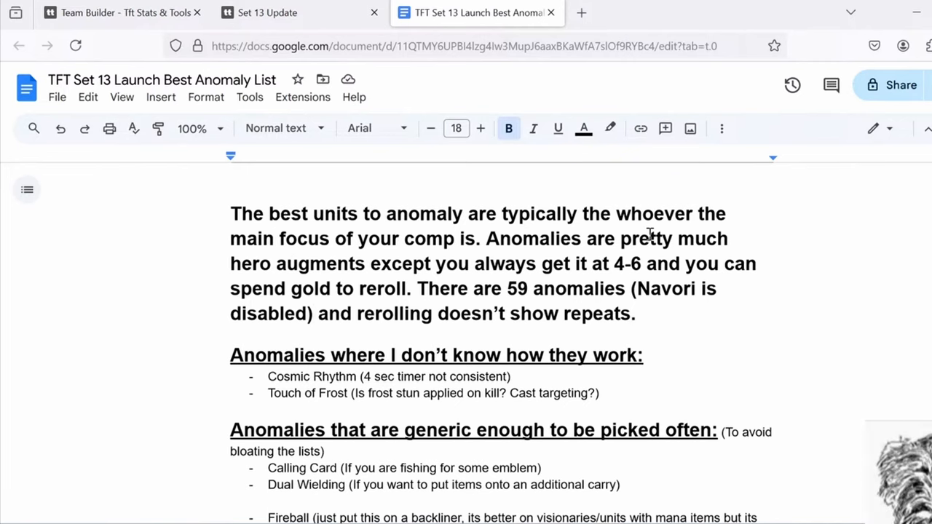
{"action": "mouse_move", "coordinate": [847, 255]}
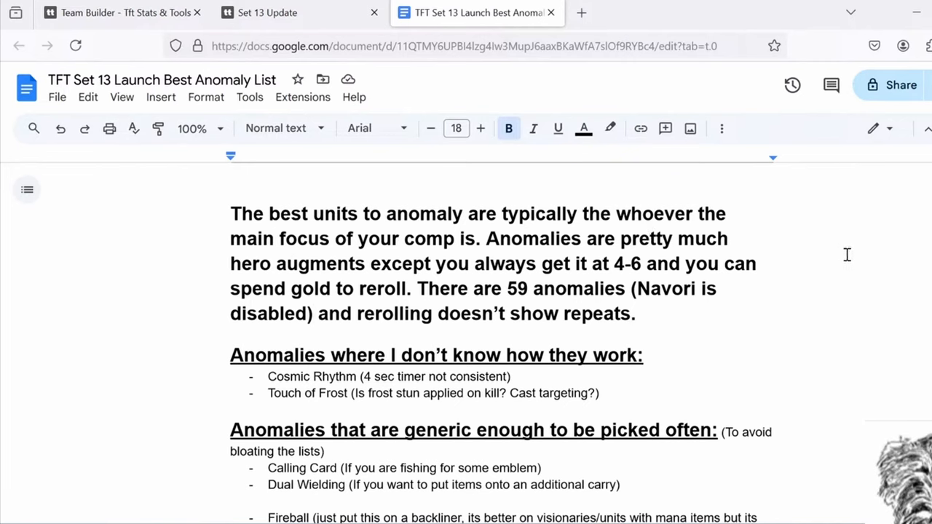
{"action": "mouse_move", "coordinate": [760, 245]}
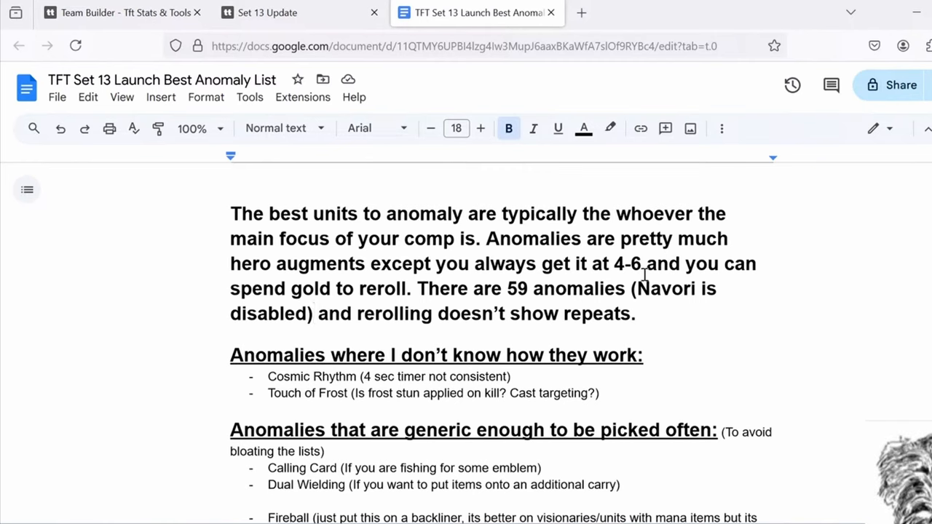
{"action": "mouse_move", "coordinate": [576, 289]}
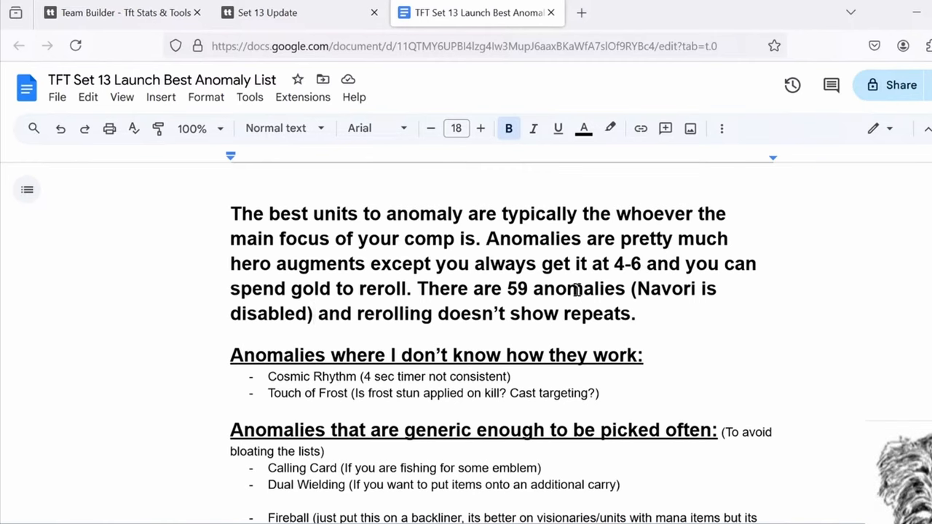
{"action": "left_click", "coordinate": [314, 313]}
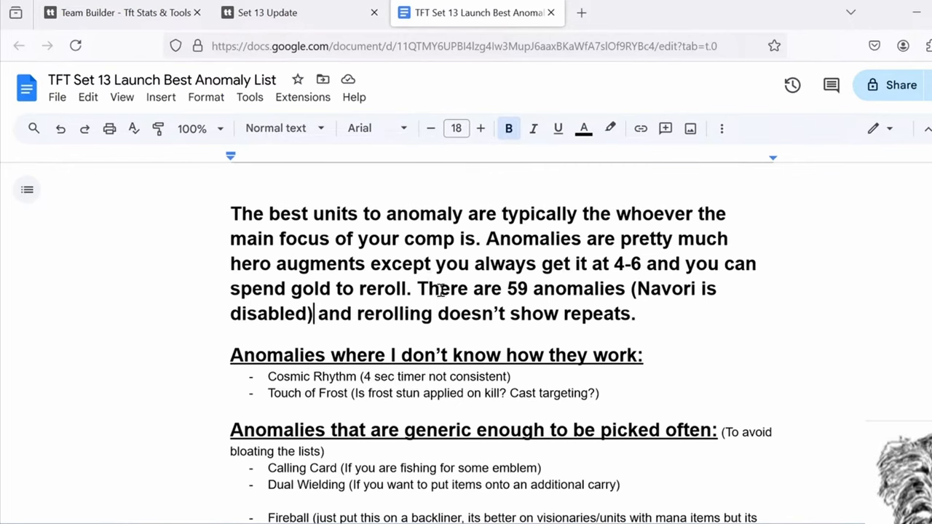
{"action": "mouse_move", "coordinate": [501, 317]}
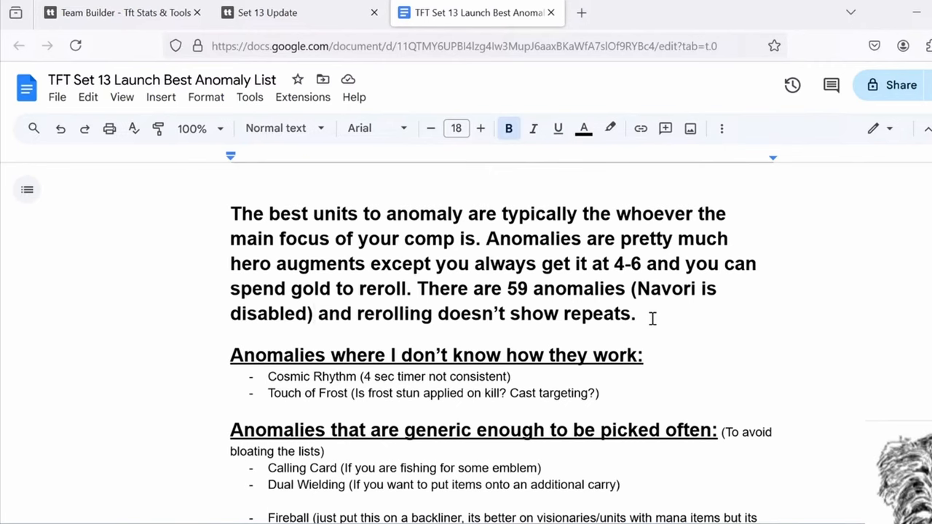
{"action": "mouse_move", "coordinate": [649, 305]}
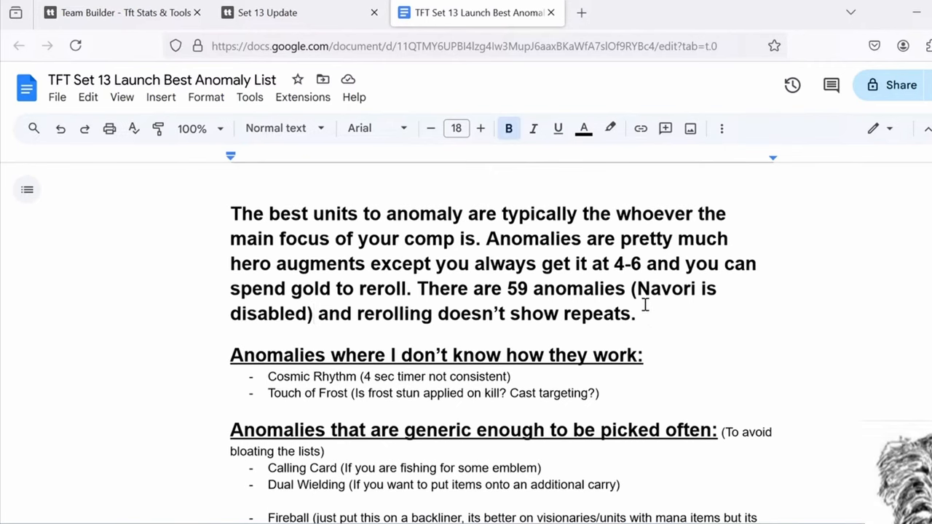
{"action": "scroll", "scroll_direction": "down", "scroll_amount": 3}
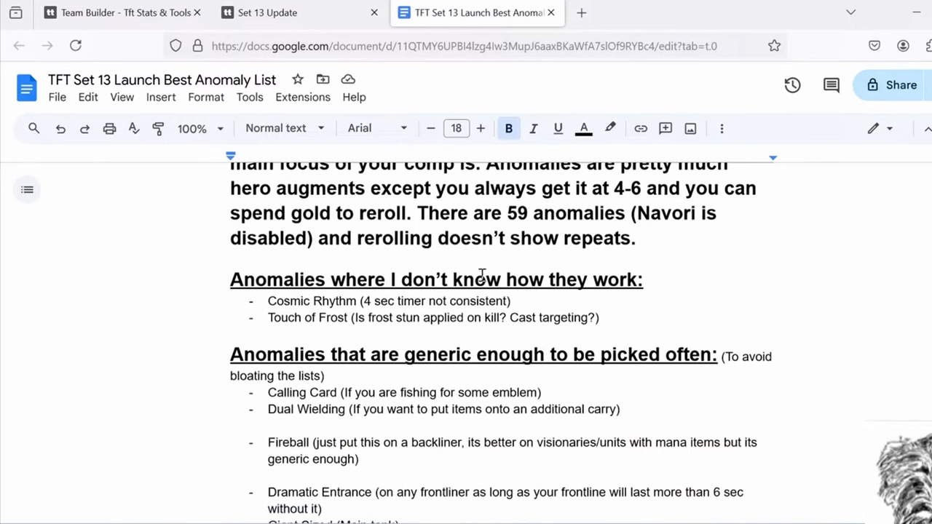
{"action": "mouse_move", "coordinate": [267, 300]}
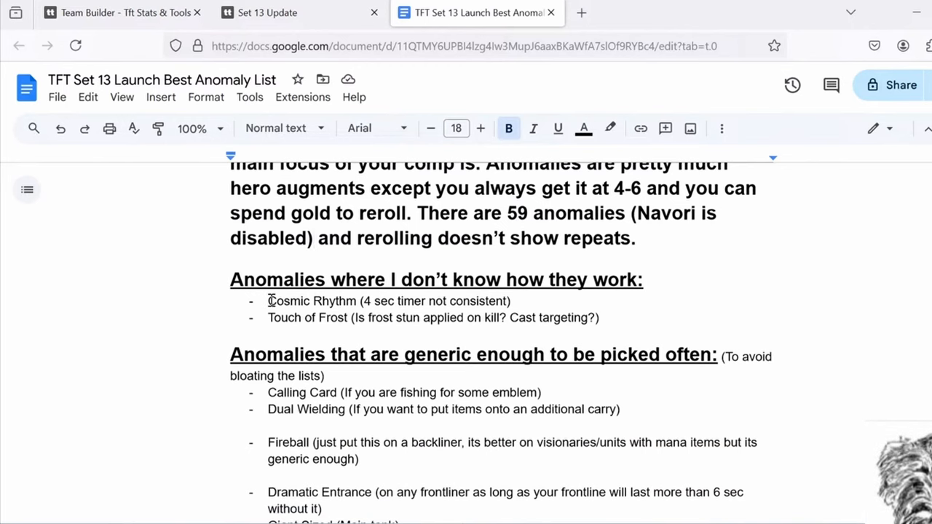
{"action": "mouse_move", "coordinate": [306, 375]}
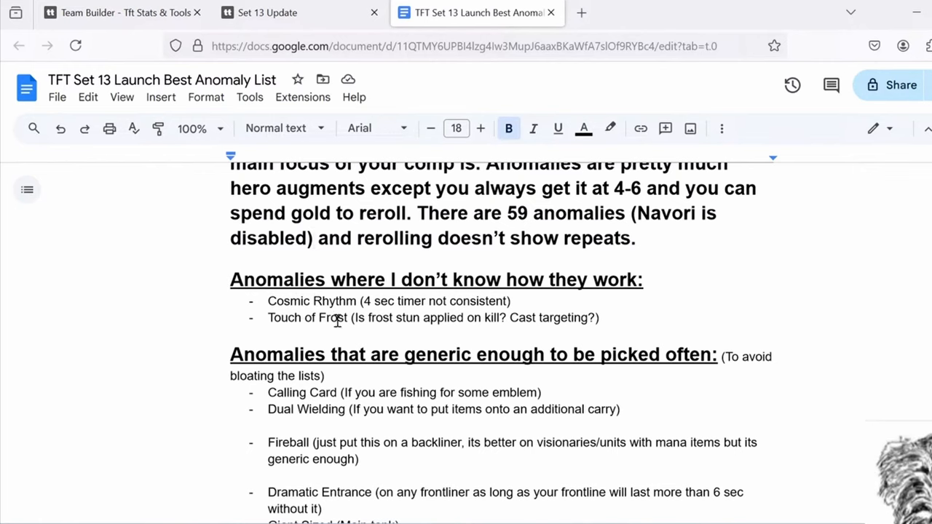
{"action": "left_click", "coordinate": [267, 300]}
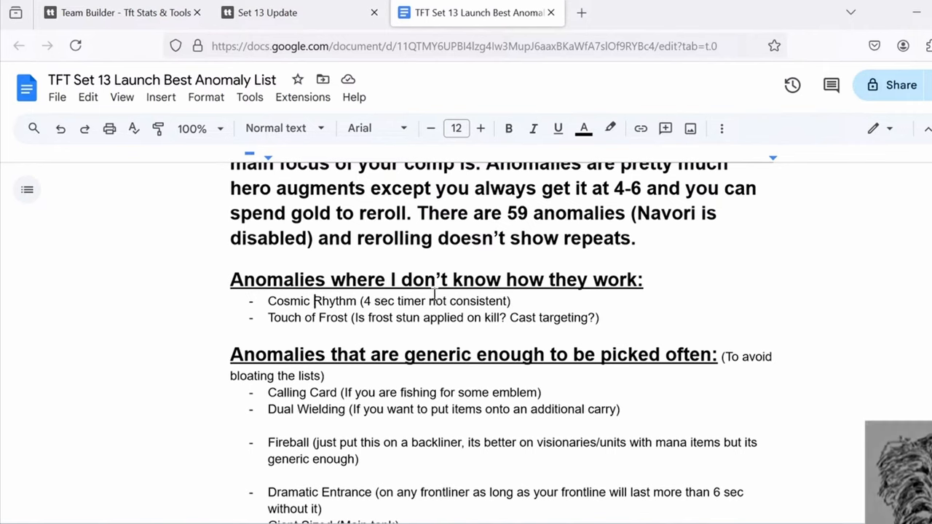
{"action": "mouse_move", "coordinate": [425, 297]}
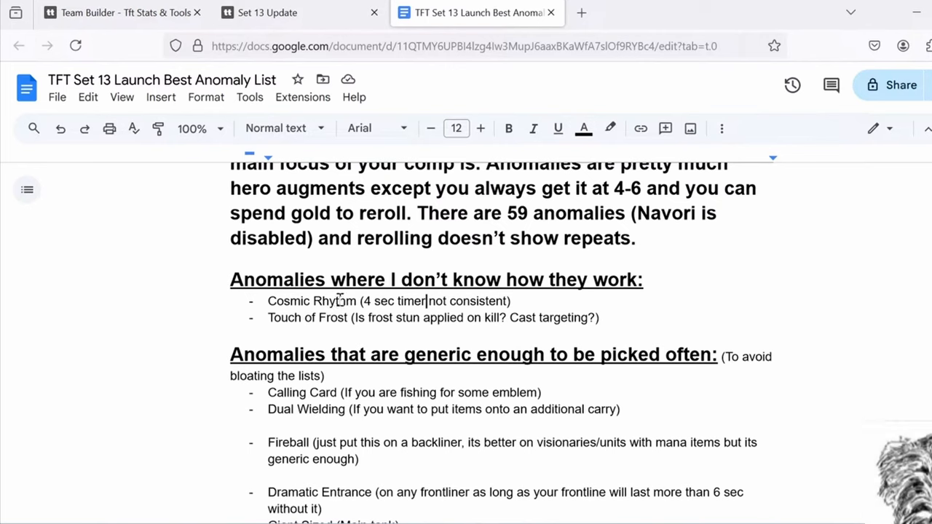
{"action": "mouse_move", "coordinate": [457, 308]}
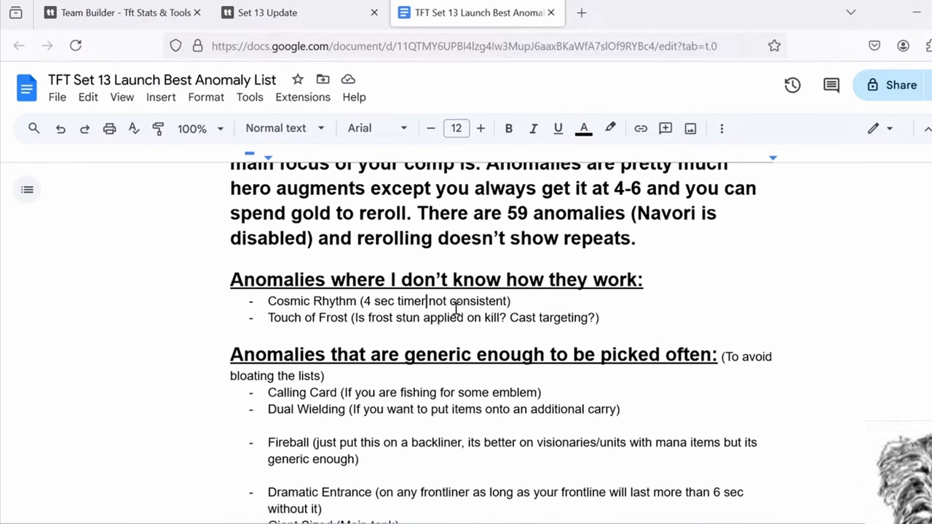
{"action": "mouse_move", "coordinate": [488, 300]}
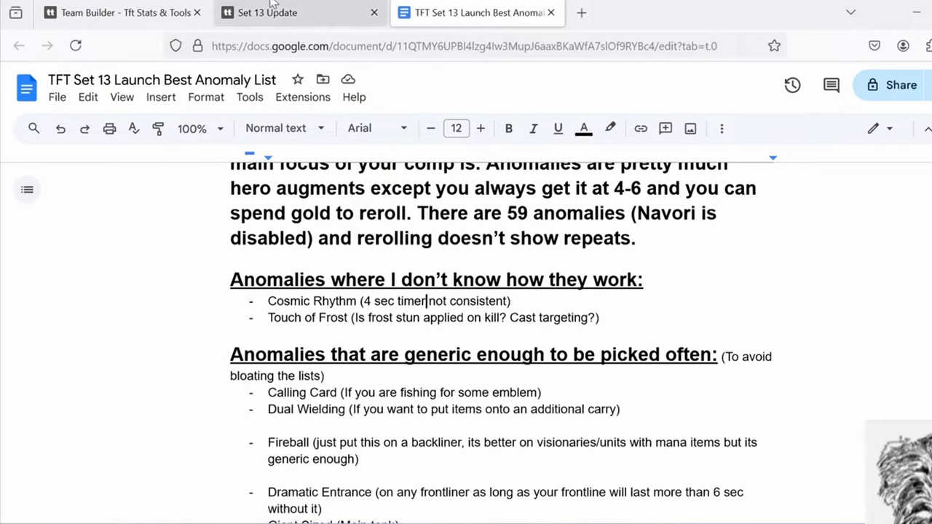
Step: Review the Set 13 Update anomaly cards, highlighting the Touch of Frost line while reading
{"action": "left_click", "coordinate": [292, 12]}
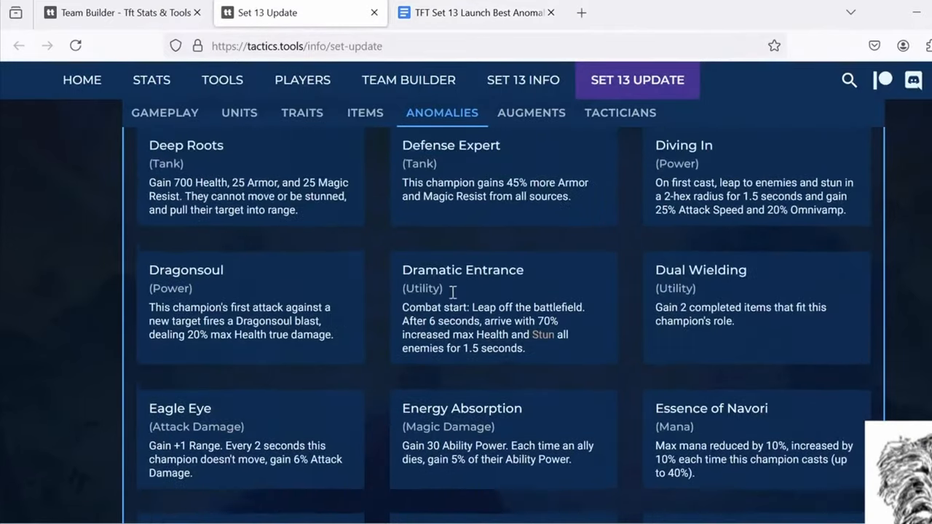
{"action": "scroll", "scroll_direction": "down", "scroll_amount": 3}
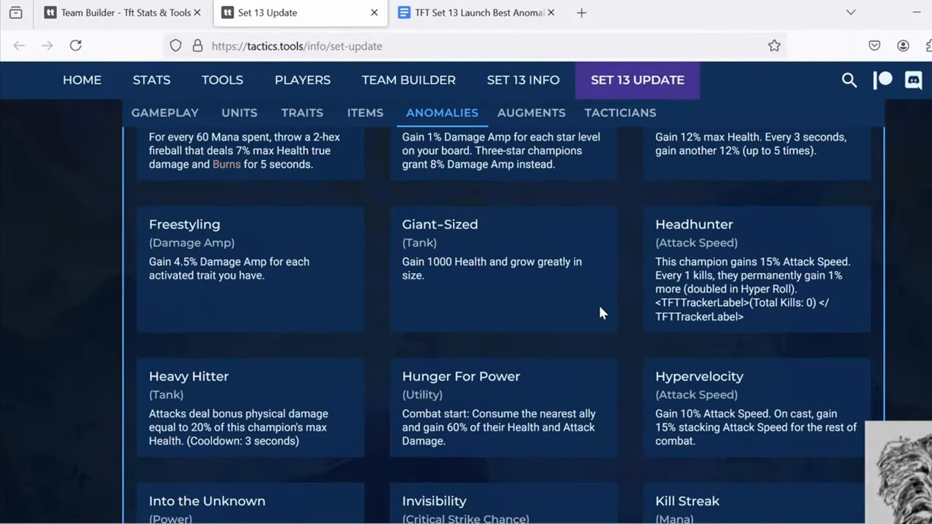
{"action": "scroll", "scroll_direction": "down", "scroll_amount": 3}
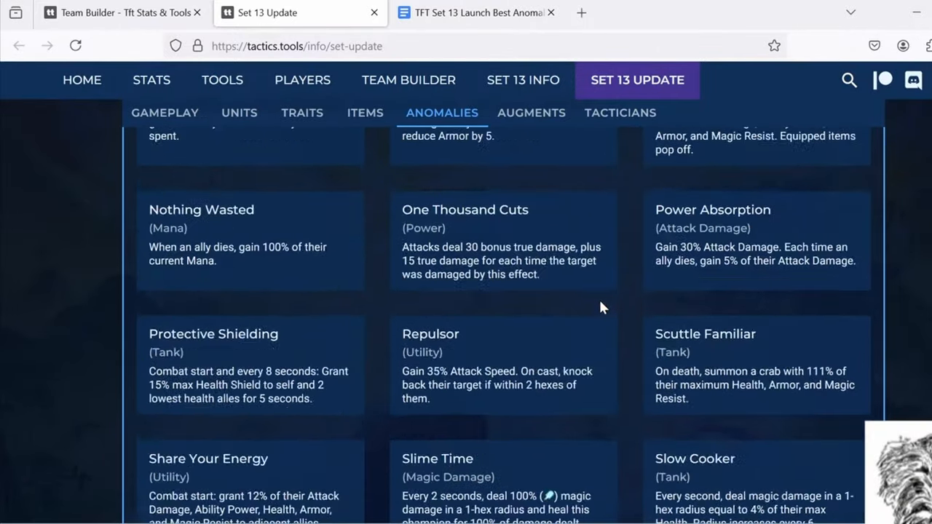
{"action": "scroll", "scroll_direction": "down", "scroll_amount": 3}
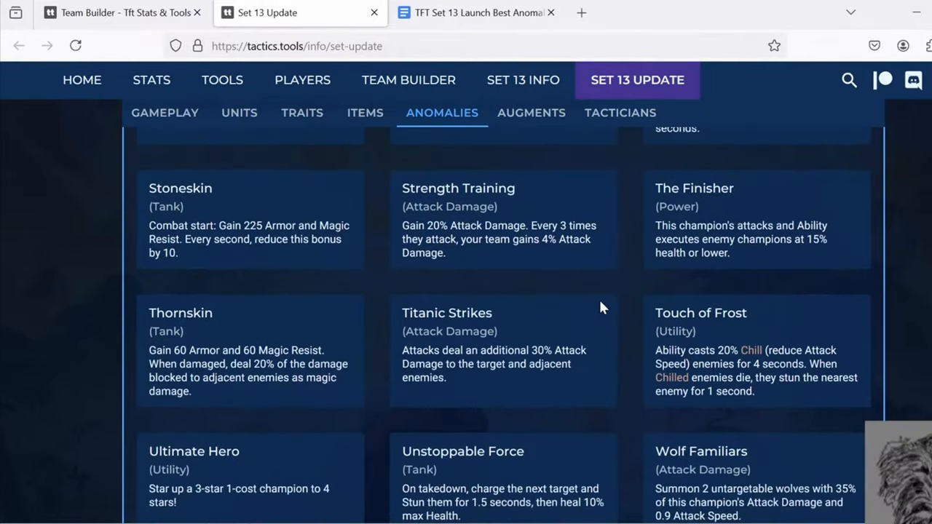
{"action": "scroll", "scroll_direction": "down", "scroll_amount": 3}
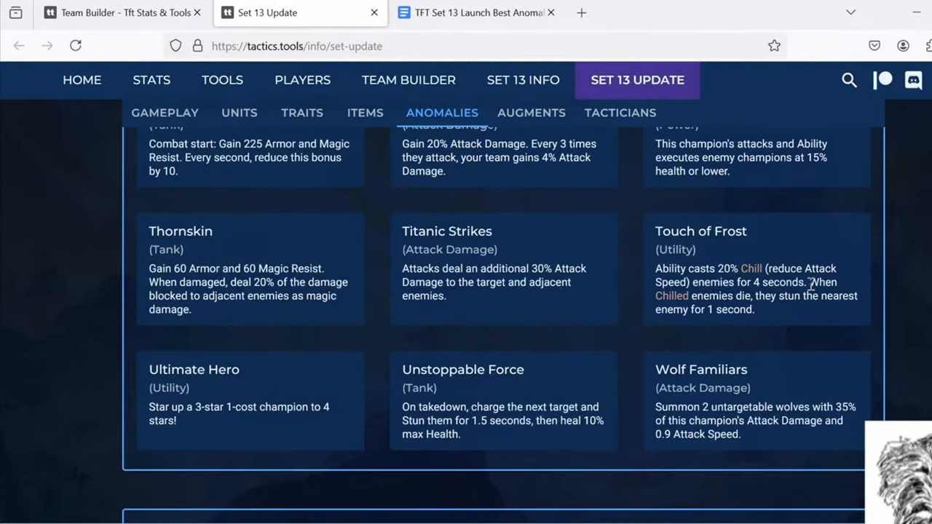
{"action": "mouse_move", "coordinate": [793, 314]}
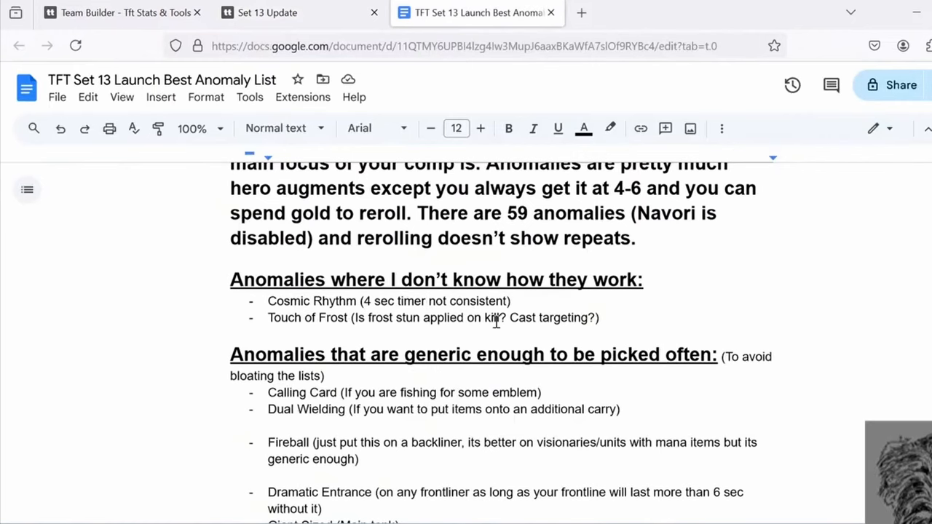
{"action": "mouse_move", "coordinate": [466, 321]}
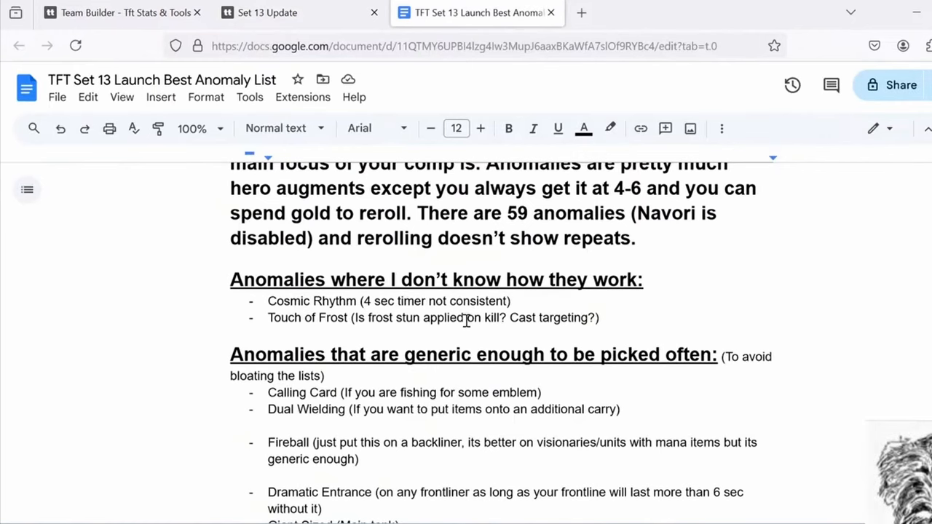
{"action": "mouse_move", "coordinate": [460, 323]}
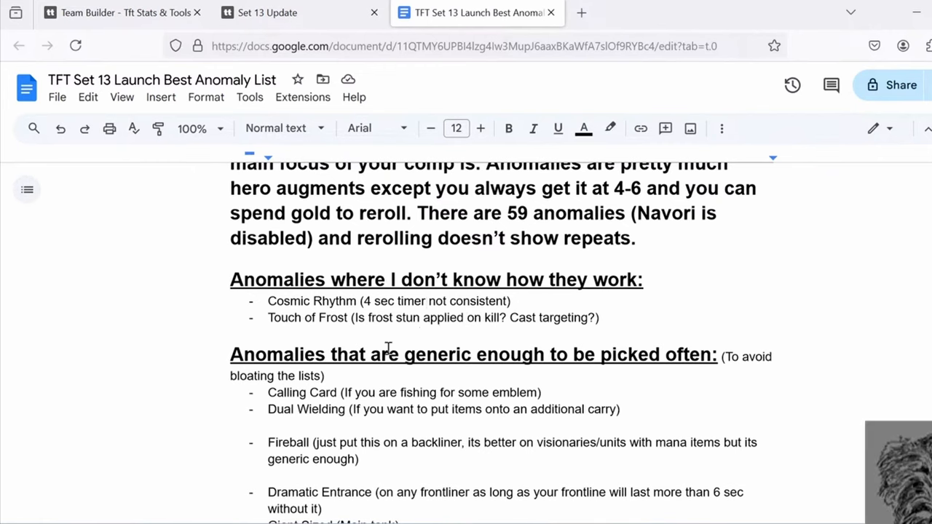
{"action": "mouse_move", "coordinate": [495, 347]}
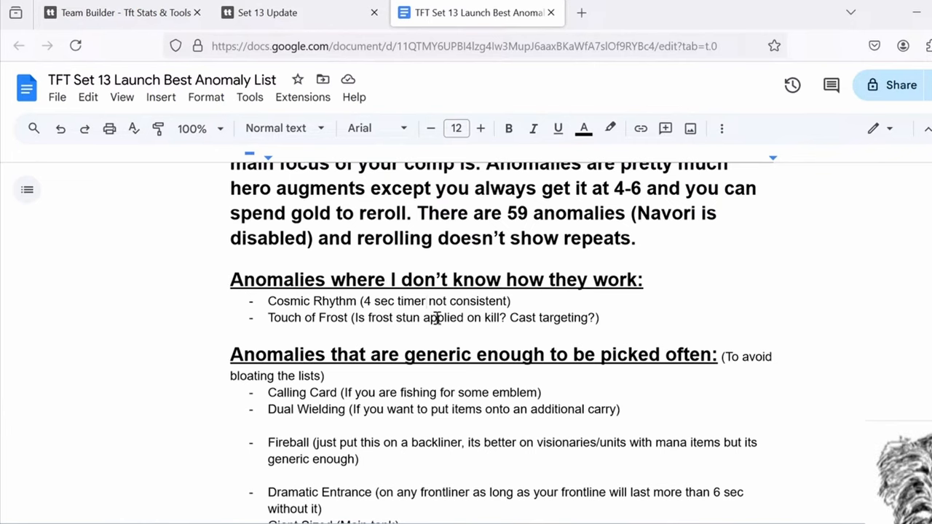
{"action": "triple_click", "coordinate": [434, 318]}
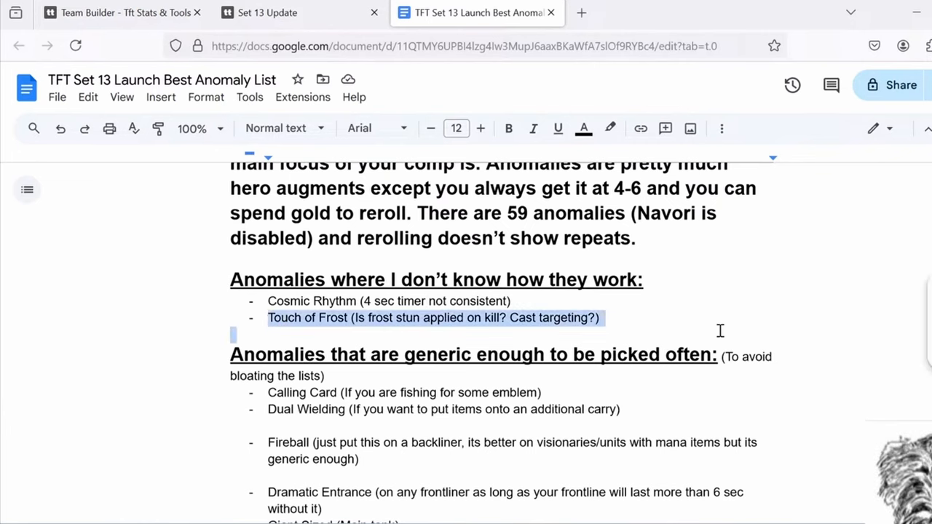
{"action": "left_click", "coordinate": [612, 324]}
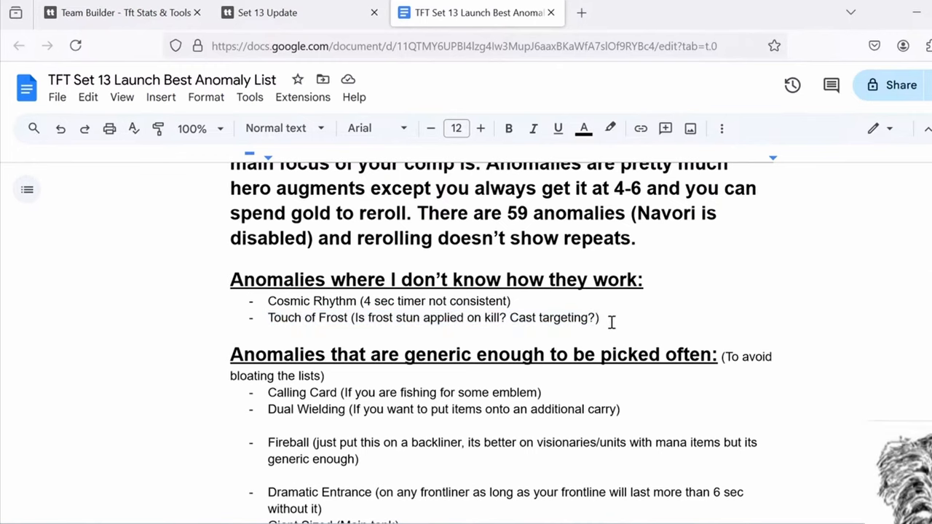
{"action": "scroll", "scroll_direction": "down", "scroll_amount": 3}
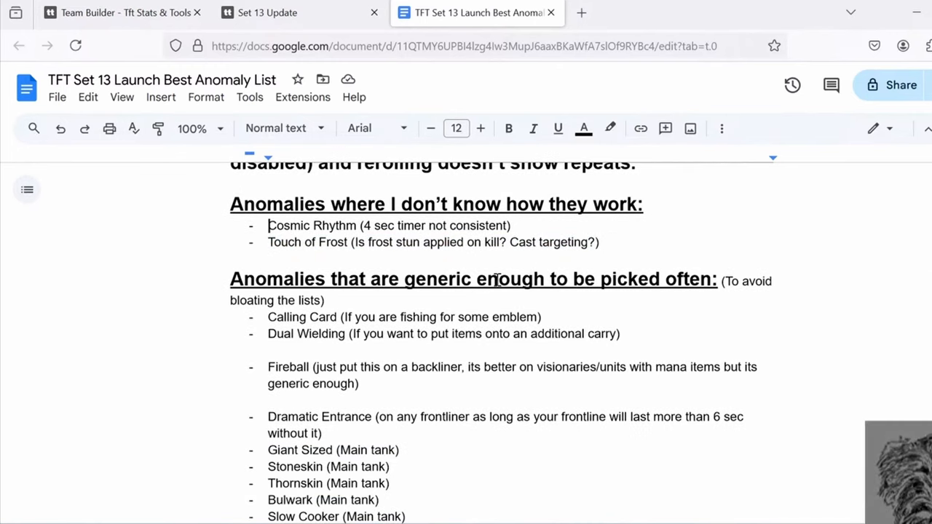
{"action": "scroll", "scroll_direction": "down", "scroll_amount": 3}
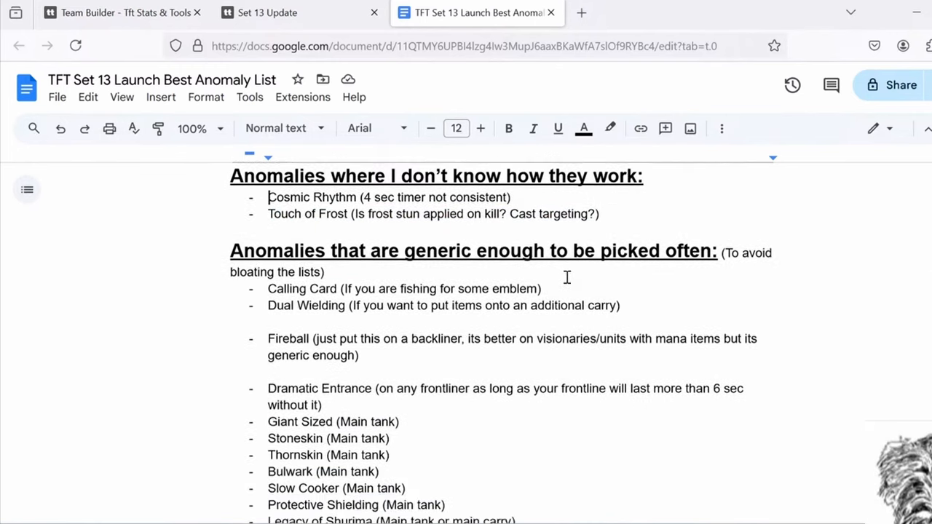
{"action": "scroll", "scroll_direction": "down", "scroll_amount": 3}
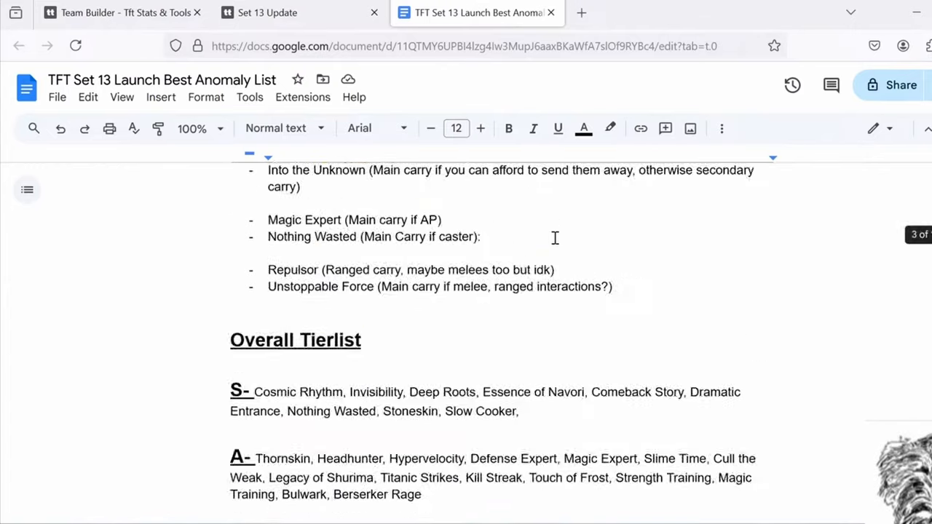
{"action": "scroll", "scroll_direction": "down", "scroll_amount": 3}
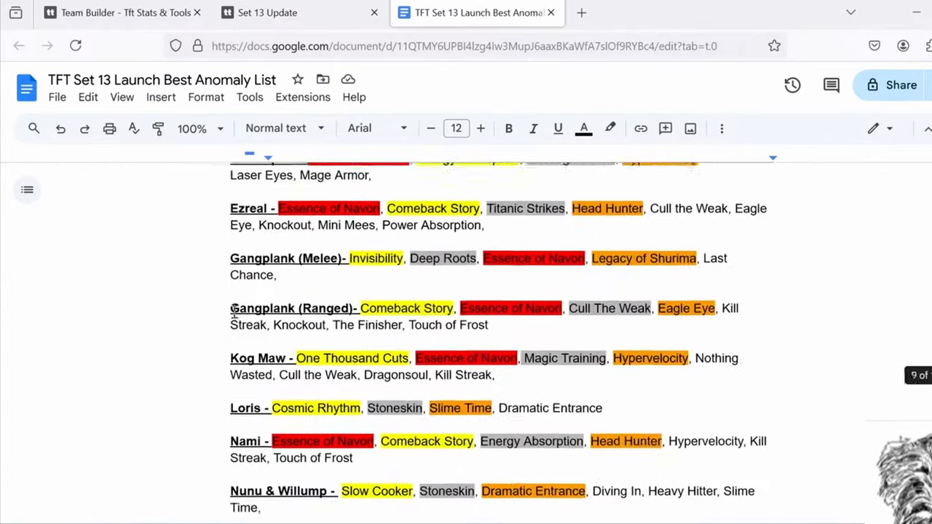
{"action": "scroll", "scroll_direction": "down", "scroll_amount": 3}
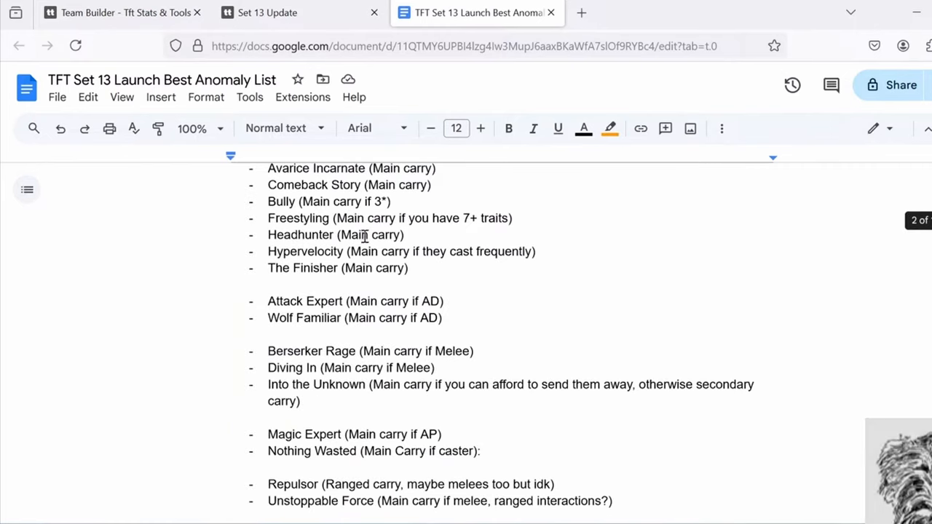
{"action": "scroll", "scroll_direction": "down", "scroll_amount": 3}
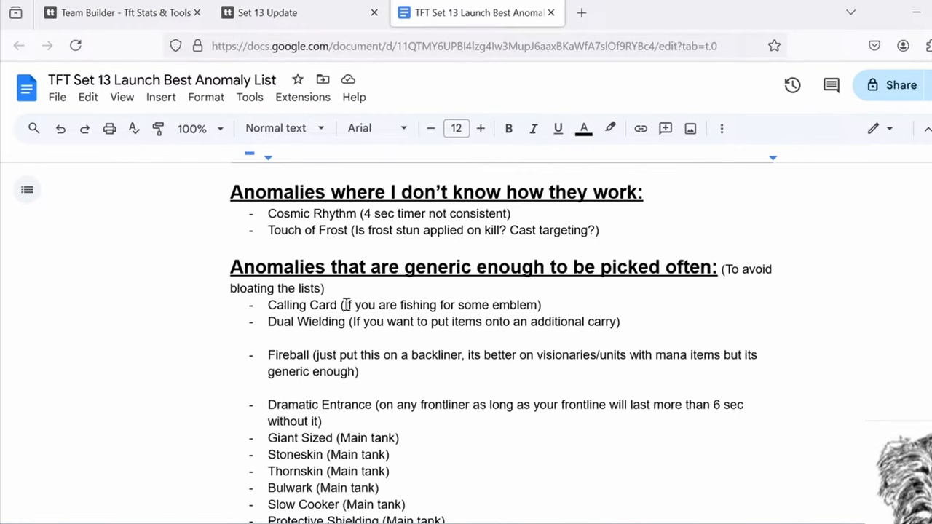
{"action": "mouse_move", "coordinate": [345, 306]}
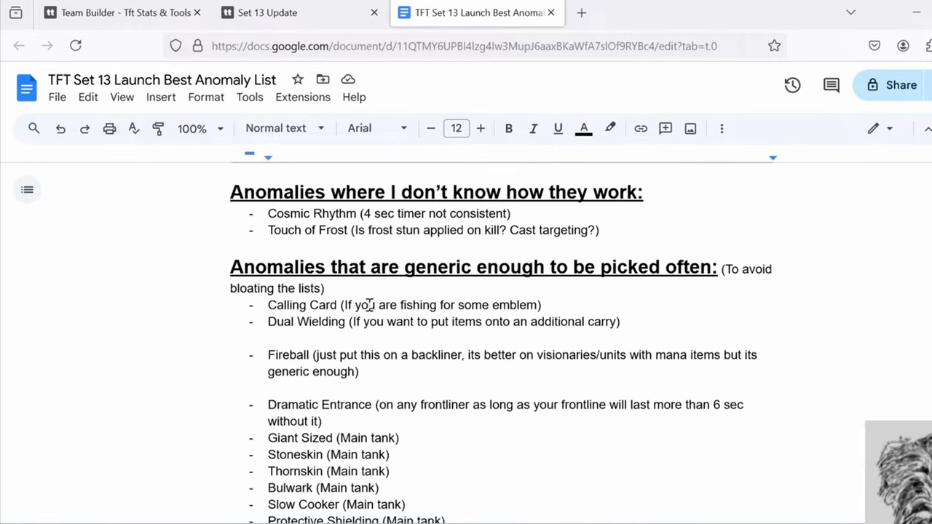
{"action": "mouse_move", "coordinate": [119, 12]}
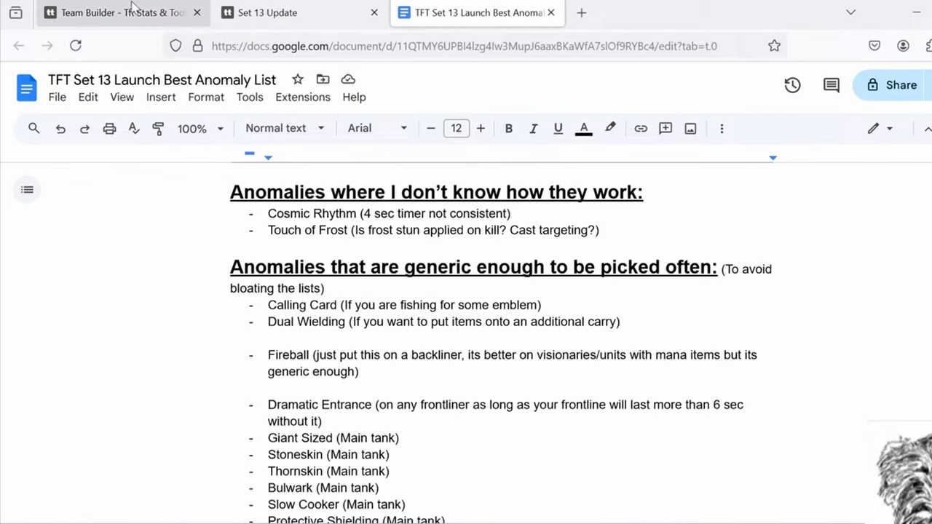
Step: Add another champion to the team builder board and return to the anomaly list document
{"action": "left_click", "coordinate": [109, 12]}
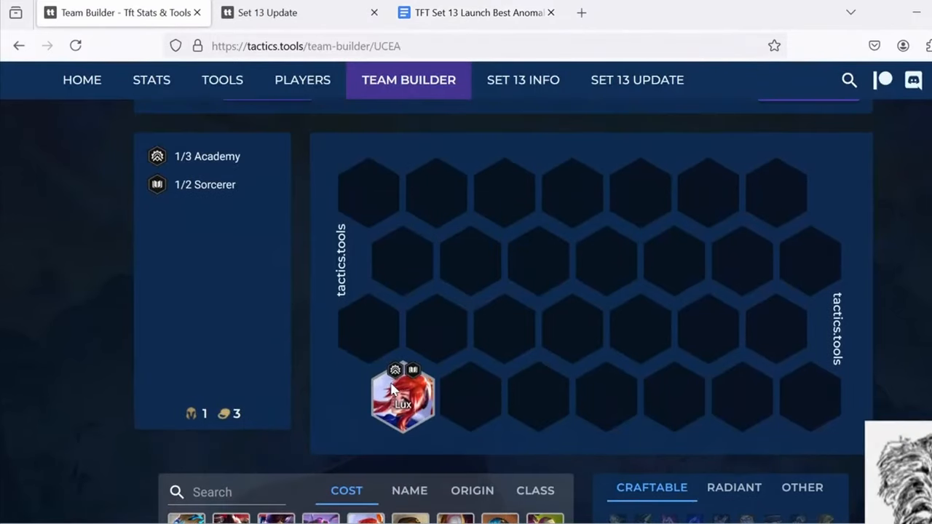
{"action": "mouse_move", "coordinate": [402, 396]}
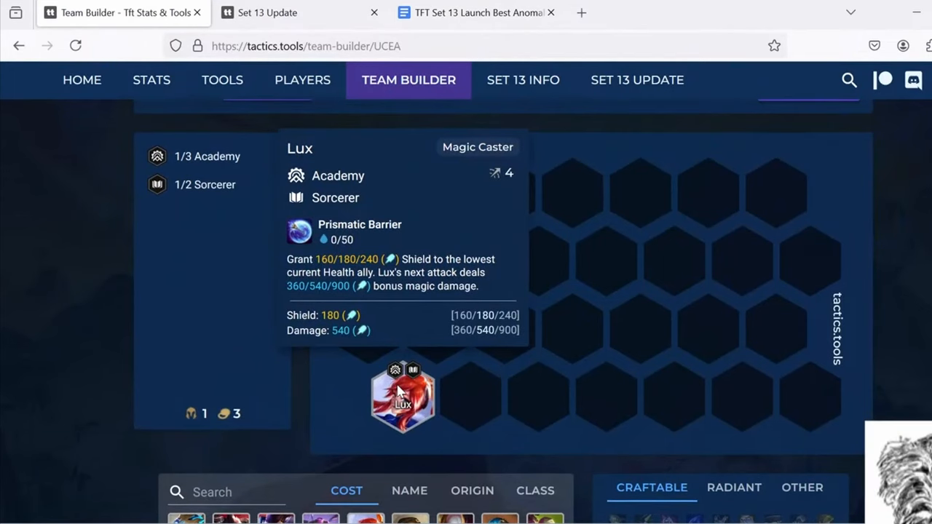
{"action": "scroll", "scroll_direction": "down", "scroll_amount": 3}
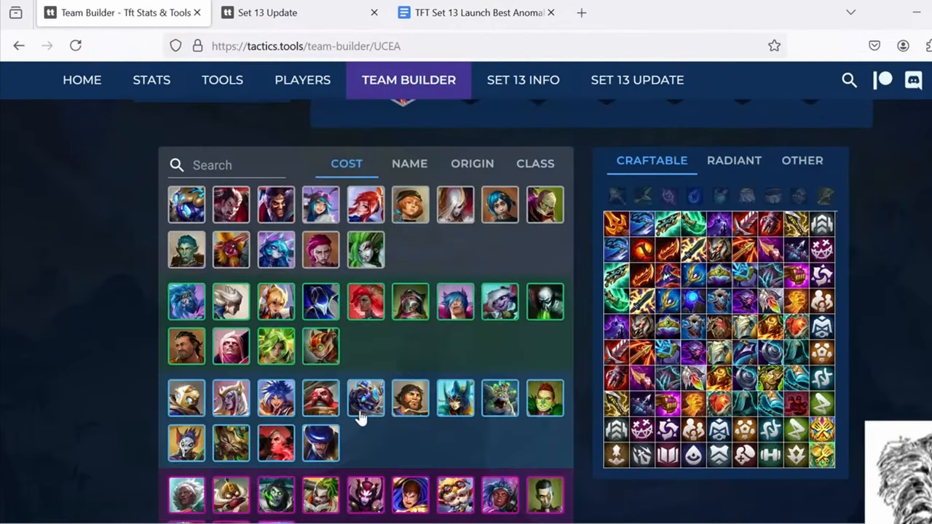
{"action": "left_click", "coordinate": [455, 399]}
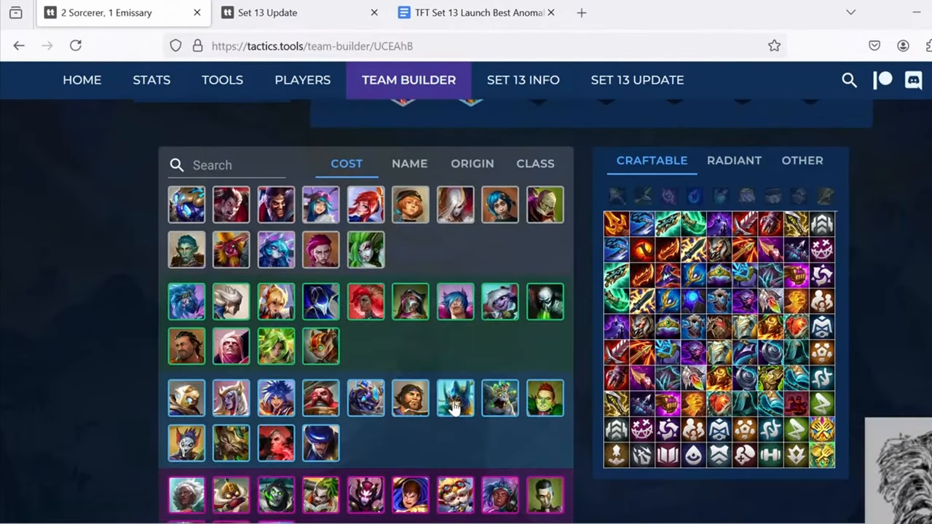
{"action": "scroll", "scroll_direction": "down", "scroll_amount": 3}
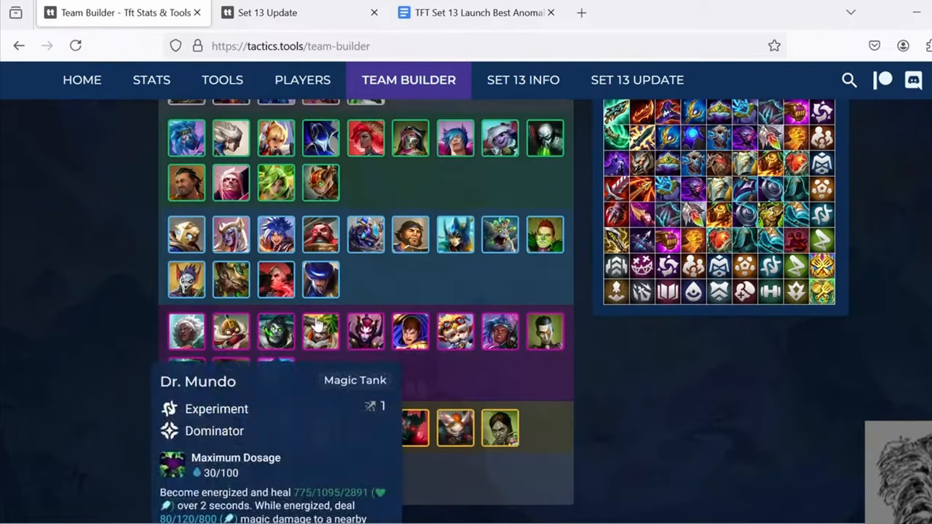
{"action": "left_click", "coordinate": [474, 12]}
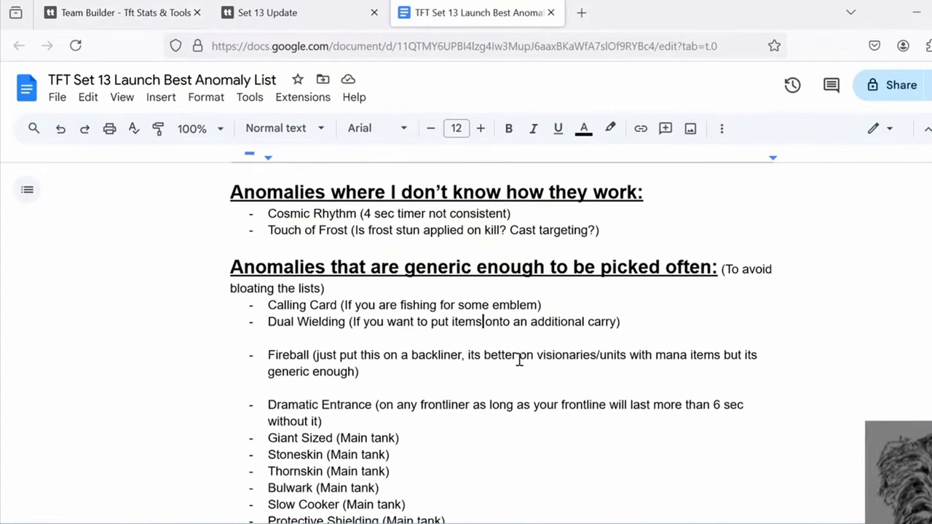
{"action": "mouse_move", "coordinate": [315, 326]}
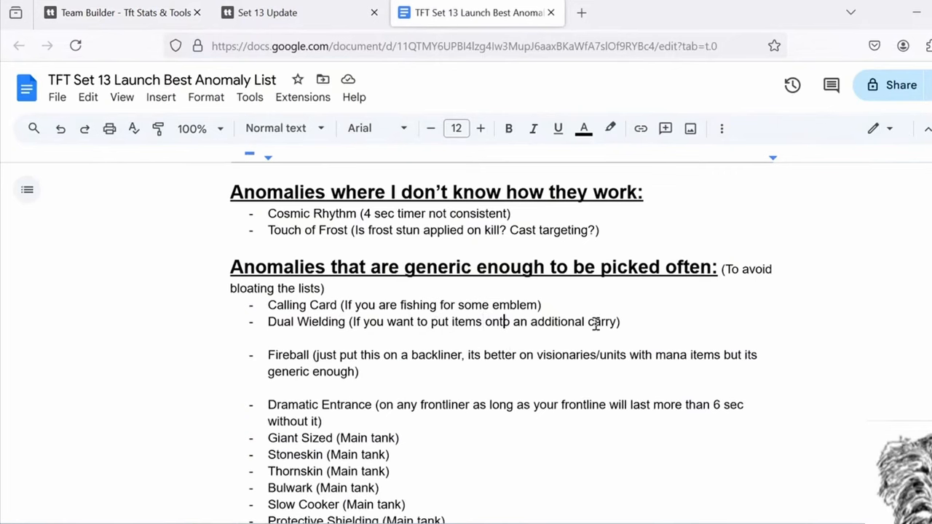
{"action": "left_click", "coordinate": [123, 11]}
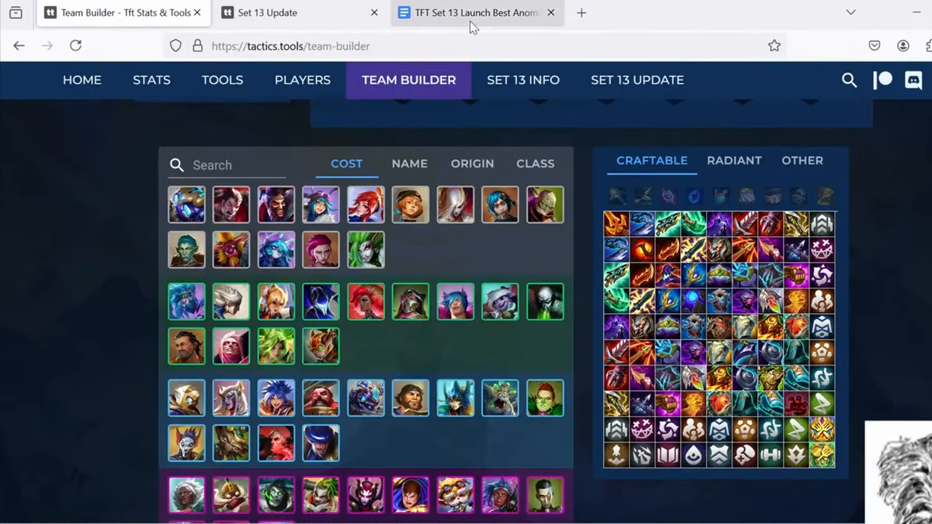
{"action": "left_click", "coordinate": [474, 12]}
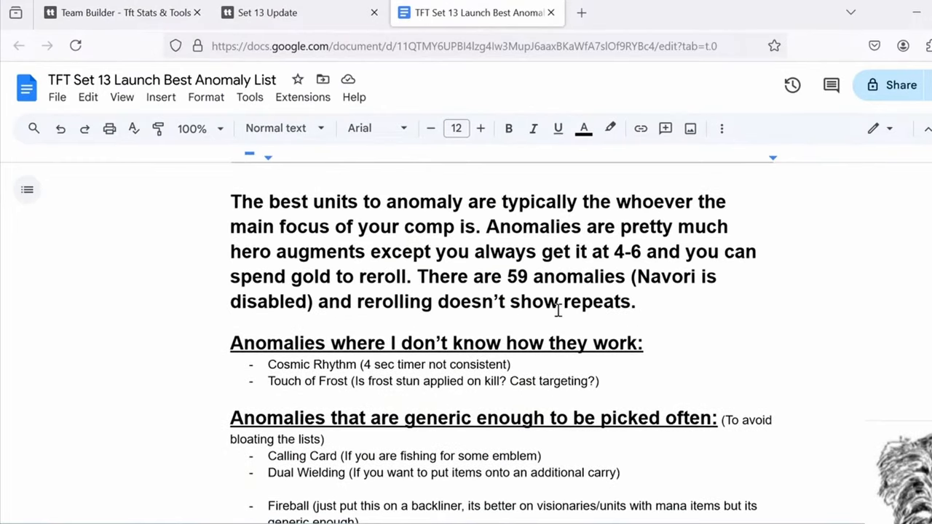
Step: Read down the generic carry picks and bring up the Set 13 anomaly descriptions page
{"action": "scroll", "scroll_direction": "down", "scroll_amount": 3}
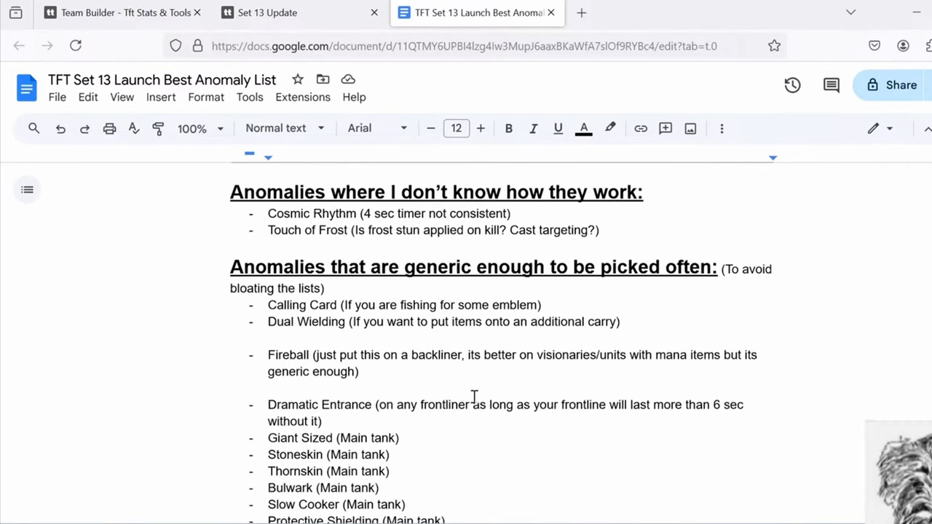
{"action": "mouse_move", "coordinate": [433, 381]}
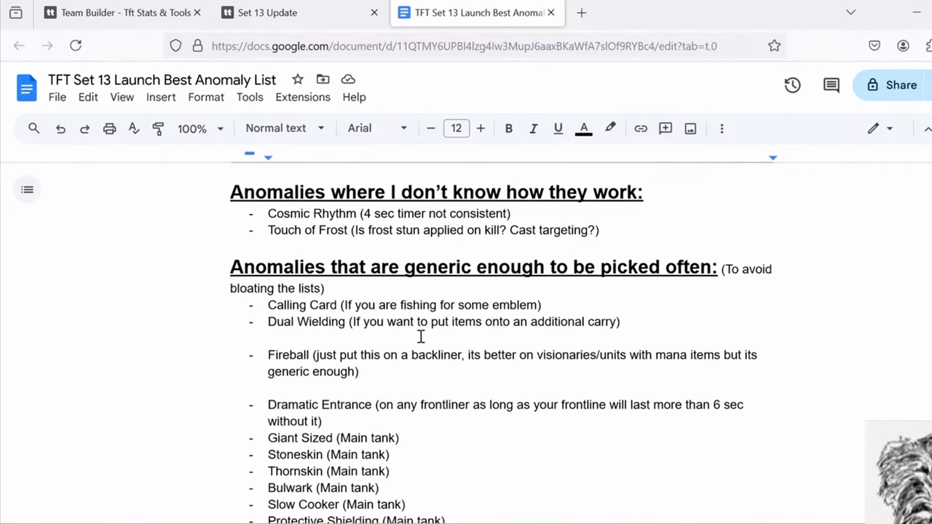
{"action": "scroll", "scroll_direction": "down", "scroll_amount": 3}
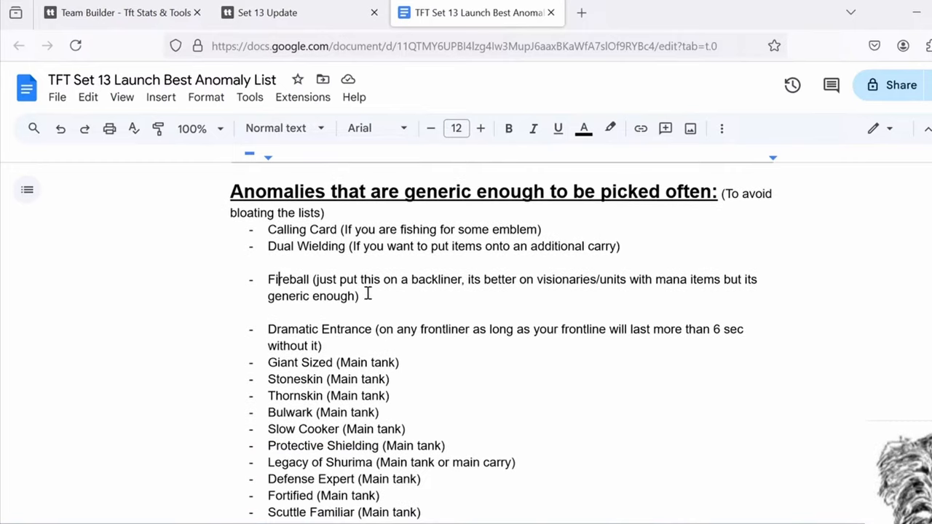
{"action": "mouse_move", "coordinate": [385, 301]}
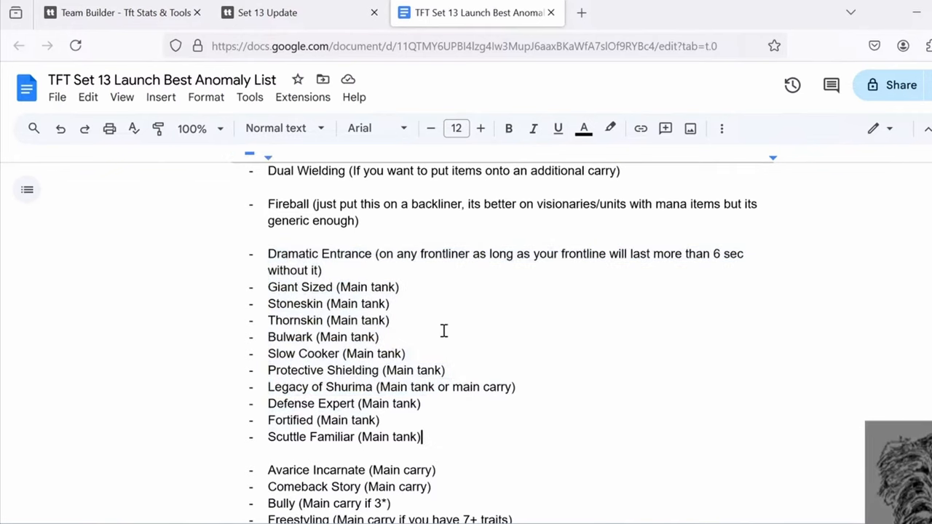
{"action": "scroll", "scroll_direction": "down", "scroll_amount": 3}
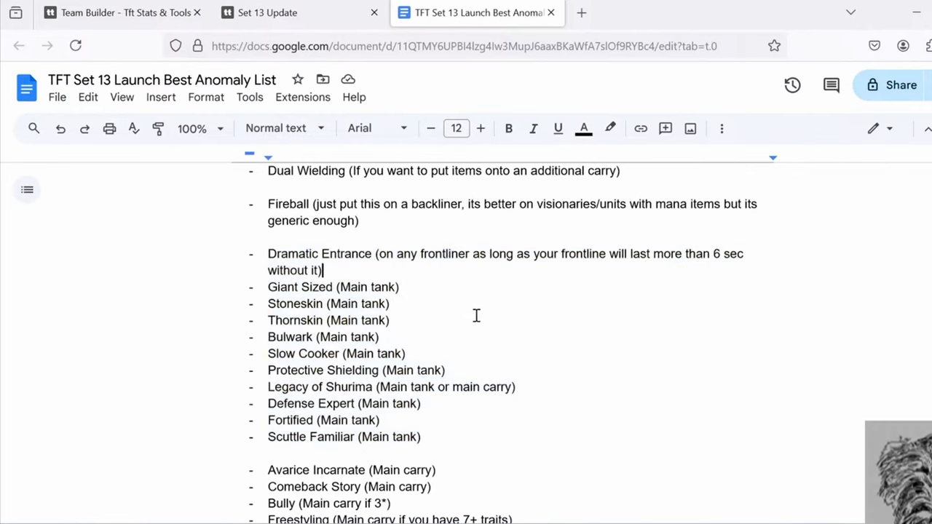
{"action": "mouse_move", "coordinate": [391, 272]}
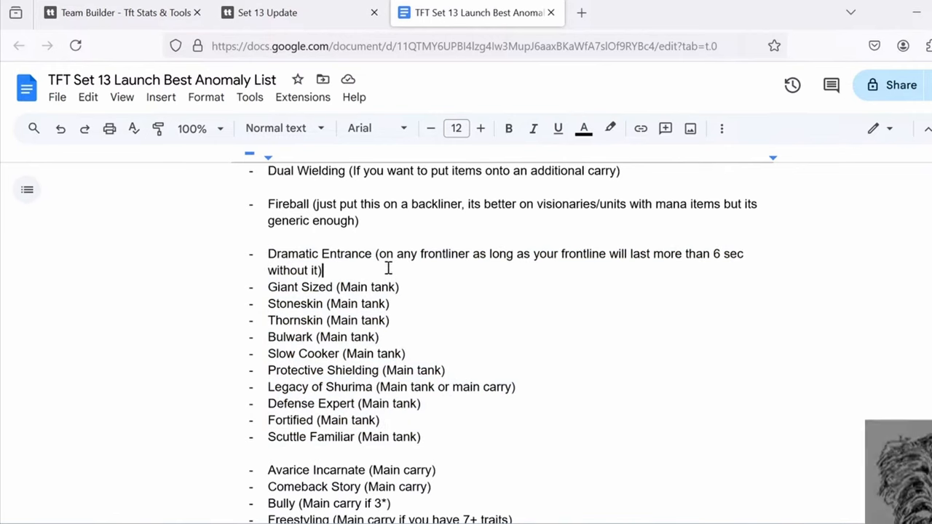
{"action": "scroll", "scroll_direction": "down", "scroll_amount": 3}
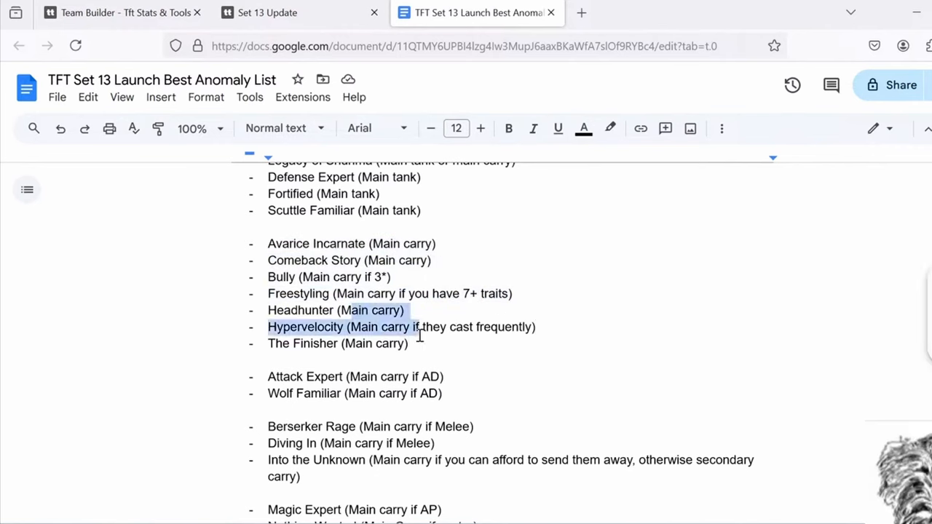
{"action": "left_click", "coordinate": [332, 343]}
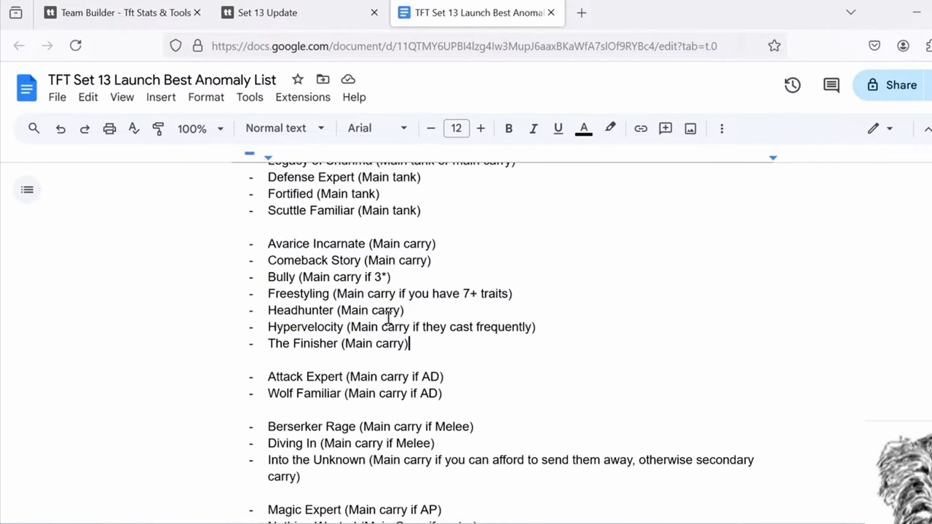
{"action": "mouse_move", "coordinate": [463, 304]}
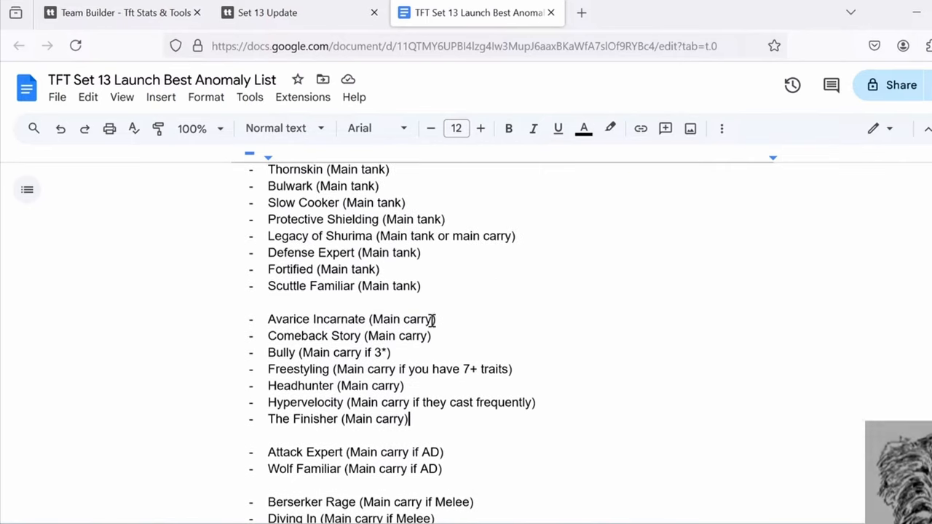
{"action": "mouse_move", "coordinate": [415, 370]}
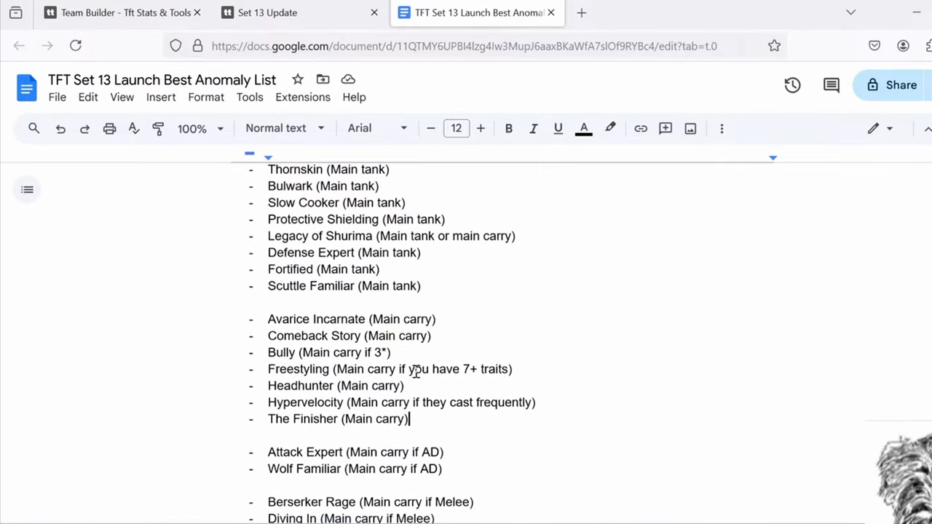
{"action": "mouse_move", "coordinate": [463, 380]}
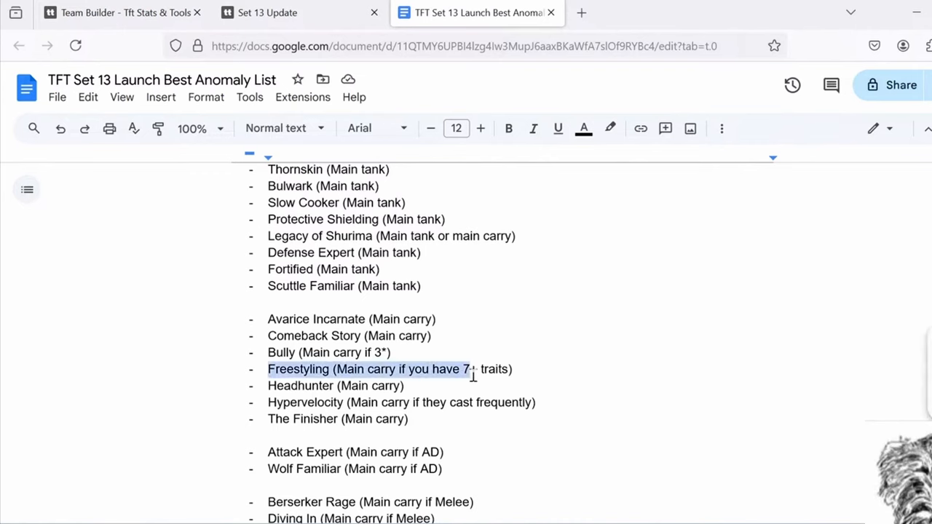
{"action": "left_click", "coordinate": [483, 370]}
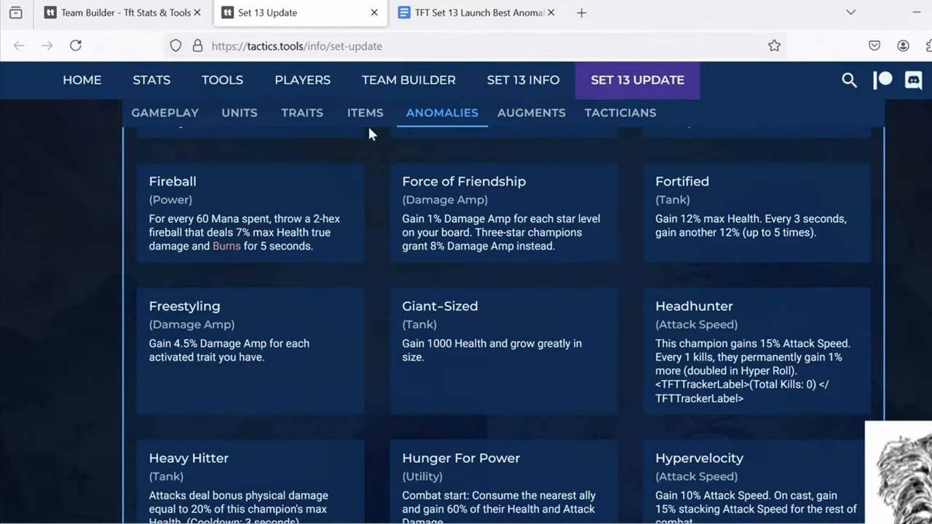
Step: Compare the anomaly descriptions with the document, finishing on the anomaly list tab
{"action": "left_click", "coordinate": [476, 12]}
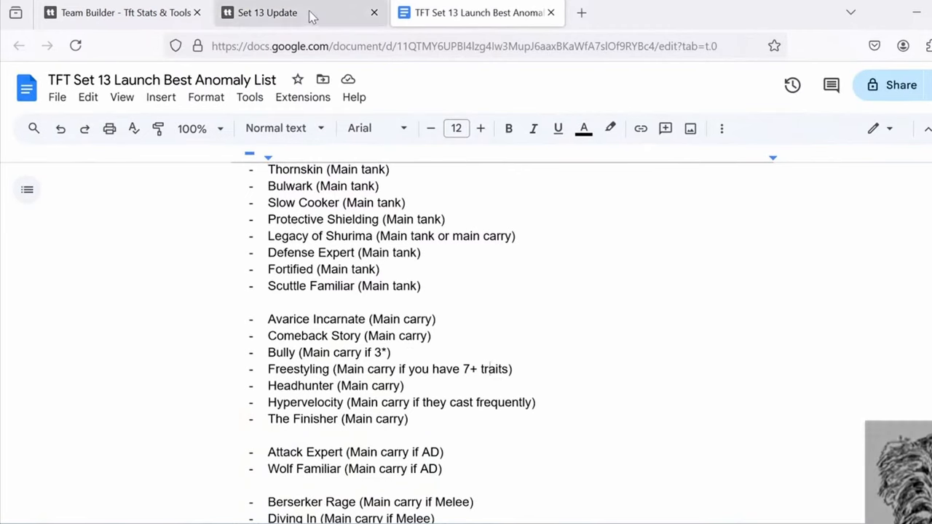
{"action": "left_click", "coordinate": [268, 12]}
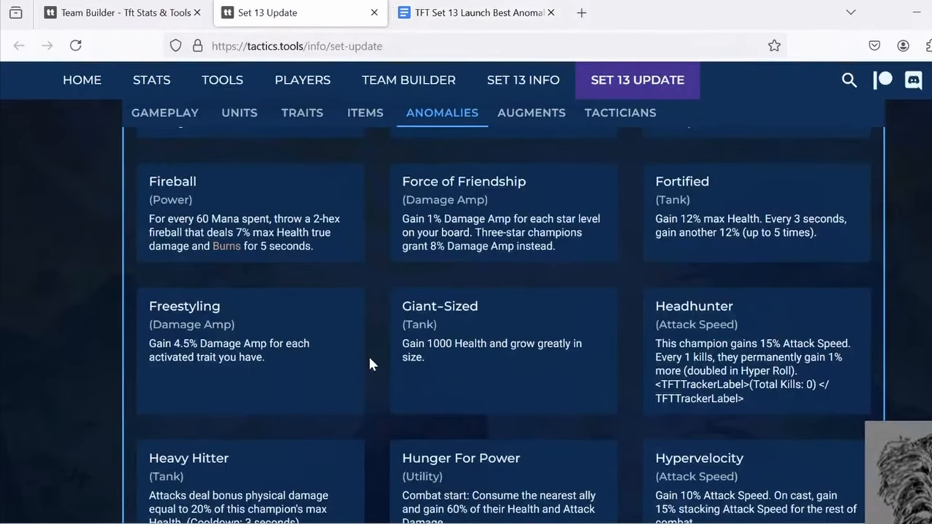
{"action": "left_click", "coordinate": [473, 12]}
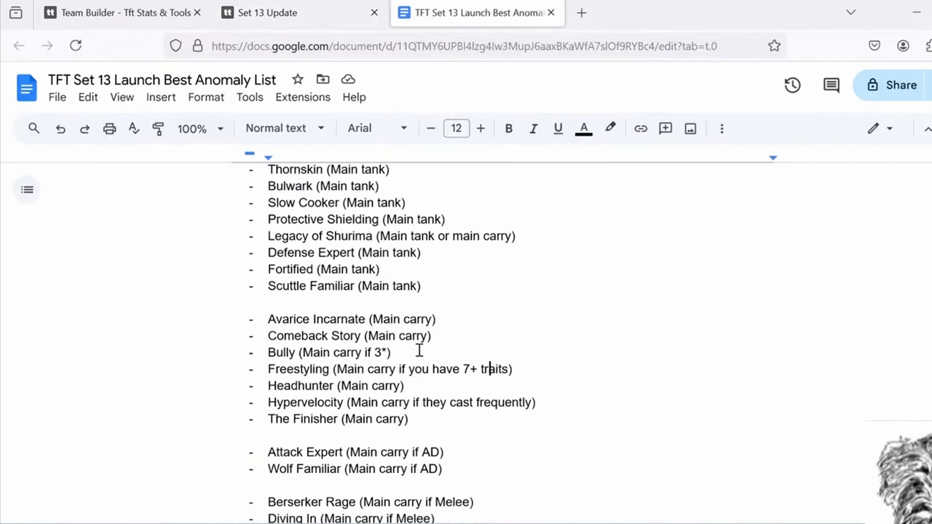
{"action": "mouse_move", "coordinate": [378, 338]}
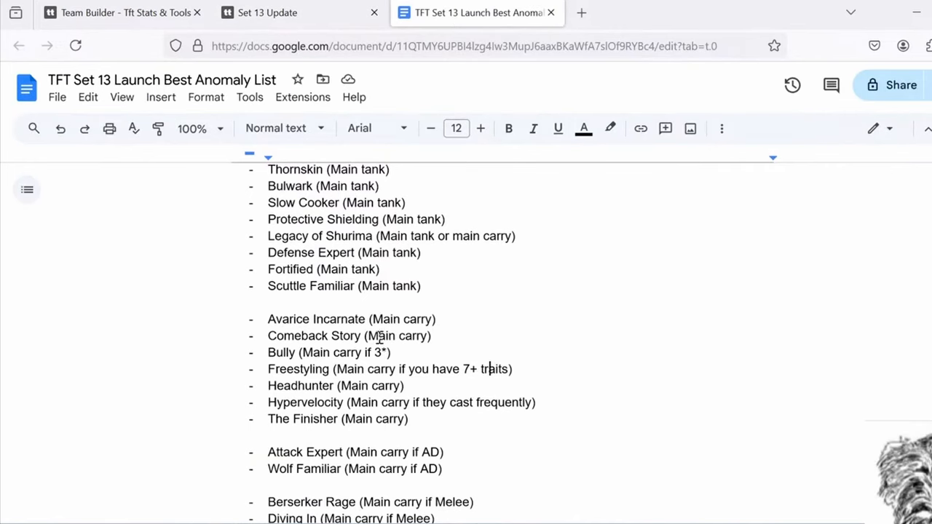
{"action": "mouse_move", "coordinate": [542, 367]}
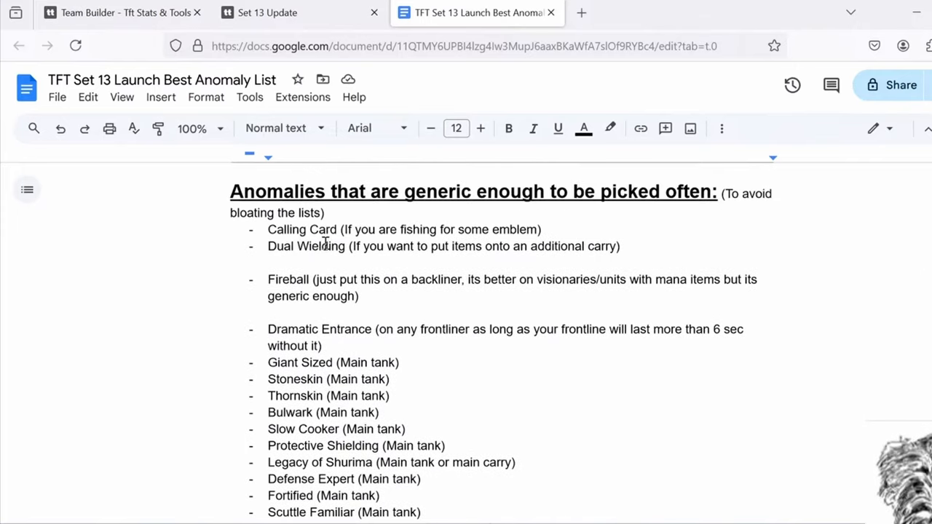
{"action": "scroll", "scroll_direction": "down", "scroll_amount": 3}
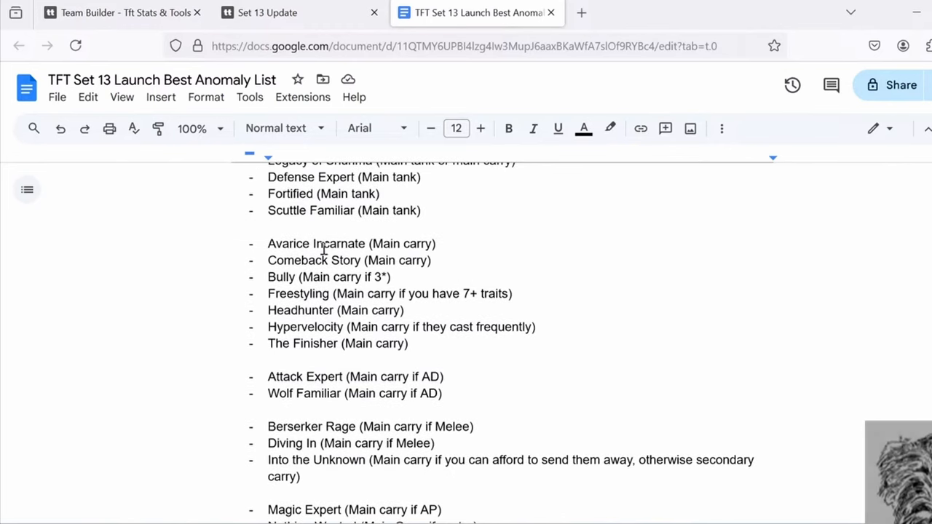
{"action": "left_click_drag", "start_coordinate": [306, 376], "coordinate": [407, 393]}
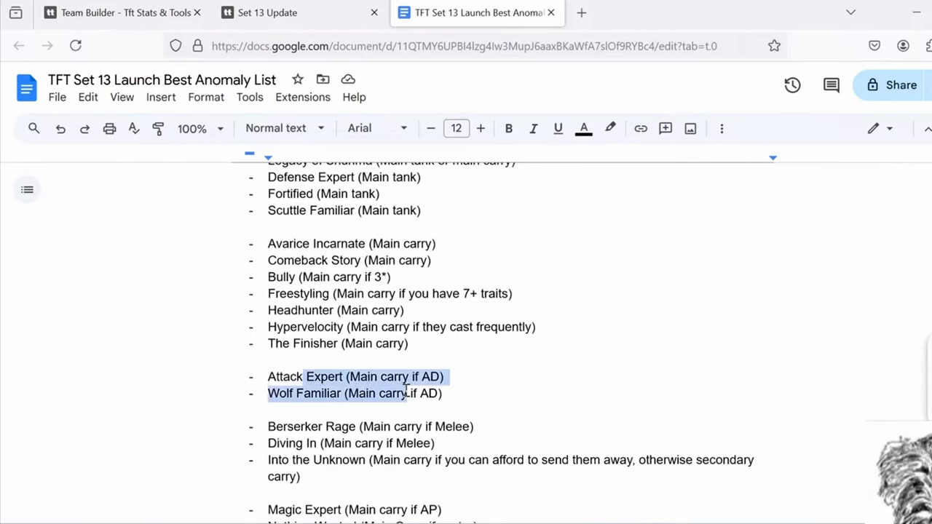
{"action": "left_click", "coordinate": [384, 393]}
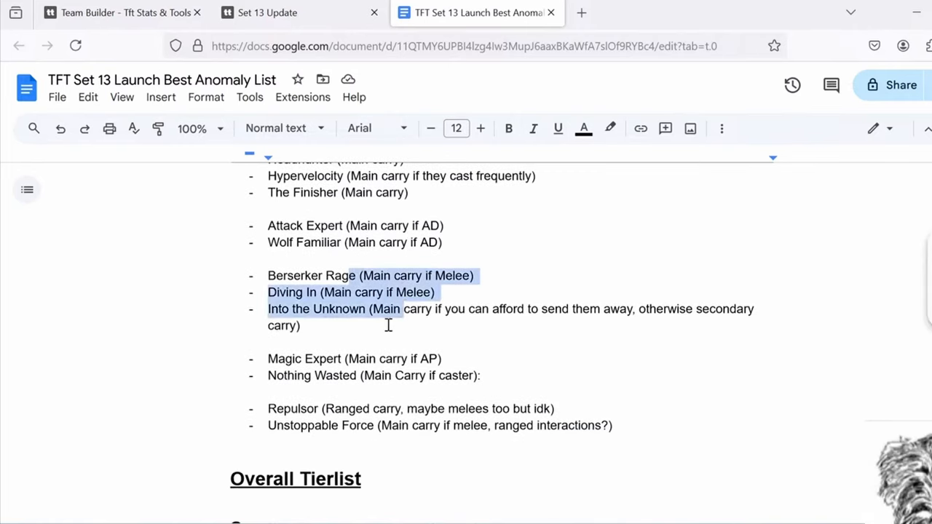
{"action": "left_click", "coordinate": [393, 302]}
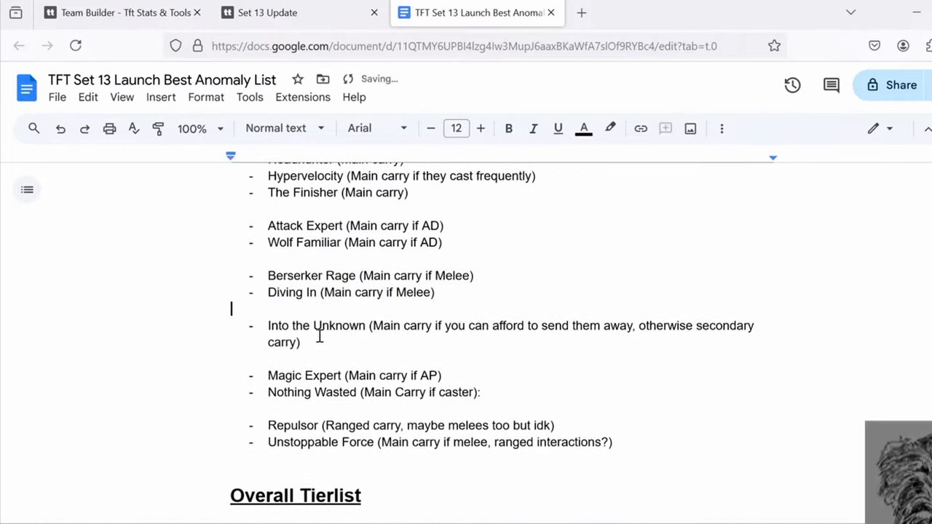
{"action": "key", "text": "Backspace"}
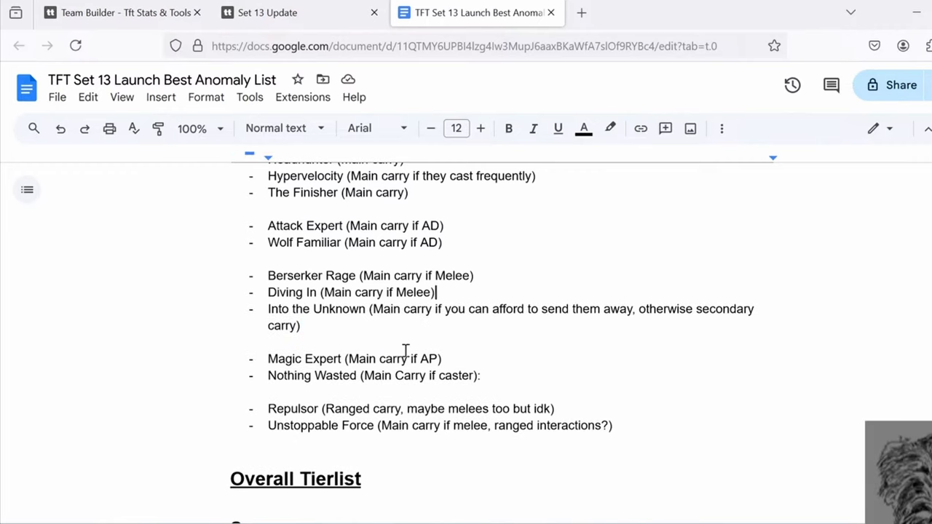
{"action": "double_click", "coordinate": [323, 358]}
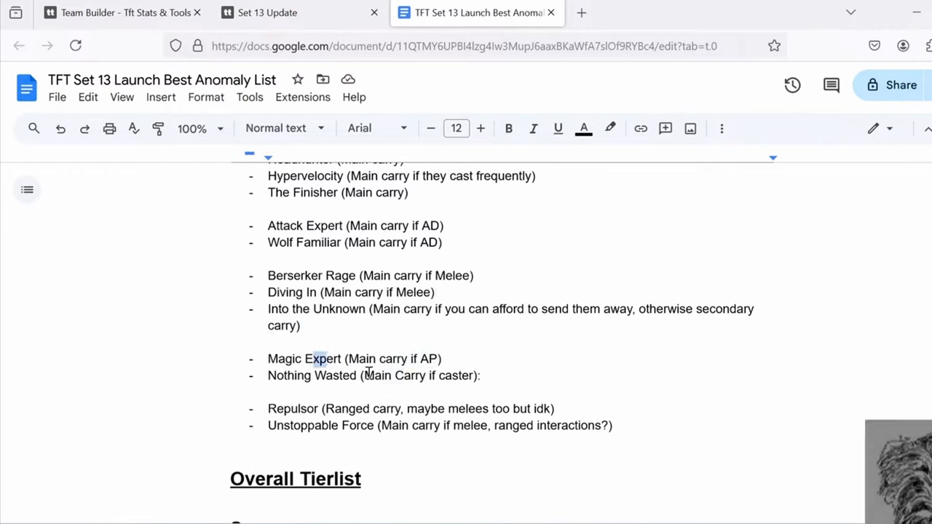
{"action": "scroll", "scroll_direction": "down", "scroll_amount": 3}
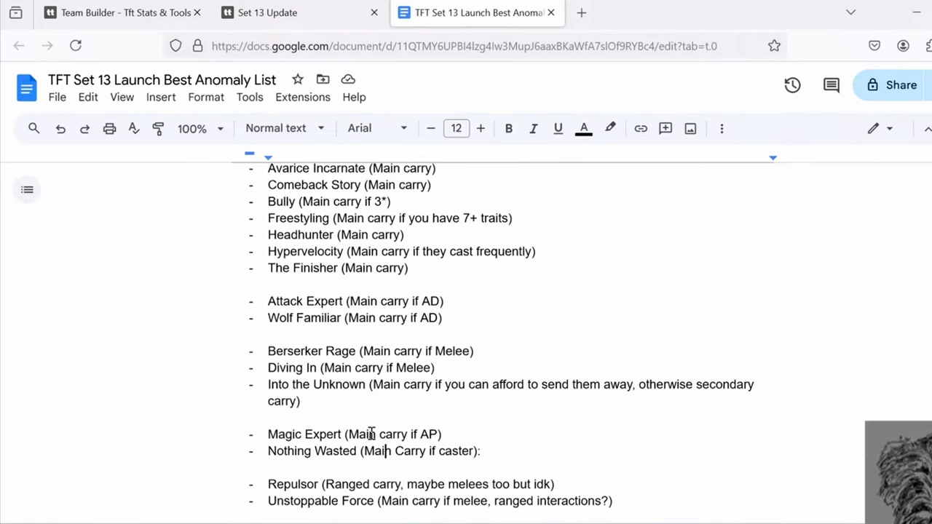
{"action": "scroll", "scroll_direction": "down", "scroll_amount": 3}
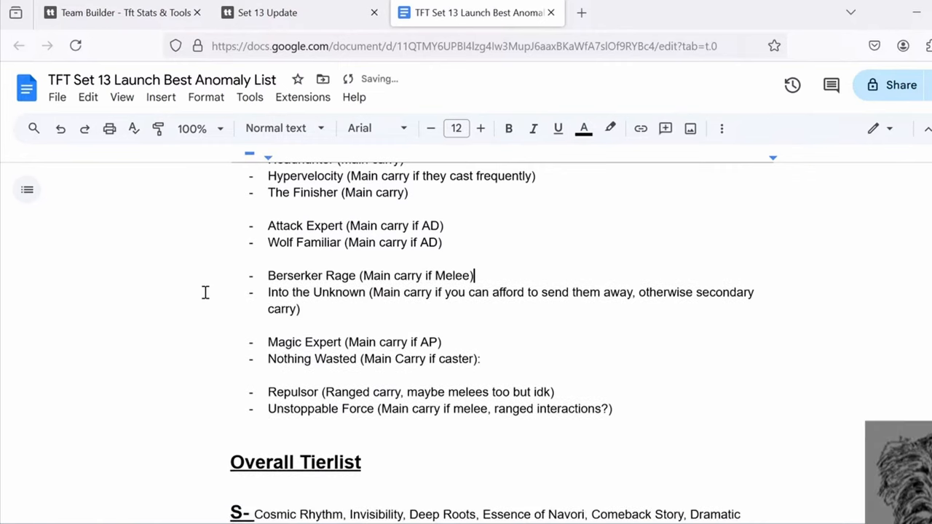
{"action": "mouse_move", "coordinate": [627, 300]}
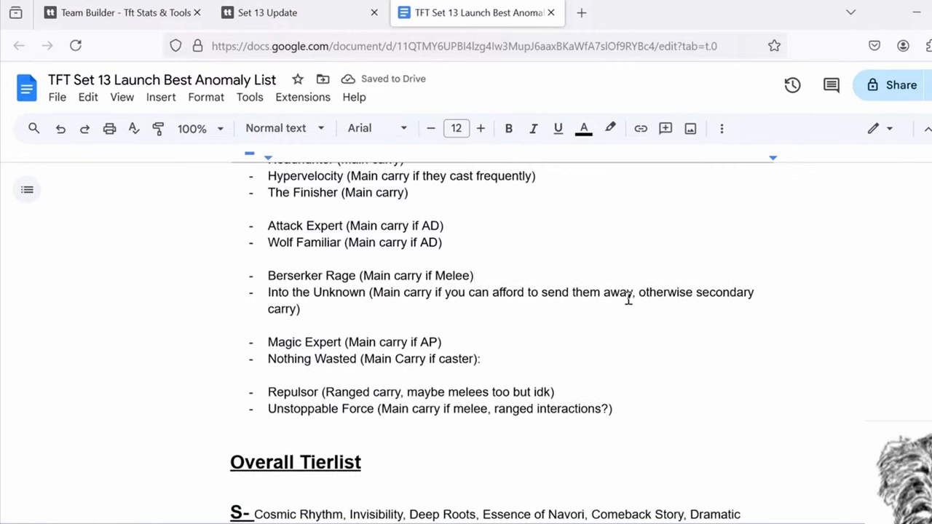
{"action": "scroll", "scroll_direction": "down", "scroll_amount": 3}
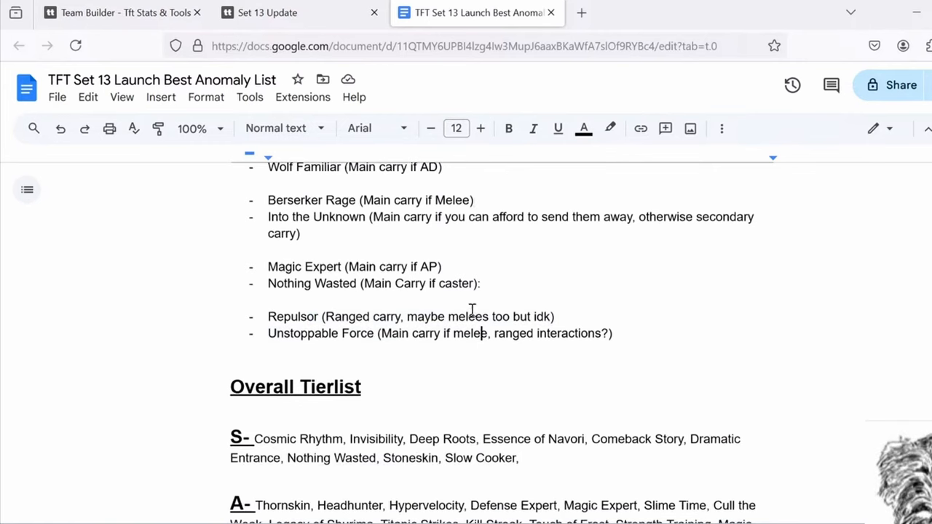
{"action": "mouse_move", "coordinate": [492, 303]}
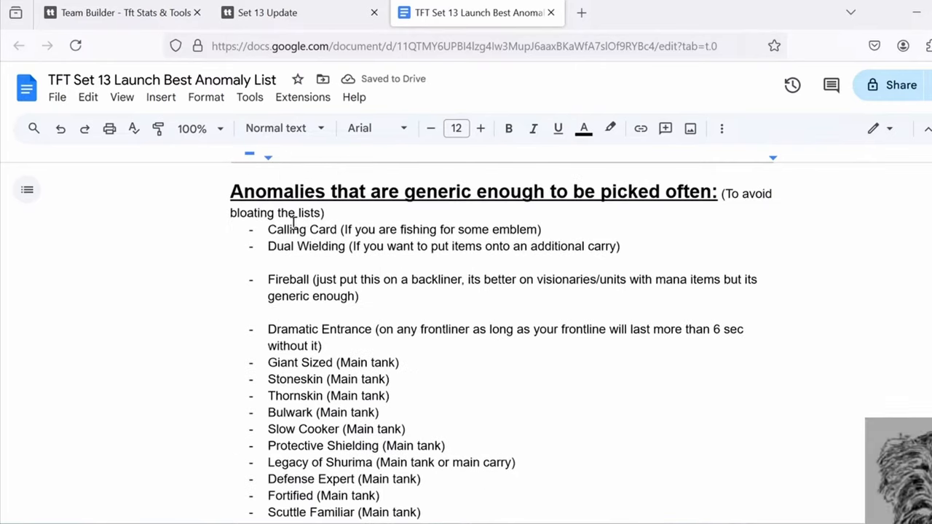
{"action": "scroll", "scroll_direction": "down", "scroll_amount": 3}
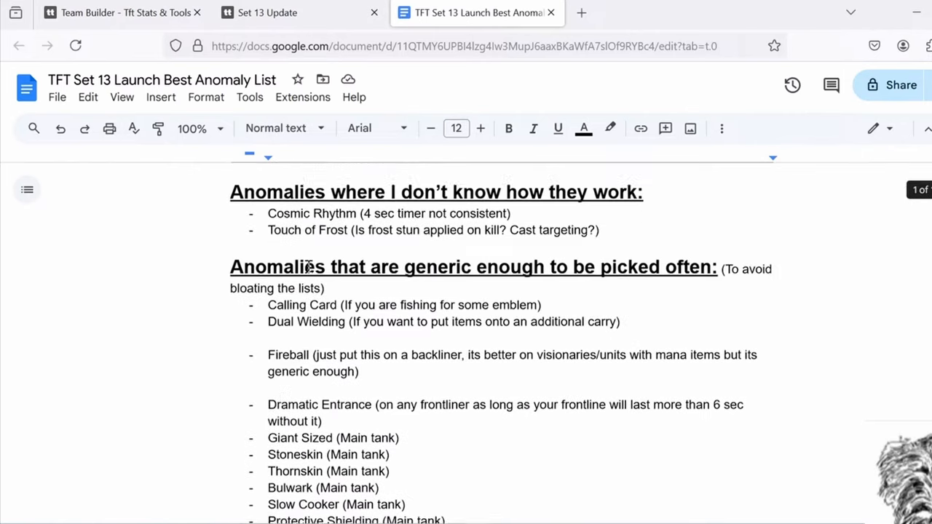
{"action": "scroll", "scroll_direction": "down", "scroll_amount": 3}
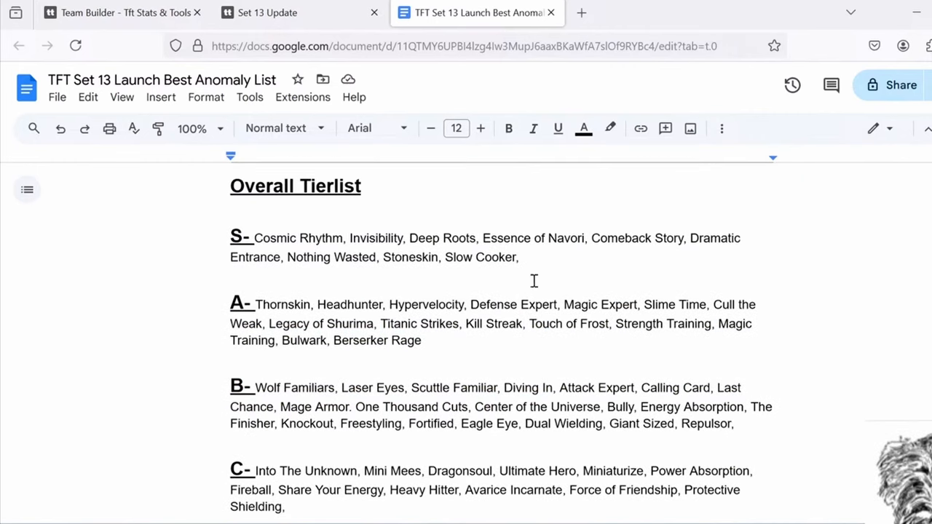
{"action": "mouse_move", "coordinate": [257, 235]}
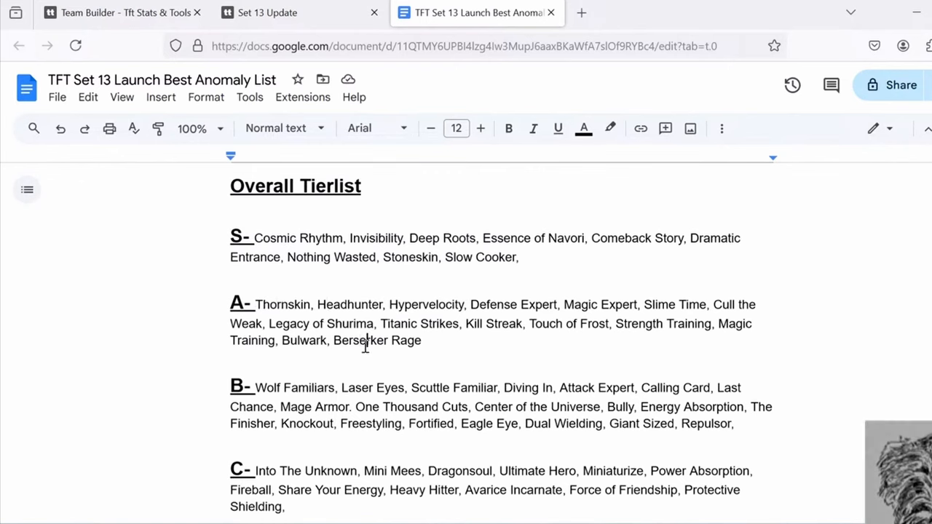
{"action": "mouse_move", "coordinate": [436, 356]}
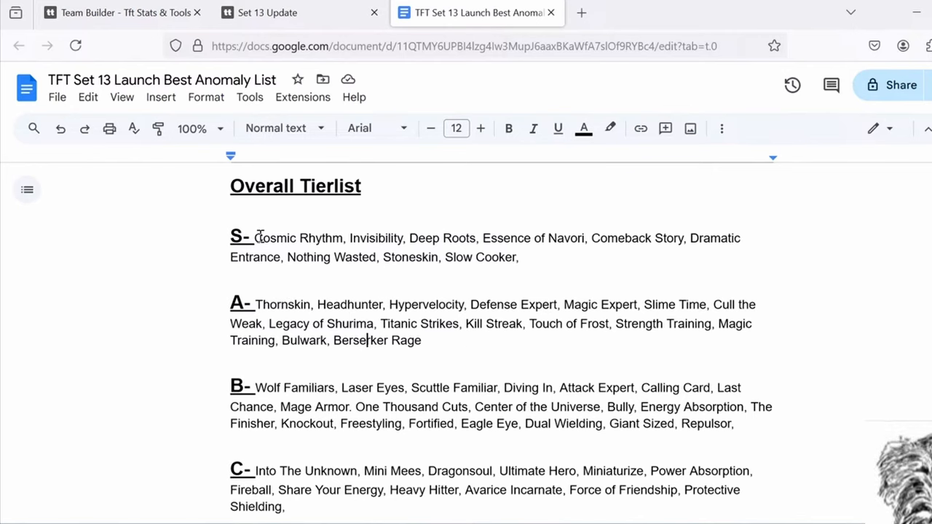
{"action": "mouse_move", "coordinate": [439, 242]}
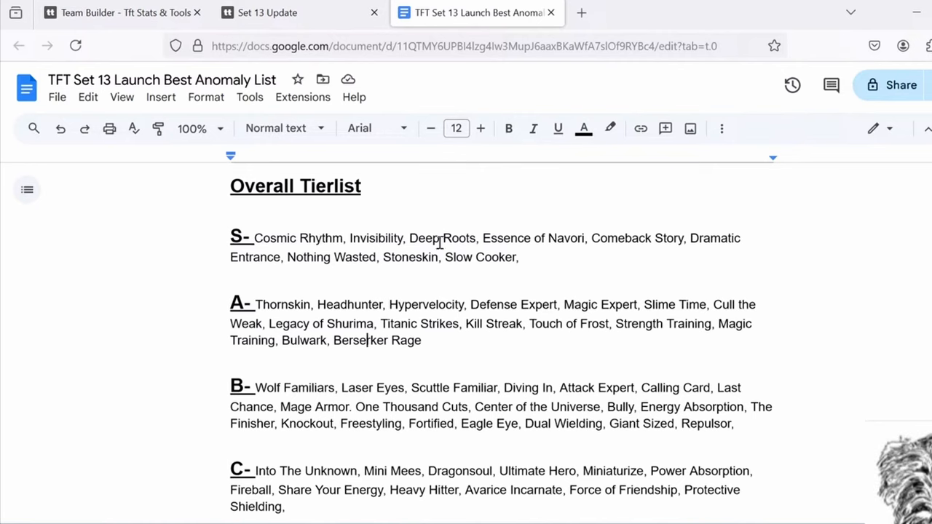
{"action": "mouse_move", "coordinate": [480, 259]}
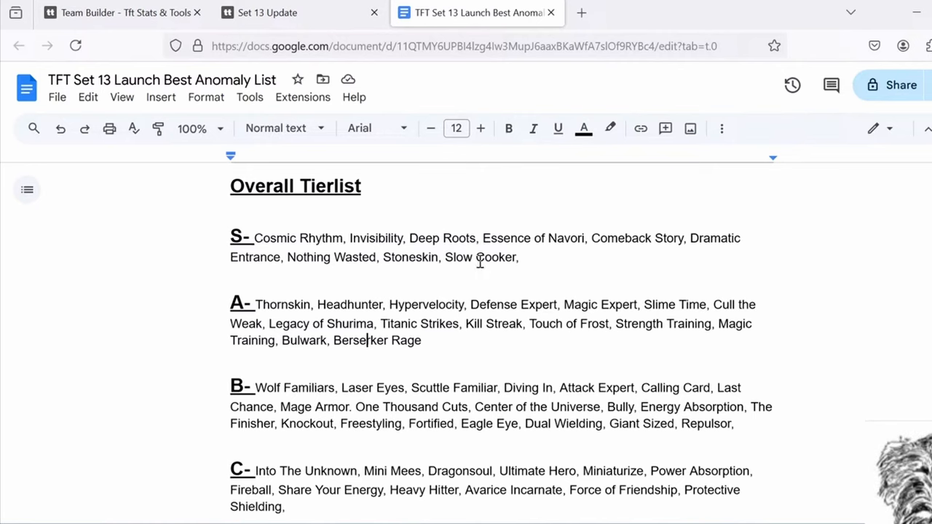
{"action": "scroll", "scroll_direction": "down", "scroll_amount": 3}
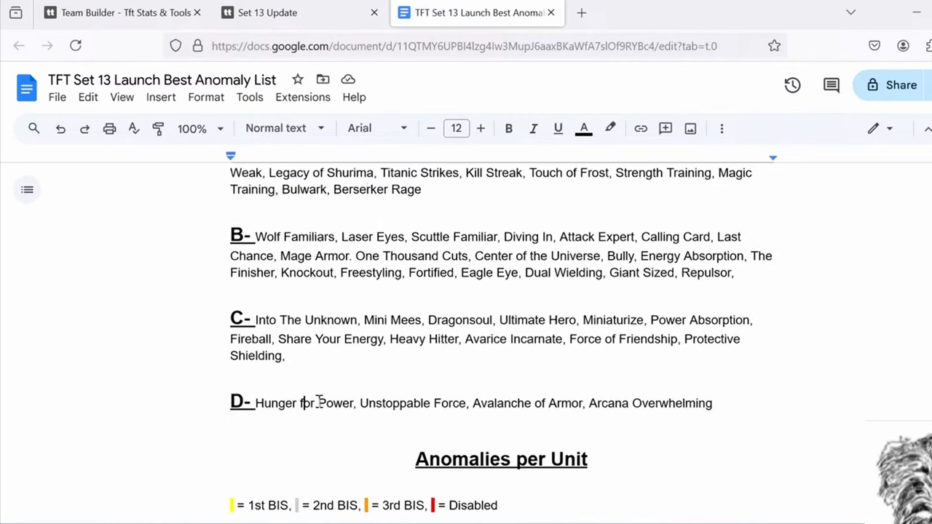
{"action": "mouse_move", "coordinate": [367, 388]}
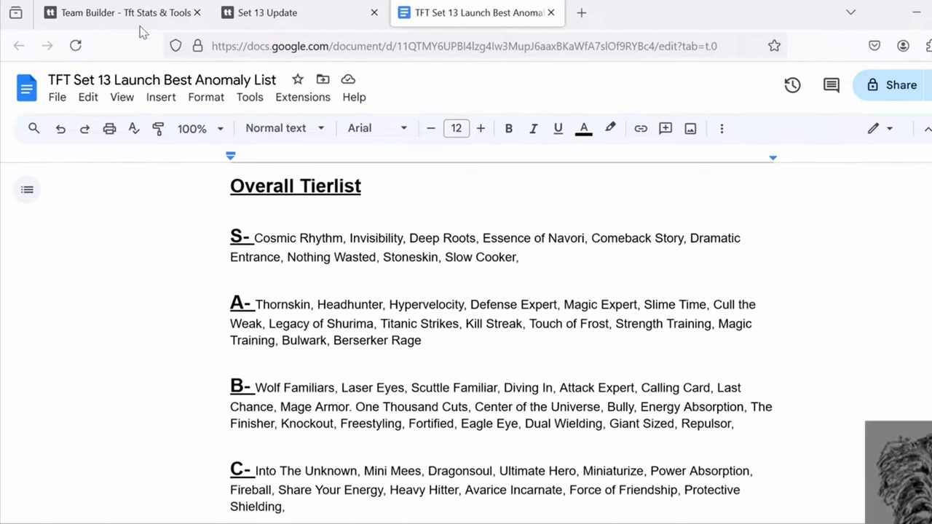
Step: View the Set 13 anomaly cards, then the team builder's champion and item roster
{"action": "left_click", "coordinate": [268, 12]}
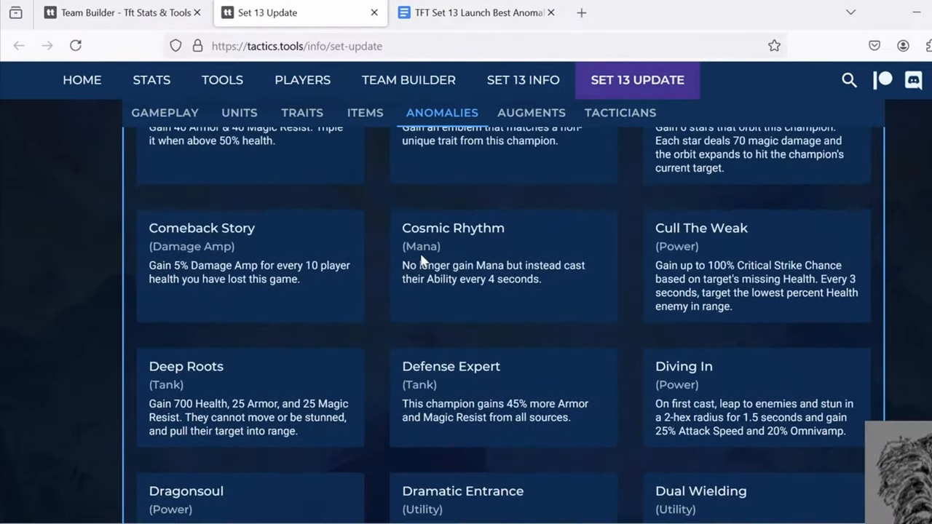
{"action": "mouse_move", "coordinate": [510, 317]}
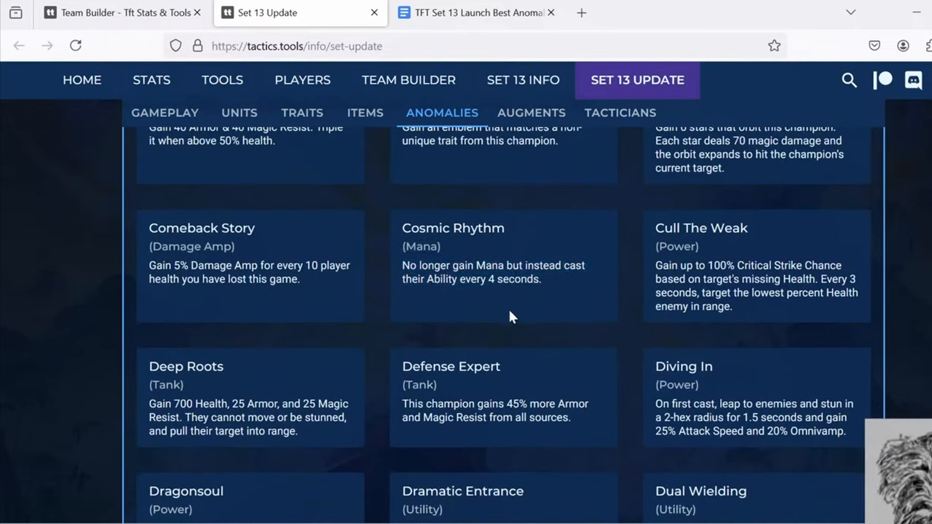
{"action": "mouse_move", "coordinate": [498, 311]}
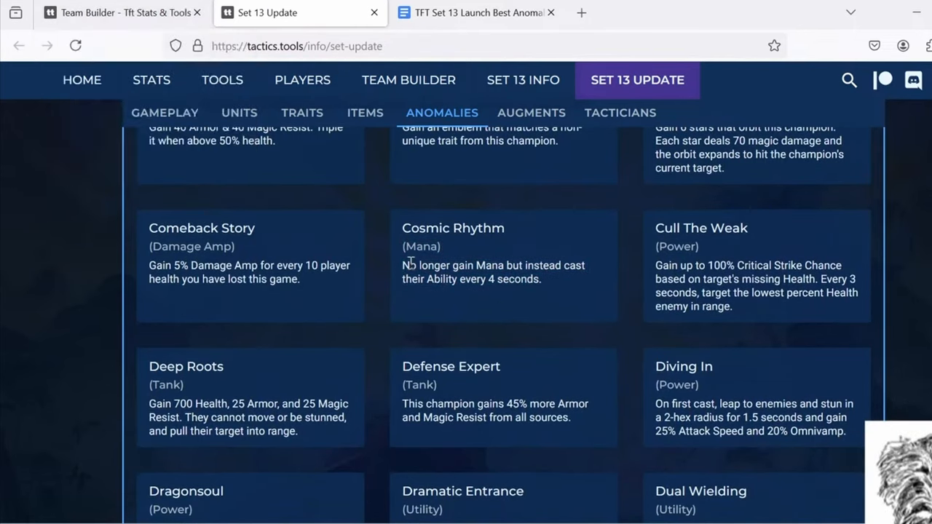
{"action": "left_click", "coordinate": [407, 81]}
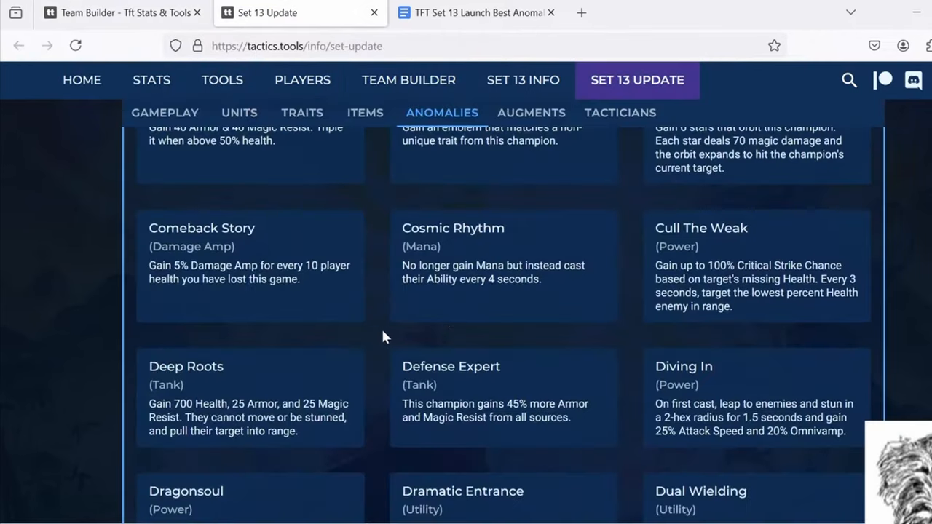
{"action": "mouse_move", "coordinate": [367, 332]}
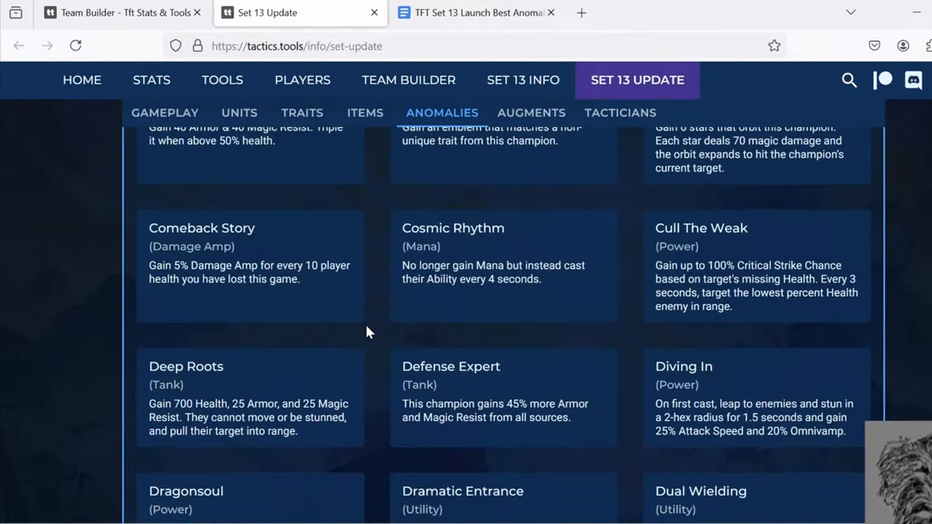
{"action": "left_click", "coordinate": [407, 80]}
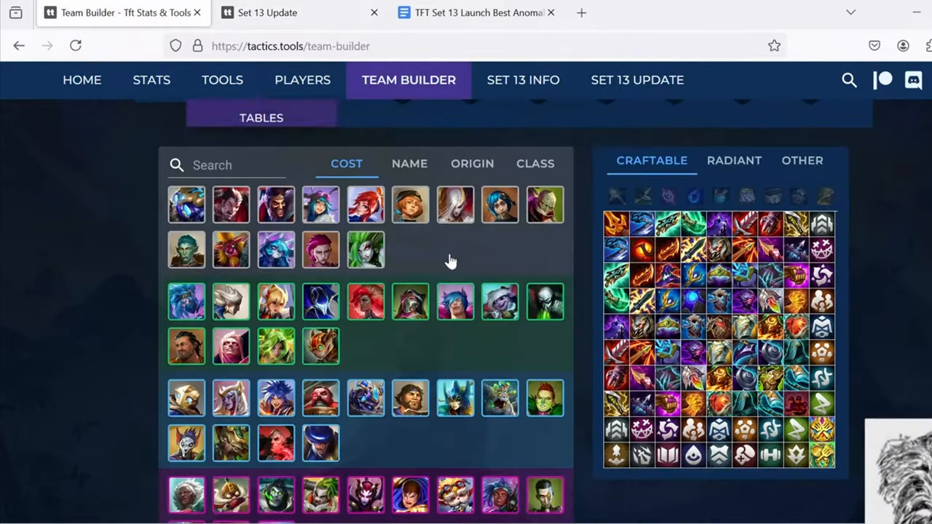
{"action": "scroll", "scroll_direction": "down", "scroll_amount": 3}
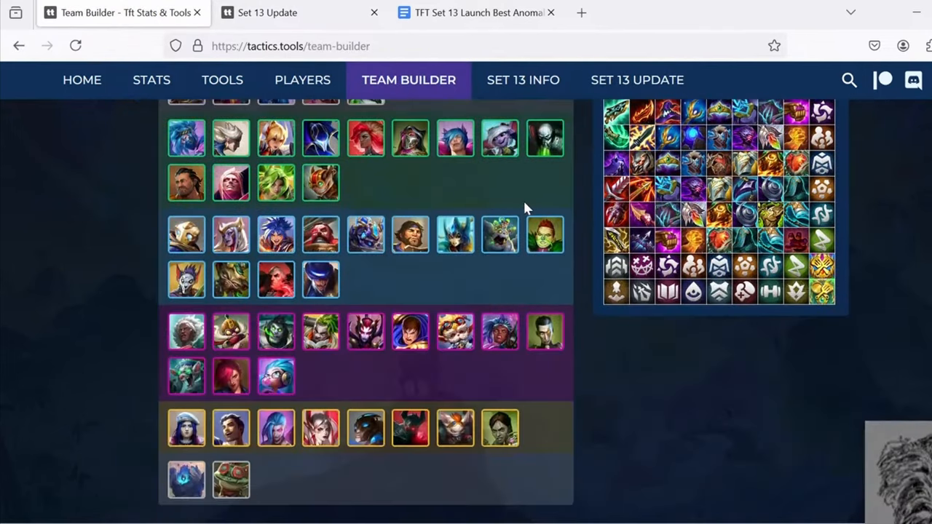
{"action": "left_click", "coordinate": [477, 12]}
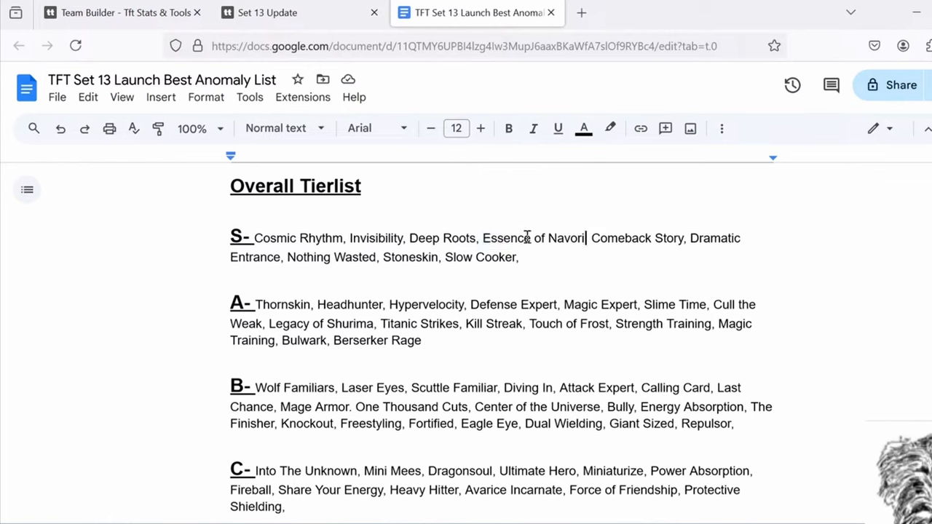
{"action": "mouse_move", "coordinate": [525, 237]}
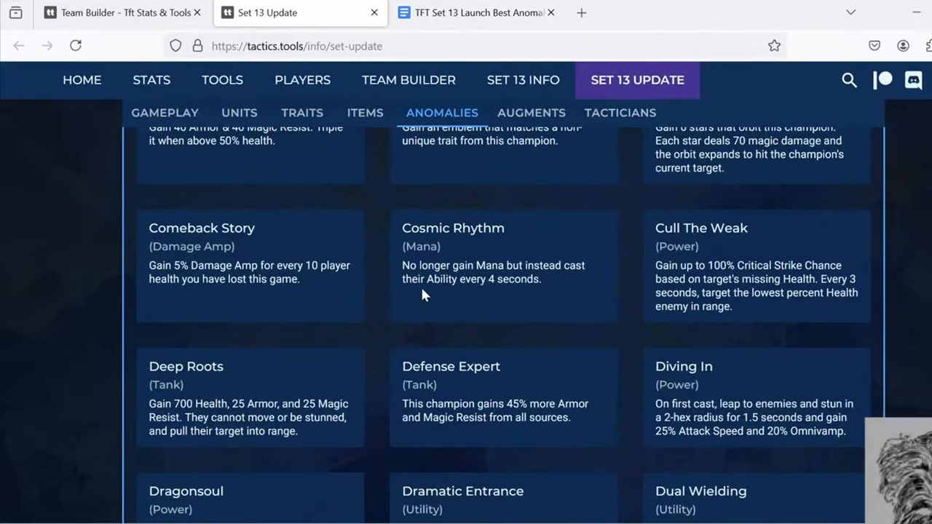
Step: Highlight the Essence of Navori description, glance at the team builder and return to the anomalies
{"action": "scroll", "scroll_direction": "down", "scroll_amount": 3}
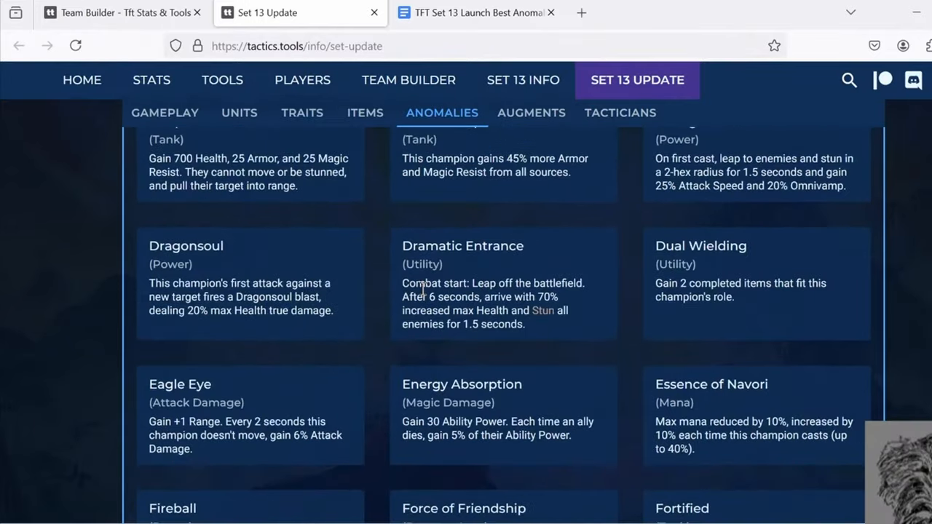
{"action": "mouse_move", "coordinate": [385, 329]}
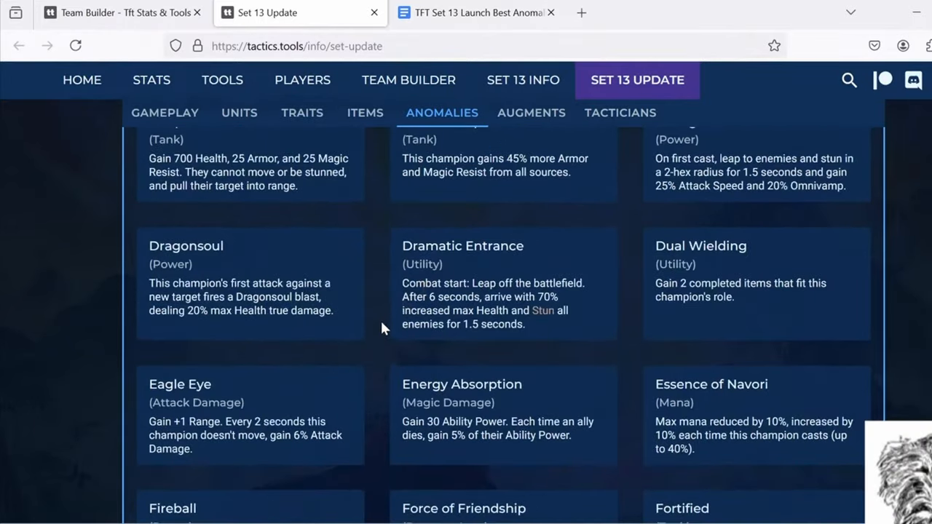
{"action": "scroll", "scroll_direction": "down", "scroll_amount": 3}
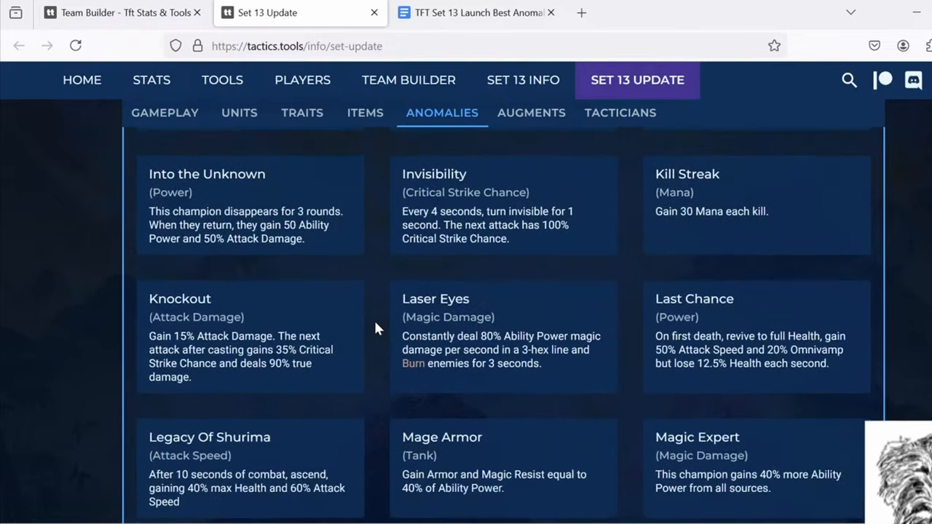
{"action": "scroll", "scroll_direction": "down", "scroll_amount": 3}
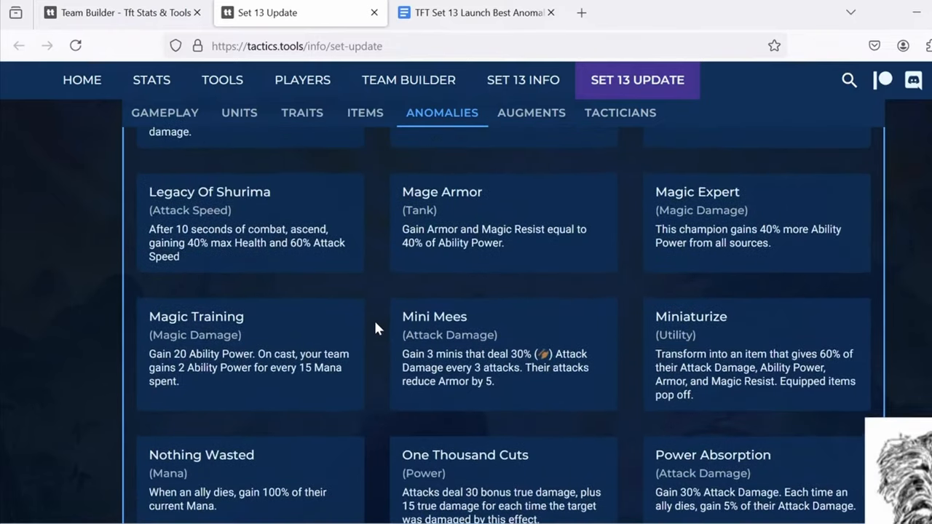
{"action": "scroll", "scroll_direction": "down", "scroll_amount": 3}
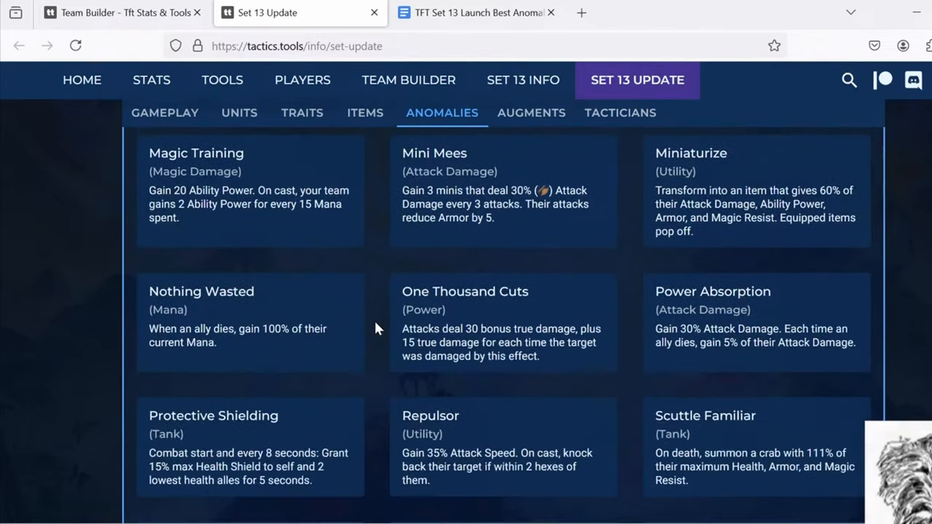
{"action": "scroll", "scroll_direction": "down", "scroll_amount": 3}
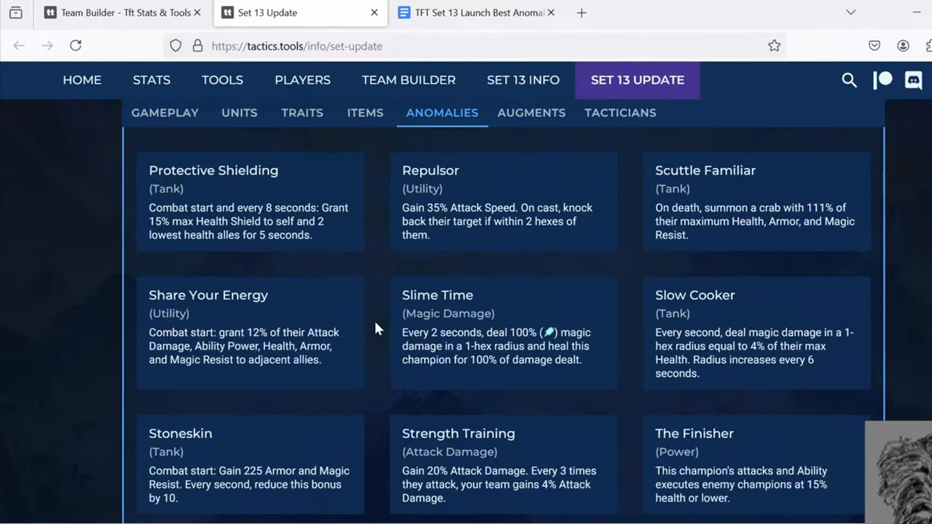
{"action": "scroll", "scroll_direction": "down", "scroll_amount": 3}
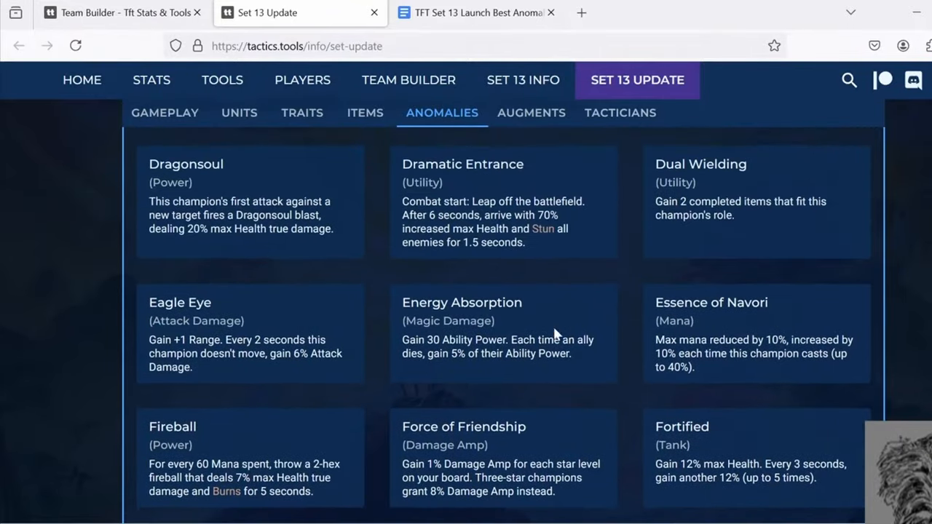
{"action": "left_click_drag", "start_coordinate": [655, 340], "coordinate": [769, 357]}
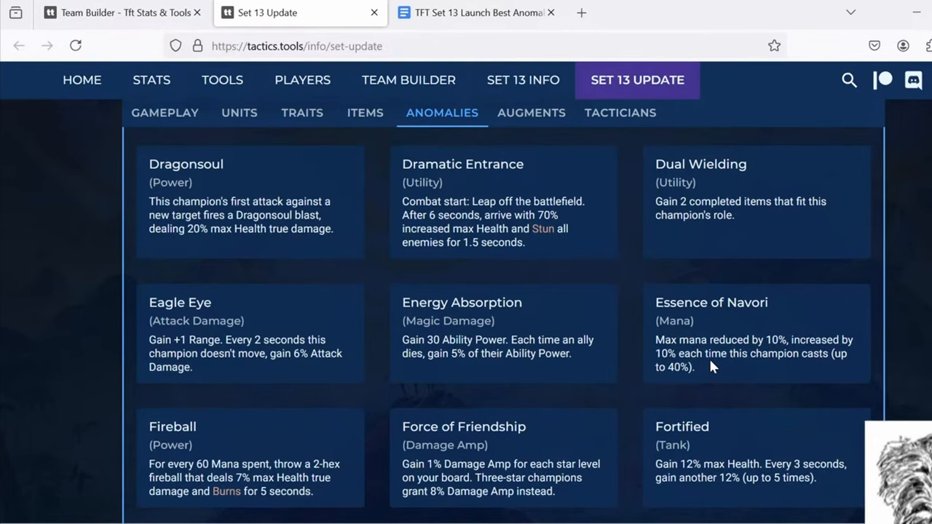
{"action": "mouse_move", "coordinate": [399, 146]}
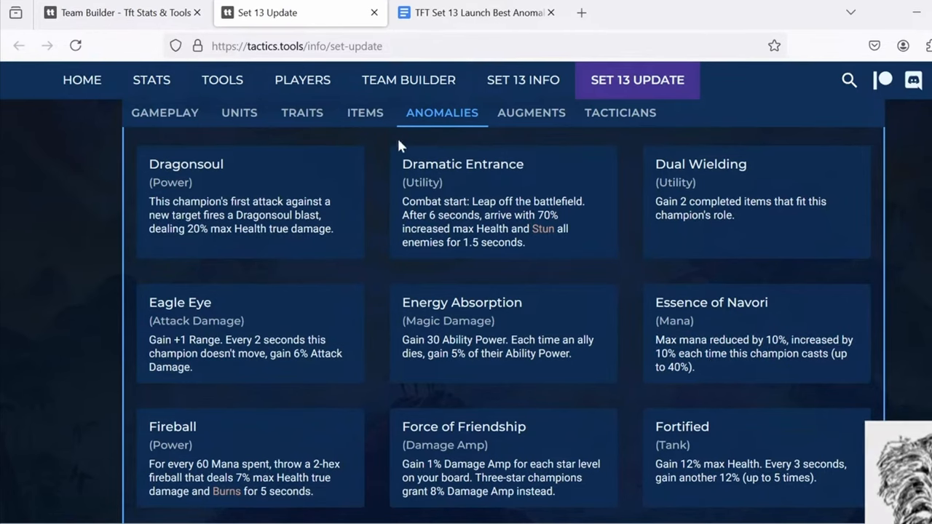
{"action": "left_click", "coordinate": [408, 78]}
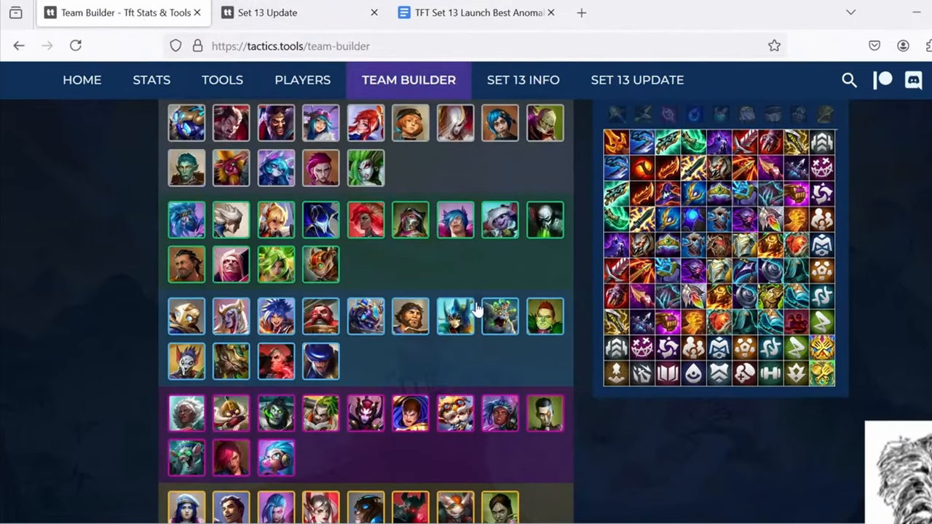
{"action": "left_click", "coordinate": [636, 80]}
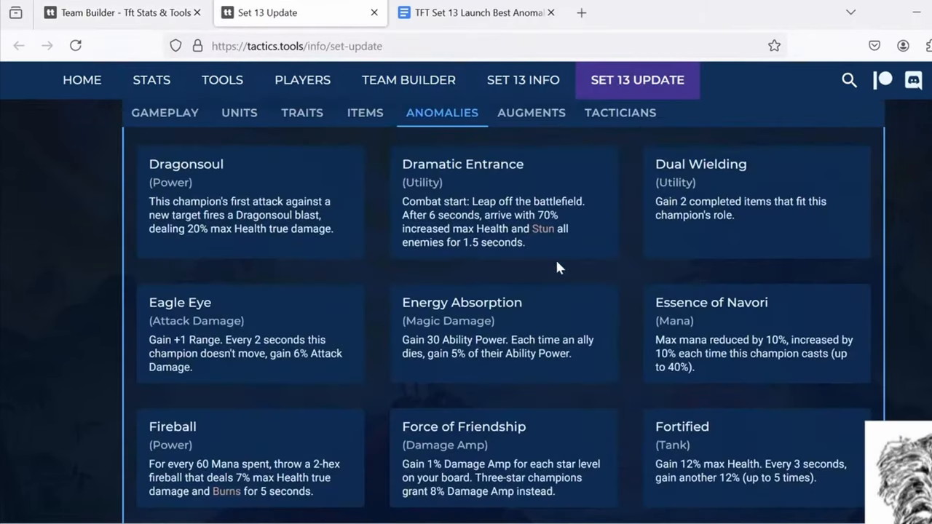
{"action": "mouse_move", "coordinate": [525, 228]}
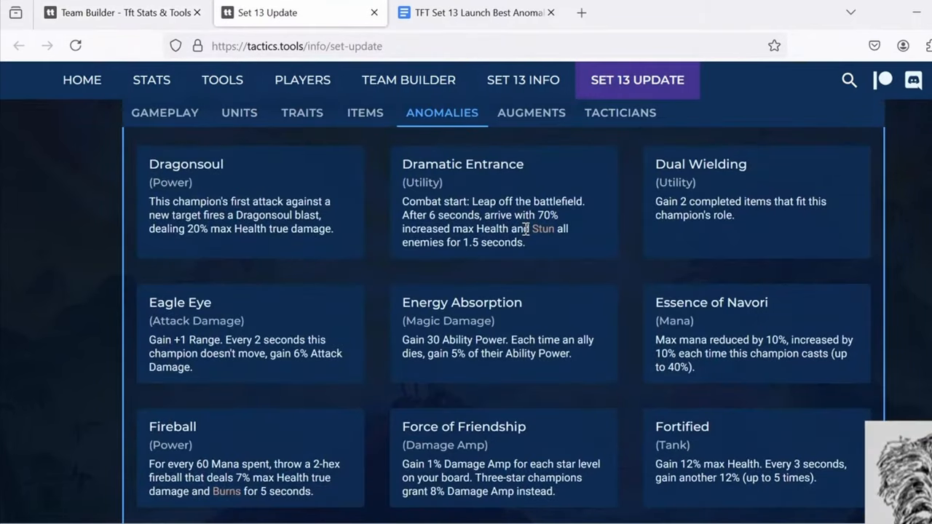
{"action": "mouse_move", "coordinate": [658, 294]}
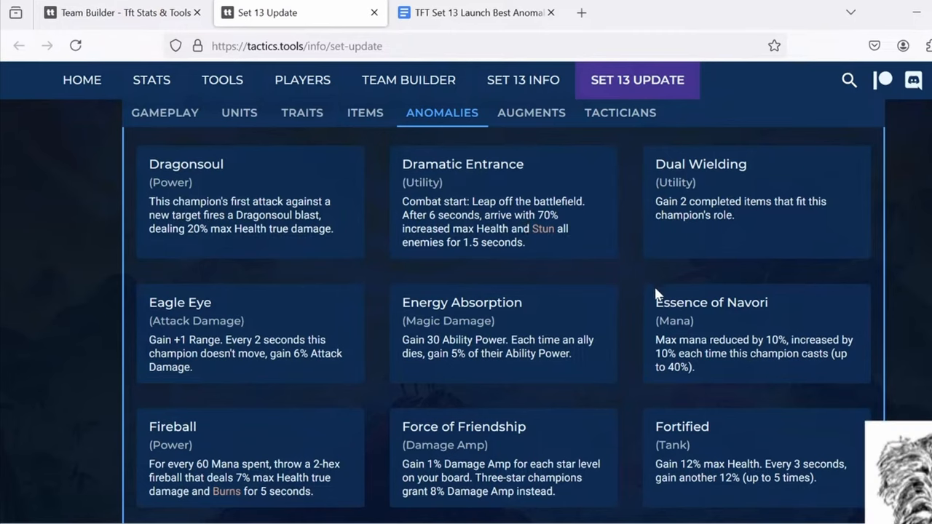
{"action": "mouse_move", "coordinate": [648, 338]}
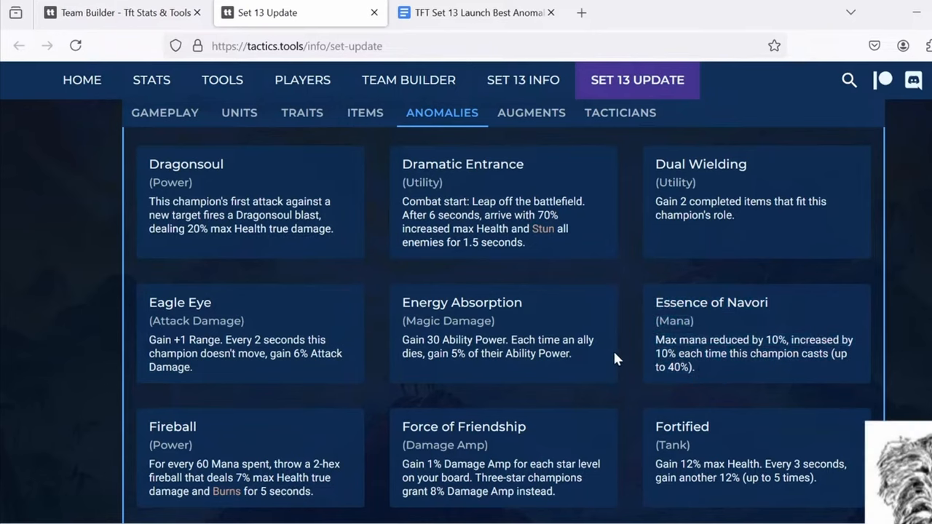
{"action": "mouse_move", "coordinate": [643, 326]}
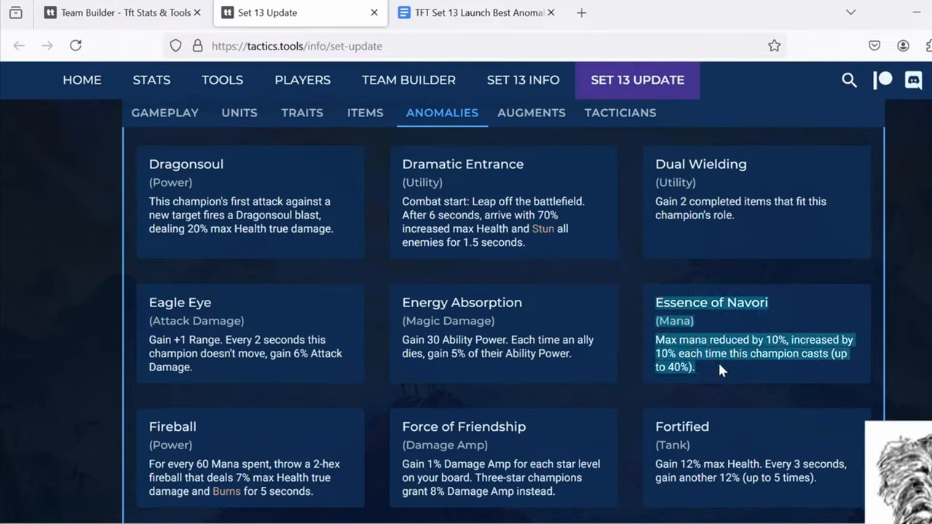
{"action": "mouse_move", "coordinate": [615, 327]}
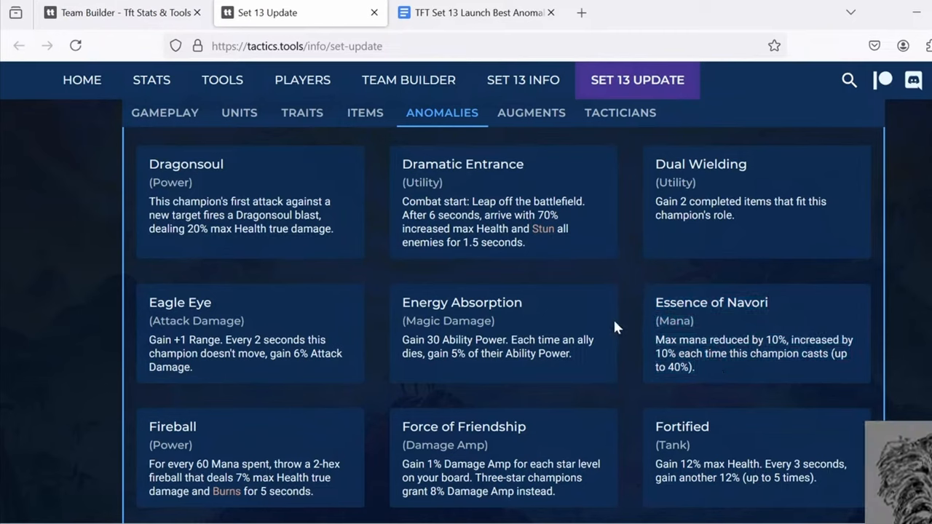
{"action": "mouse_move", "coordinate": [658, 299]}
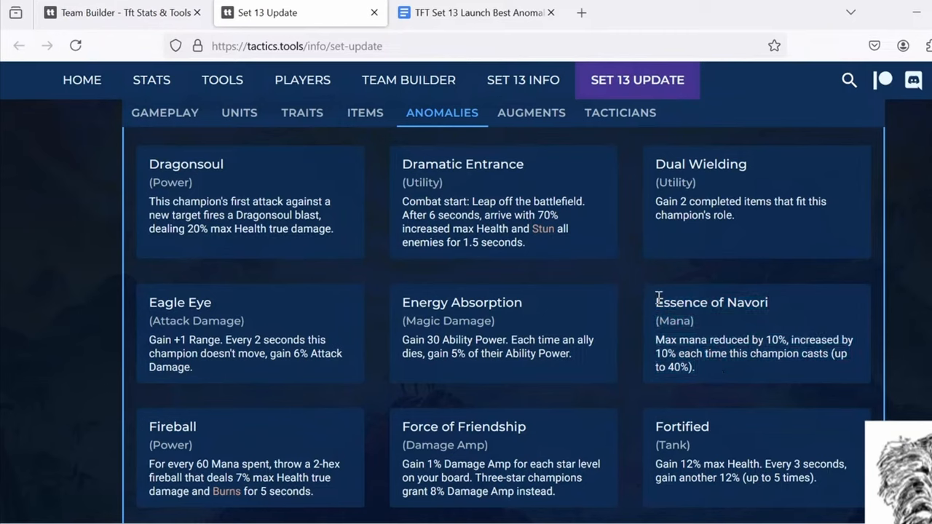
{"action": "mouse_move", "coordinate": [658, 298]}
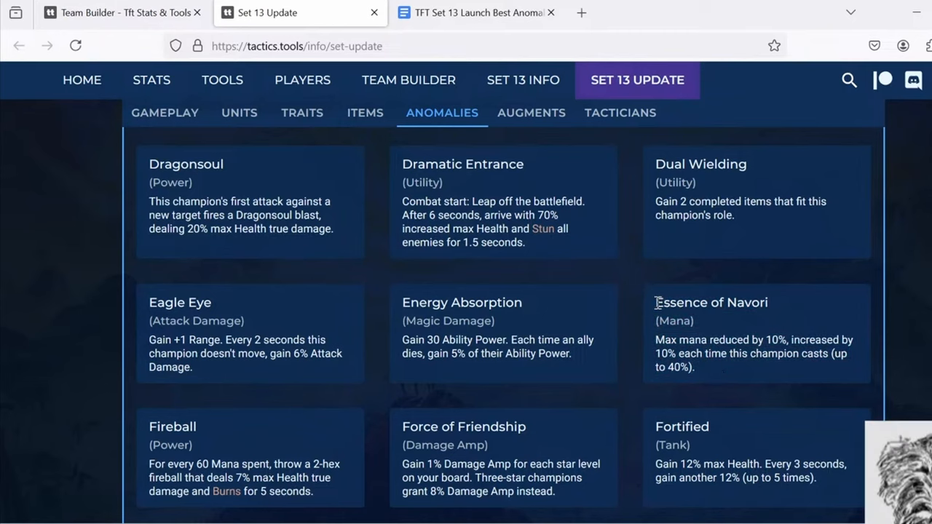
{"action": "mouse_move", "coordinate": [553, 163]}
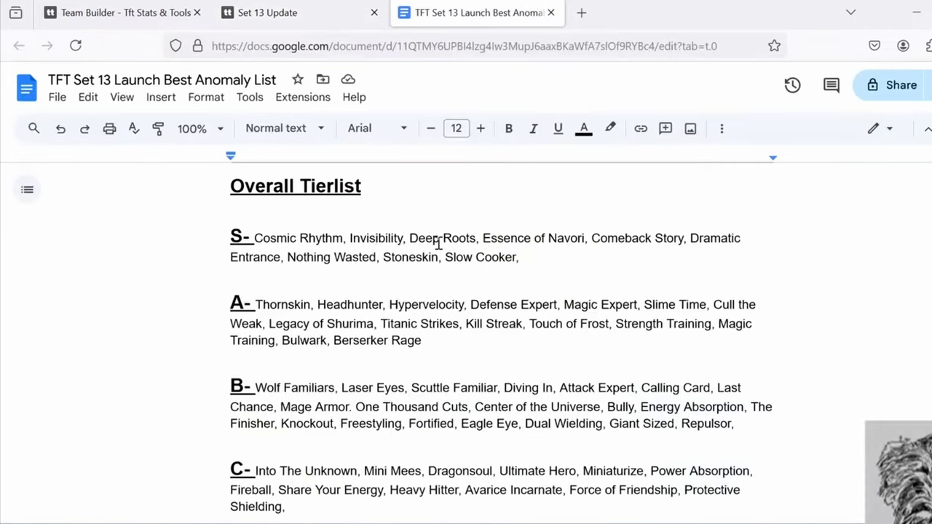
{"action": "mouse_move", "coordinate": [116, 11]}
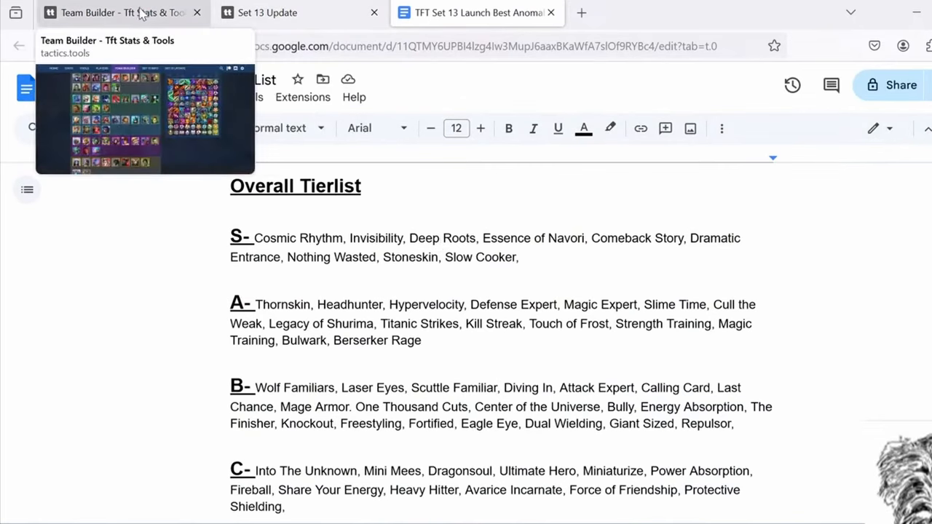
Step: Locate Invisibility among the anomaly cards and highlight its effect text sentence by sentence
{"action": "left_click", "coordinate": [299, 11]}
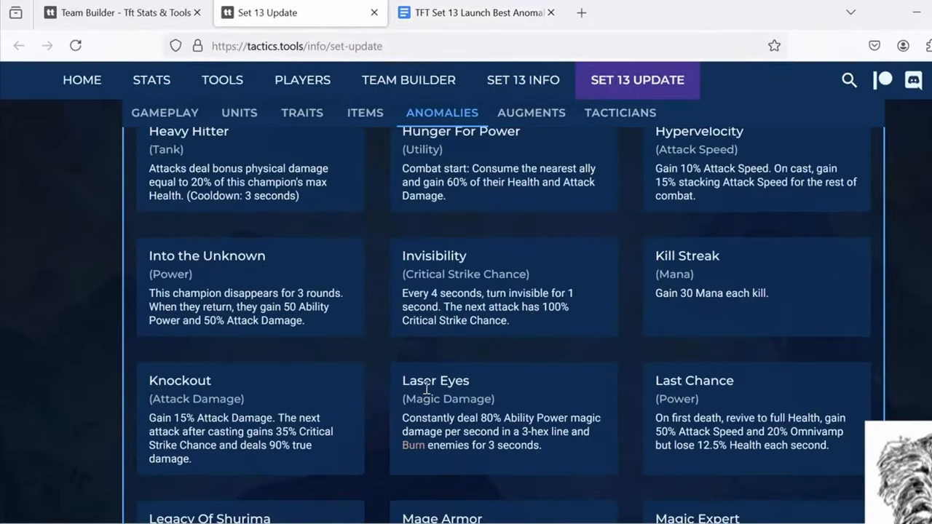
{"action": "scroll", "scroll_direction": "down", "scroll_amount": 3}
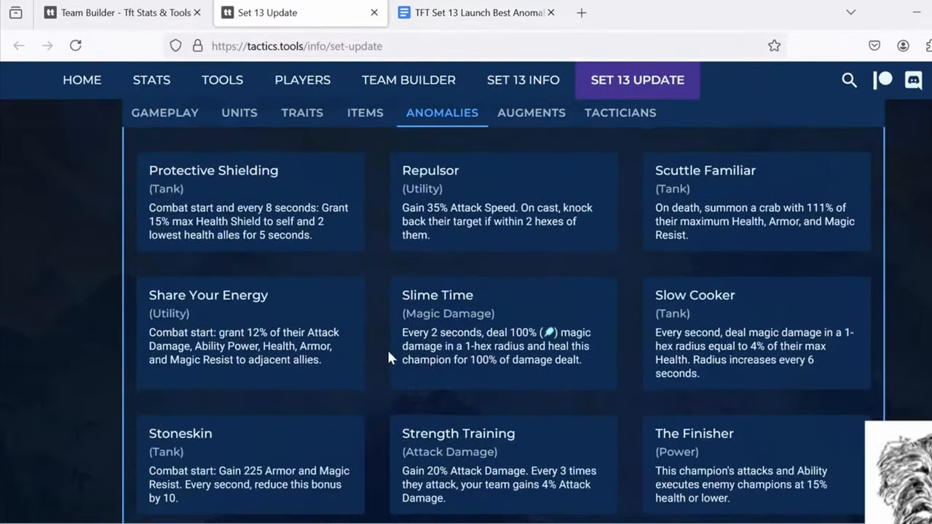
{"action": "scroll", "scroll_direction": "down", "scroll_amount": 3}
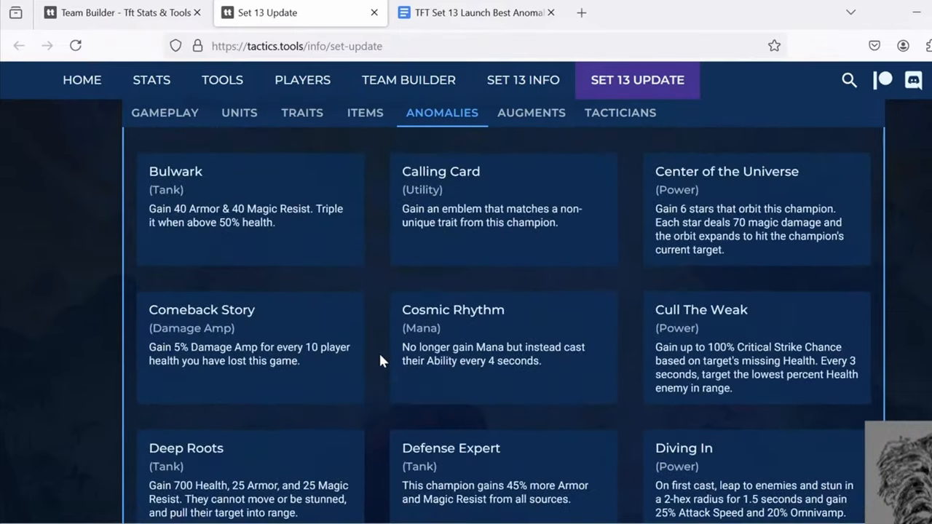
{"action": "scroll", "scroll_direction": "down", "scroll_amount": 3}
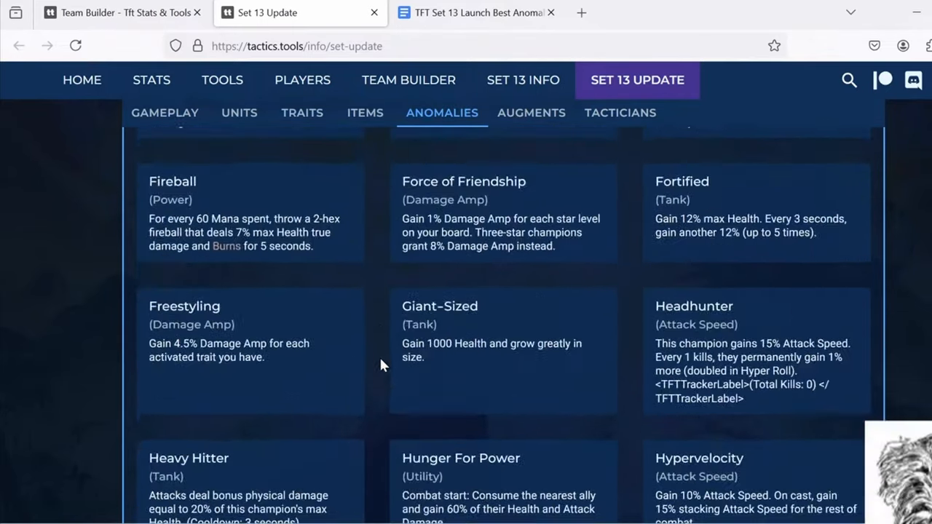
{"action": "scroll", "scroll_direction": "down", "scroll_amount": 3}
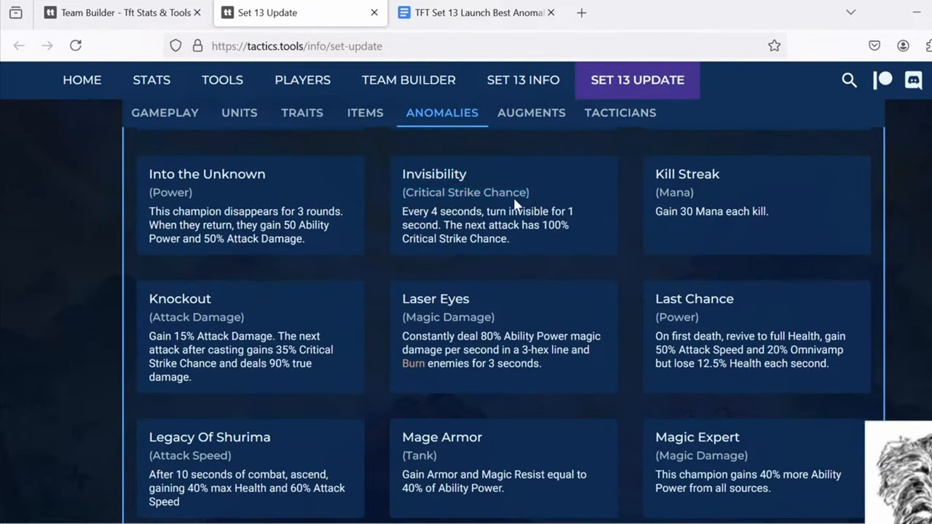
{"action": "mouse_move", "coordinate": [540, 192]}
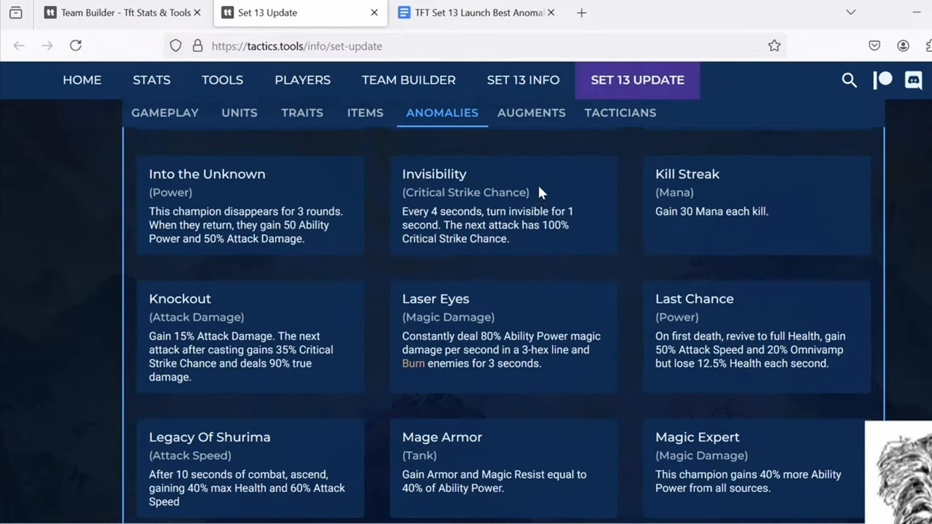
{"action": "mouse_move", "coordinate": [547, 189]}
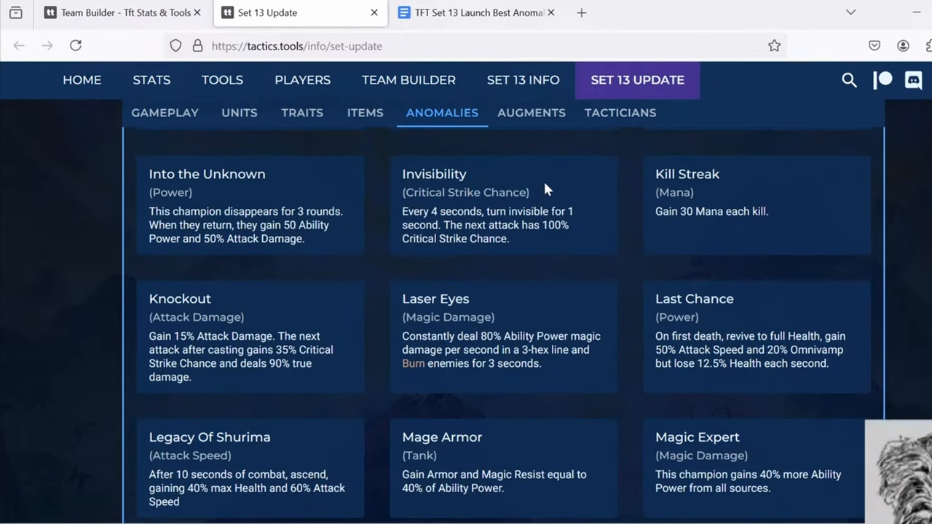
{"action": "mouse_move", "coordinate": [491, 209]}
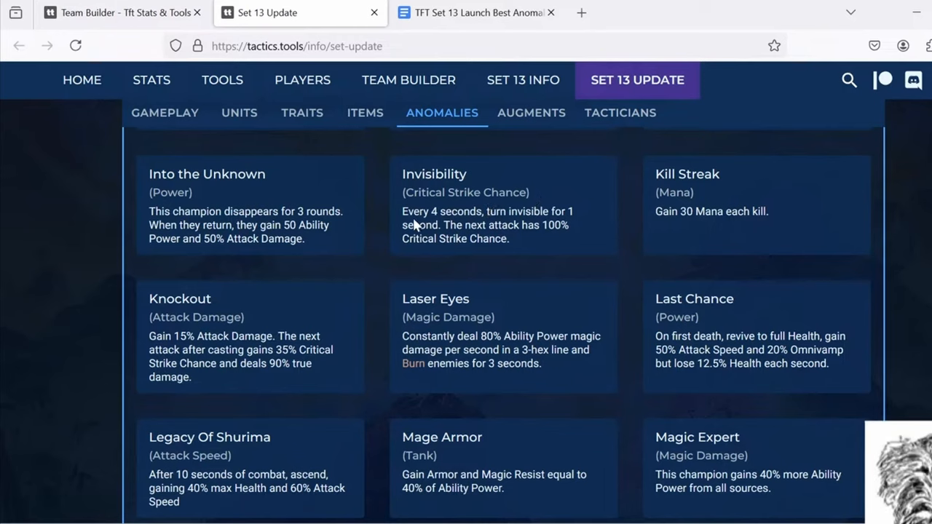
{"action": "left_click_drag", "start_coordinate": [402, 211], "coordinate": [443, 224]}
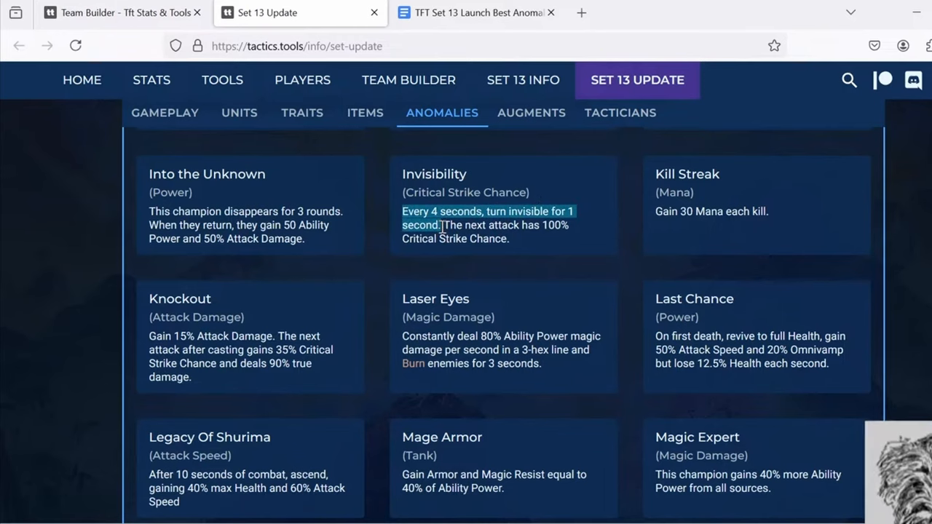
{"action": "mouse_move", "coordinate": [443, 227]}
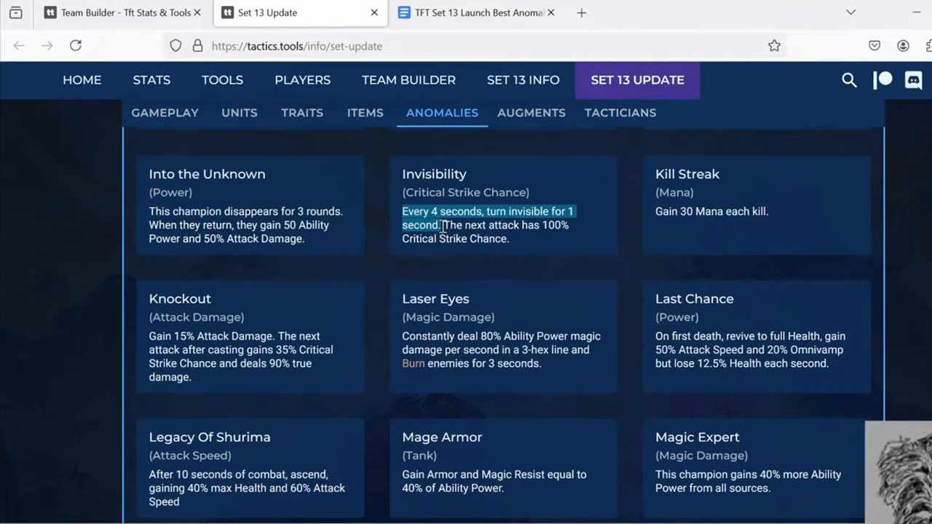
{"action": "left_click", "coordinate": [521, 240]}
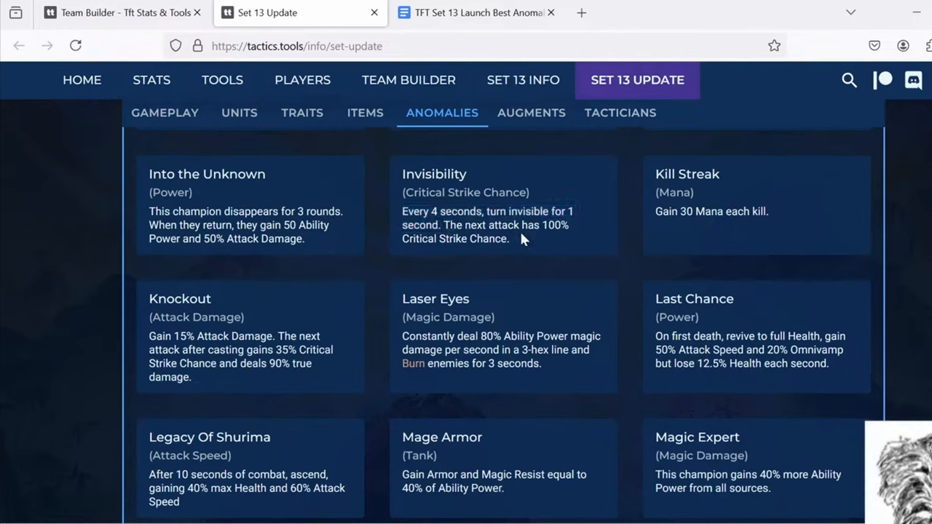
{"action": "mouse_move", "coordinate": [530, 248]}
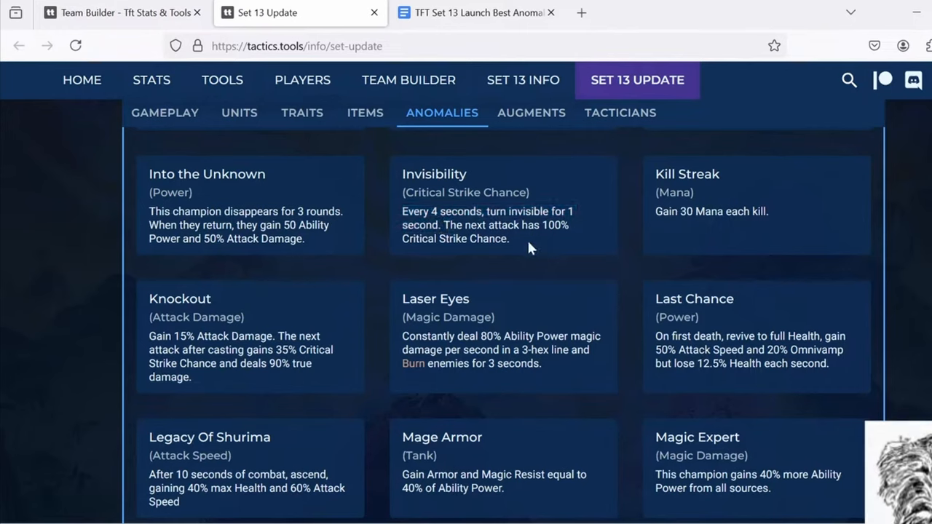
{"action": "mouse_move", "coordinate": [492, 231]}
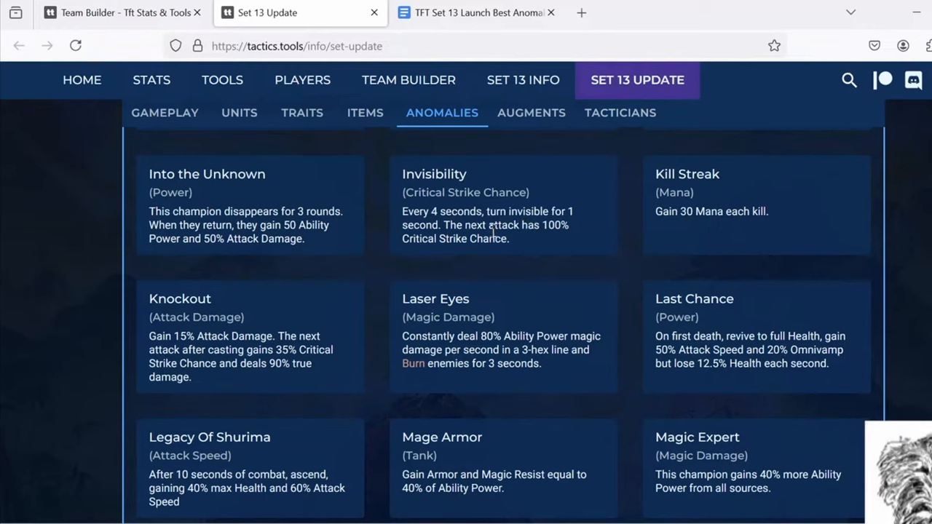
{"action": "left_click_drag", "start_coordinate": [444, 224], "coordinate": [509, 239]}
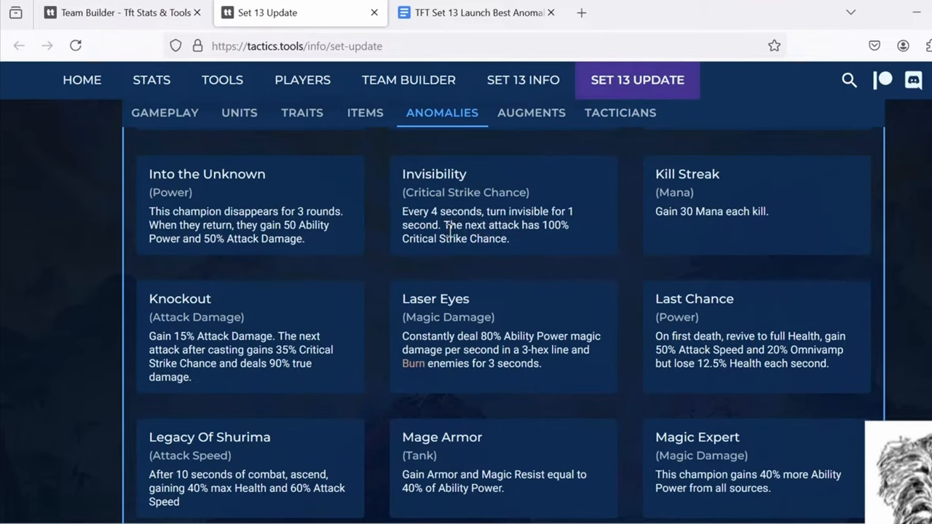
{"action": "mouse_move", "coordinate": [518, 242]}
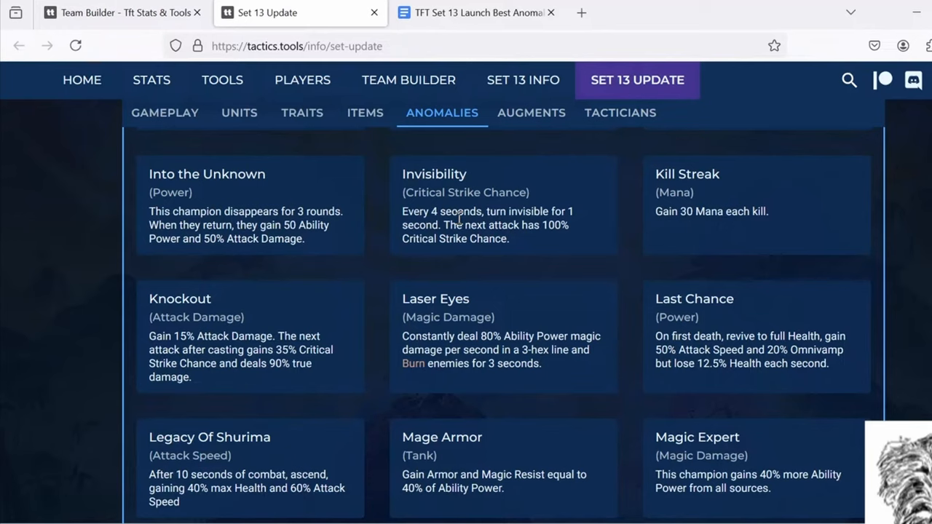
{"action": "mouse_move", "coordinate": [583, 226]}
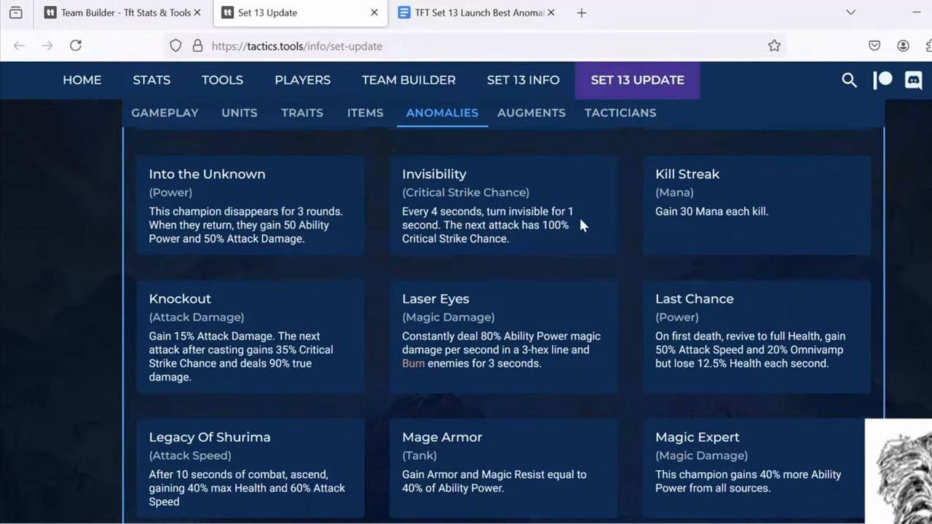
{"action": "mouse_move", "coordinate": [431, 206]}
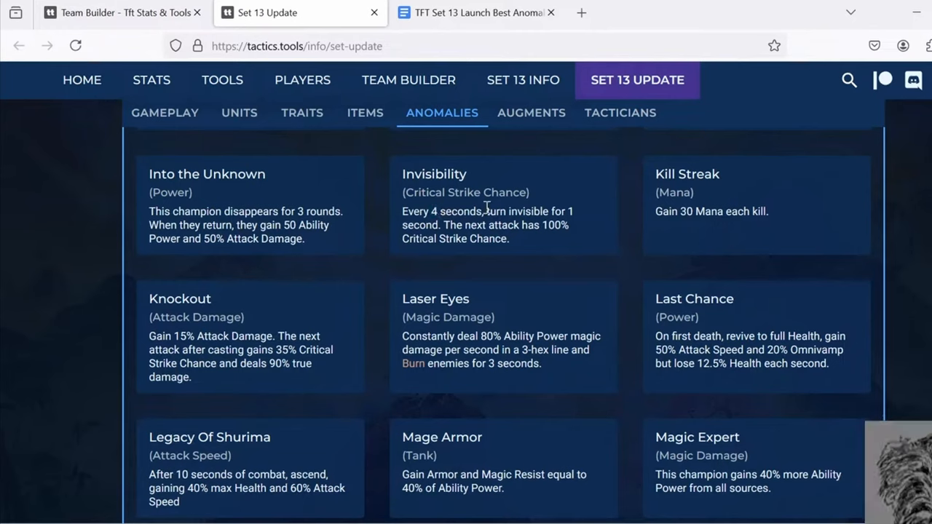
{"action": "mouse_move", "coordinate": [460, 234]}
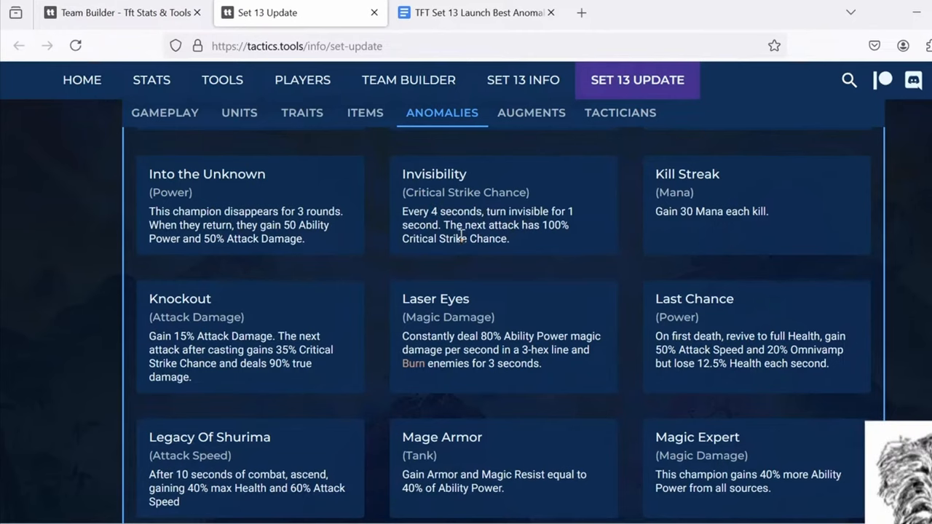
{"action": "mouse_move", "coordinate": [473, 11]}
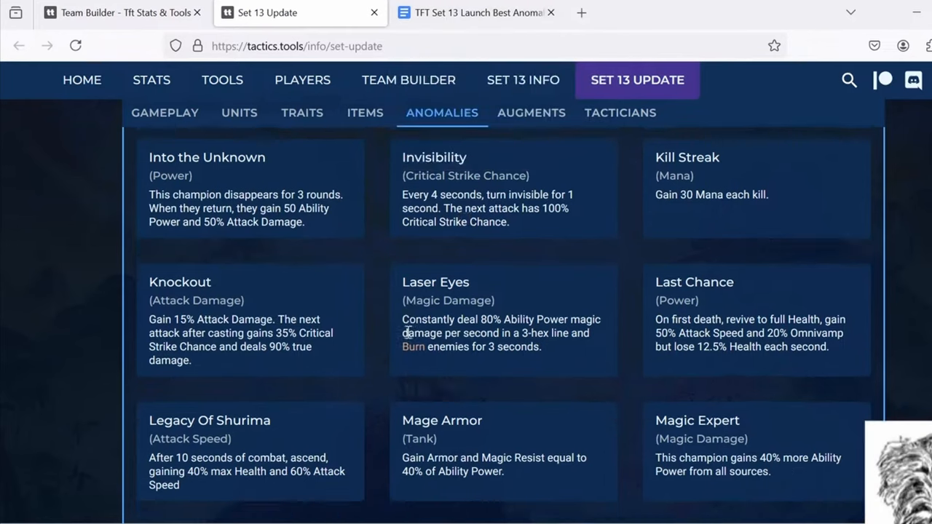
{"action": "scroll", "scroll_direction": "down", "scroll_amount": 3}
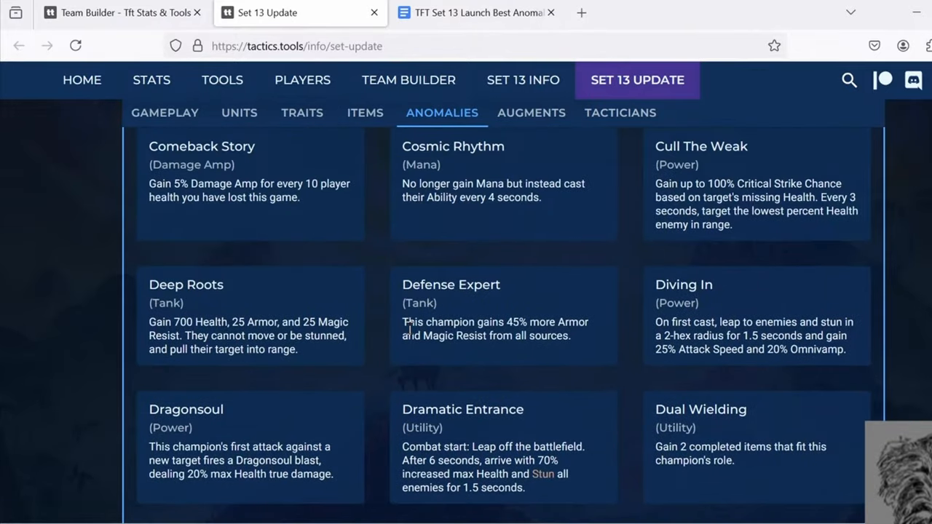
{"action": "scroll", "scroll_direction": "down", "scroll_amount": 3}
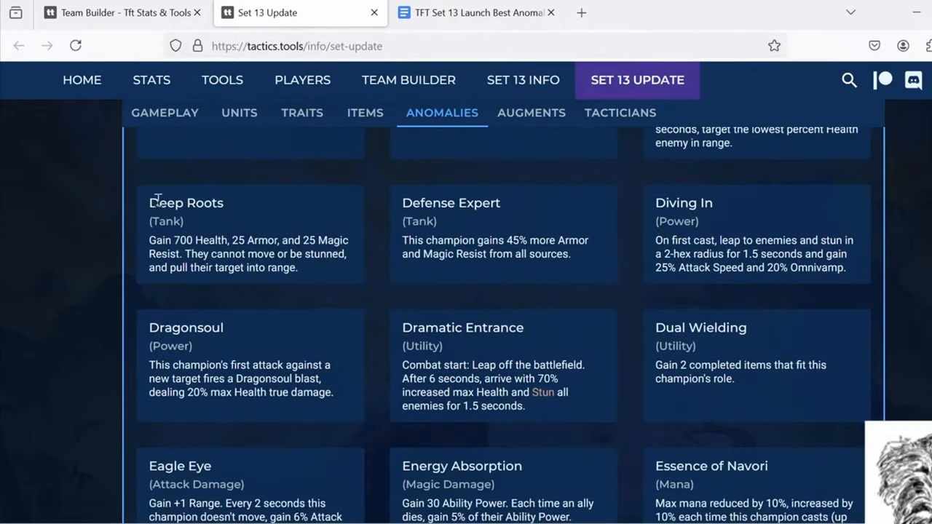
{"action": "mouse_move", "coordinate": [313, 283]}
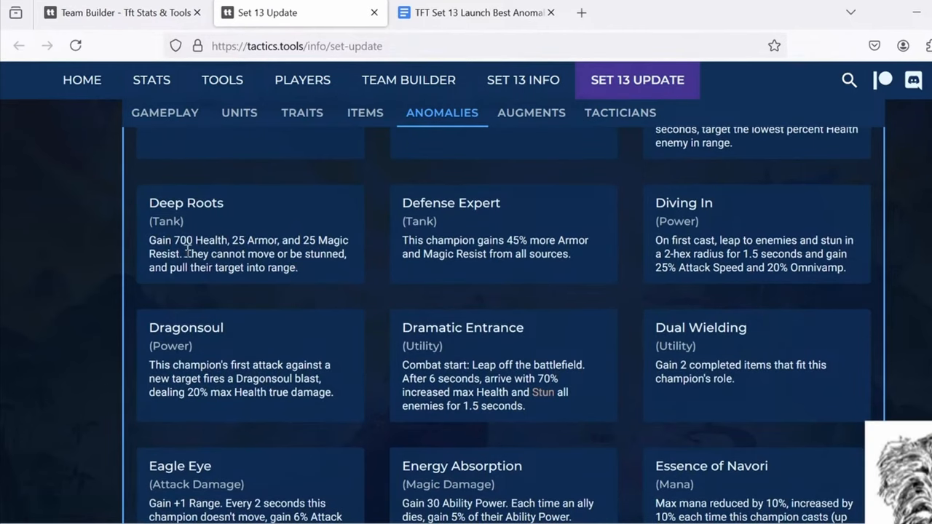
{"action": "left_click_drag", "start_coordinate": [188, 253], "coordinate": [297, 268]}
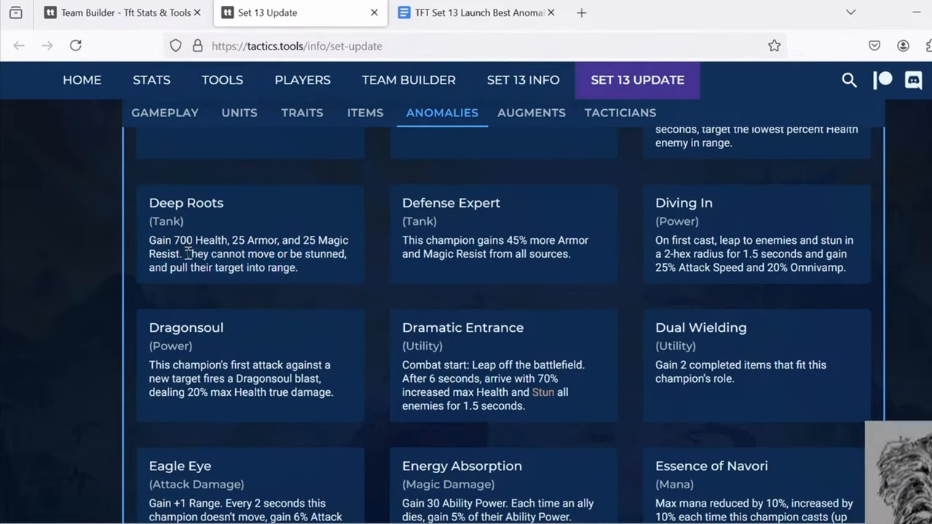
{"action": "mouse_move", "coordinate": [260, 231]}
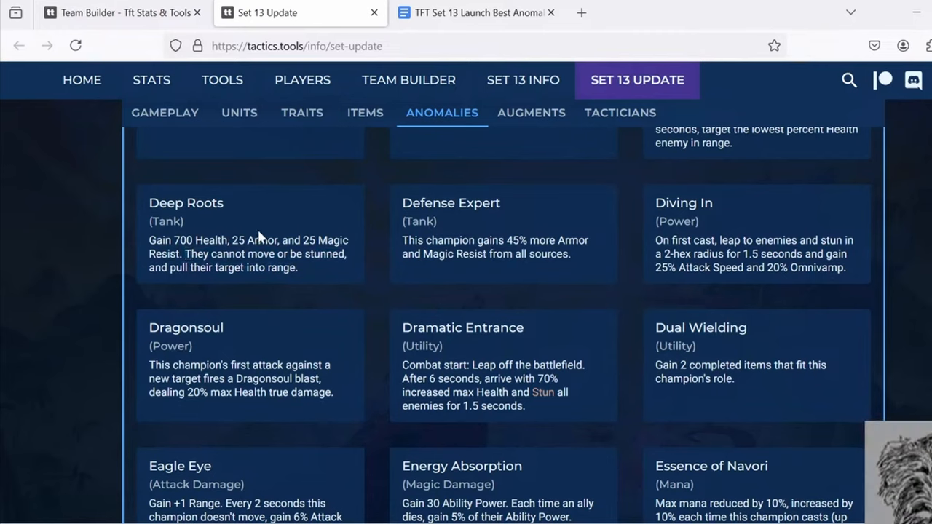
{"action": "left_click_drag", "start_coordinate": [173, 241], "coordinate": [186, 253]}
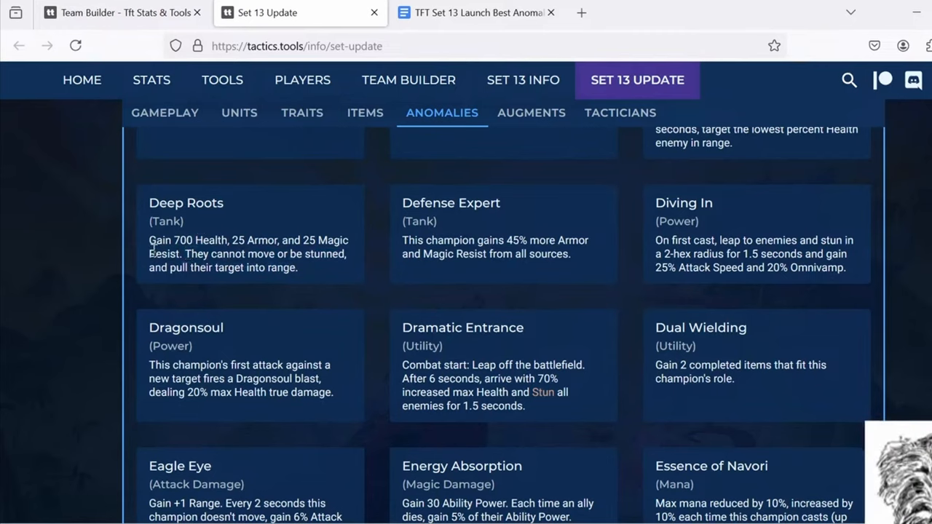
{"action": "mouse_move", "coordinate": [207, 232]}
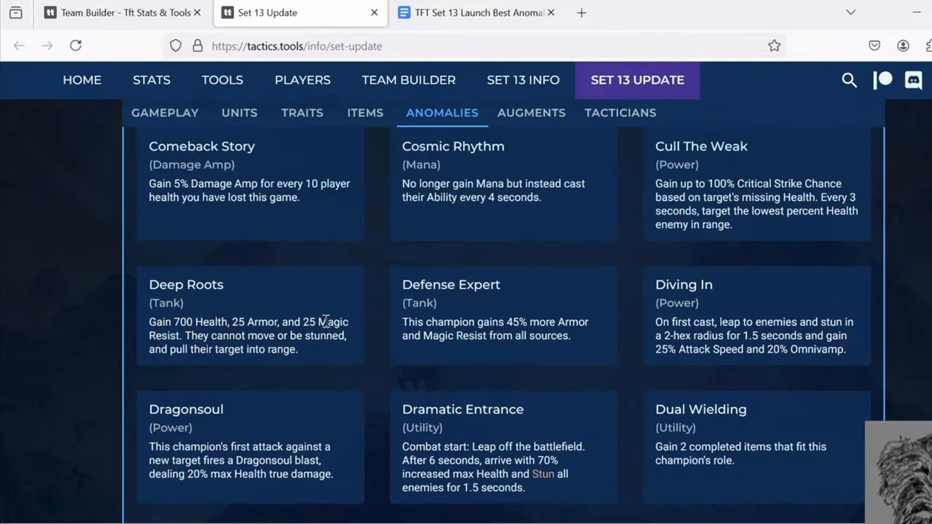
{"action": "scroll", "scroll_direction": "down", "scroll_amount": 3}
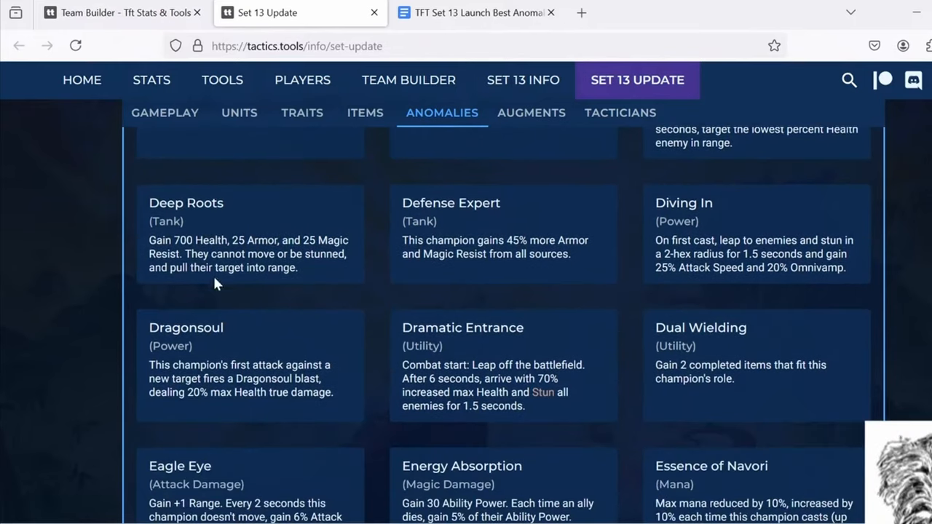
{"action": "mouse_move", "coordinate": [189, 254]}
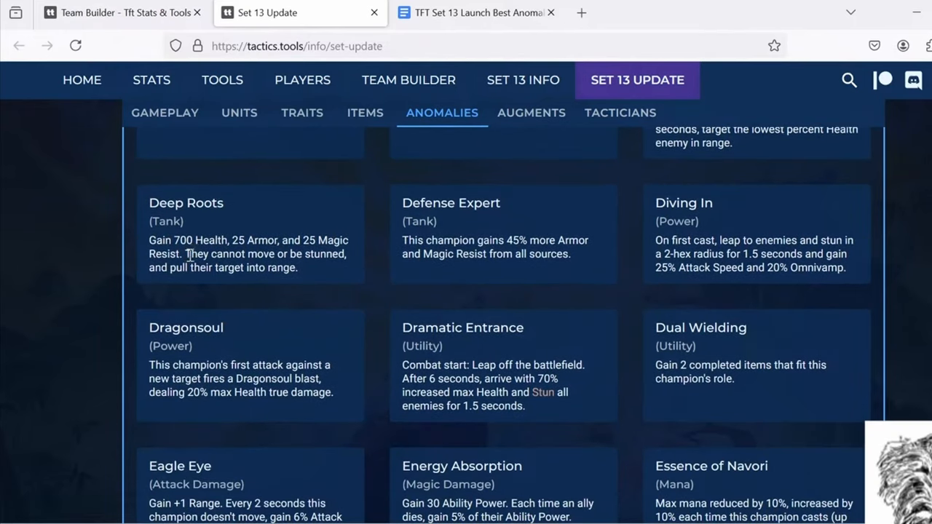
{"action": "mouse_move", "coordinate": [254, 261]}
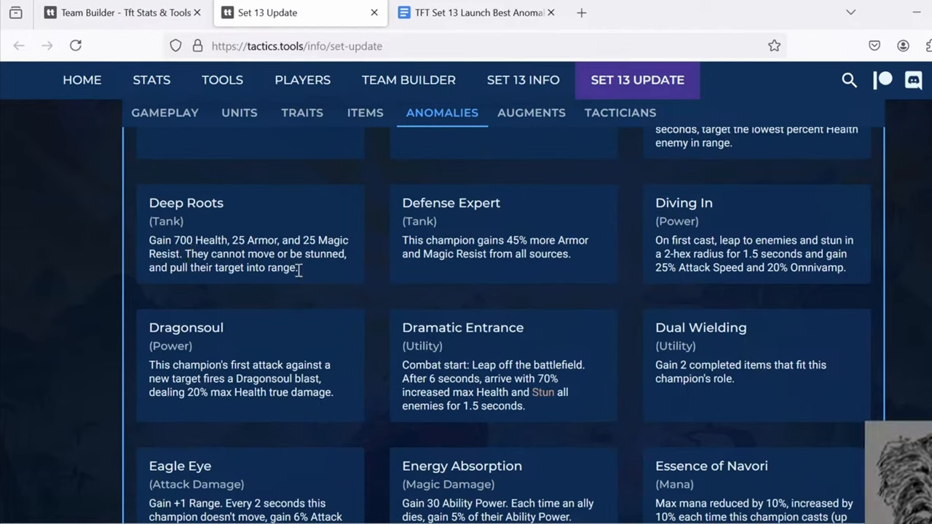
{"action": "mouse_move", "coordinate": [299, 280]}
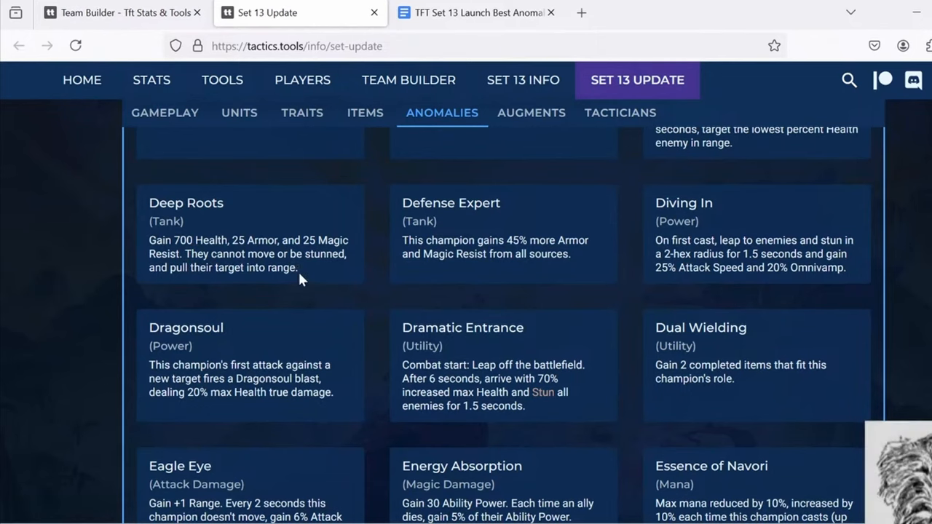
{"action": "mouse_move", "coordinate": [313, 300]}
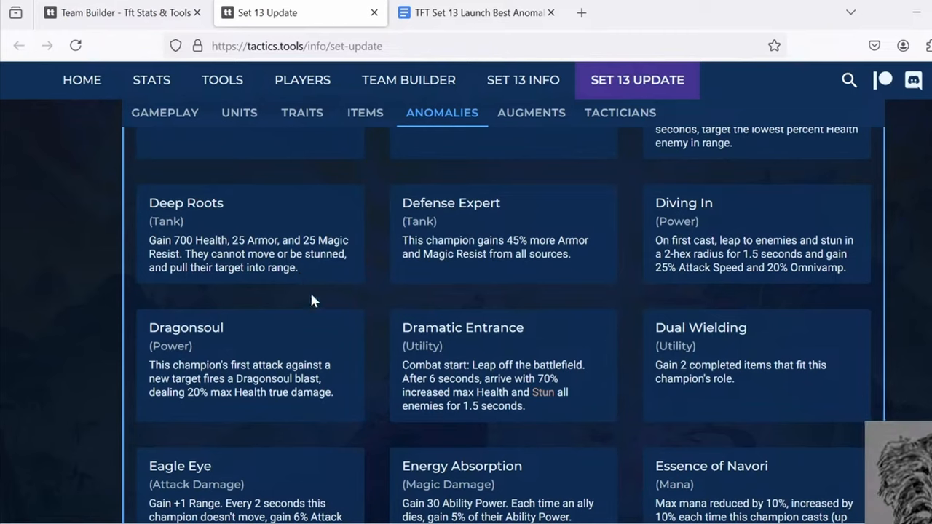
{"action": "mouse_move", "coordinate": [315, 272]}
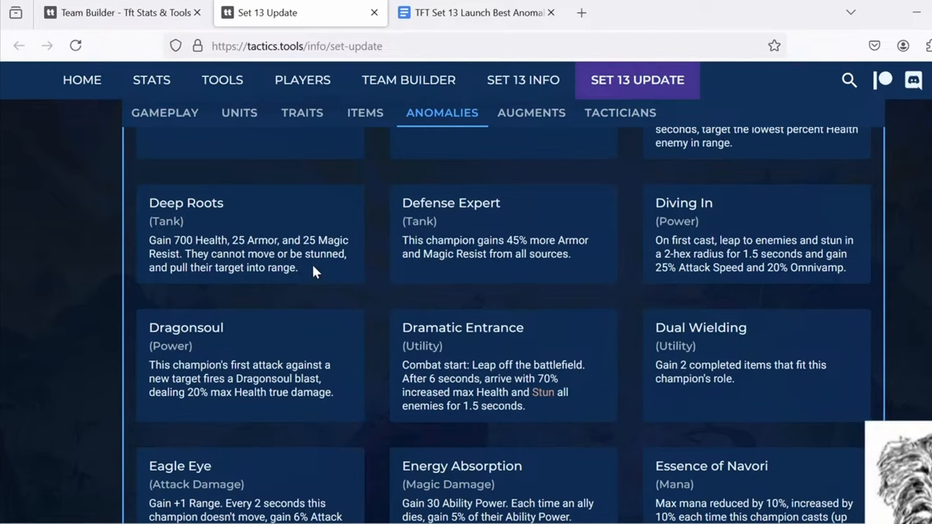
{"action": "mouse_move", "coordinate": [327, 204]}
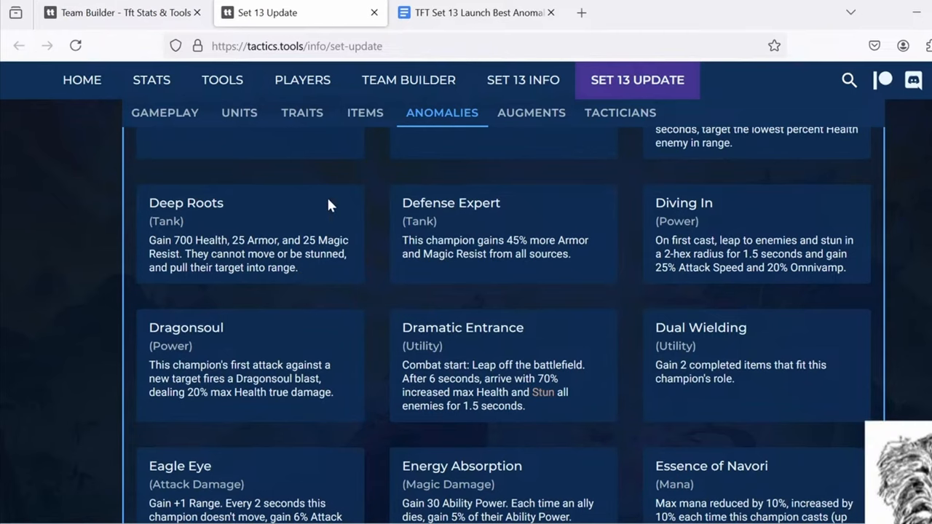
Step: Place Sett beside Trundle near the board divider so 2 Bruiser activates
{"action": "left_click", "coordinate": [408, 80]}
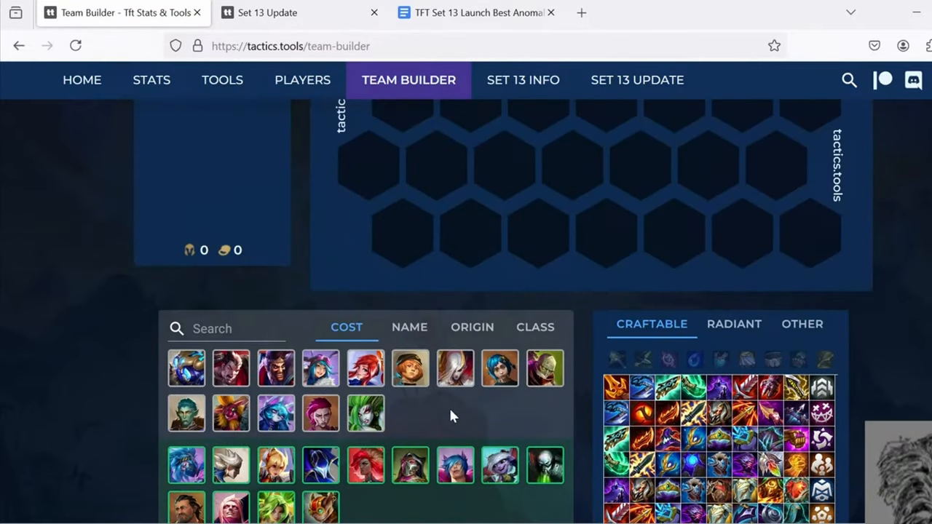
{"action": "mouse_move", "coordinate": [361, 396]}
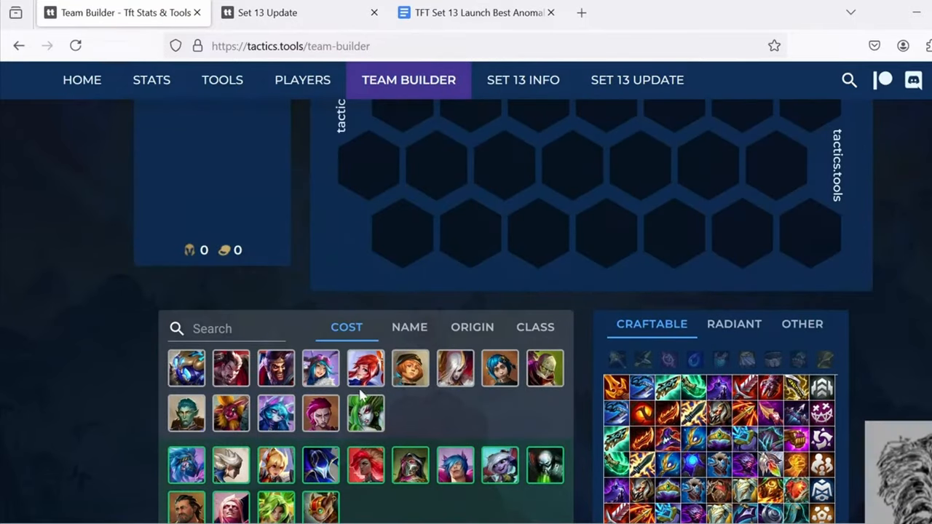
{"action": "scroll", "scroll_direction": "down", "scroll_amount": 3}
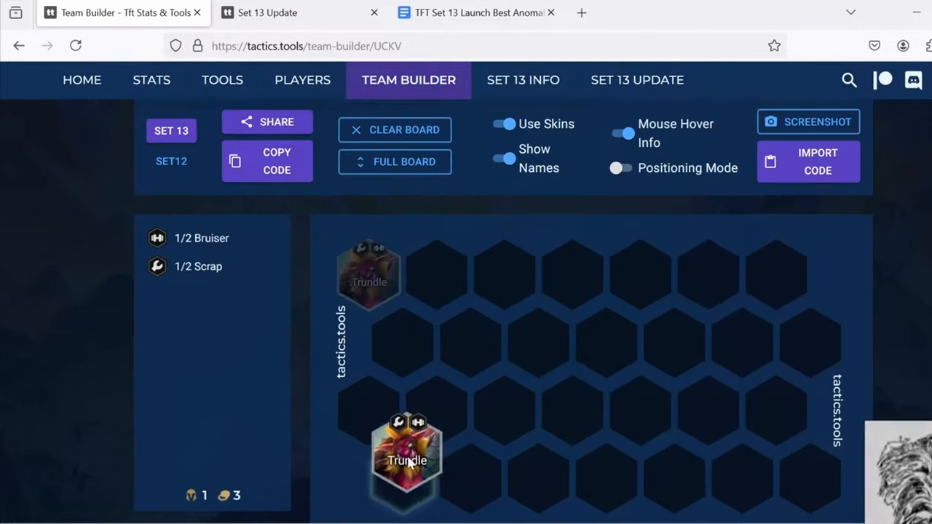
{"action": "scroll", "scroll_direction": "down", "scroll_amount": 3}
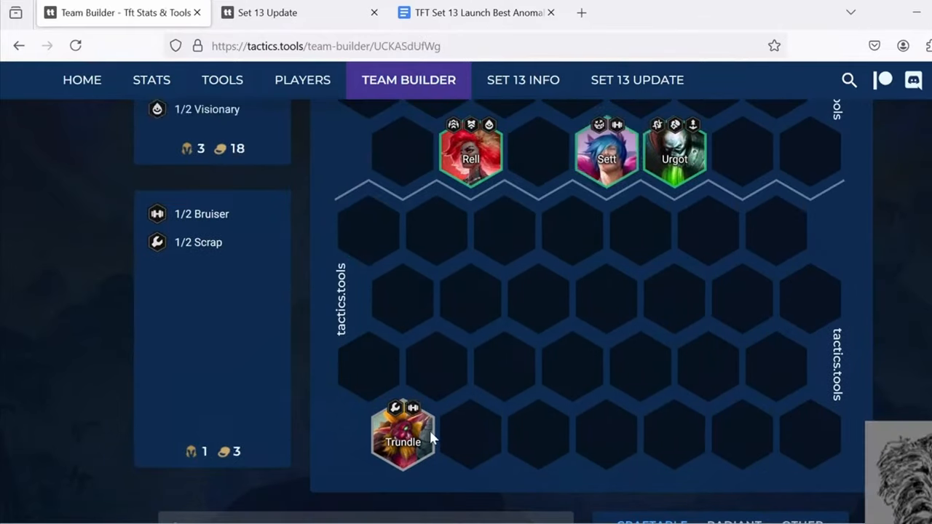
{"action": "left_click_drag", "start_coordinate": [402, 433], "coordinate": [503, 233]}
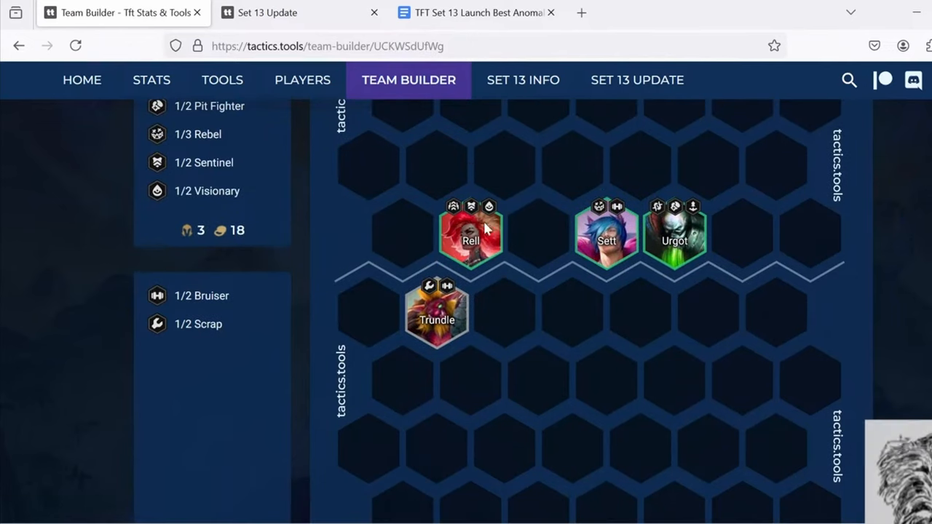
{"action": "mouse_move", "coordinate": [469, 202]}
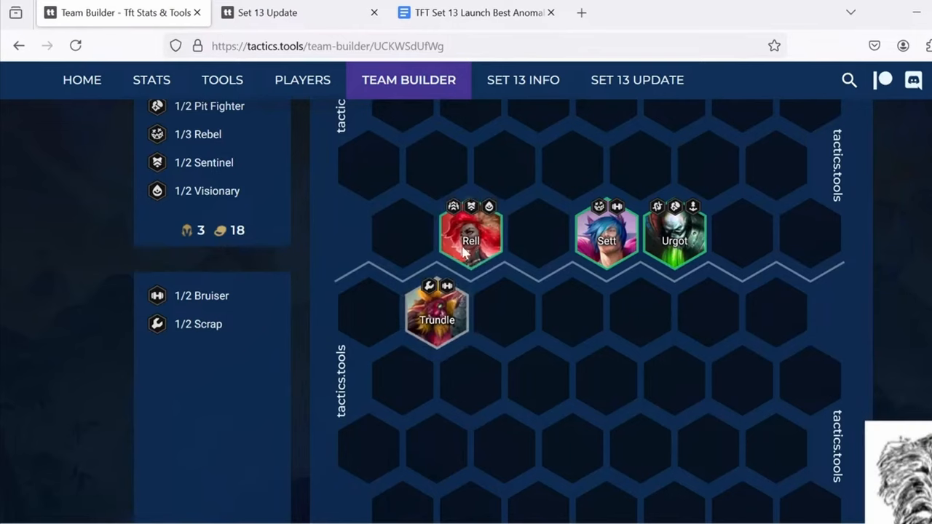
{"action": "left_click_drag", "start_coordinate": [472, 233], "coordinate": [437, 172]}
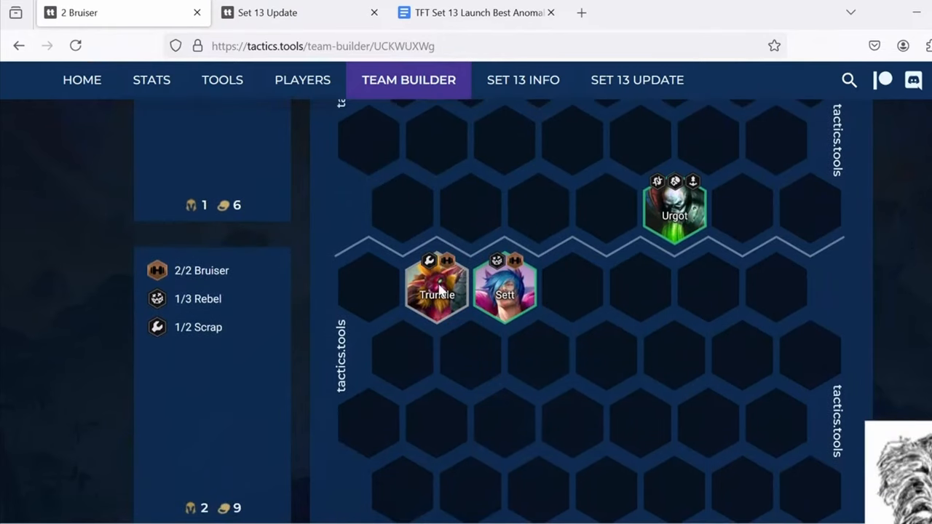
{"action": "mouse_move", "coordinate": [614, 300]}
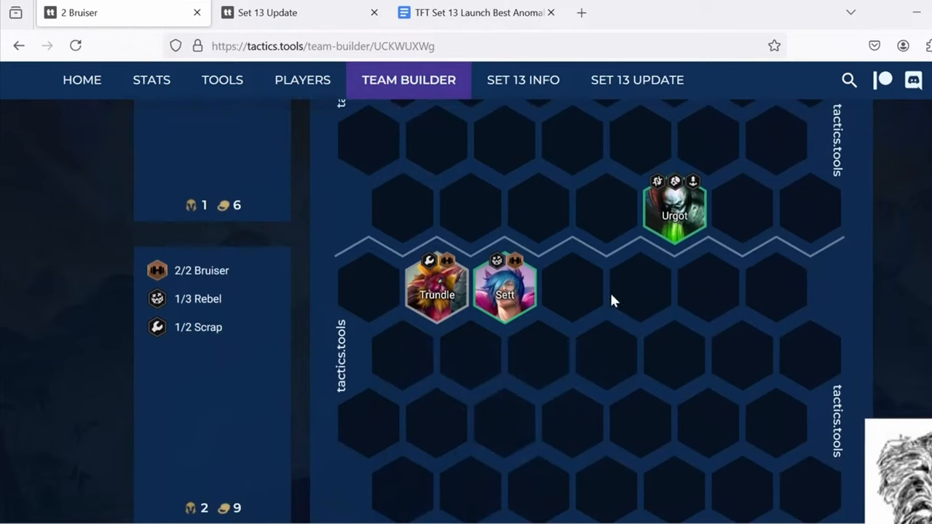
Step: Move Trundle to the bottom-left hex and Sett onto the hex just above him
{"action": "left_click_drag", "start_coordinate": [437, 284], "coordinate": [407, 473]}
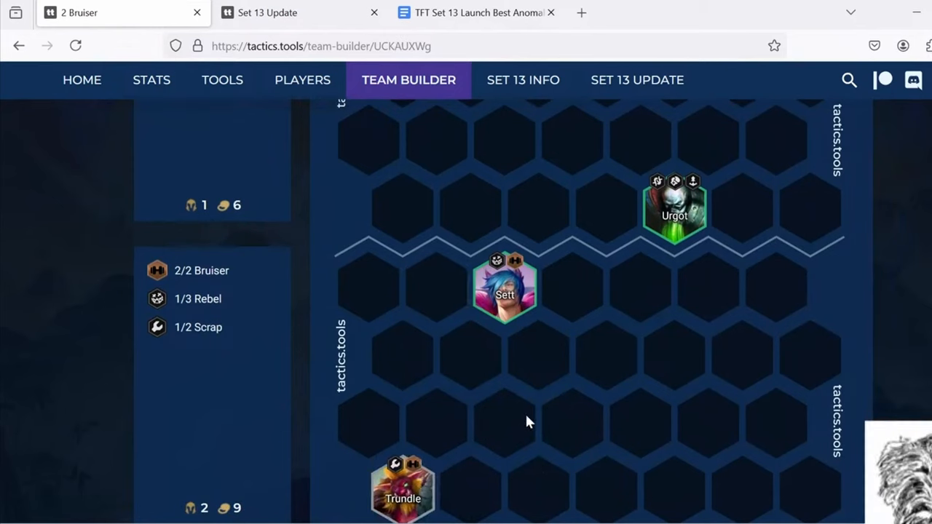
{"action": "mouse_move", "coordinate": [521, 371]}
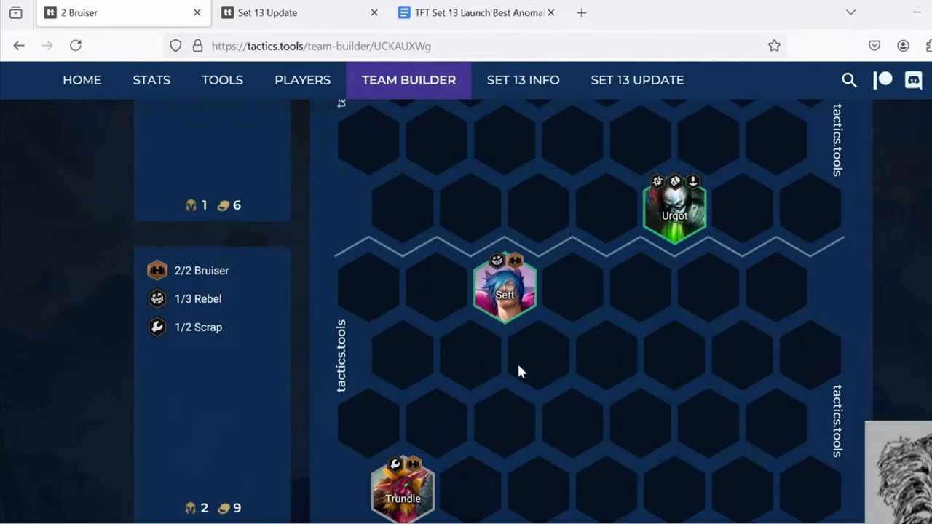
{"action": "scroll", "scroll_direction": "down", "scroll_amount": 3}
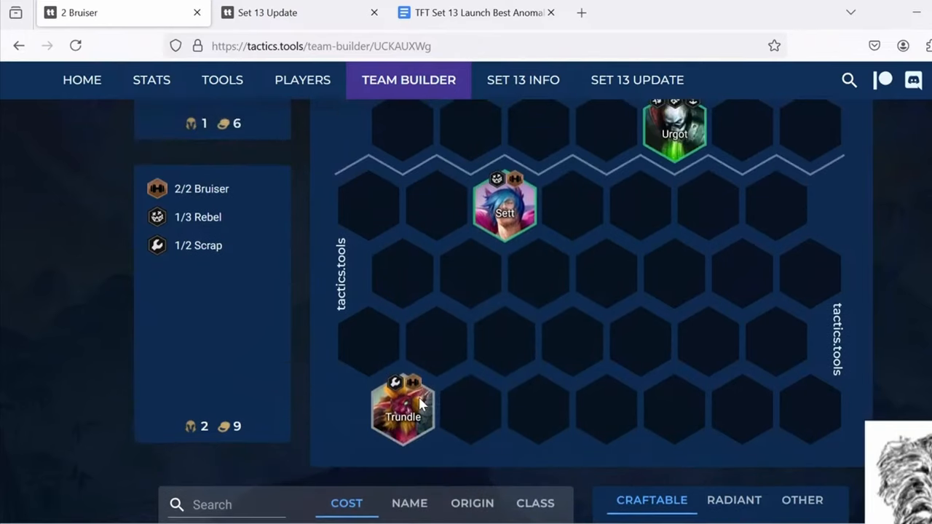
{"action": "mouse_move", "coordinate": [402, 408]}
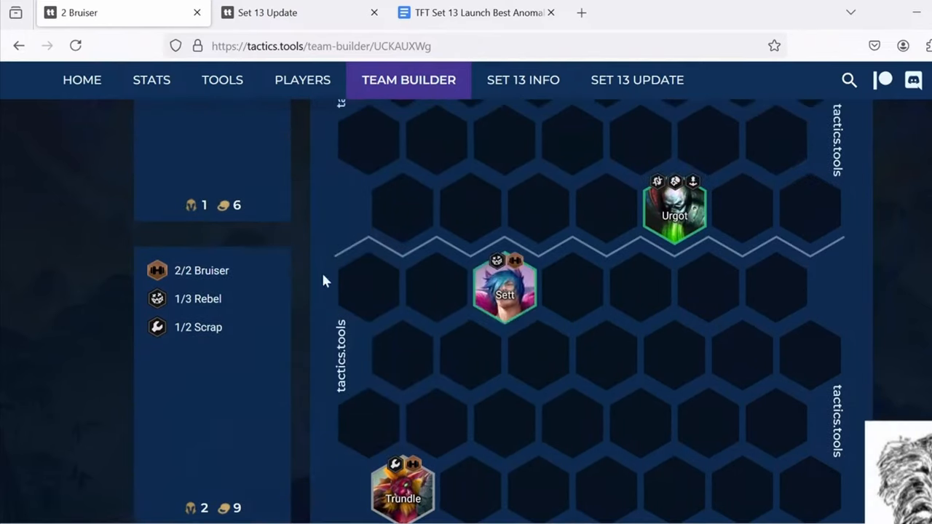
{"action": "left_click_drag", "start_coordinate": [504, 291], "coordinate": [437, 425]}
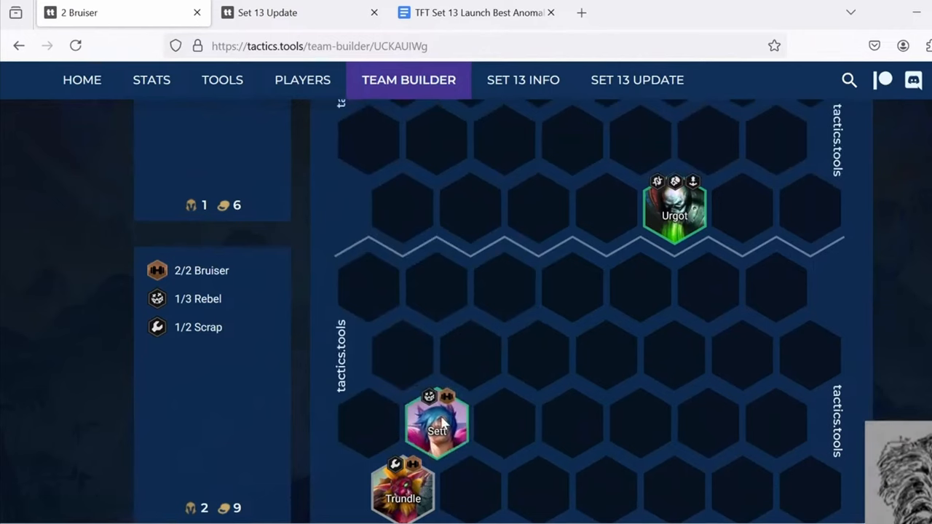
{"action": "scroll", "scroll_direction": "down", "scroll_amount": 3}
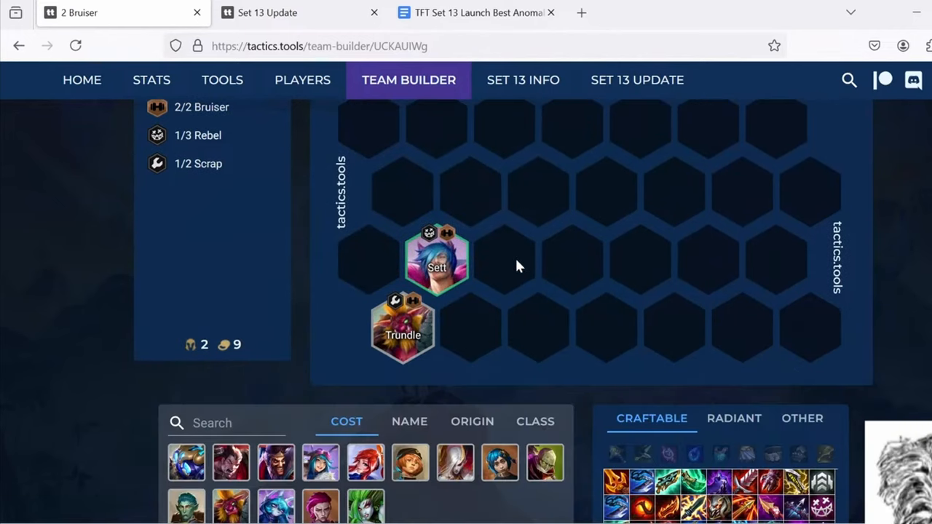
{"action": "mouse_move", "coordinate": [403, 327]}
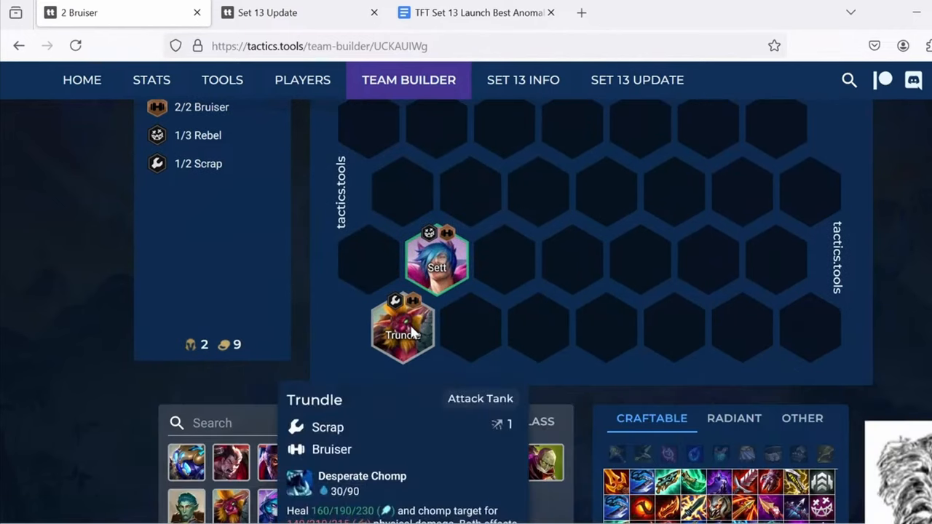
{"action": "mouse_move", "coordinate": [415, 329]}
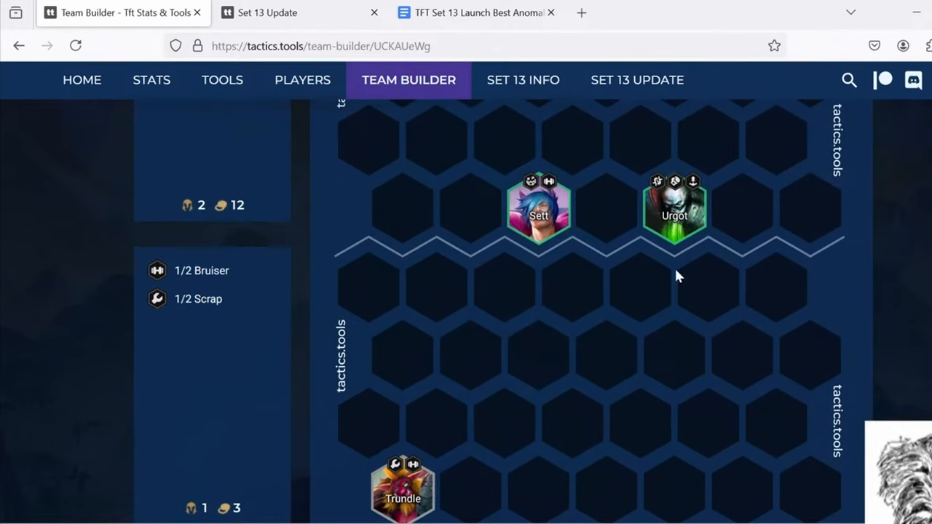
{"action": "mouse_move", "coordinate": [454, 284]}
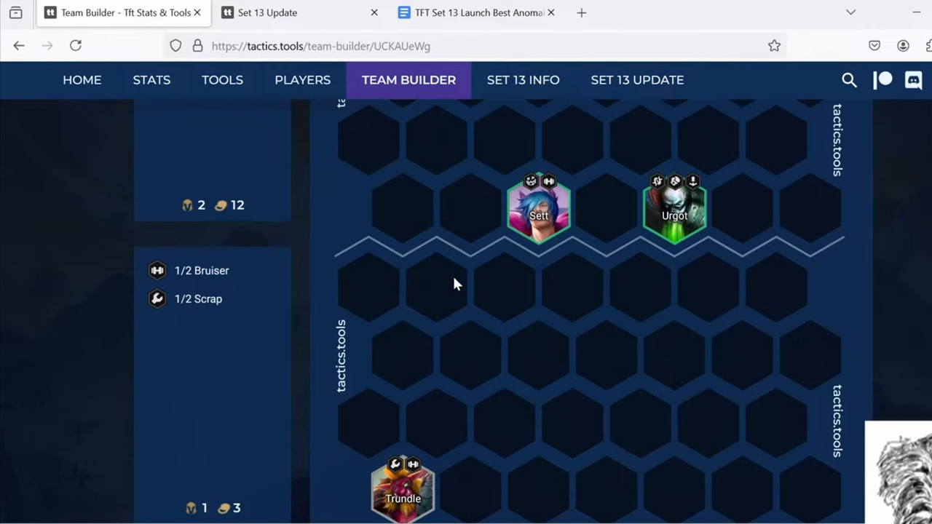
{"action": "mouse_move", "coordinate": [546, 227]}
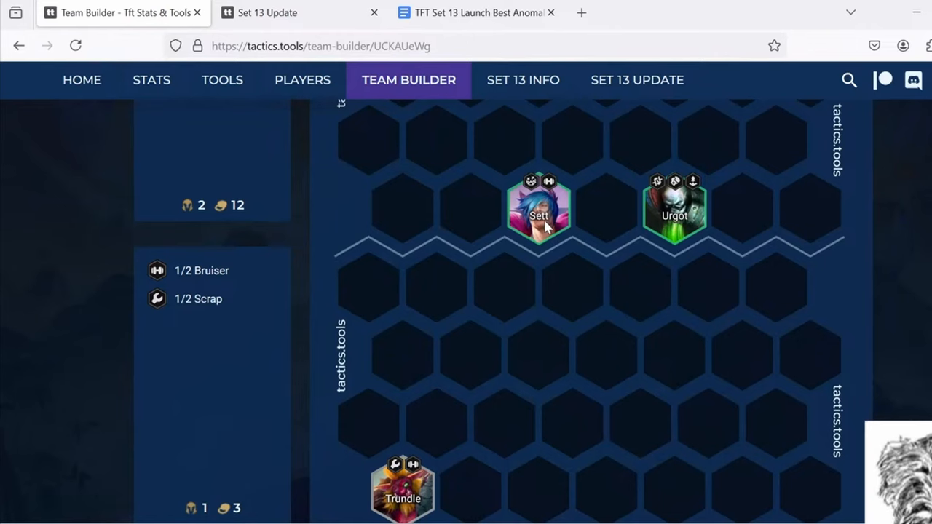
{"action": "left_click_drag", "start_coordinate": [539, 207], "coordinate": [437, 451]}
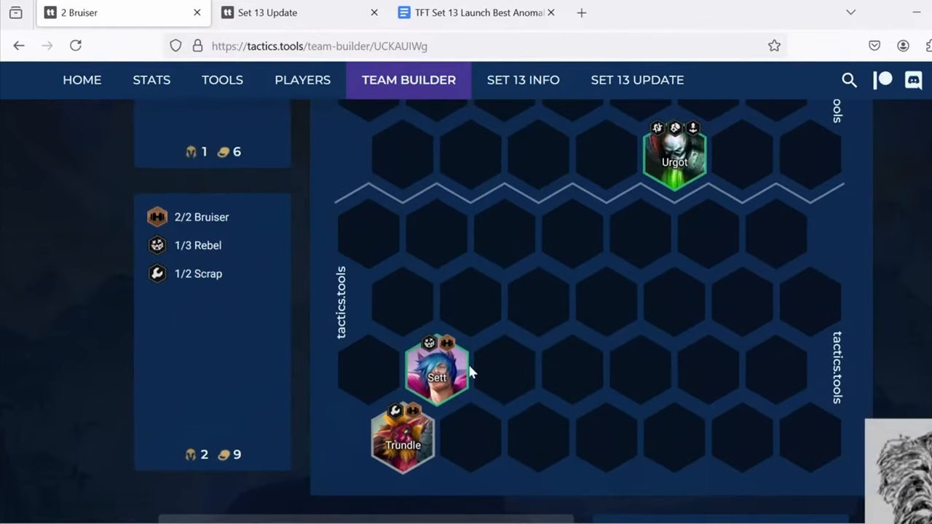
{"action": "mouse_move", "coordinate": [676, 402]}
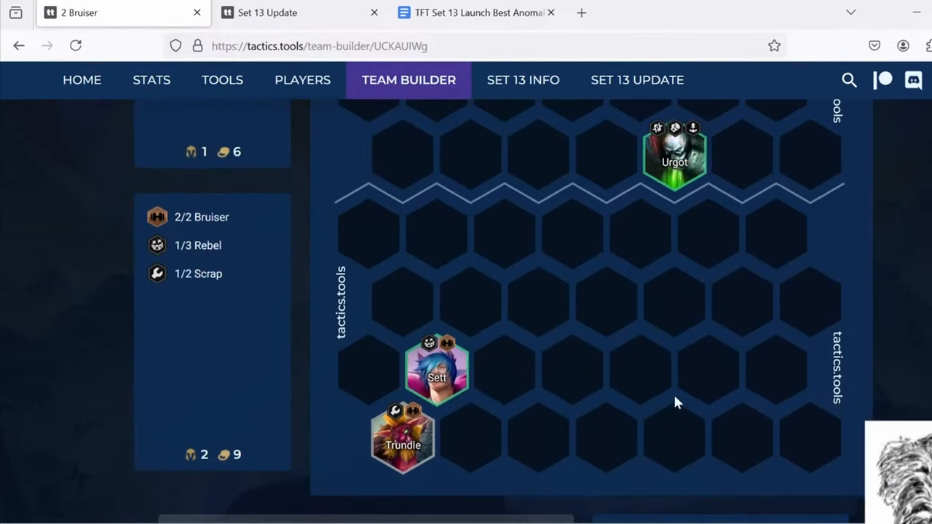
{"action": "mouse_move", "coordinate": [439, 222]}
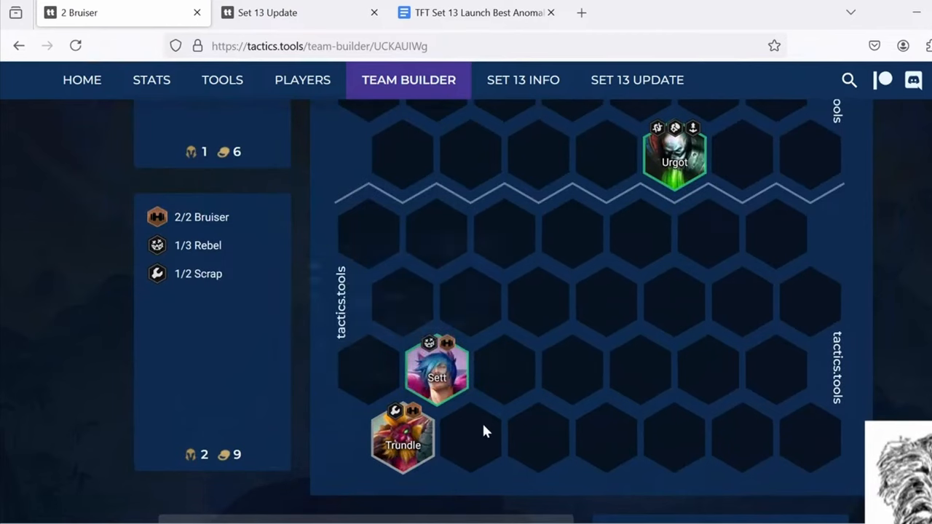
{"action": "mouse_move", "coordinate": [530, 236]}
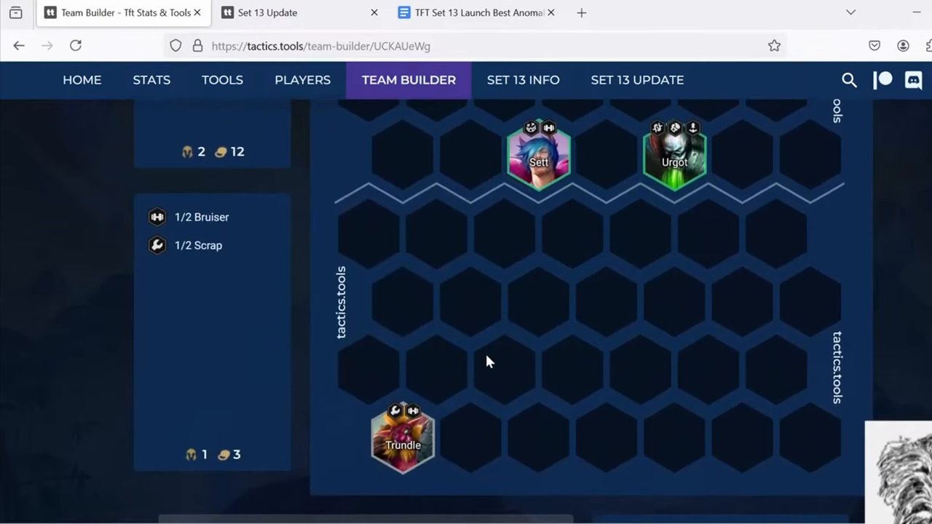
{"action": "mouse_move", "coordinate": [540, 370]}
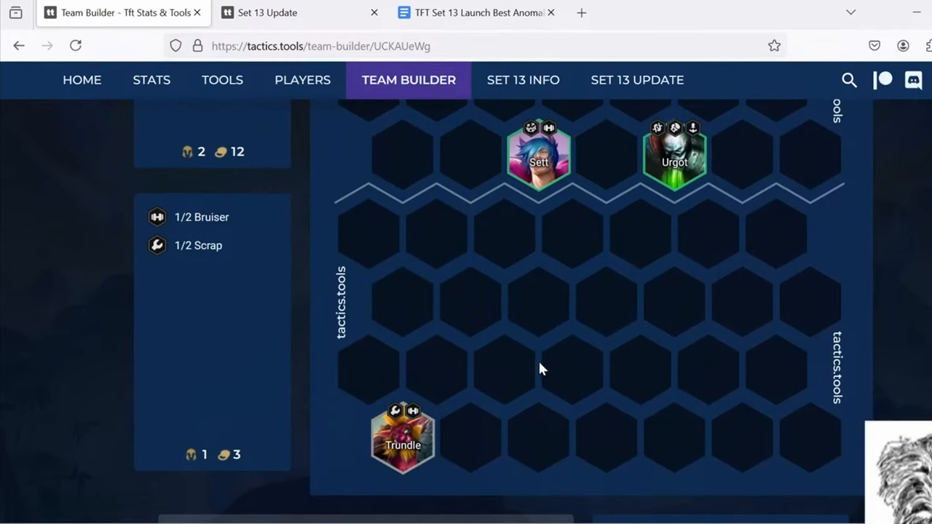
{"action": "mouse_move", "coordinate": [542, 148]}
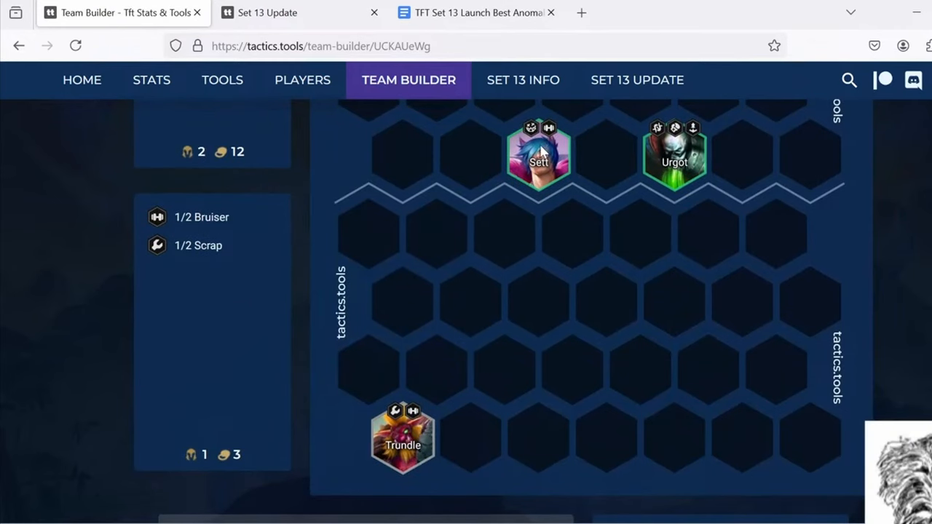
{"action": "mouse_move", "coordinate": [667, 396]}
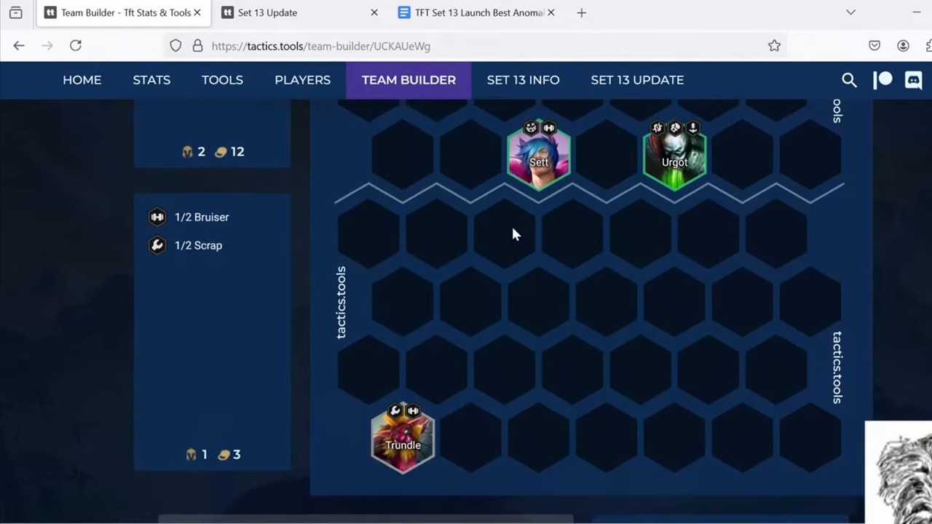
{"action": "mouse_move", "coordinate": [475, 11]}
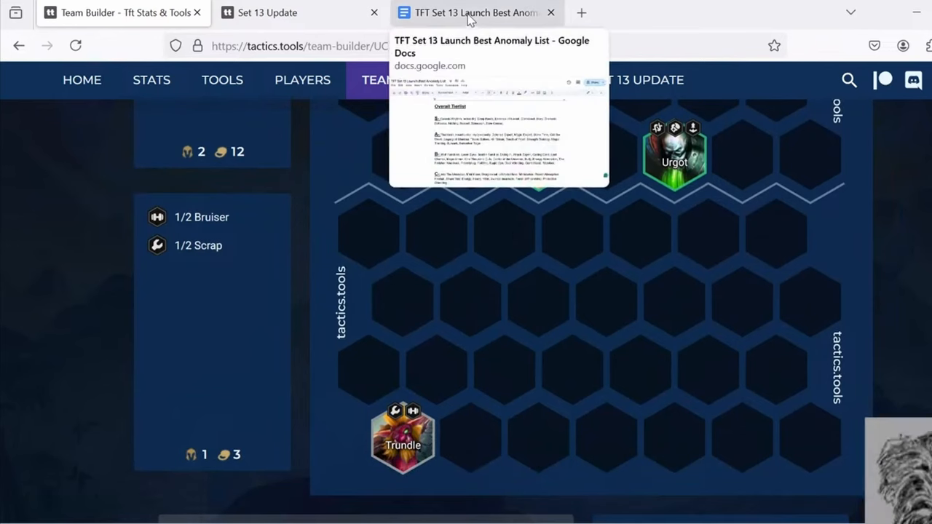
Step: Select Comeback Story in the S tier, then bring up the Set 13 anomaly descriptions
{"action": "left_click", "coordinate": [478, 12]}
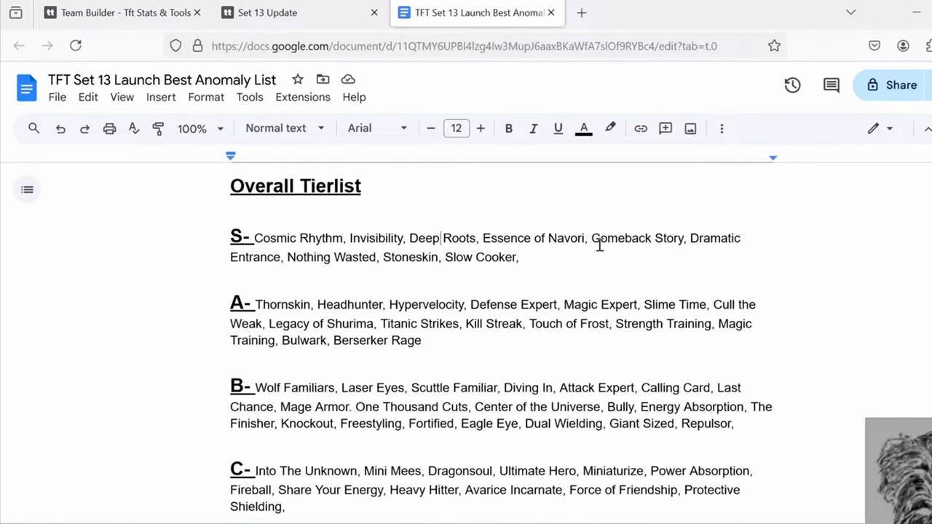
{"action": "double_click", "coordinate": [636, 237]}
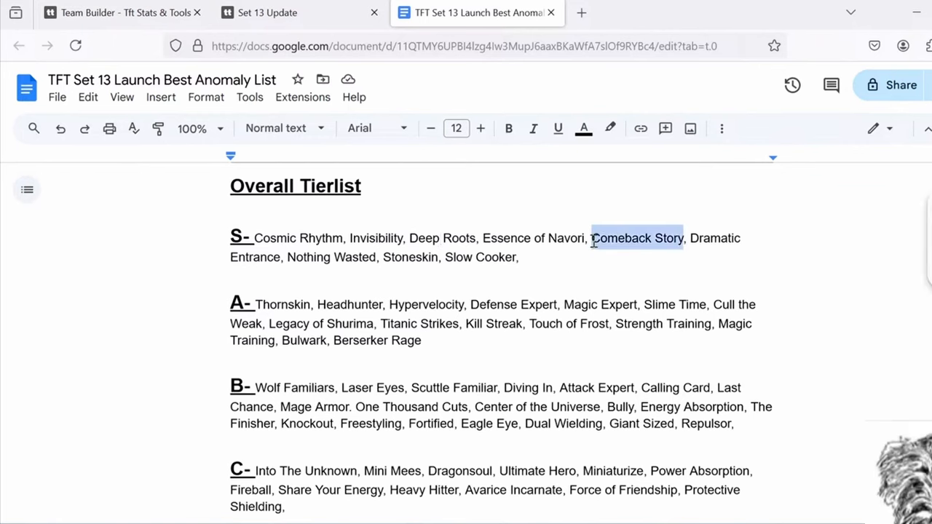
{"action": "scroll", "scroll_direction": "down", "scroll_amount": 3}
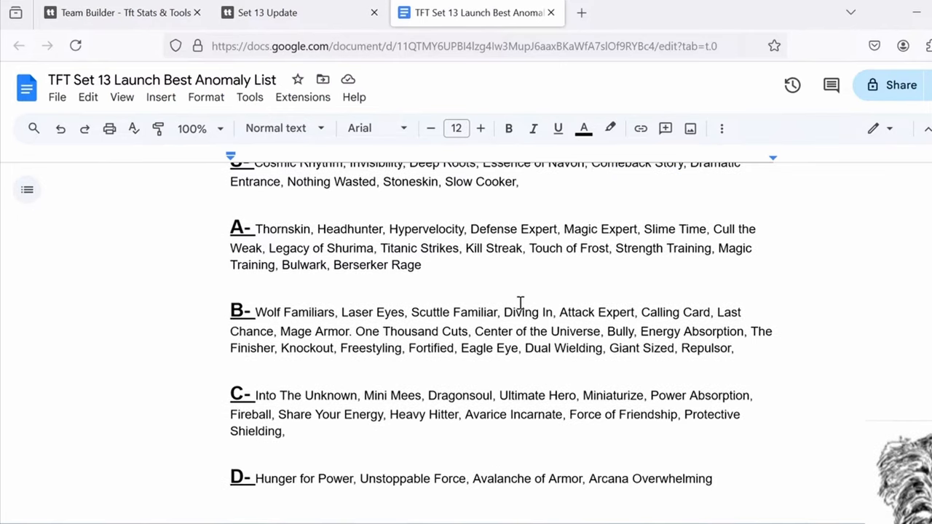
{"action": "left_click", "coordinate": [298, 11]}
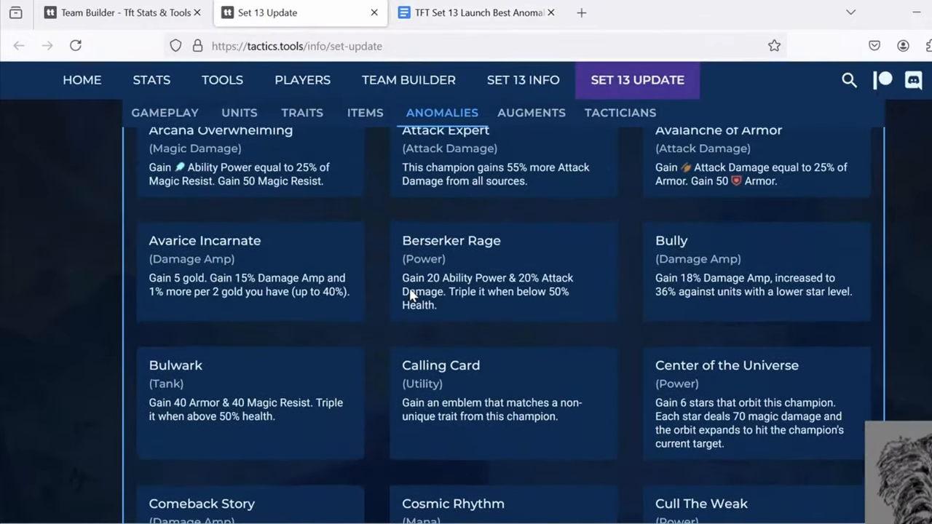
Step: Reread the anomaly cards around Comeback Story, Bulwark and Cosmic Rhythm, highlighting one line
{"action": "scroll", "scroll_direction": "down", "scroll_amount": 3}
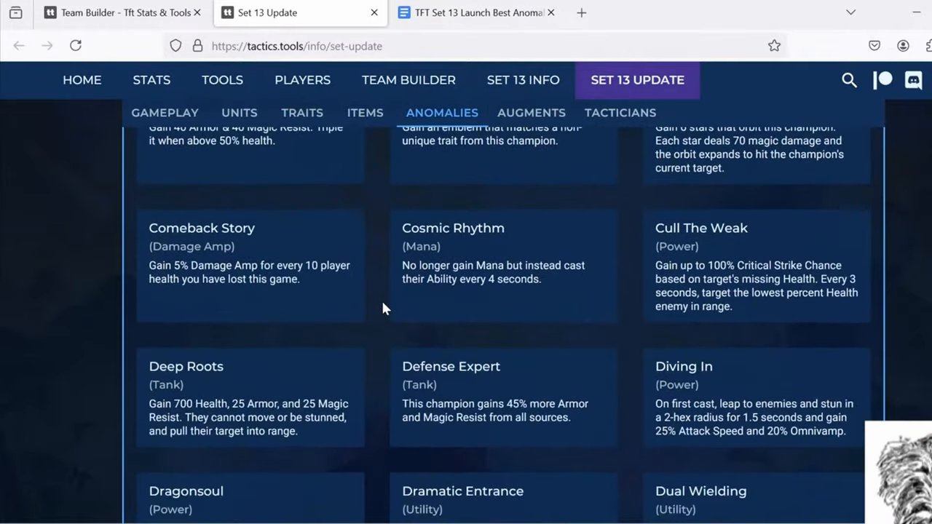
{"action": "scroll", "scroll_direction": "down", "scroll_amount": 3}
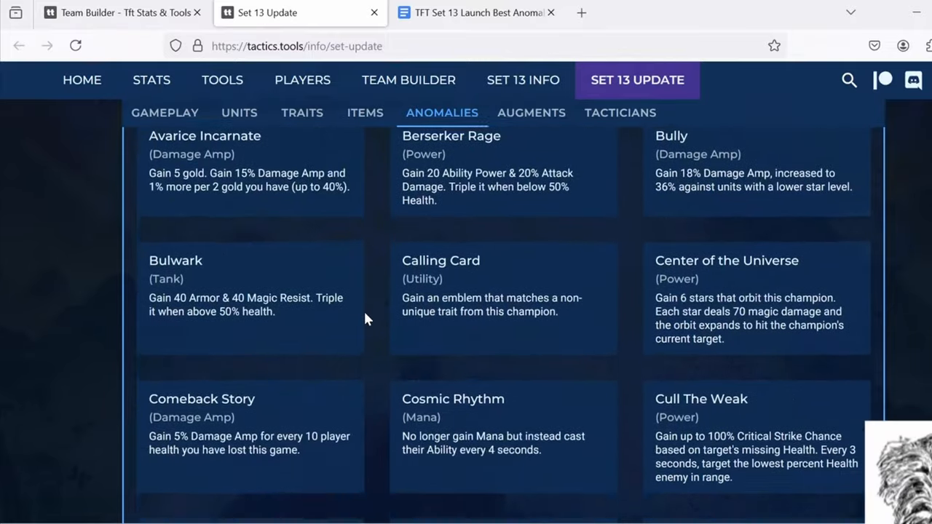
{"action": "scroll", "scroll_direction": "down", "scroll_amount": 3}
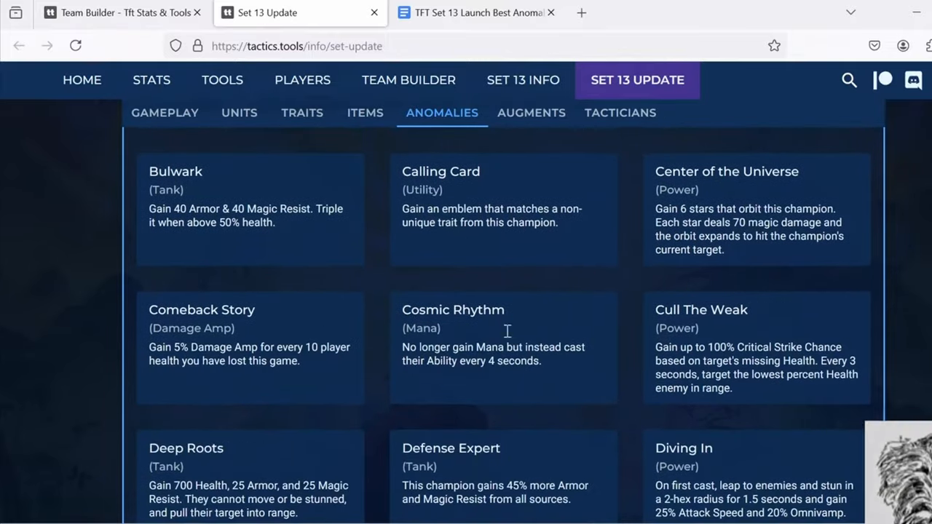
{"action": "mouse_move", "coordinate": [195, 349]}
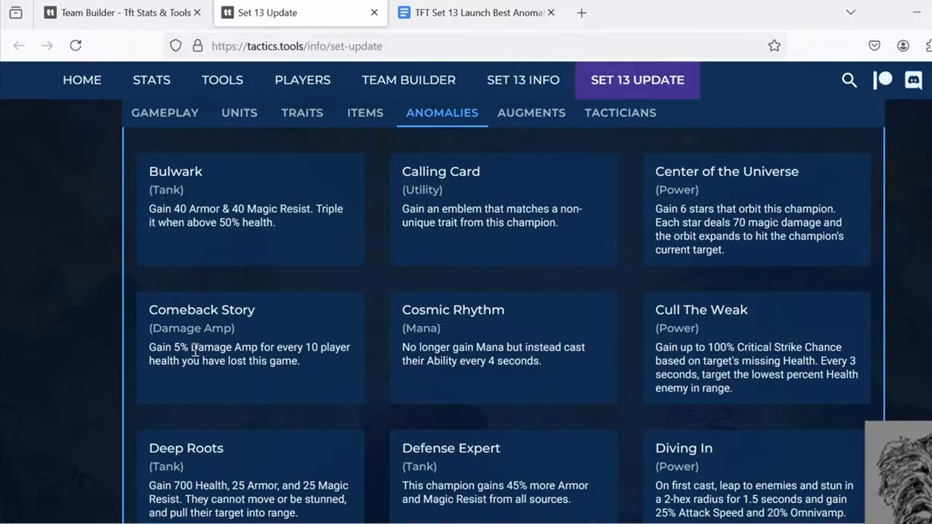
{"action": "mouse_move", "coordinate": [318, 370]}
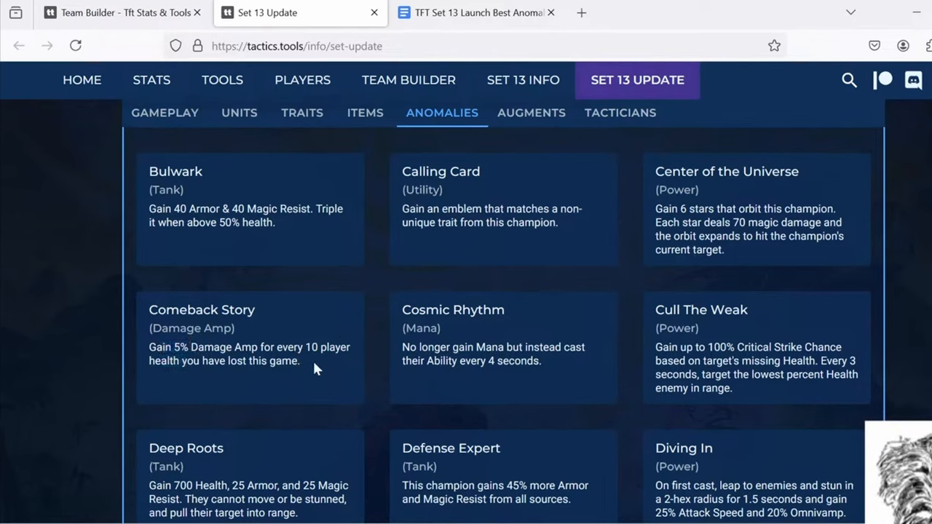
{"action": "mouse_move", "coordinate": [377, 265]}
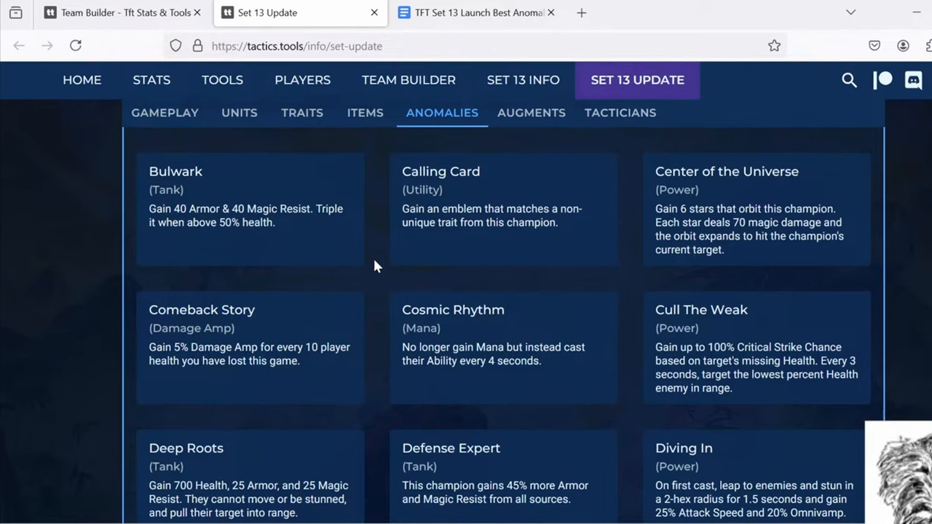
{"action": "mouse_move", "coordinate": [329, 276]}
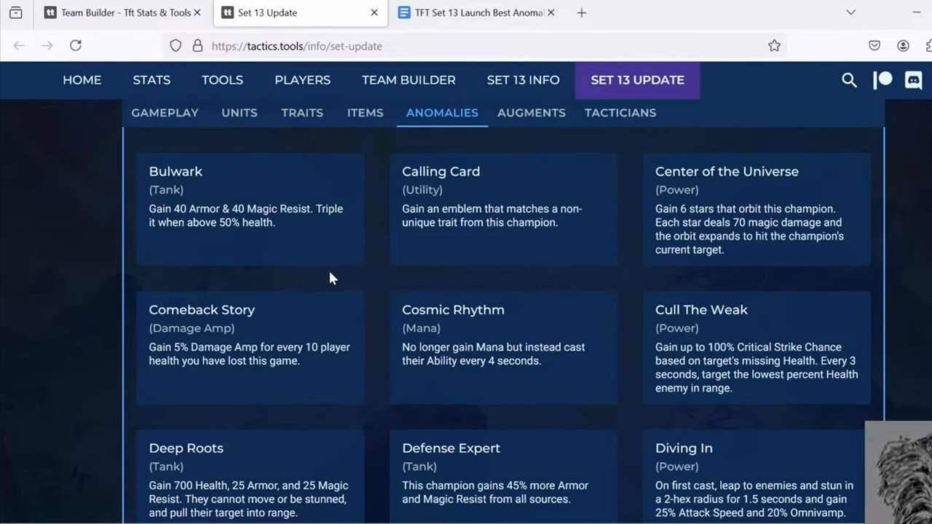
{"action": "mouse_move", "coordinate": [353, 275]}
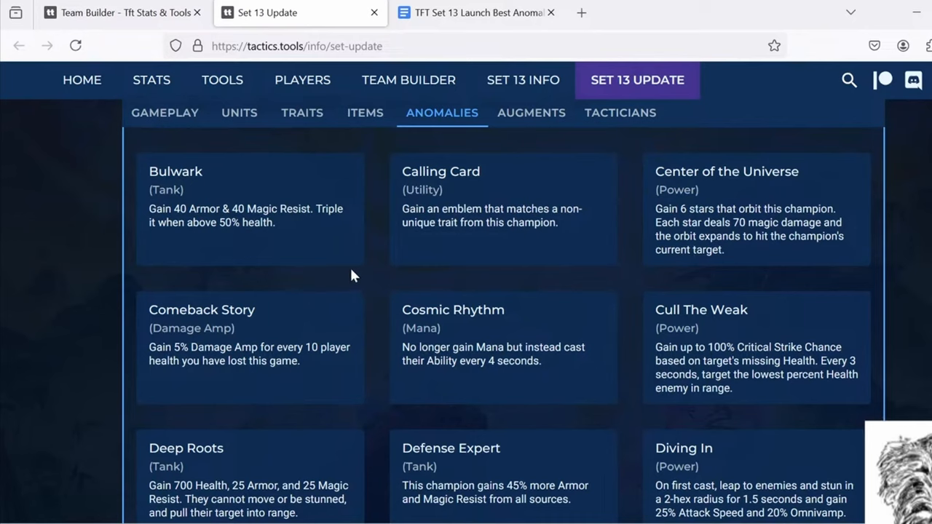
{"action": "mouse_move", "coordinate": [386, 293]}
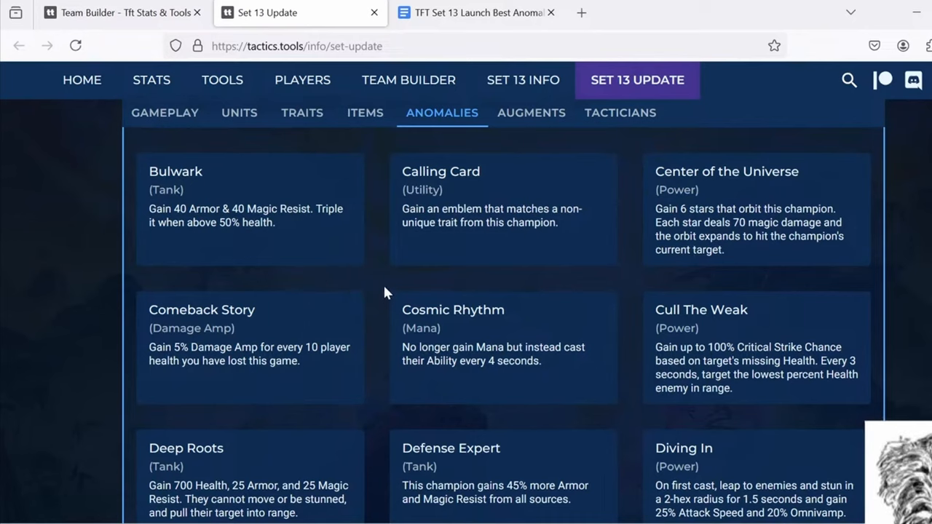
{"action": "mouse_move", "coordinate": [370, 297]}
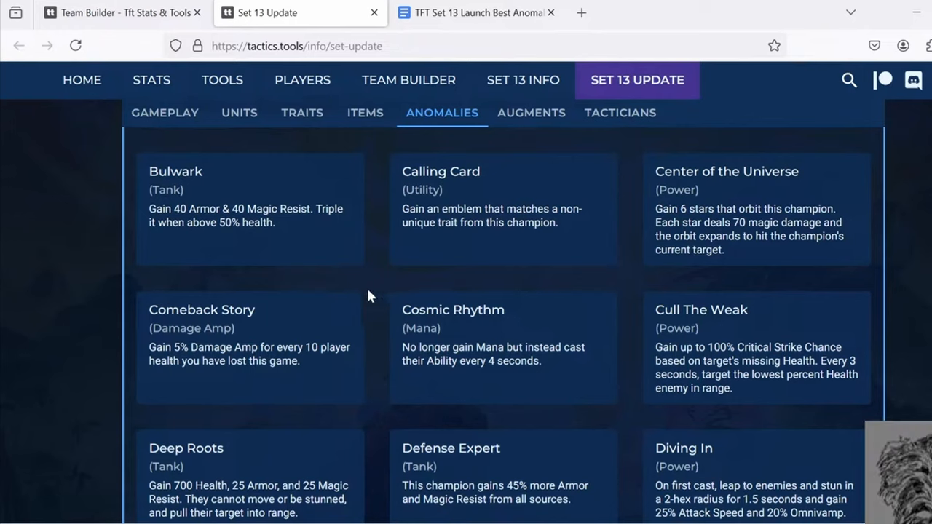
{"action": "mouse_move", "coordinate": [306, 323]}
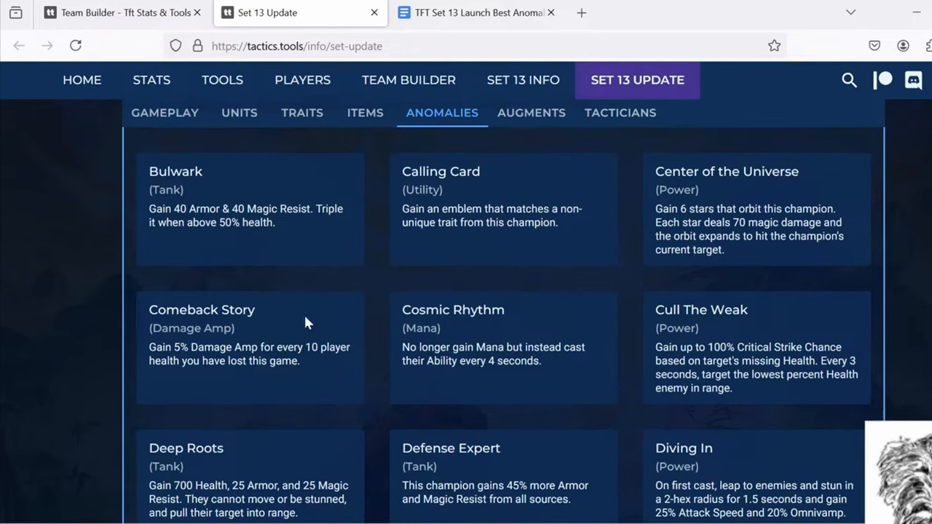
{"action": "mouse_move", "coordinate": [290, 290]}
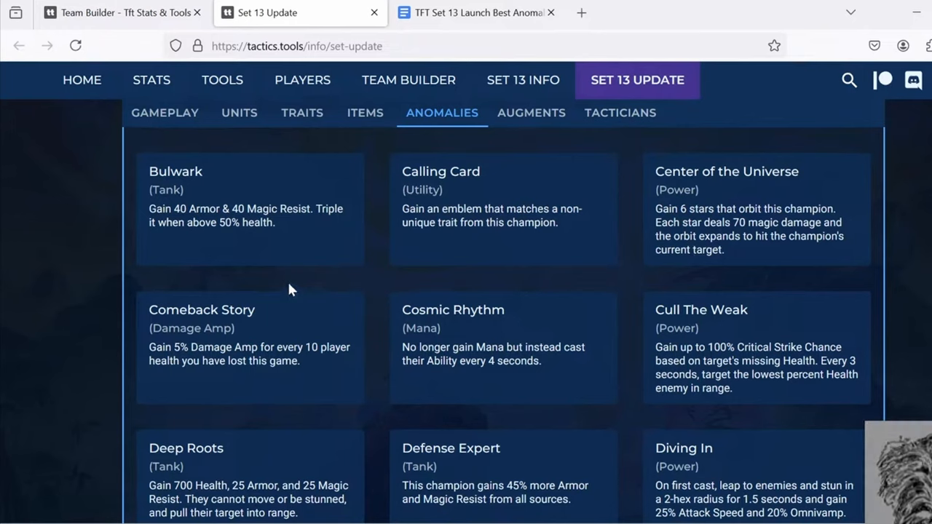
{"action": "mouse_move", "coordinate": [195, 270]}
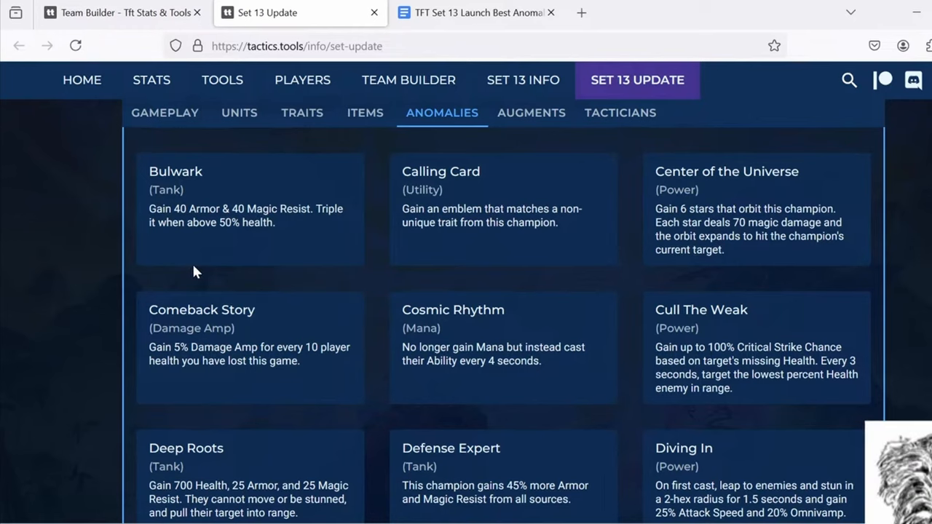
{"action": "mouse_move", "coordinate": [248, 283]}
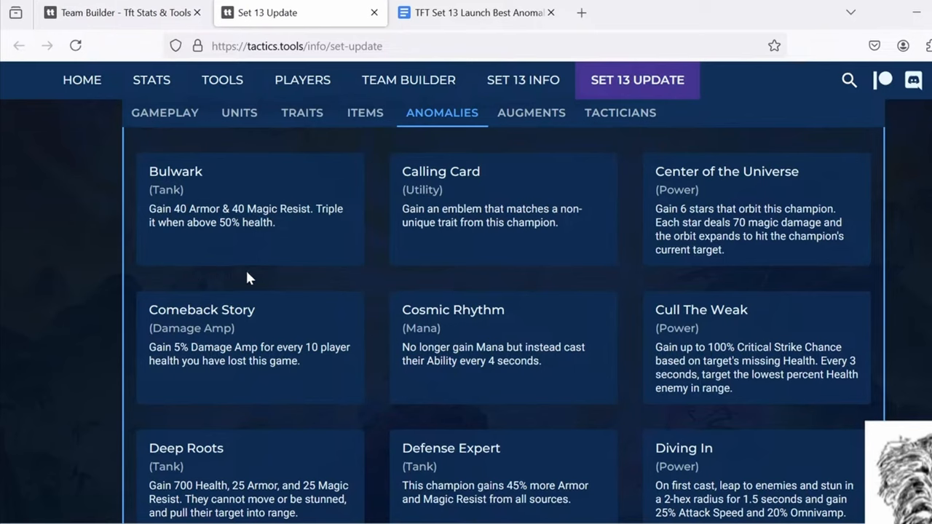
{"action": "mouse_move", "coordinate": [291, 273]}
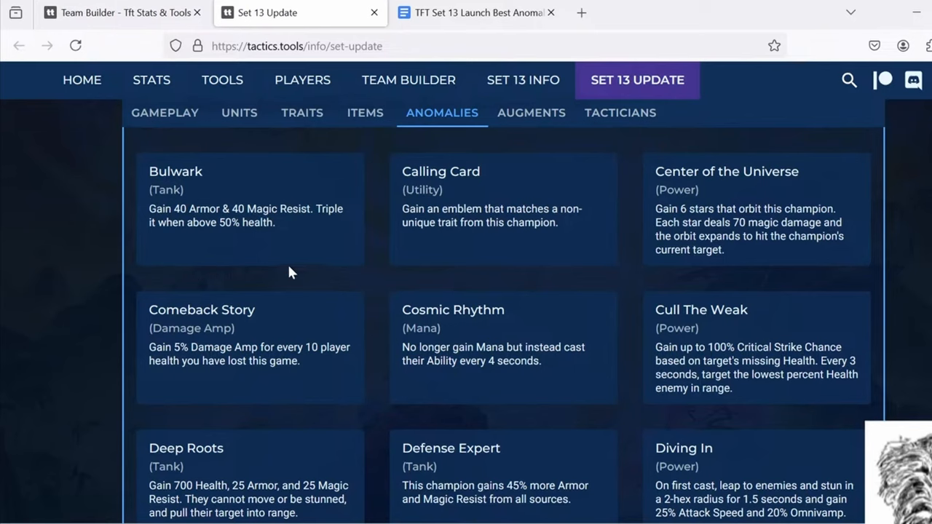
{"action": "mouse_move", "coordinate": [466, 286]}
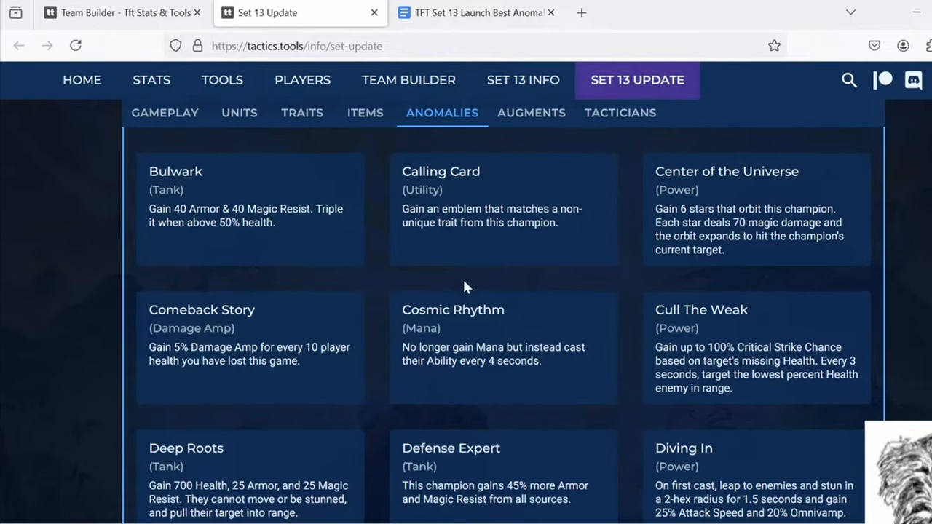
{"action": "mouse_move", "coordinate": [501, 270]}
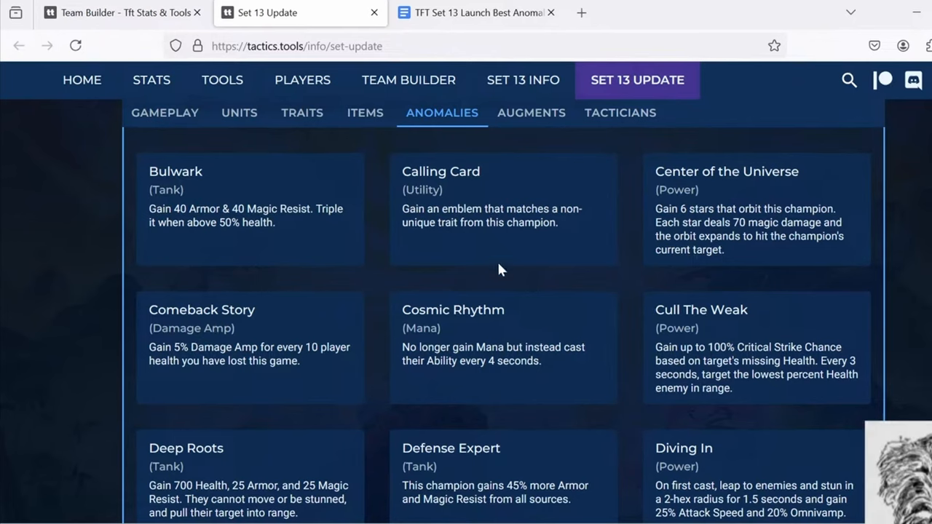
{"action": "mouse_move", "coordinate": [386, 349]}
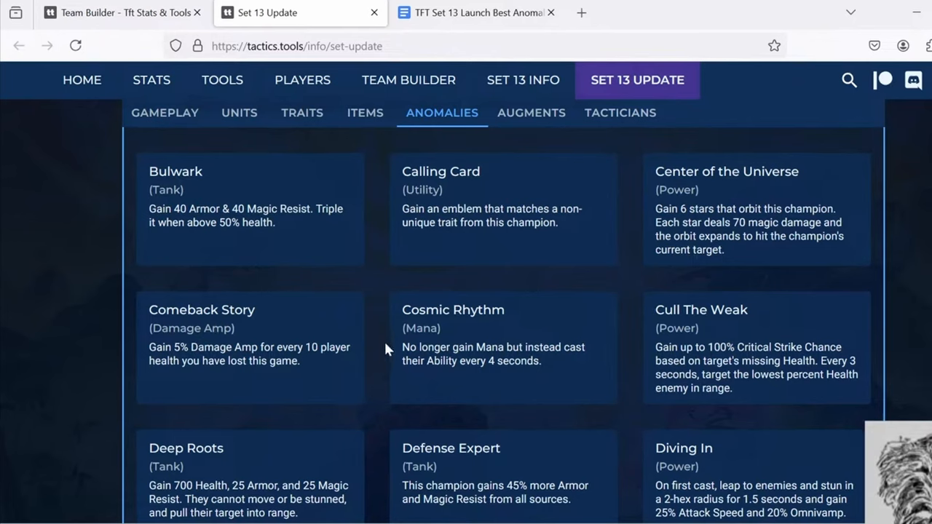
{"action": "mouse_move", "coordinate": [134, 367]}
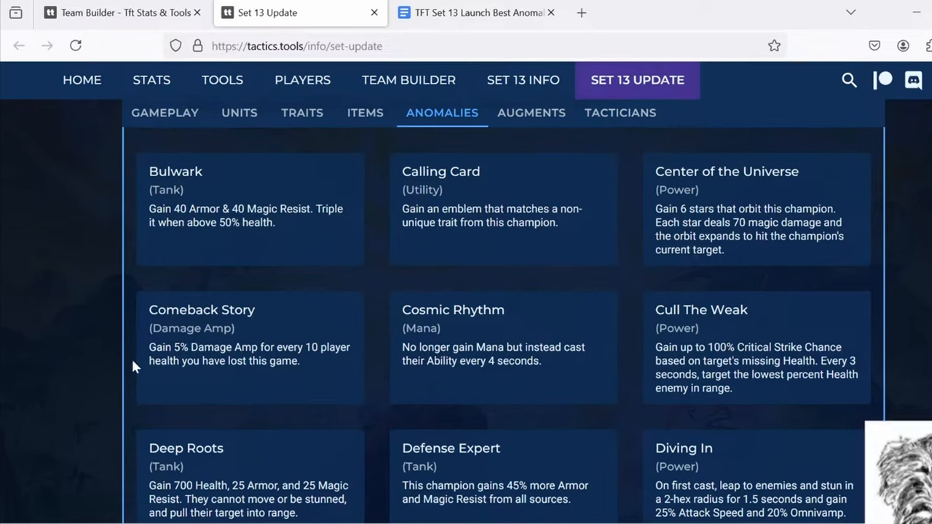
{"action": "mouse_move", "coordinate": [142, 361]}
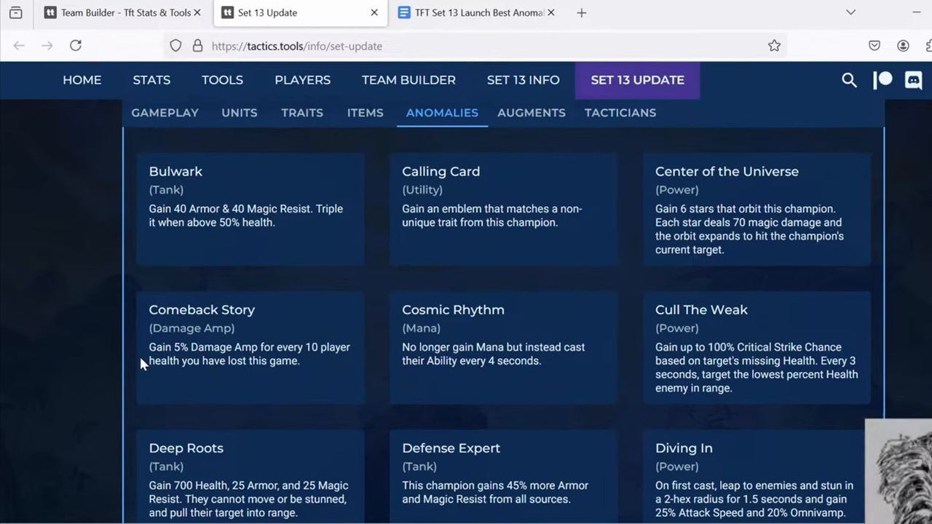
{"action": "mouse_move", "coordinate": [143, 367]}
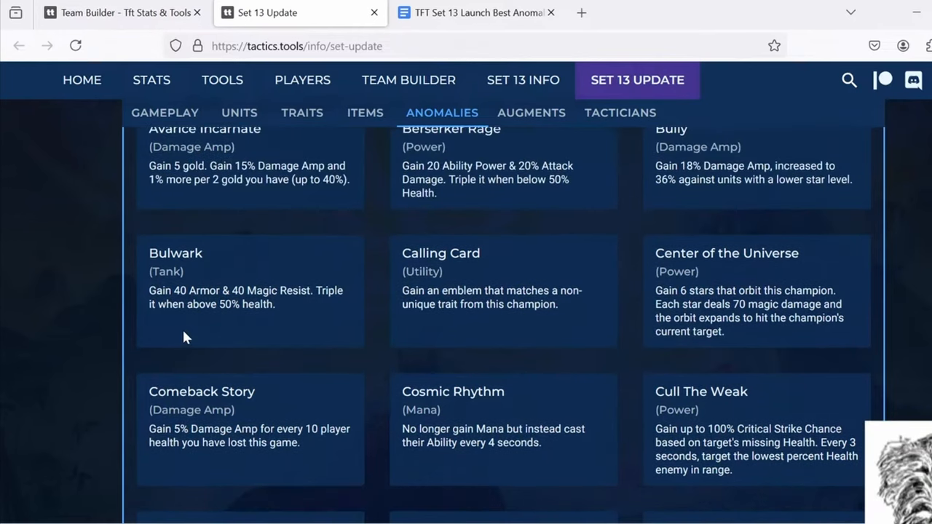
{"action": "scroll", "scroll_direction": "down", "scroll_amount": 3}
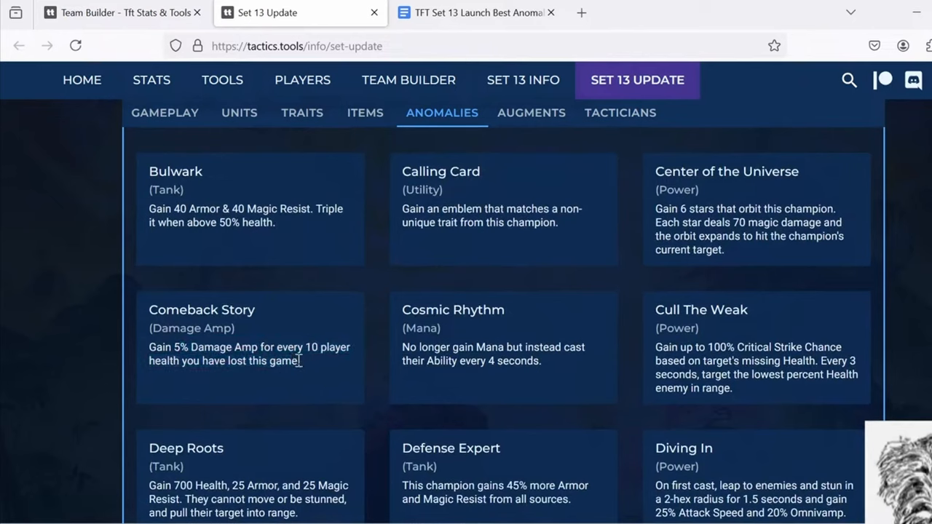
{"action": "left_click_drag", "start_coordinate": [149, 361], "coordinate": [299, 361]}
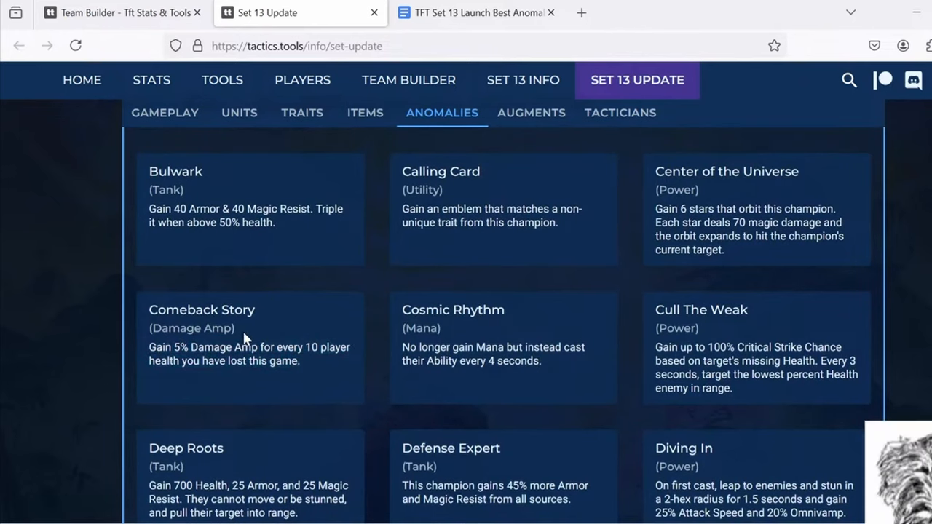
{"action": "scroll", "scroll_direction": "up", "scroll_amount": 3}
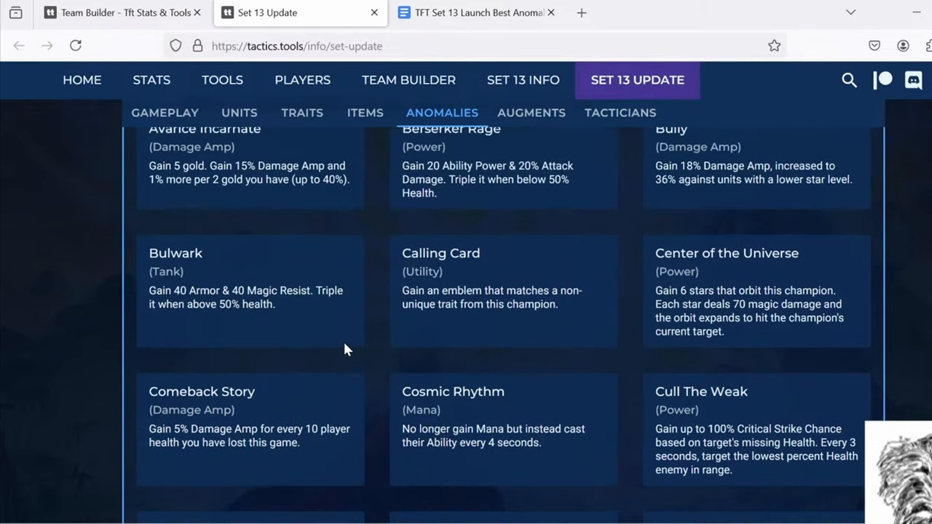
{"action": "mouse_move", "coordinate": [344, 342]}
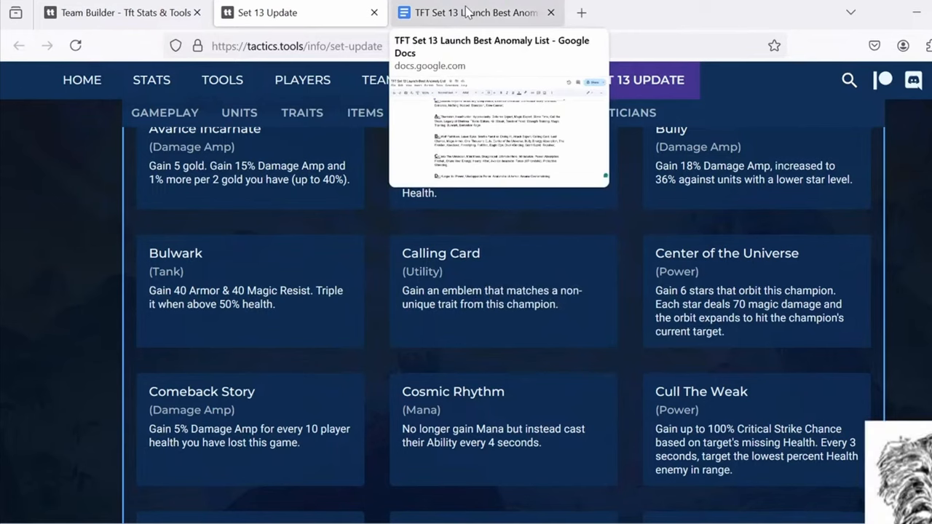
Step: Switch to the tier list document to check Dramatic Entrance in the S tier
{"action": "left_click", "coordinate": [473, 12]}
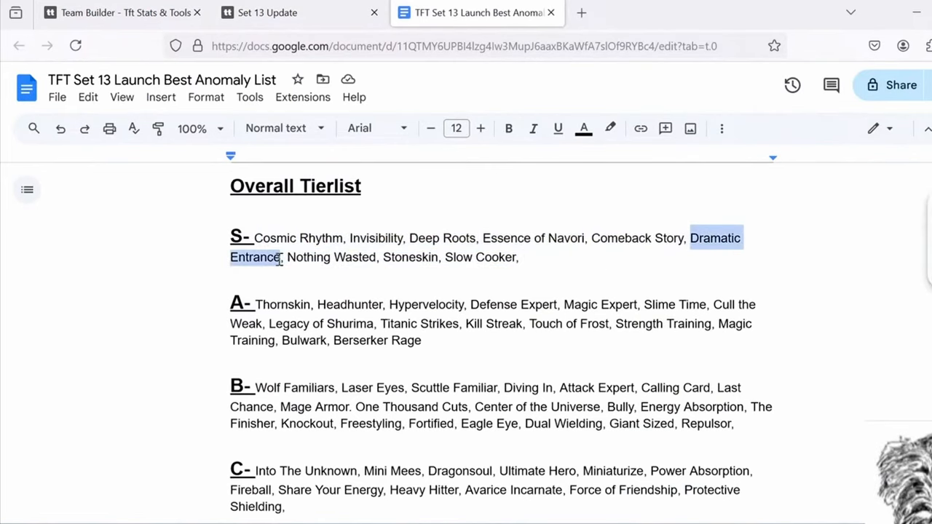
{"action": "mouse_move", "coordinate": [521, 291]}
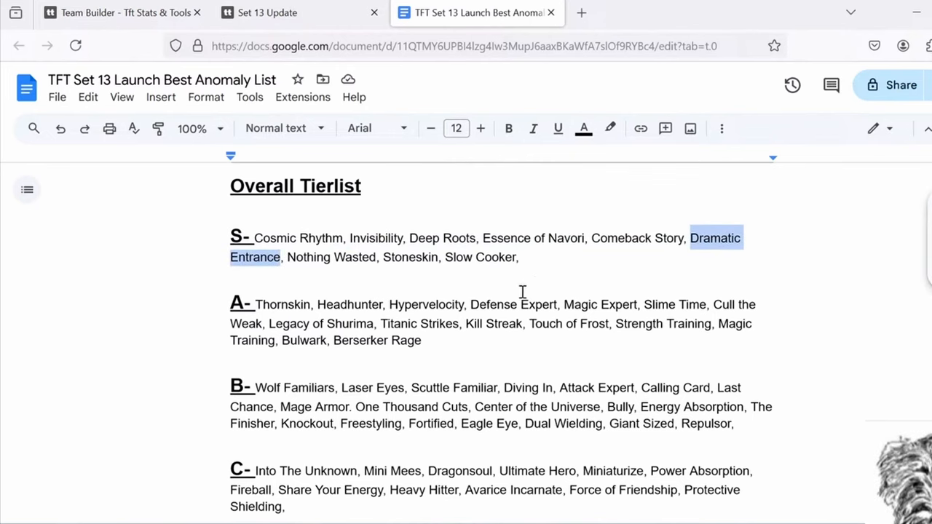
{"action": "mouse_move", "coordinate": [267, 12]}
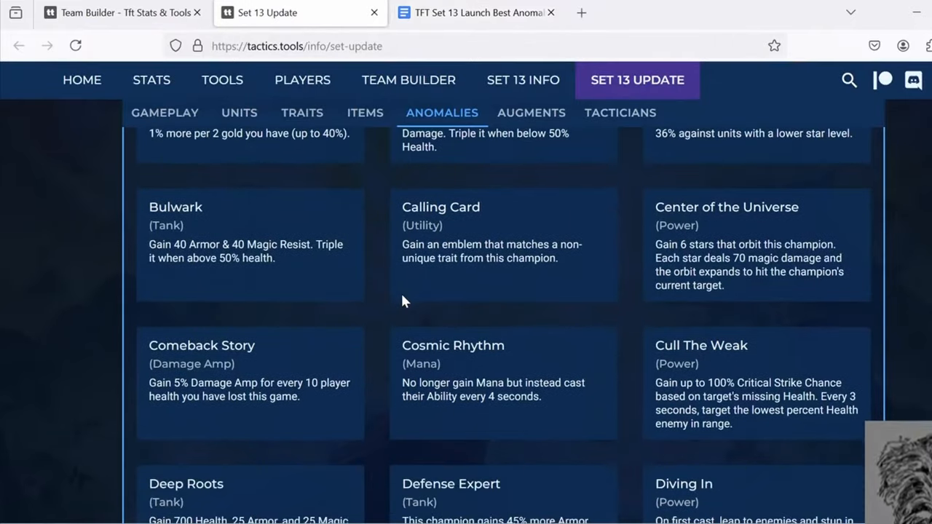
Step: Highlight Dramatic Entrance's '70% increased max Health' bonus on the anomaly page
{"action": "scroll", "scroll_direction": "down", "scroll_amount": 3}
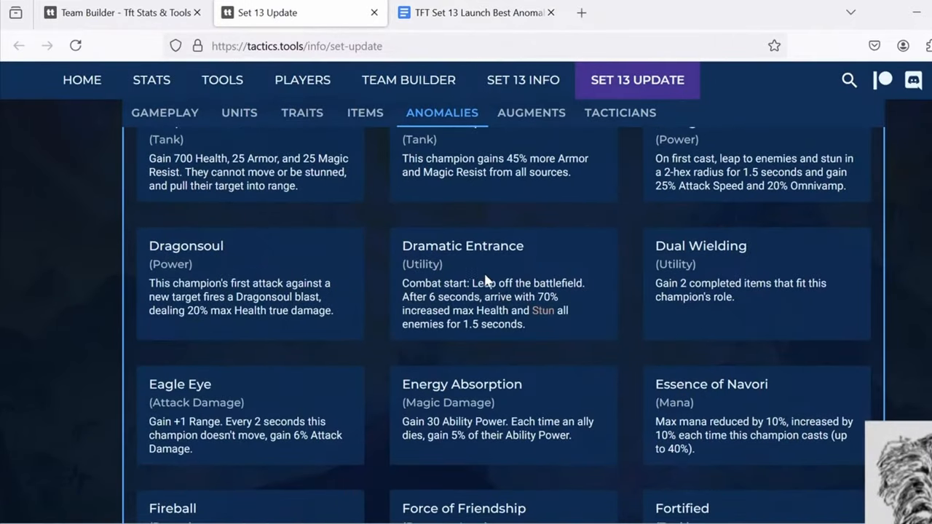
{"action": "mouse_move", "coordinate": [463, 274]}
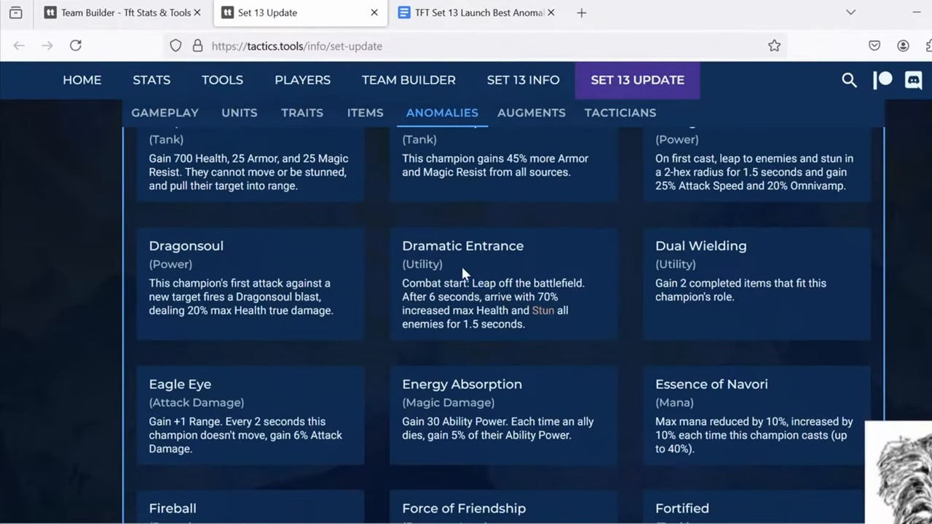
{"action": "mouse_move", "coordinate": [565, 308]}
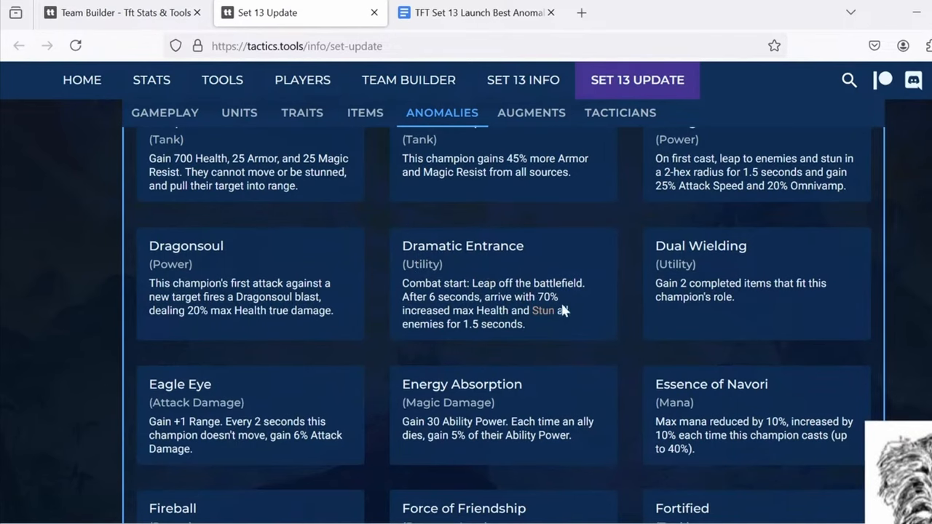
{"action": "mouse_move", "coordinate": [567, 333]}
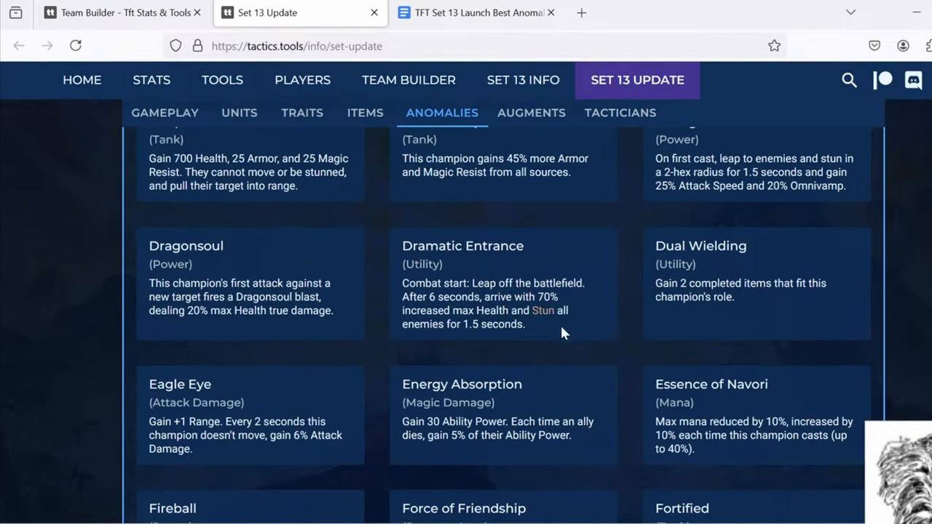
{"action": "mouse_move", "coordinate": [530, 329]}
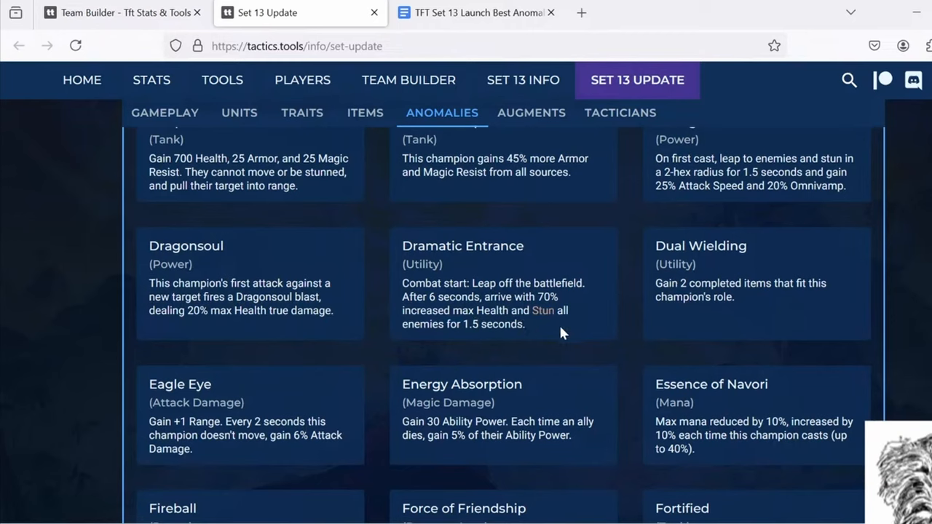
{"action": "mouse_move", "coordinate": [386, 323]}
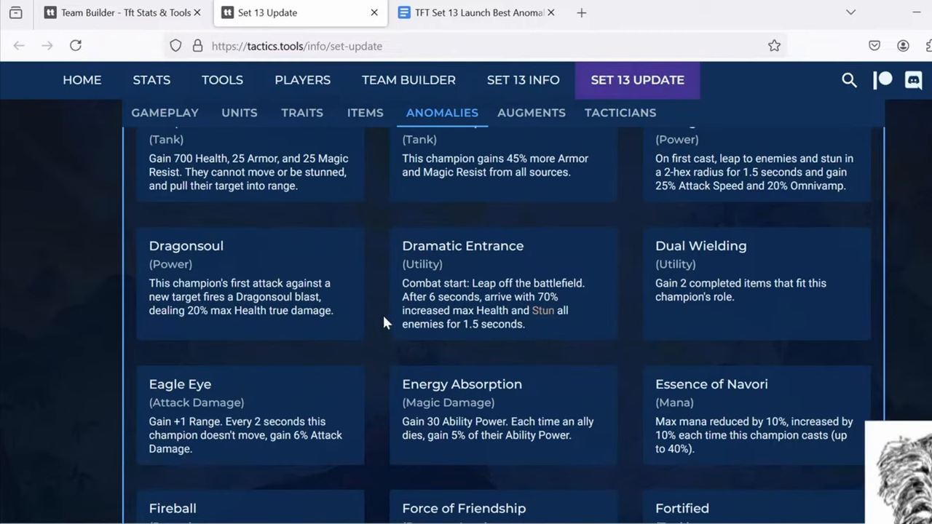
{"action": "mouse_move", "coordinate": [379, 311]}
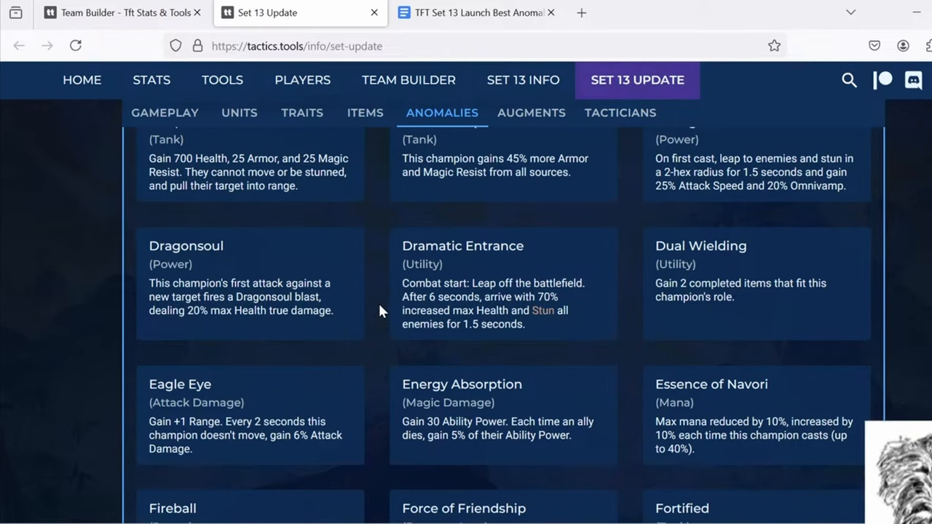
{"action": "mouse_move", "coordinate": [375, 294]}
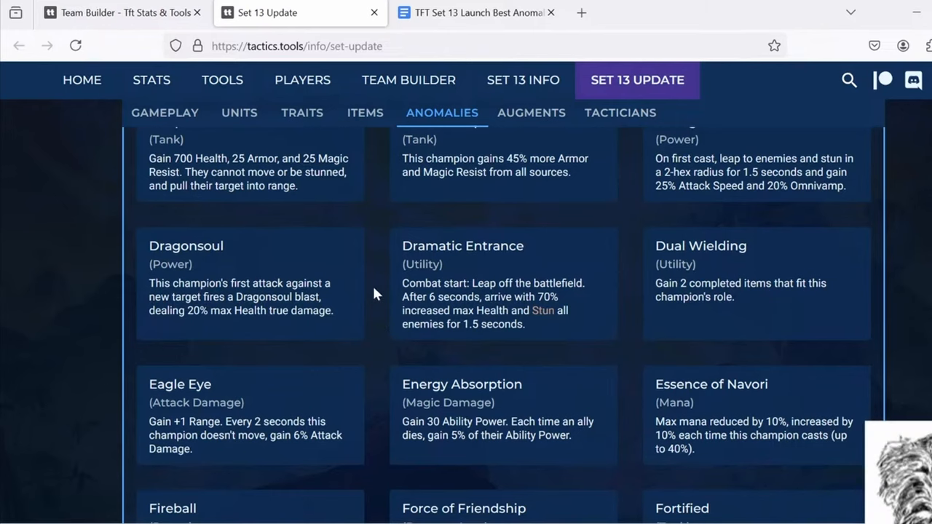
{"action": "mouse_move", "coordinate": [501, 312]}
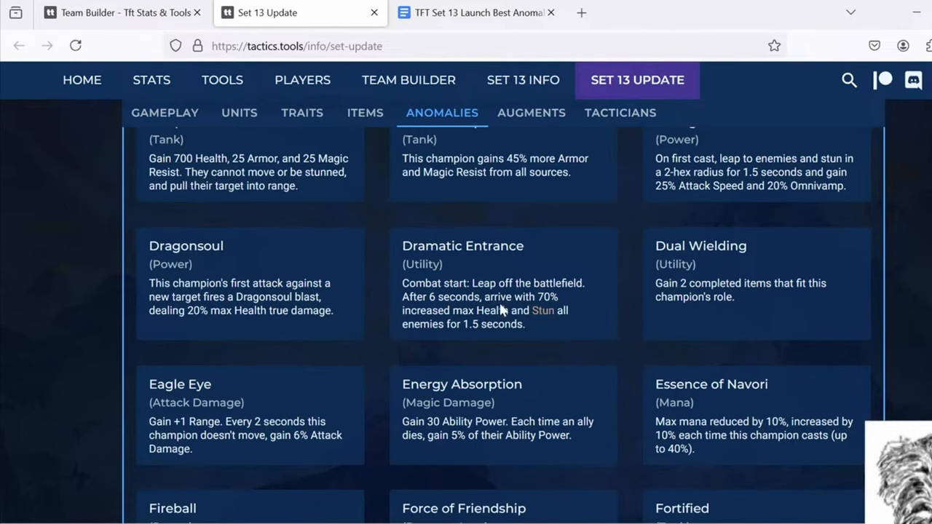
{"action": "mouse_move", "coordinate": [539, 297]}
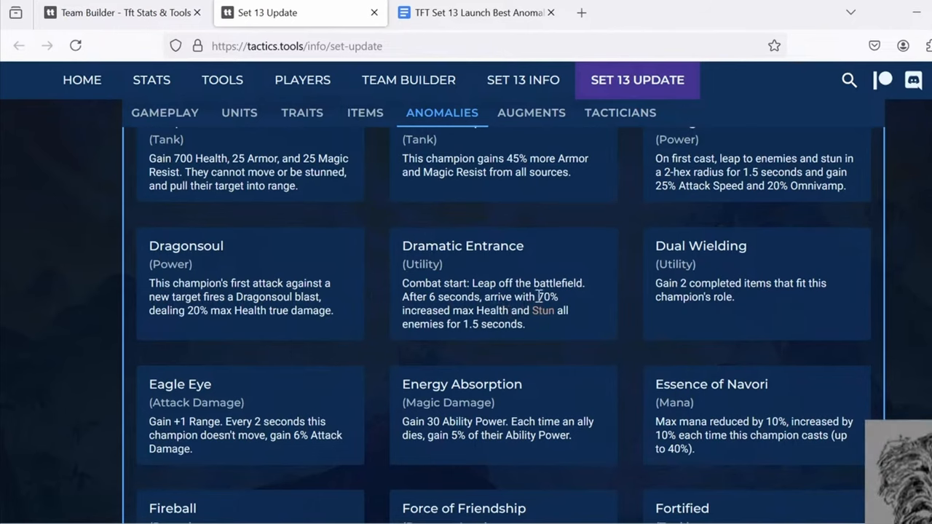
{"action": "left_click_drag", "start_coordinate": [544, 297], "coordinate": [510, 310]}
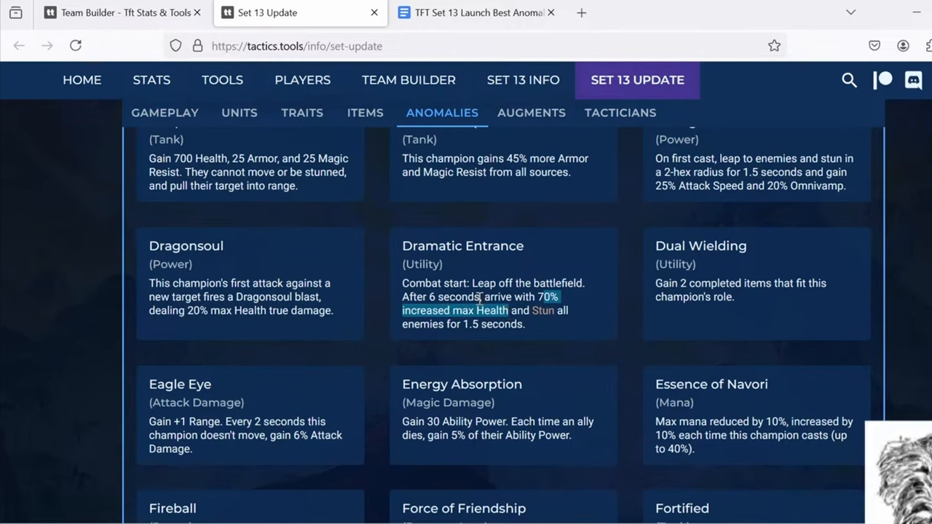
{"action": "mouse_move", "coordinate": [371, 294]}
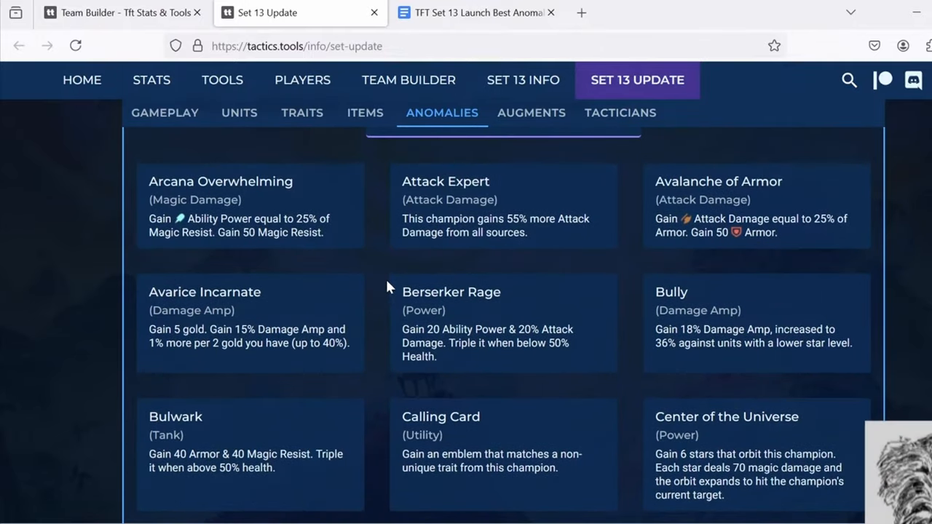
Step: Highlight Fortified's '12%' max Health stacking to compare with Dramatic Entrance
{"action": "scroll", "scroll_direction": "down", "scroll_amount": 3}
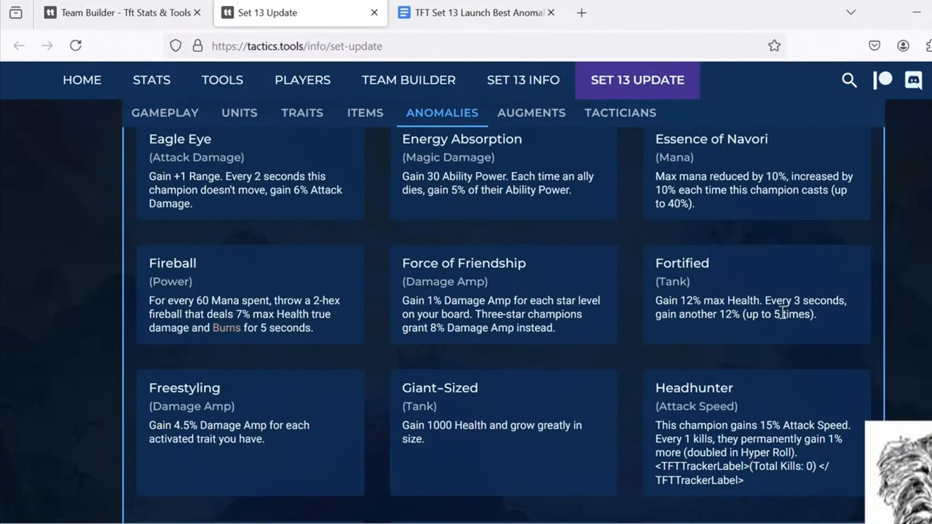
{"action": "double_click", "coordinate": [725, 314]}
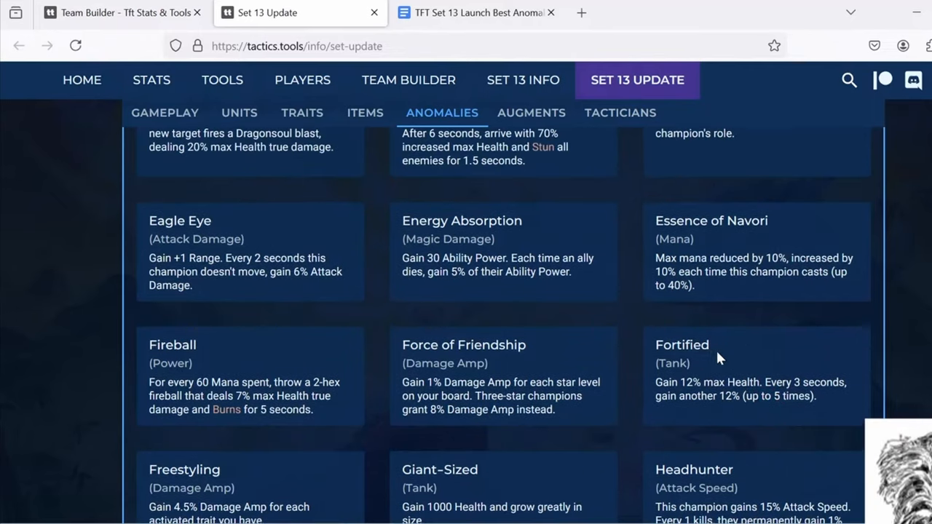
{"action": "double_click", "coordinate": [725, 396]}
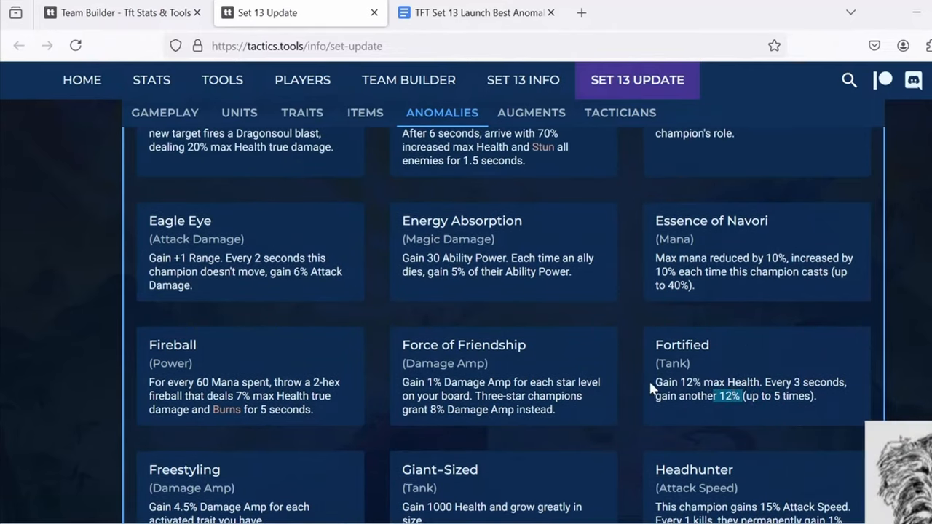
{"action": "mouse_move", "coordinate": [754, 387]}
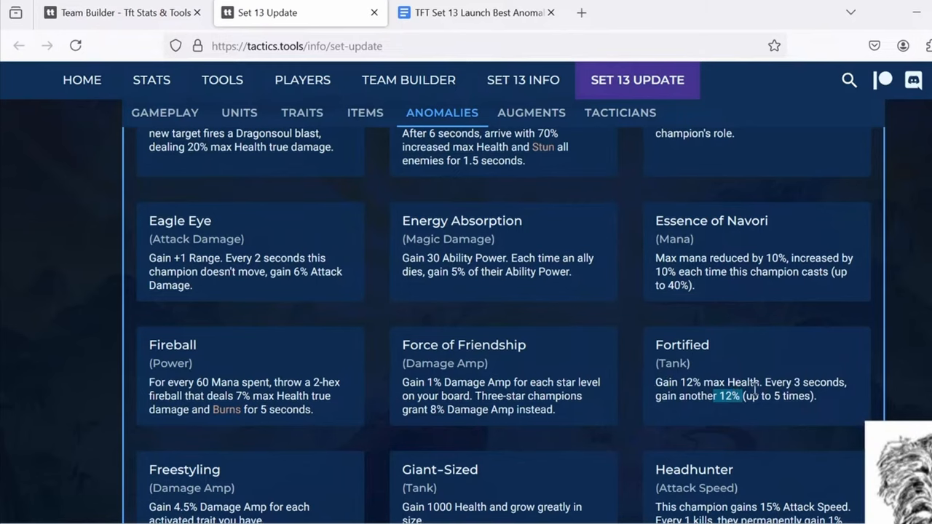
{"action": "mouse_move", "coordinate": [711, 382]}
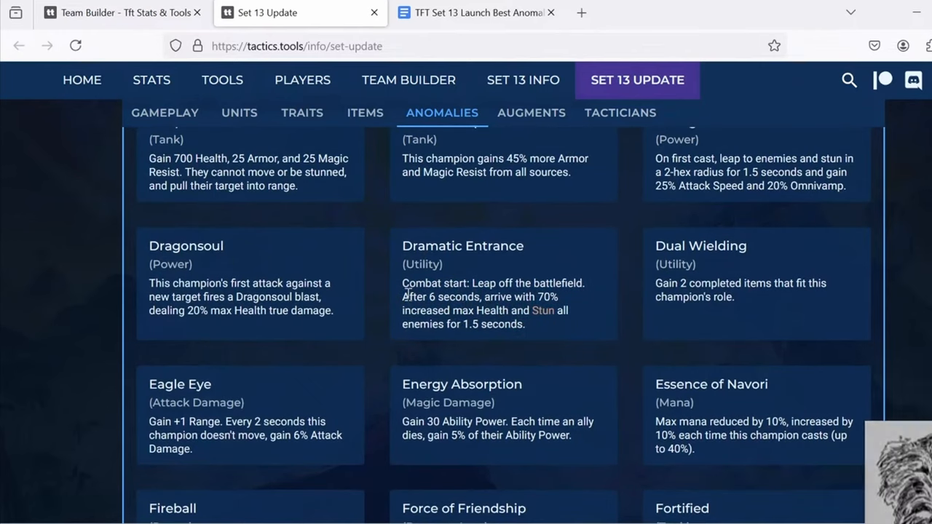
Step: Highlight the 'After 6 seconds' delay in the Dramatic Entrance description
{"action": "left_click_drag", "start_coordinate": [402, 297], "coordinate": [482, 297]}
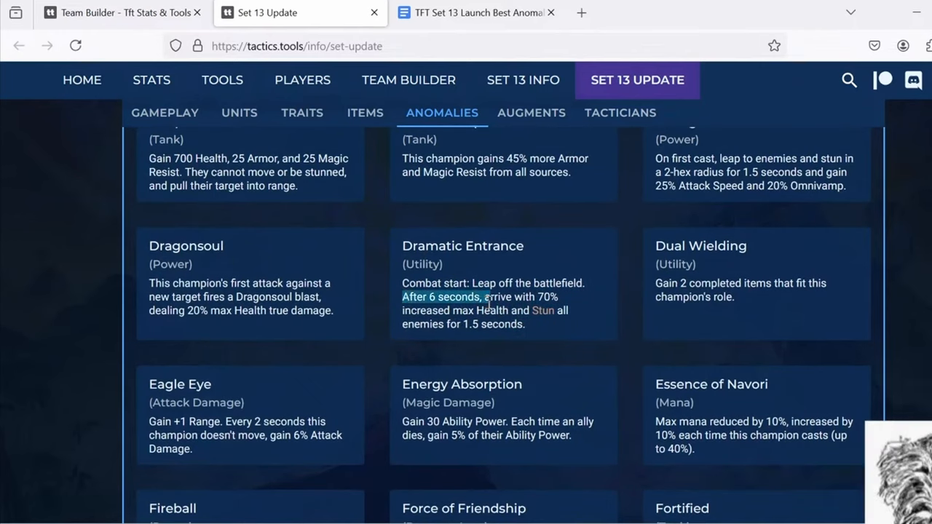
{"action": "mouse_move", "coordinate": [493, 300]}
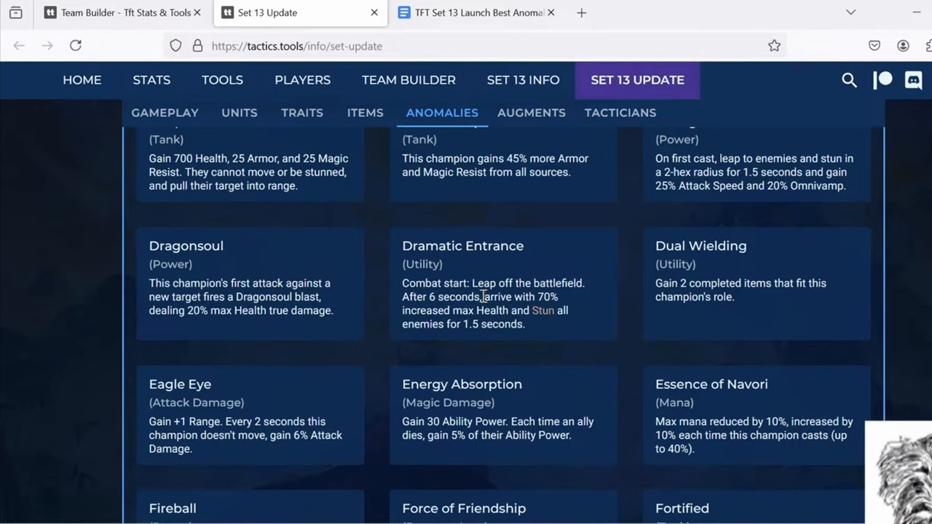
{"action": "mouse_move", "coordinate": [405, 297]}
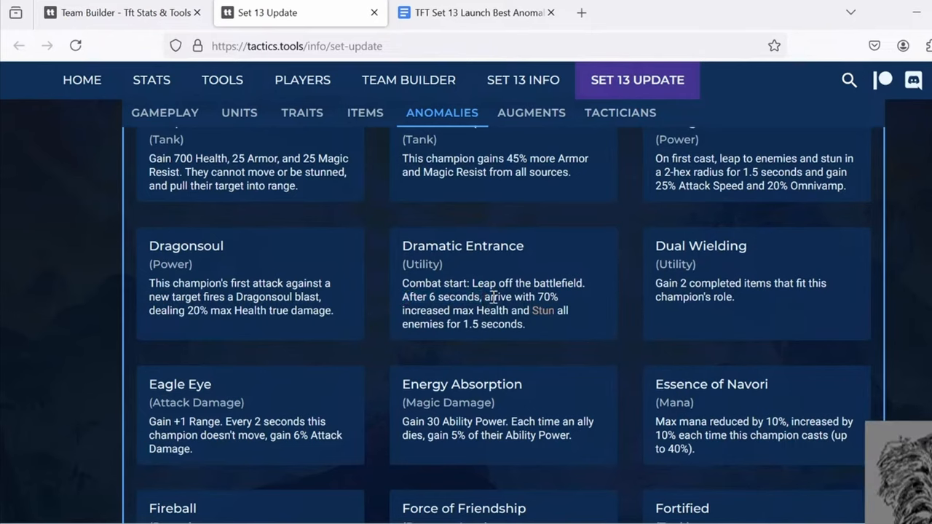
{"action": "mouse_move", "coordinate": [571, 298]}
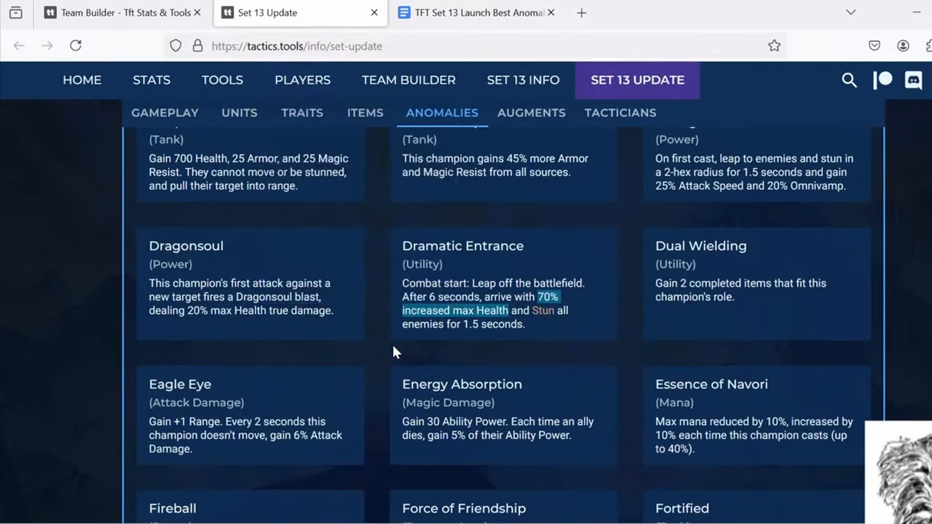
{"action": "mouse_move", "coordinate": [384, 329]}
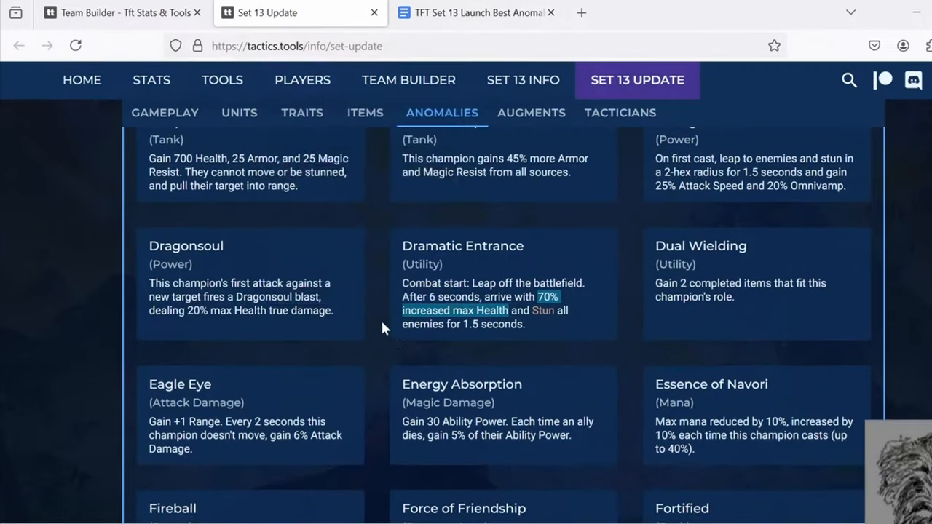
Step: Swap Trundle and Sett back on the Team Builder board, then return to the Set 13 anomaly descriptions
{"action": "scroll", "scroll_direction": "down", "scroll_amount": 3}
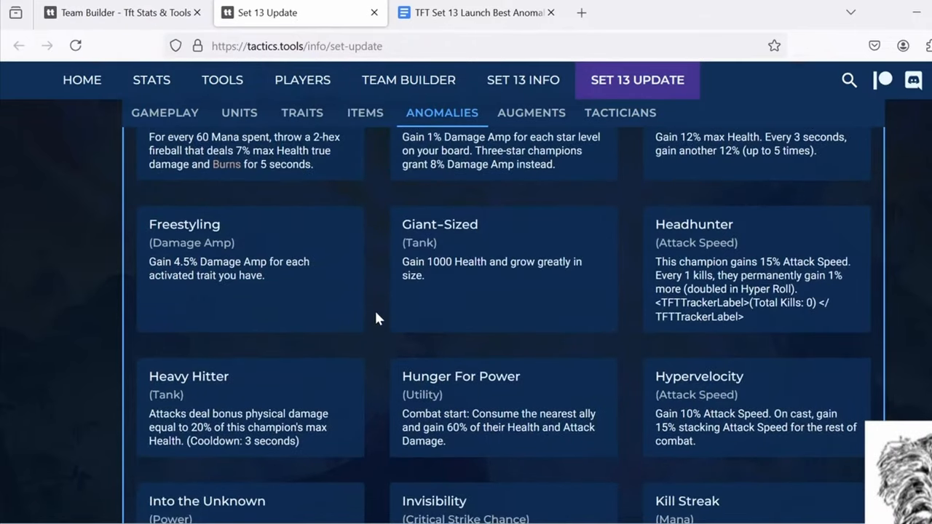
{"action": "scroll", "scroll_direction": "down", "scroll_amount": 3}
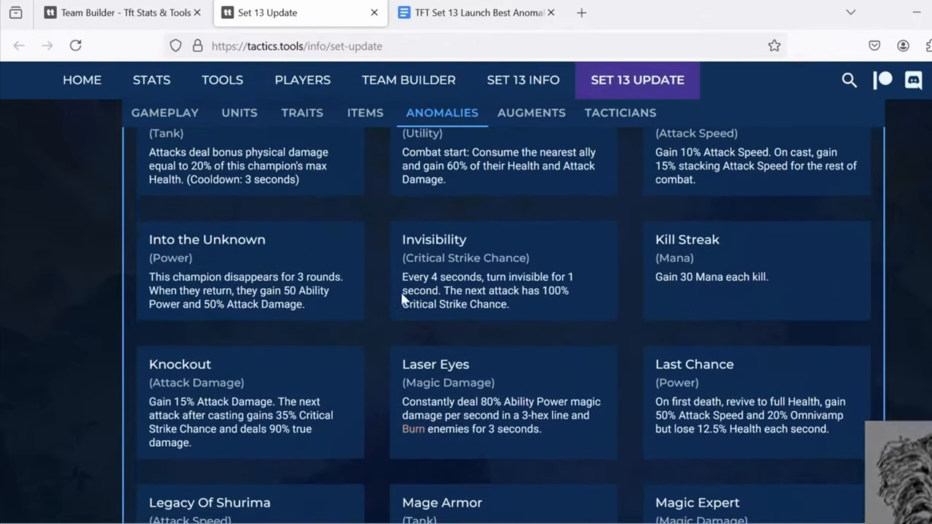
{"action": "scroll", "scroll_direction": "down", "scroll_amount": 3}
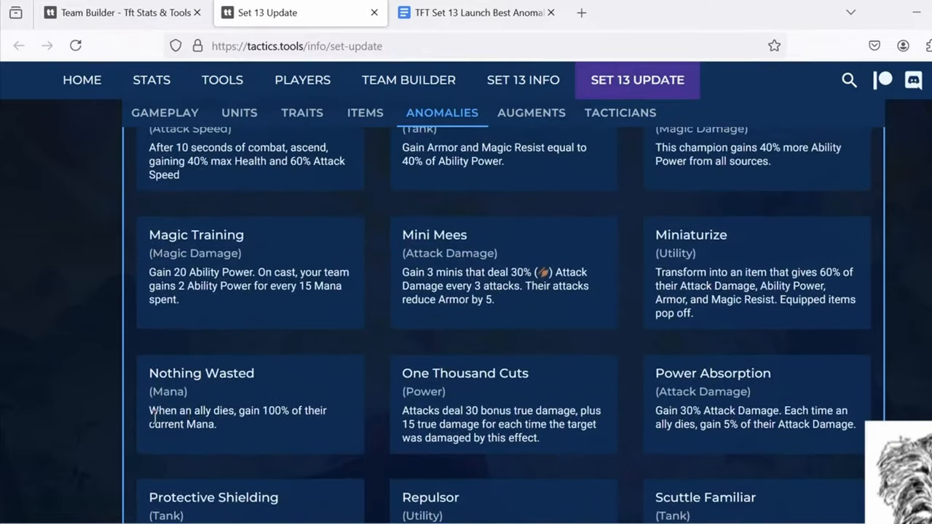
{"action": "mouse_move", "coordinate": [259, 405]}
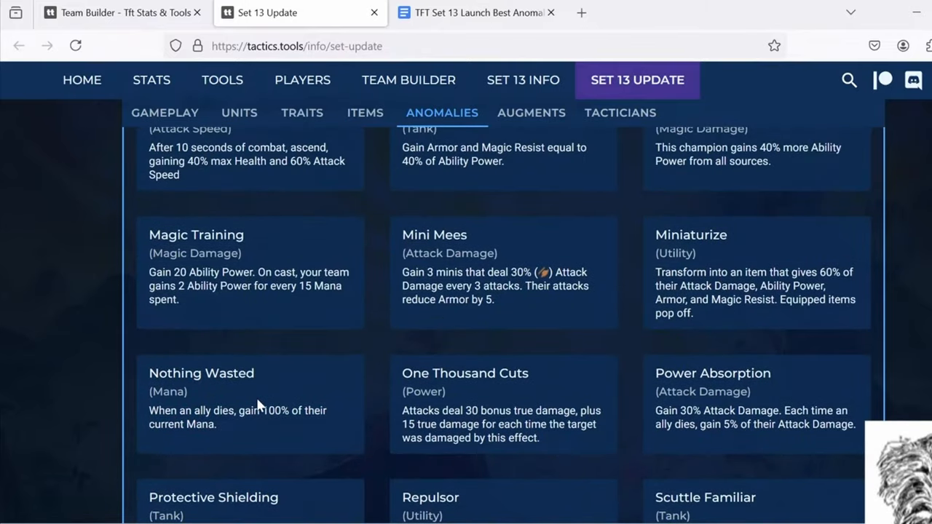
{"action": "mouse_move", "coordinate": [161, 334]}
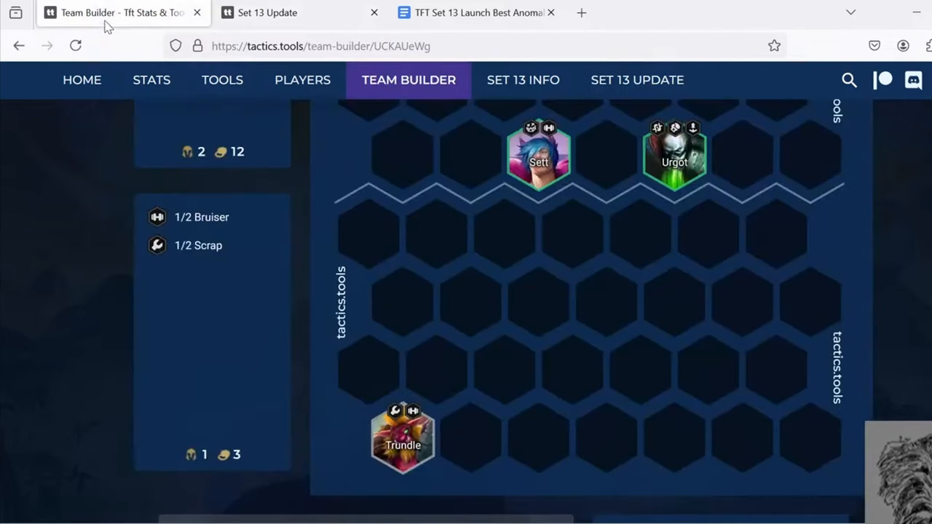
{"action": "left_click_drag", "start_coordinate": [402, 437], "coordinate": [500, 244]}
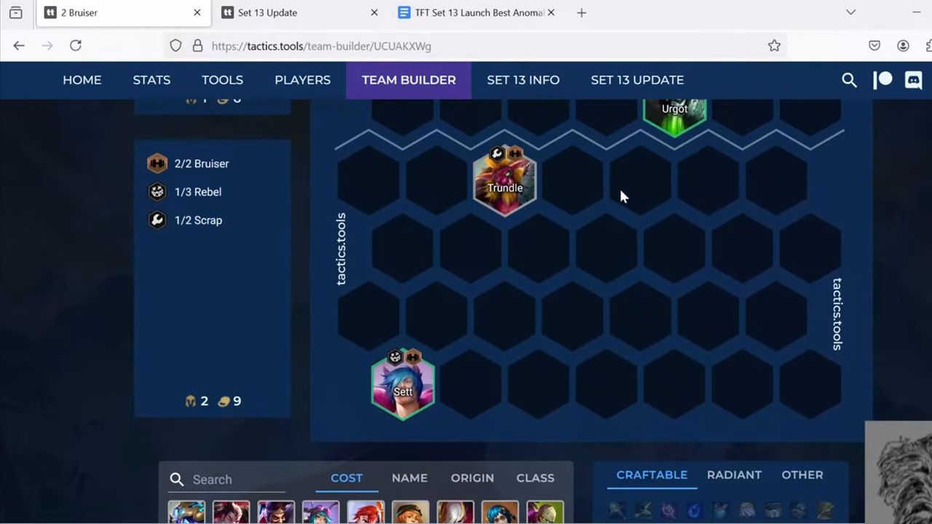
{"action": "mouse_move", "coordinate": [504, 178]}
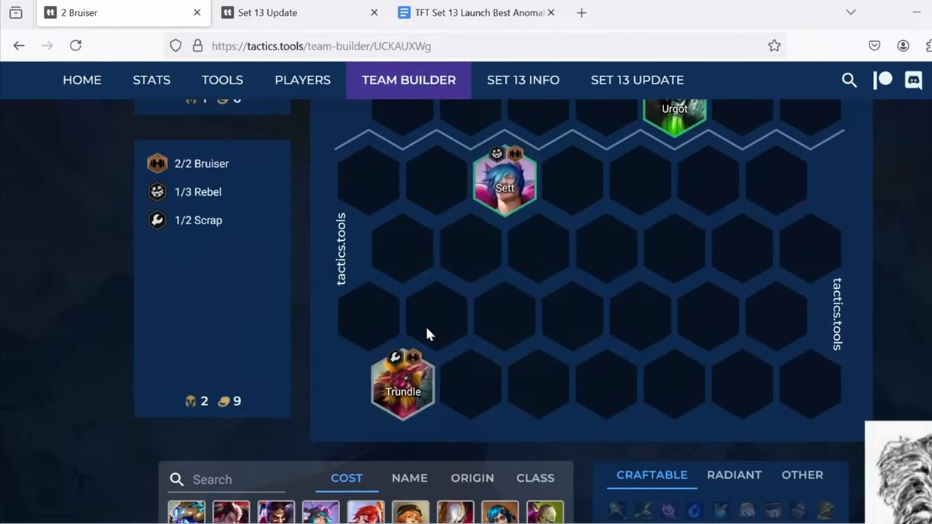
{"action": "left_click_drag", "start_coordinate": [504, 180], "coordinate": [402, 381]}
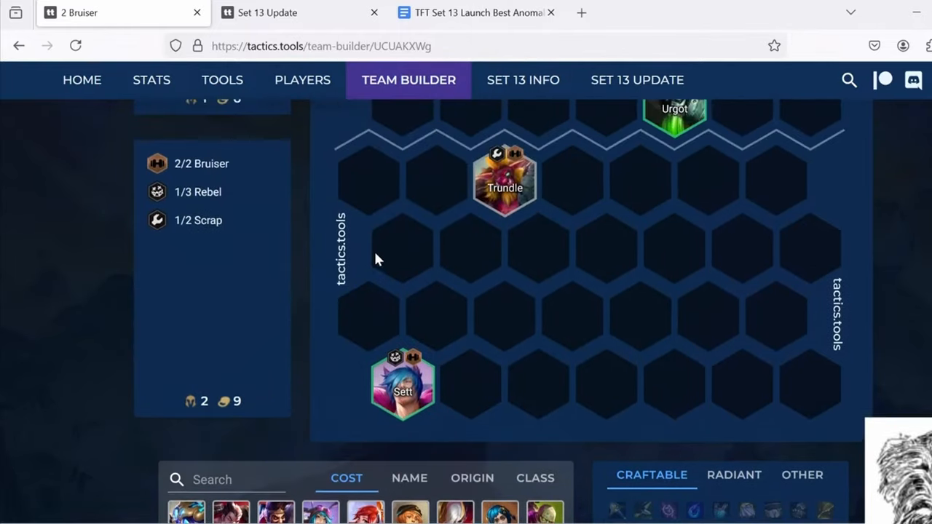
{"action": "mouse_move", "coordinate": [323, 362]}
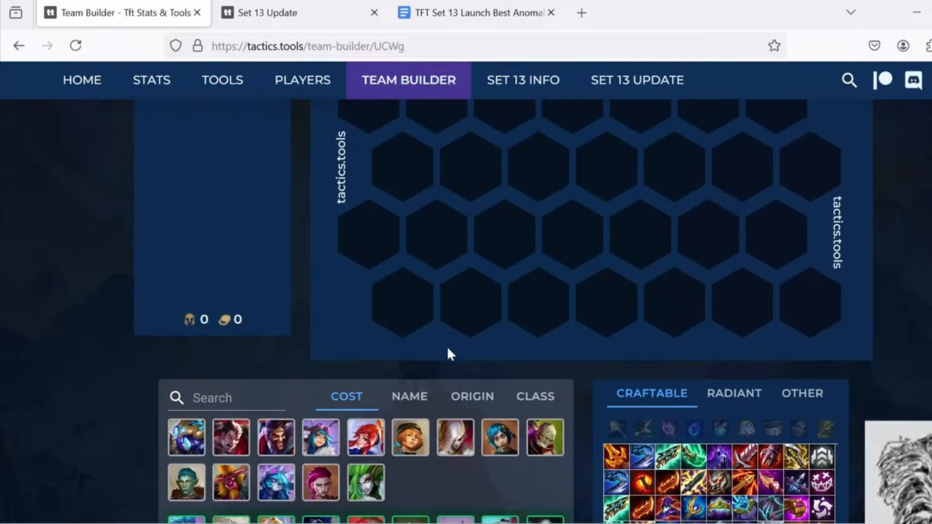
{"action": "left_click", "coordinate": [477, 11]}
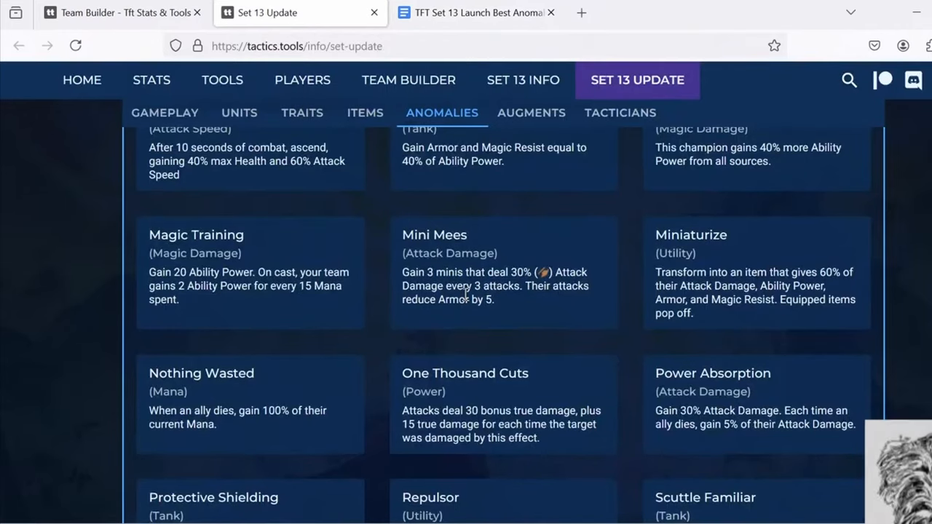
{"action": "scroll", "scroll_direction": "down", "scroll_amount": 3}
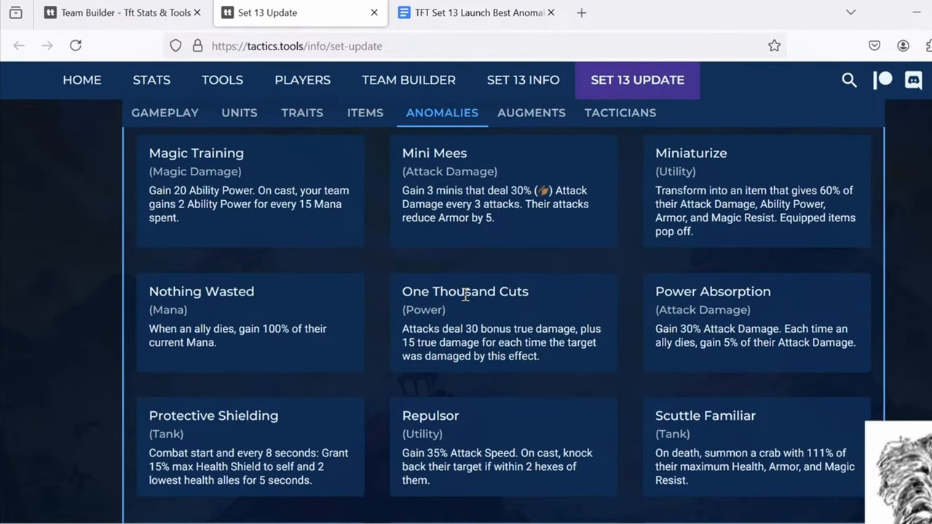
{"action": "scroll", "scroll_direction": "down", "scroll_amount": 3}
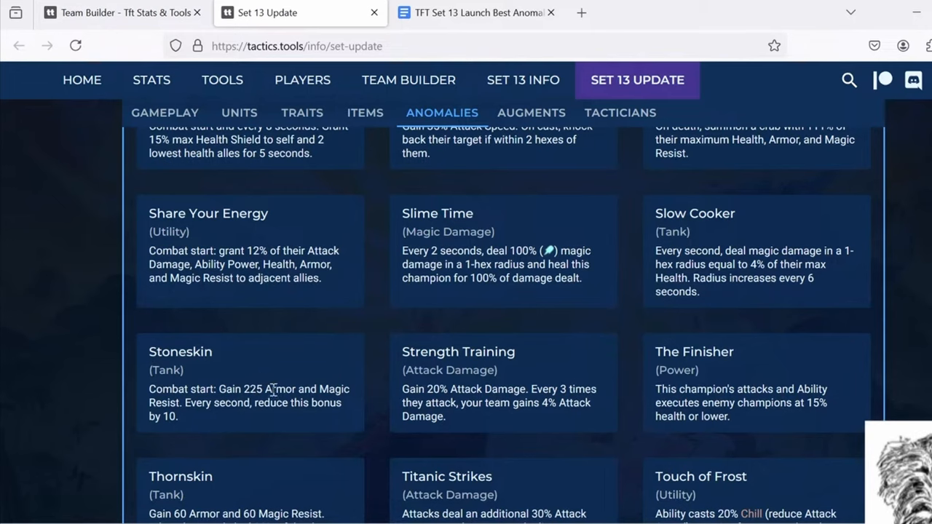
{"action": "mouse_move", "coordinate": [334, 392]}
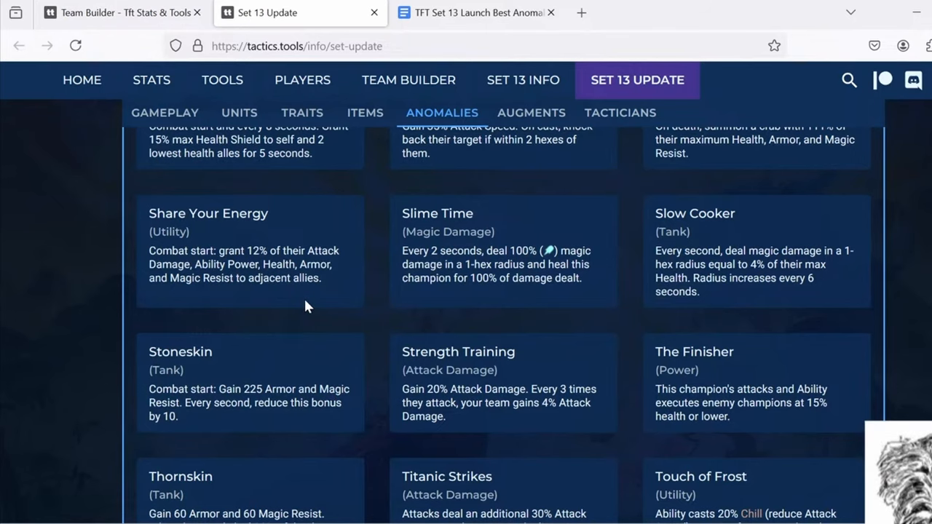
{"action": "mouse_move", "coordinate": [262, 384]}
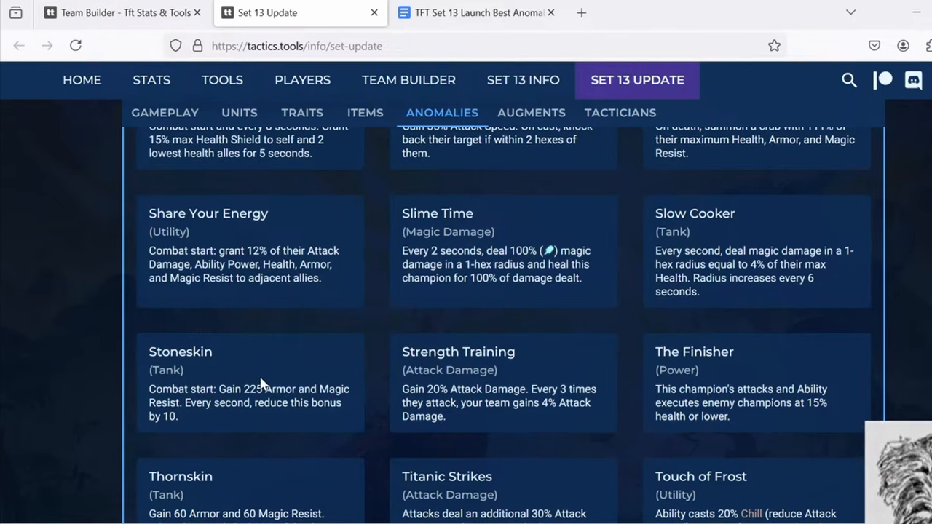
{"action": "left_click_drag", "start_coordinate": [245, 388], "coordinate": [313, 389]}
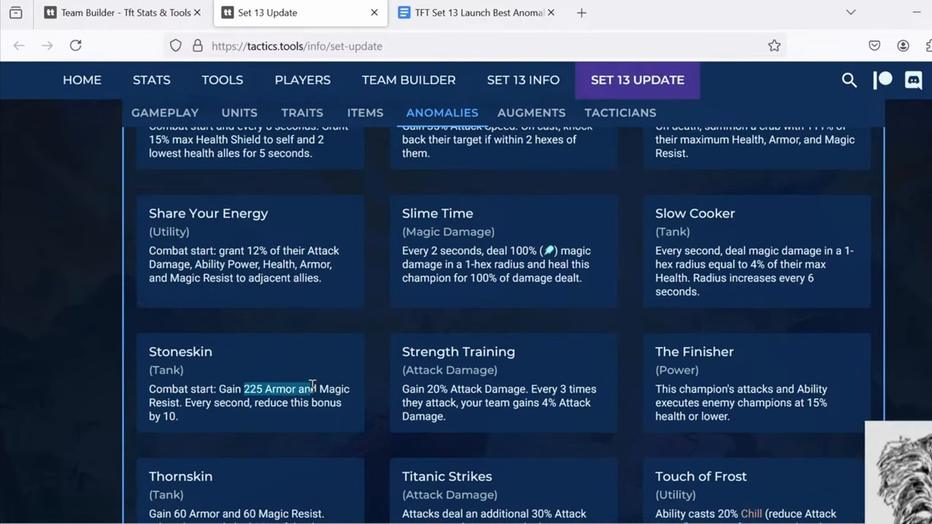
{"action": "mouse_move", "coordinate": [326, 379]}
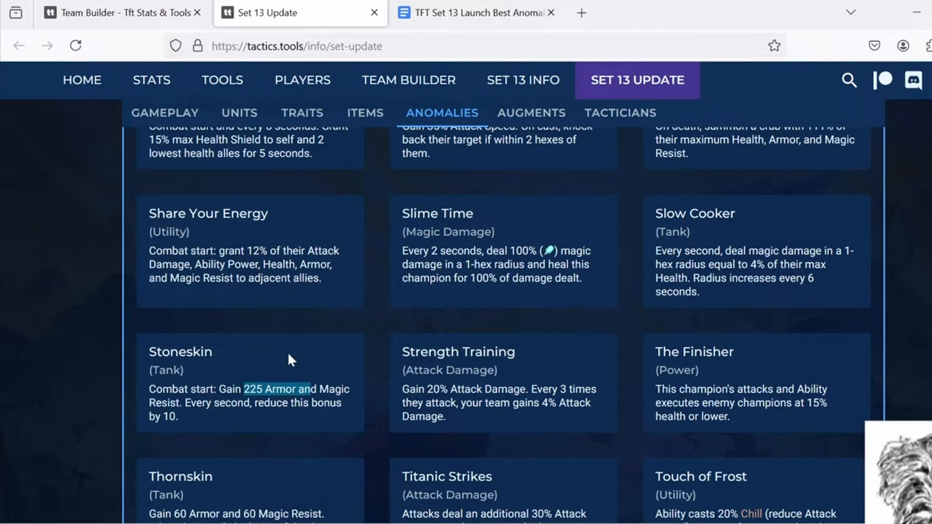
{"action": "mouse_move", "coordinate": [305, 323]}
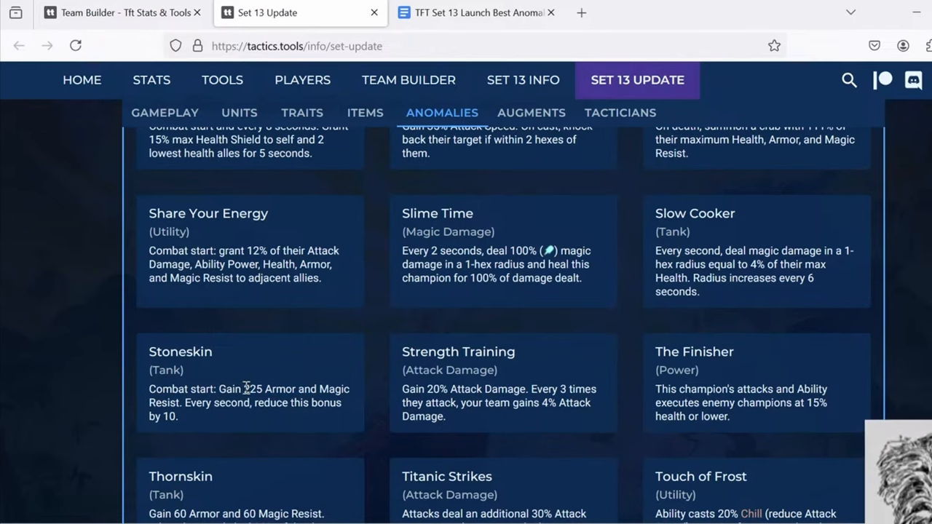
{"action": "mouse_move", "coordinate": [355, 382]}
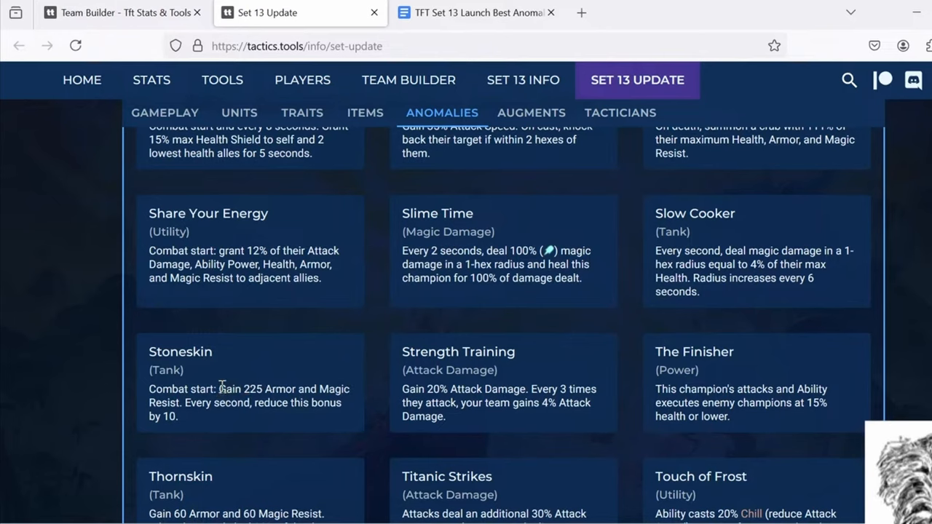
{"action": "mouse_move", "coordinate": [221, 388]}
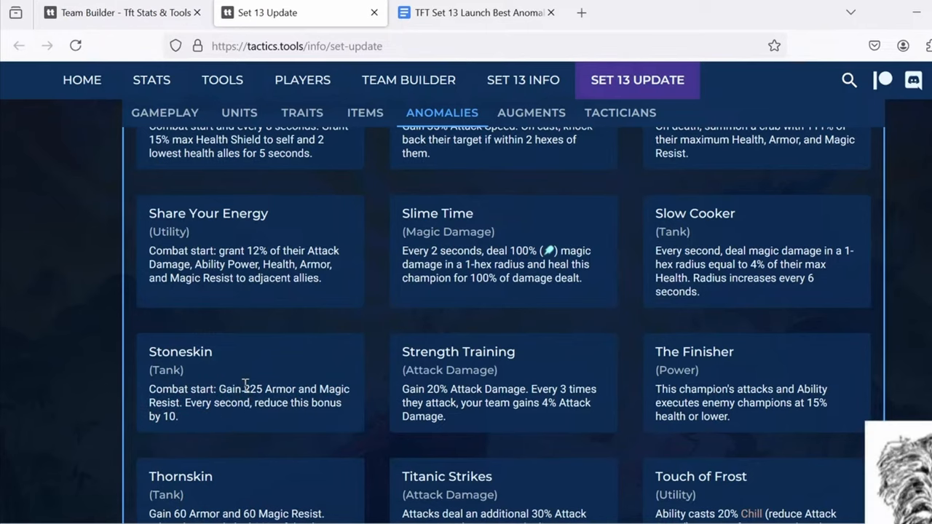
{"action": "double_click", "coordinate": [251, 389]}
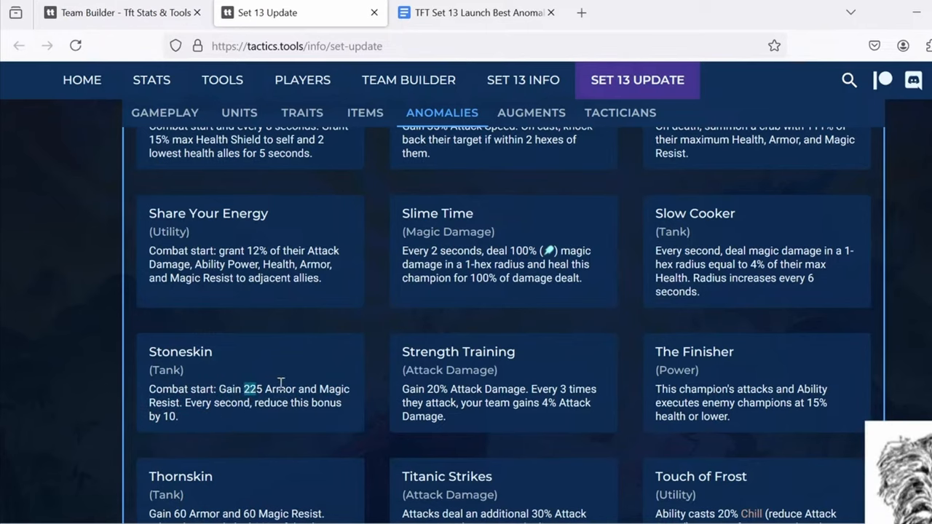
{"action": "mouse_move", "coordinate": [314, 384]}
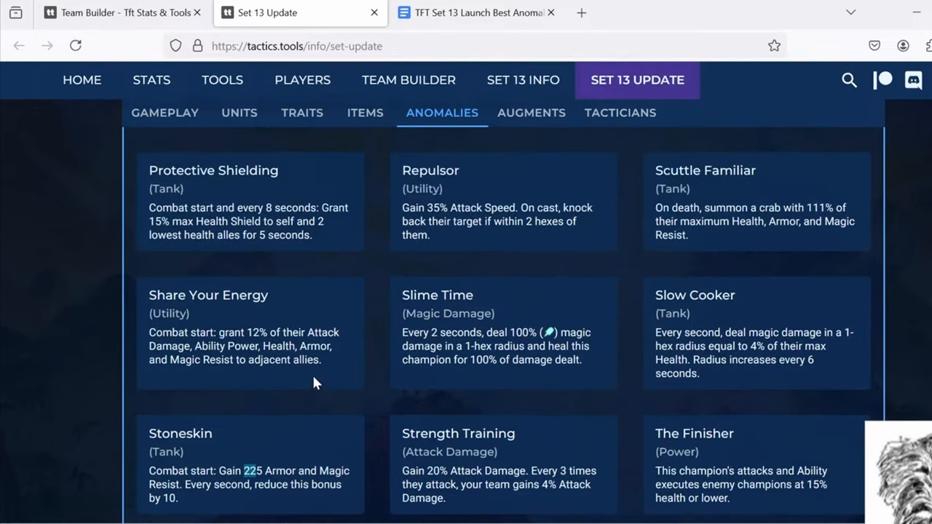
{"action": "scroll", "scroll_direction": "down", "scroll_amount": 3}
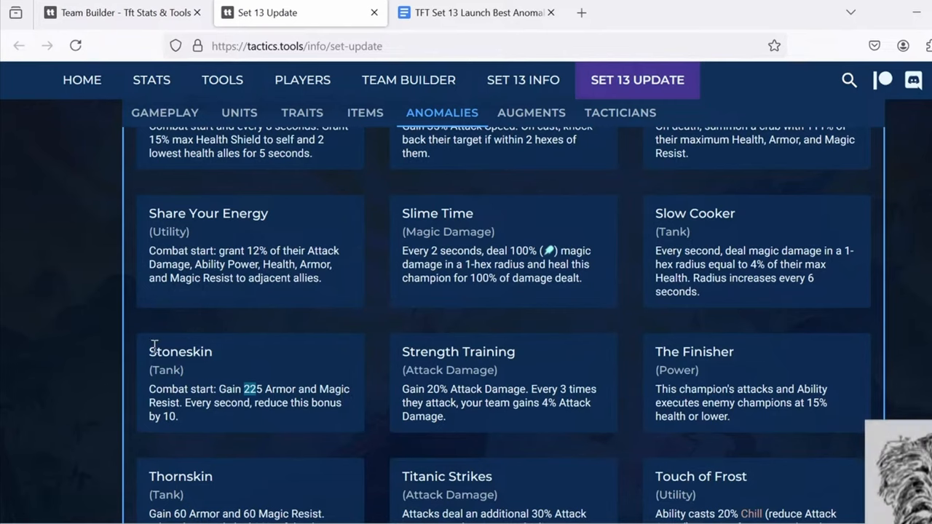
{"action": "mouse_move", "coordinate": [182, 425]}
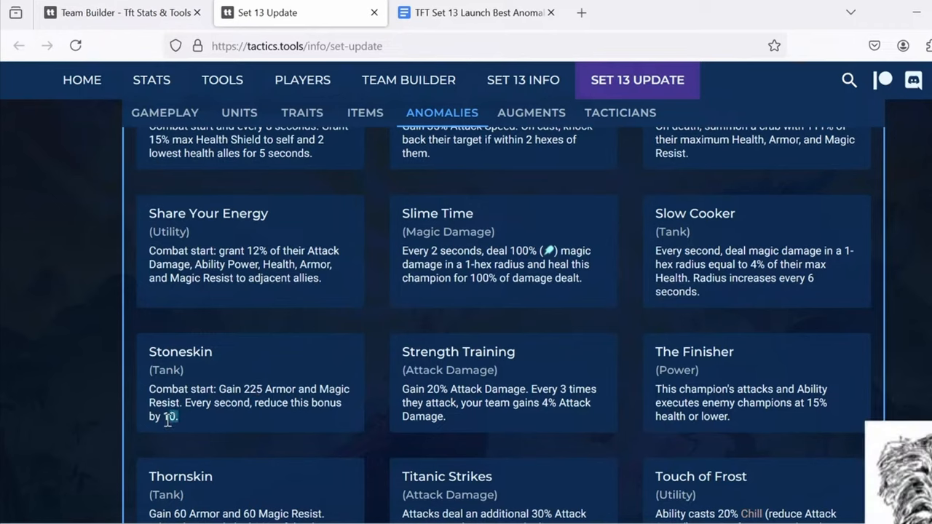
{"action": "mouse_move", "coordinate": [206, 419]}
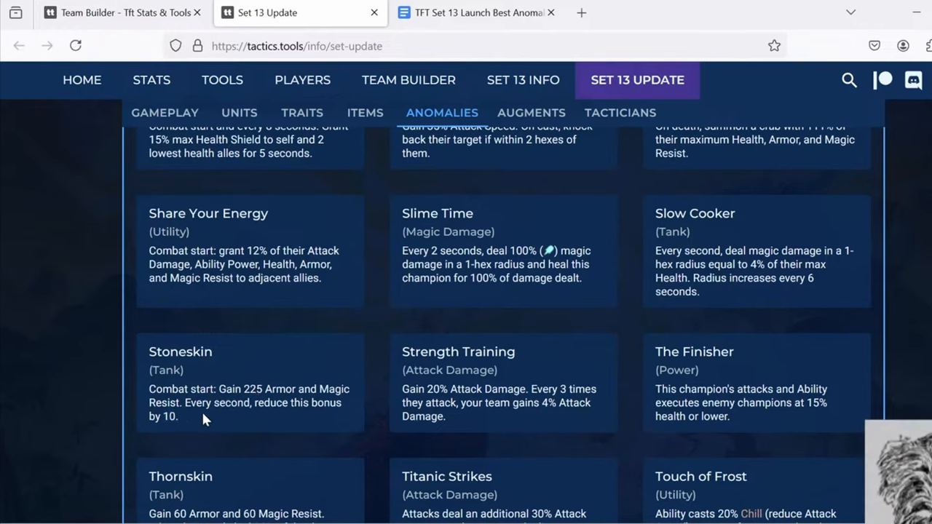
{"action": "mouse_move", "coordinate": [263, 402]}
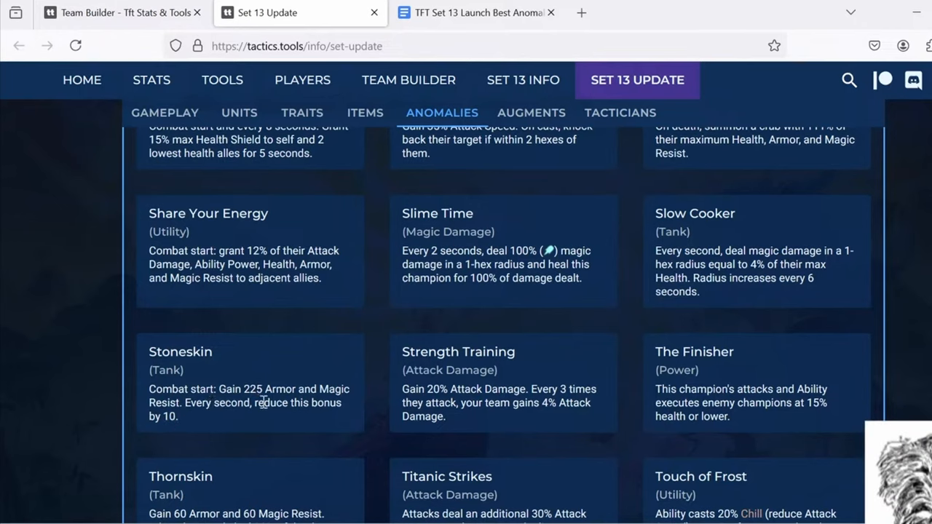
{"action": "mouse_move", "coordinate": [240, 400]}
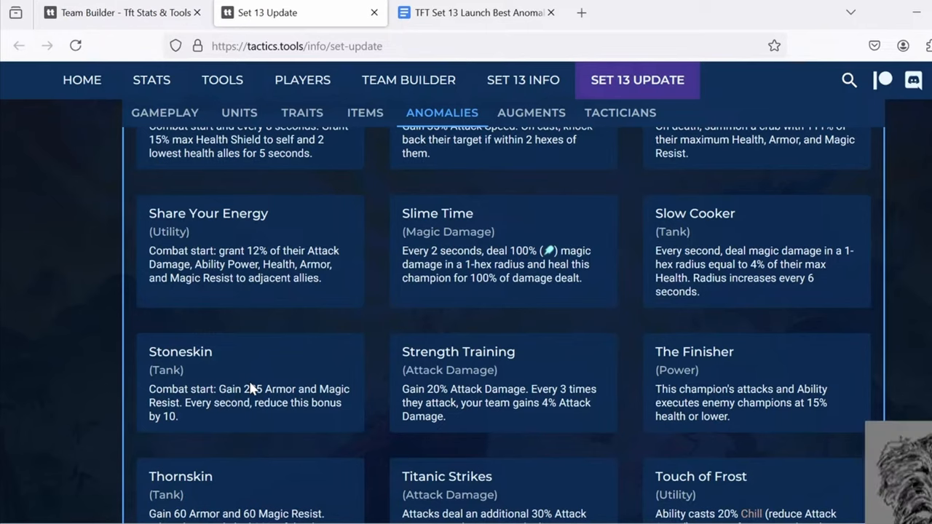
{"action": "mouse_move", "coordinate": [268, 422]}
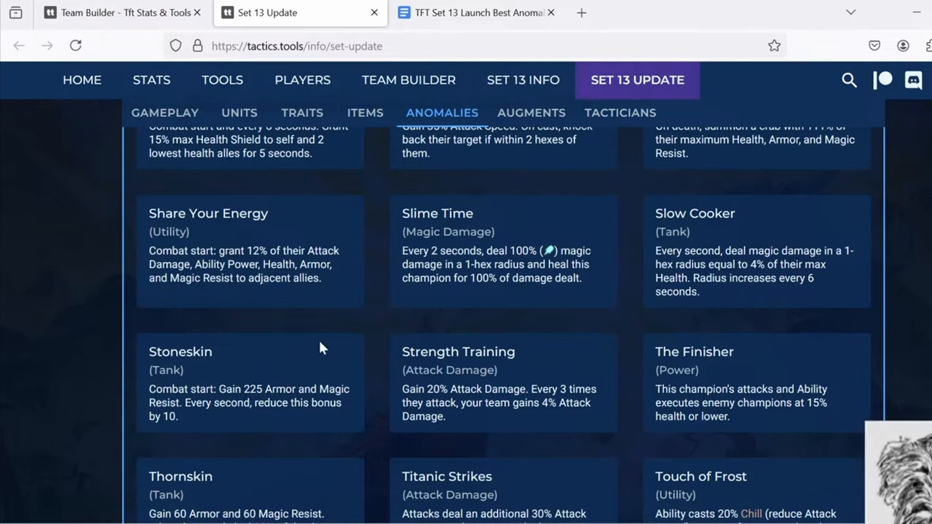
{"action": "left_click", "coordinate": [478, 12]}
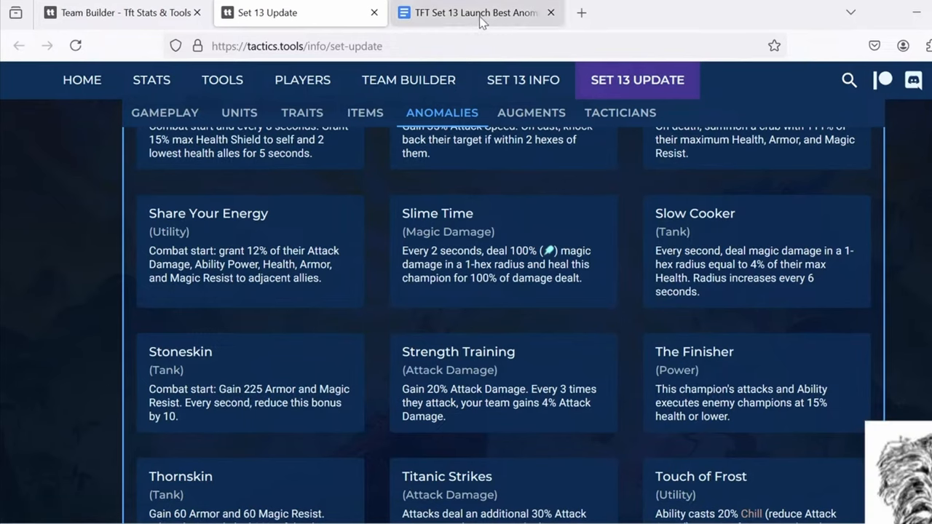
{"action": "mouse_move", "coordinate": [390, 269]}
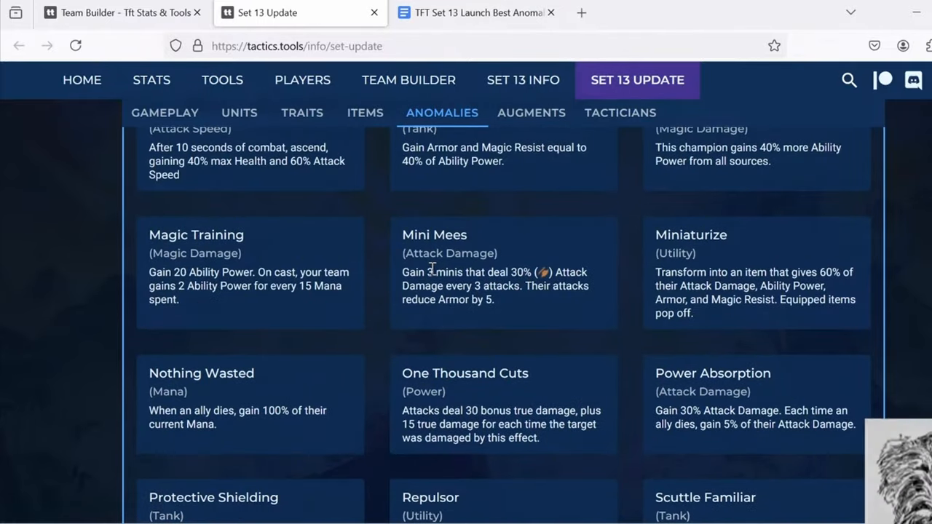
{"action": "scroll", "scroll_direction": "up", "scroll_amount": 3}
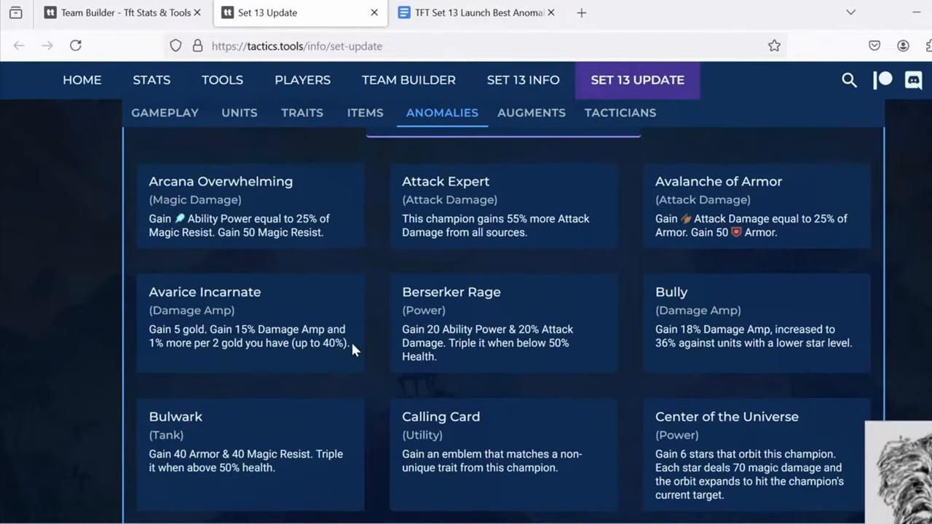
{"action": "scroll", "scroll_direction": "down", "scroll_amount": 3}
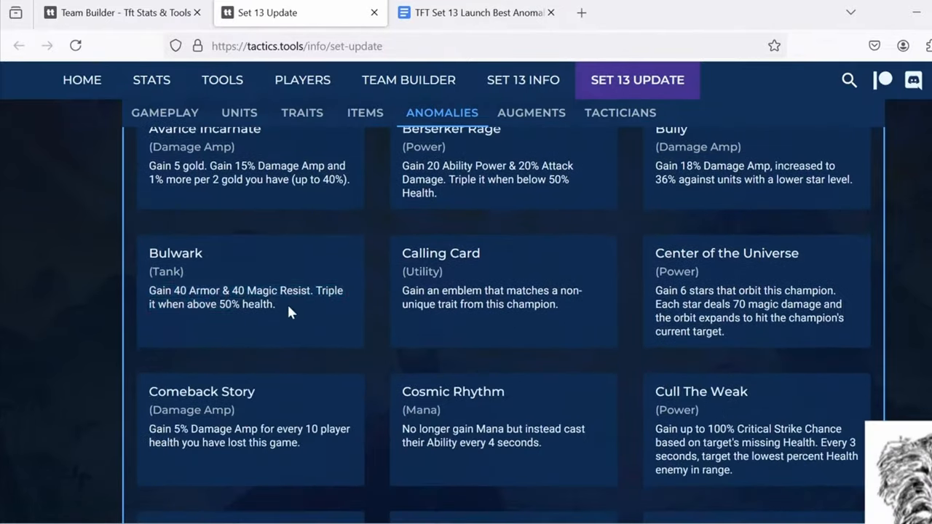
{"action": "left_click_drag", "start_coordinate": [149, 291], "coordinate": [275, 304]}
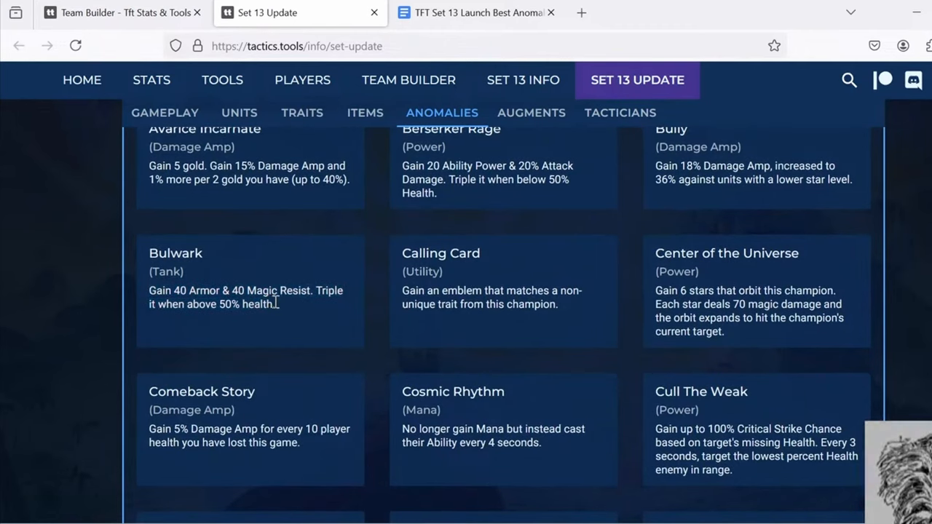
{"action": "mouse_move", "coordinate": [263, 283]}
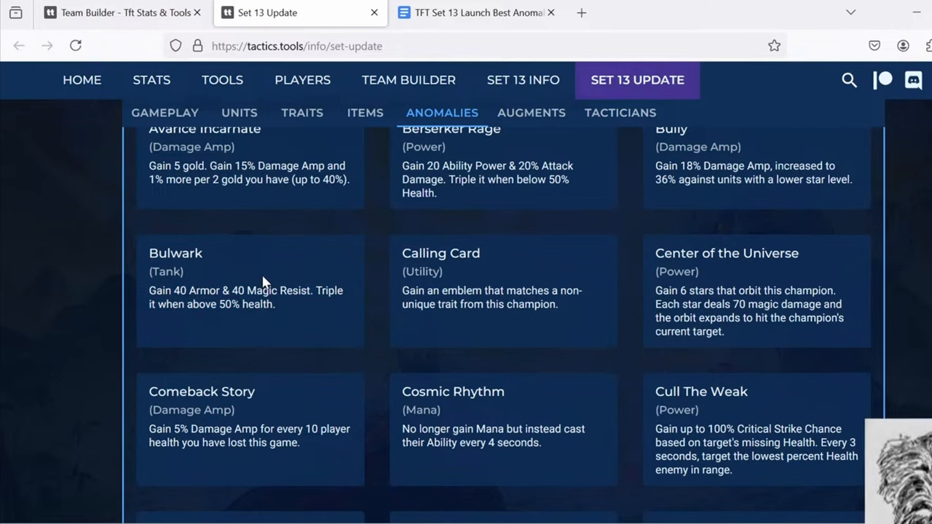
{"action": "scroll", "scroll_direction": "down", "scroll_amount": 3}
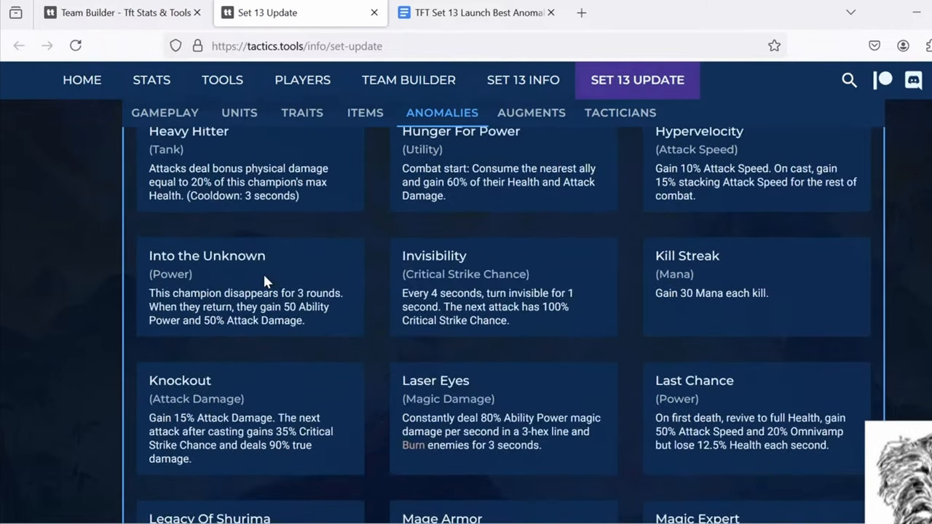
{"action": "scroll", "scroll_direction": "down", "scroll_amount": 3}
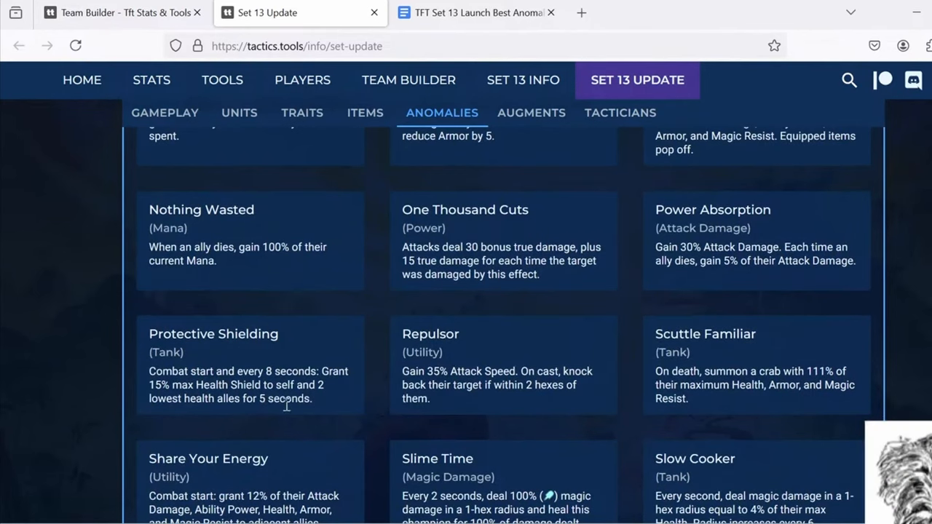
{"action": "scroll", "scroll_direction": "down", "scroll_amount": 3}
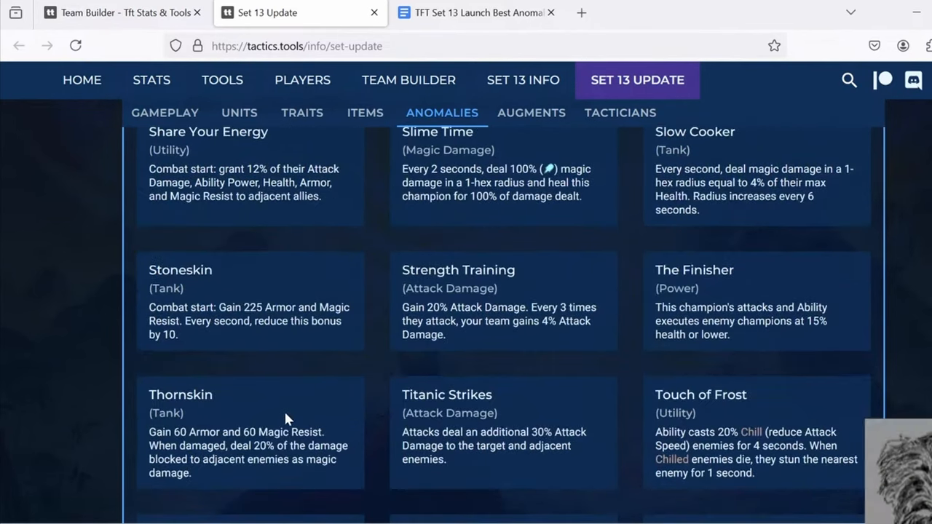
{"action": "mouse_move", "coordinate": [226, 306]}
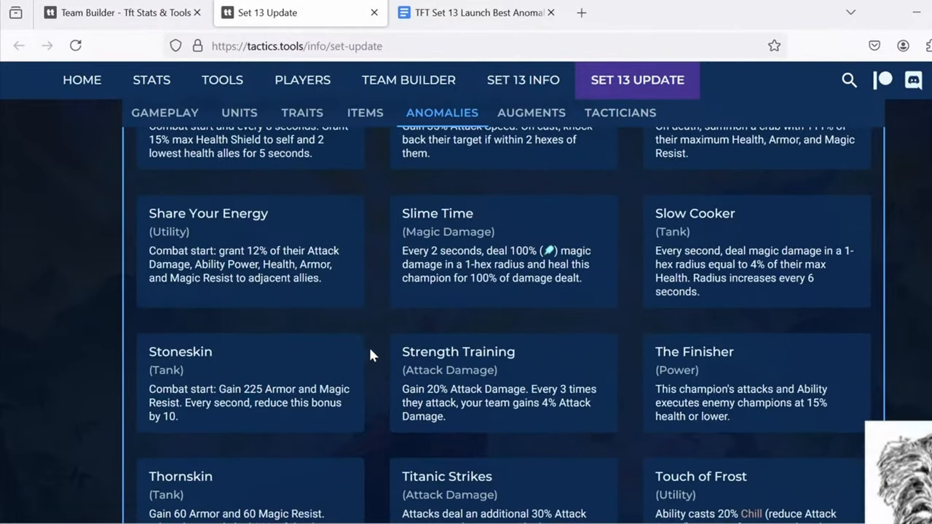
{"action": "mouse_move", "coordinate": [386, 335]}
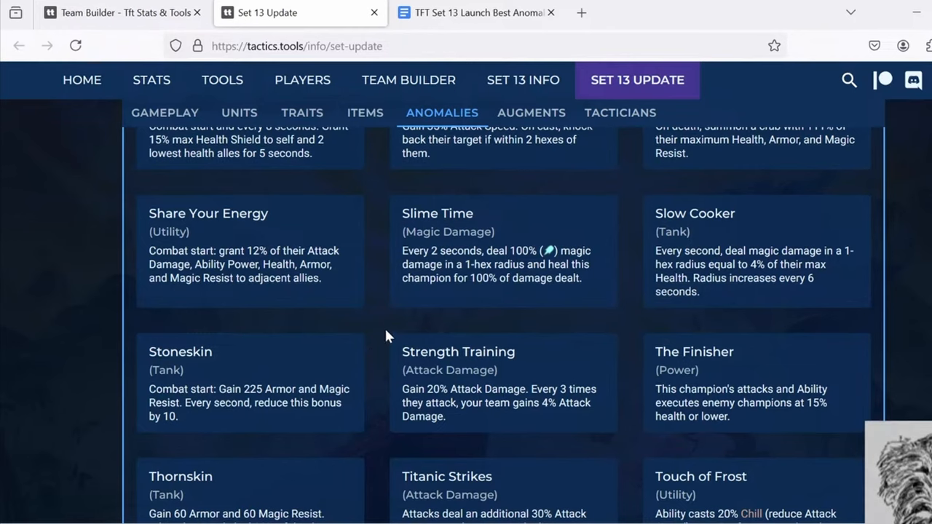
{"action": "mouse_move", "coordinate": [379, 341]}
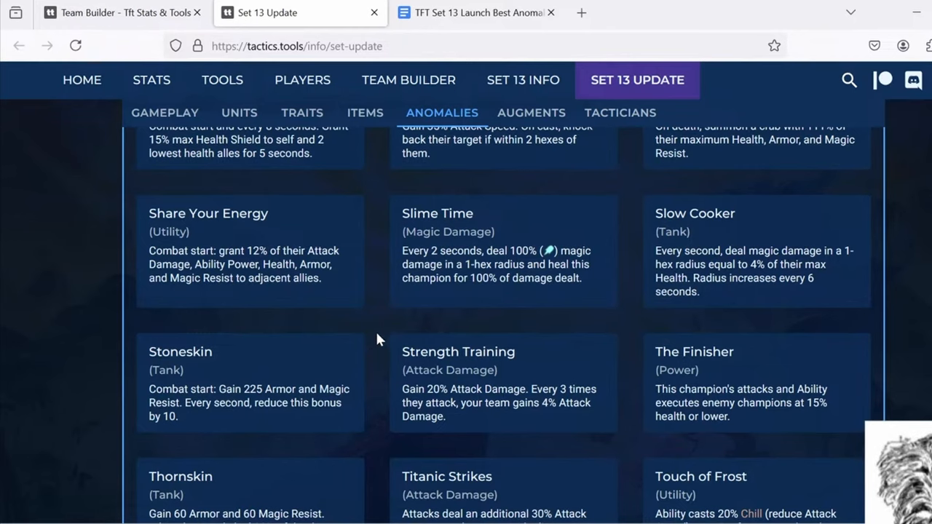
{"action": "mouse_move", "coordinate": [376, 334]}
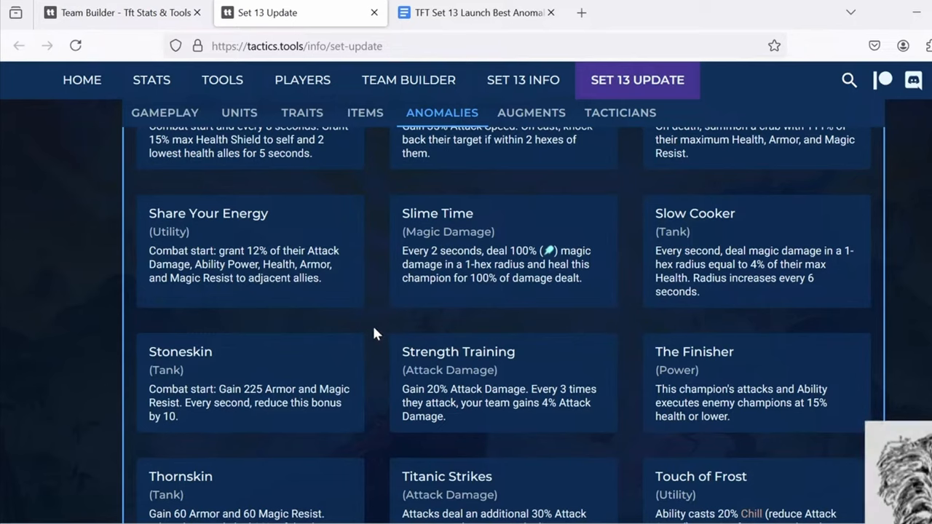
{"action": "left_click", "coordinate": [478, 12]}
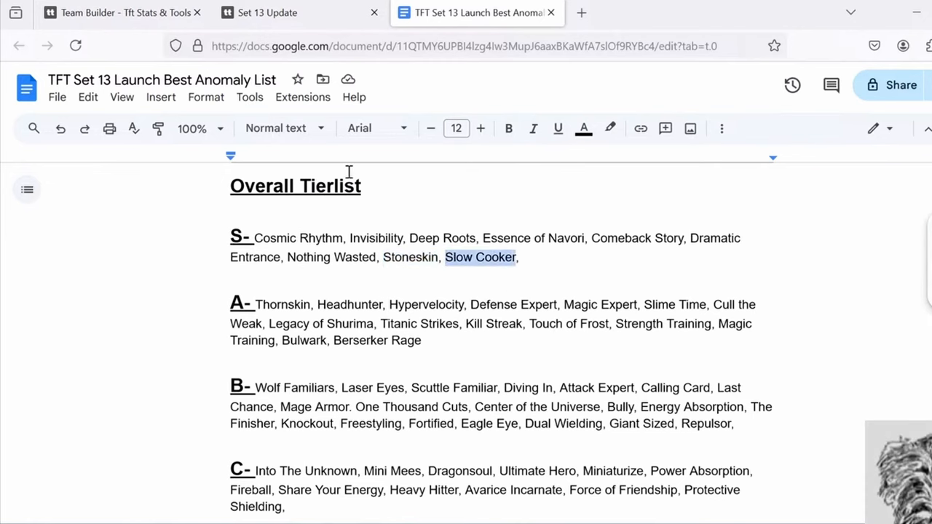
{"action": "left_click", "coordinate": [299, 12]}
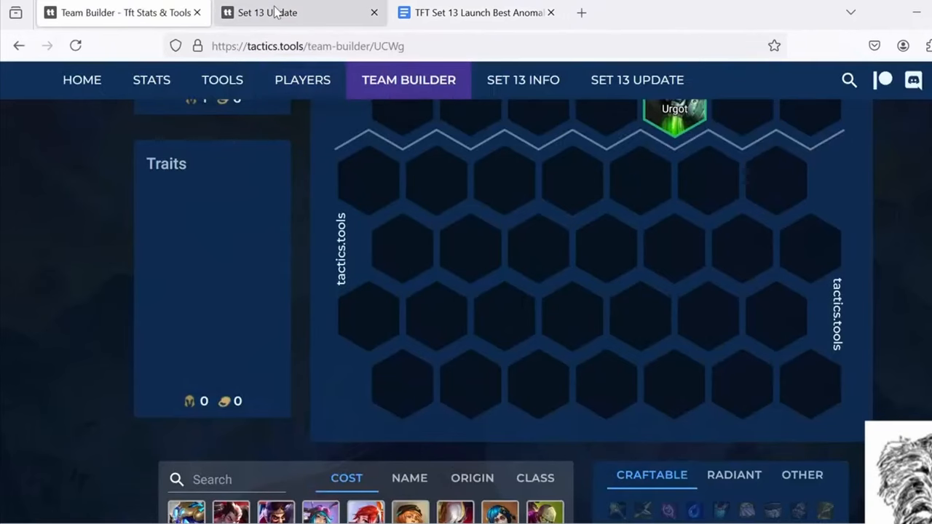
{"action": "left_click", "coordinate": [303, 81]}
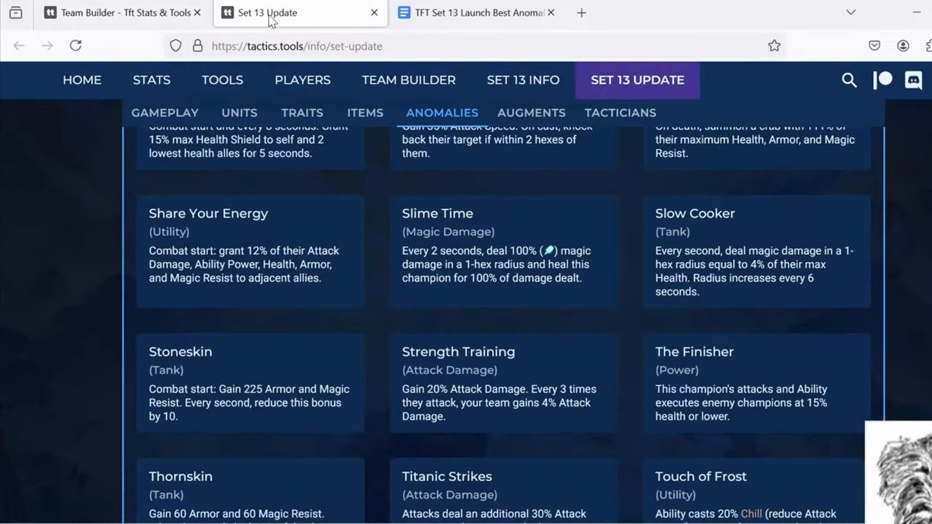
{"action": "scroll", "scroll_direction": "down", "scroll_amount": 3}
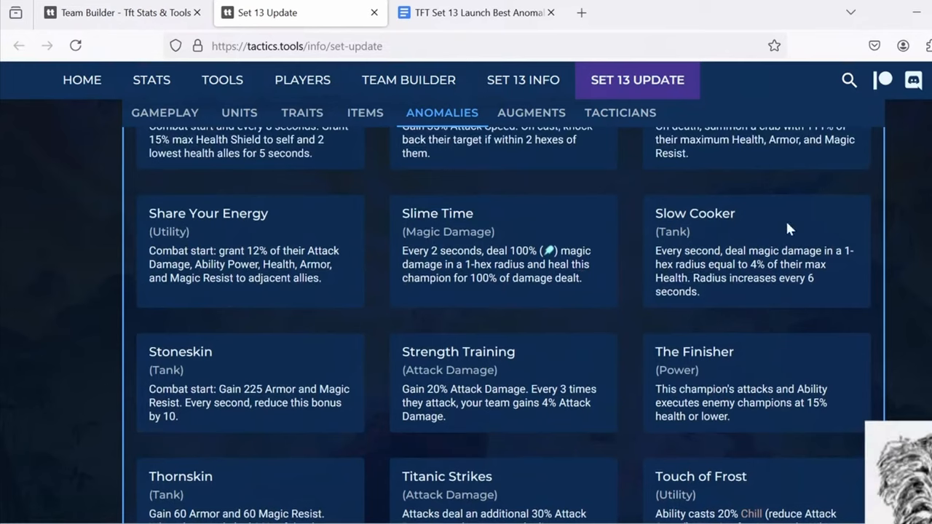
{"action": "mouse_move", "coordinate": [769, 222]}
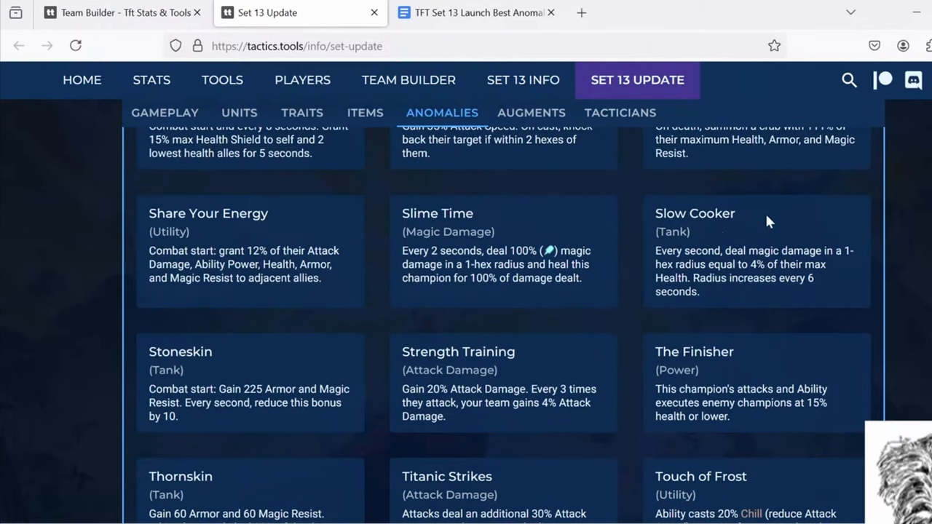
{"action": "mouse_move", "coordinate": [649, 242]}
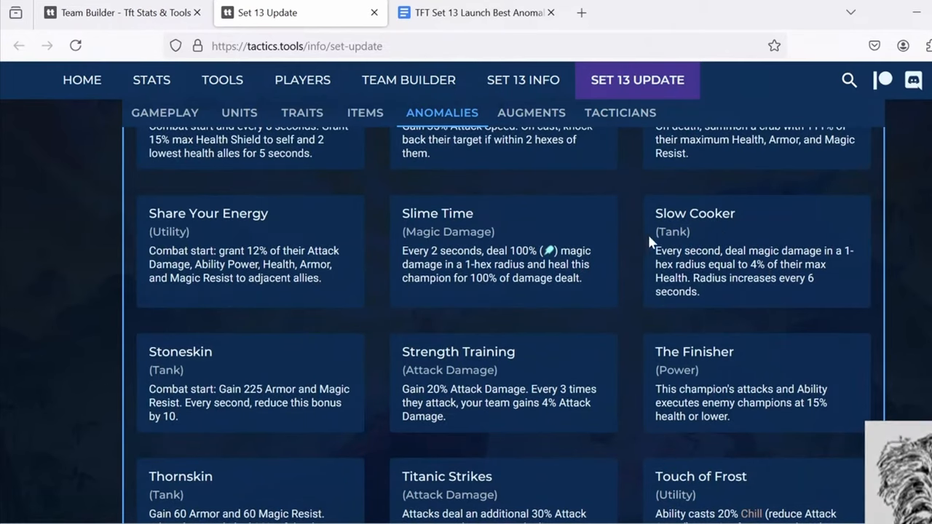
{"action": "mouse_move", "coordinate": [717, 262]}
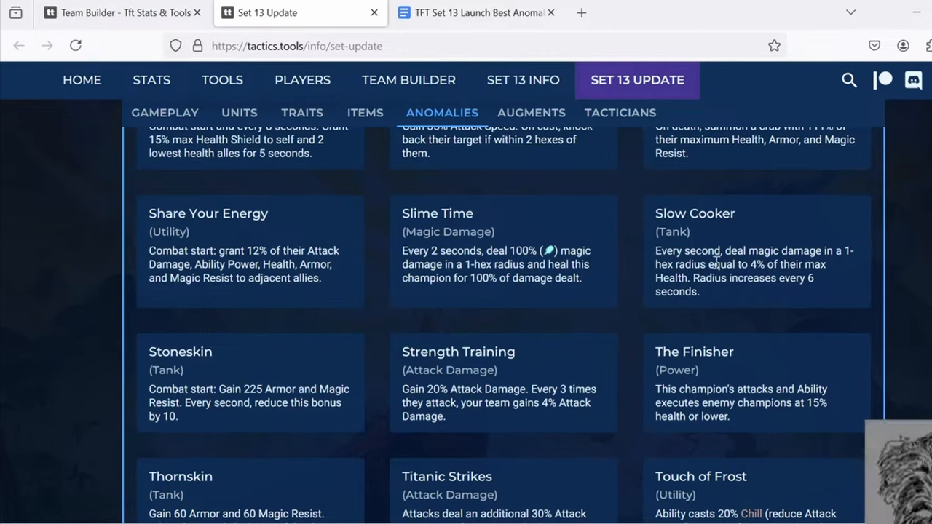
{"action": "mouse_move", "coordinate": [708, 275]}
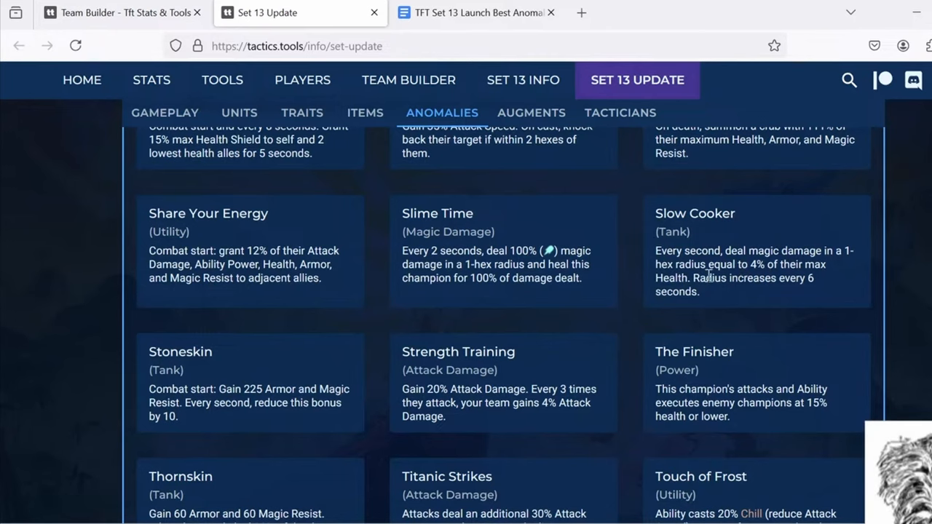
{"action": "mouse_move", "coordinate": [702, 298]}
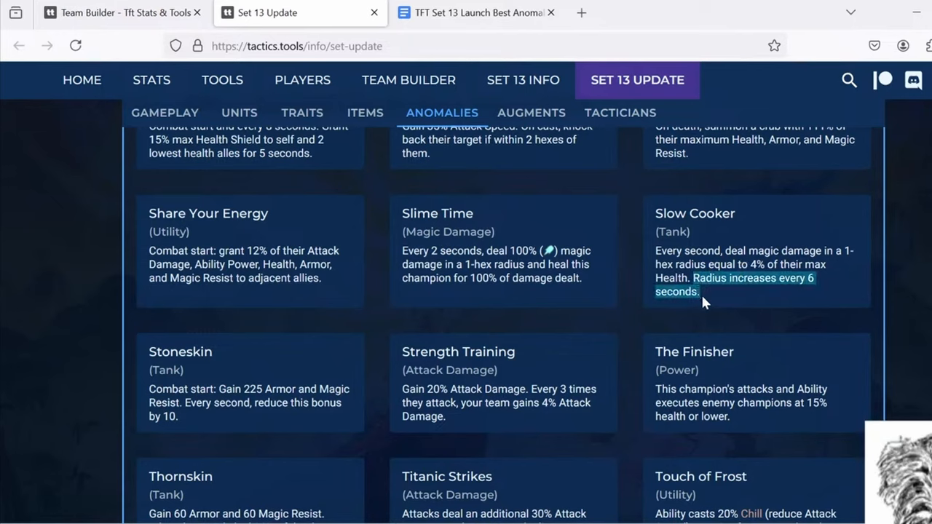
{"action": "mouse_move", "coordinate": [620, 283]}
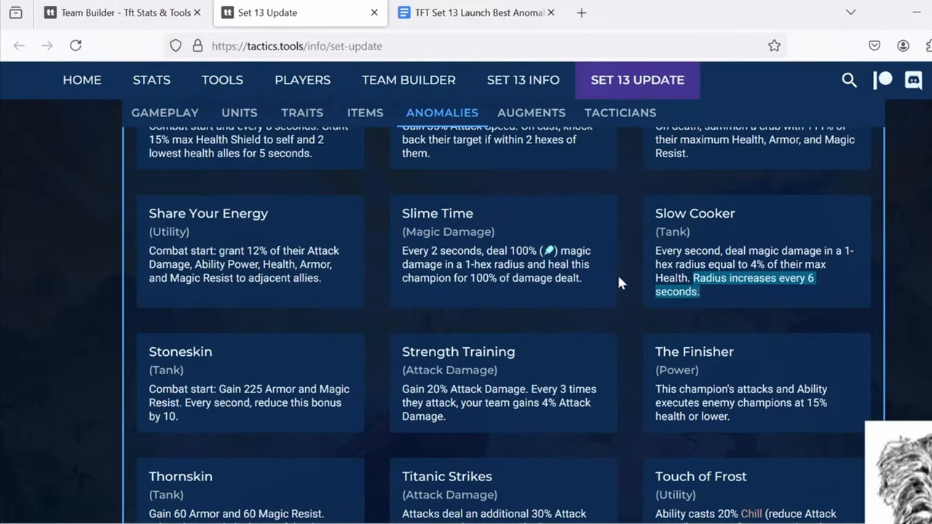
{"action": "mouse_move", "coordinate": [628, 280]}
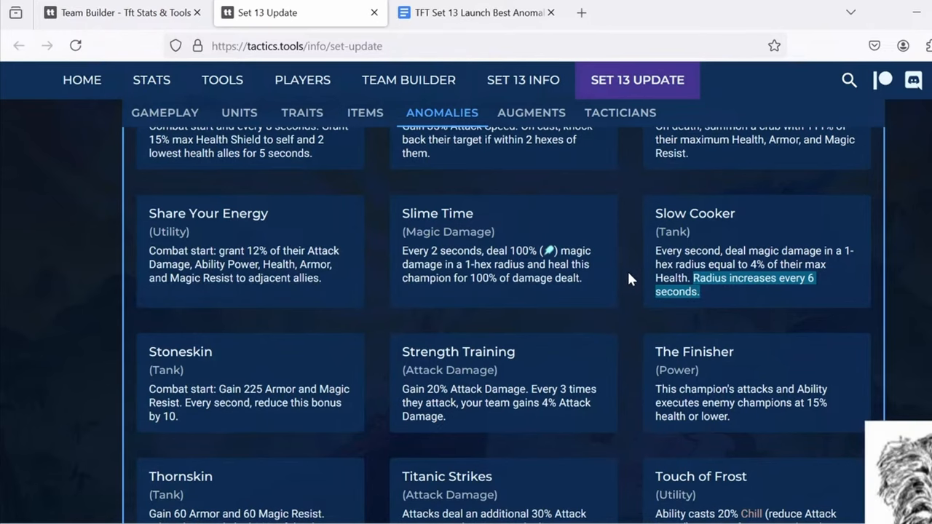
{"action": "mouse_move", "coordinate": [624, 289]}
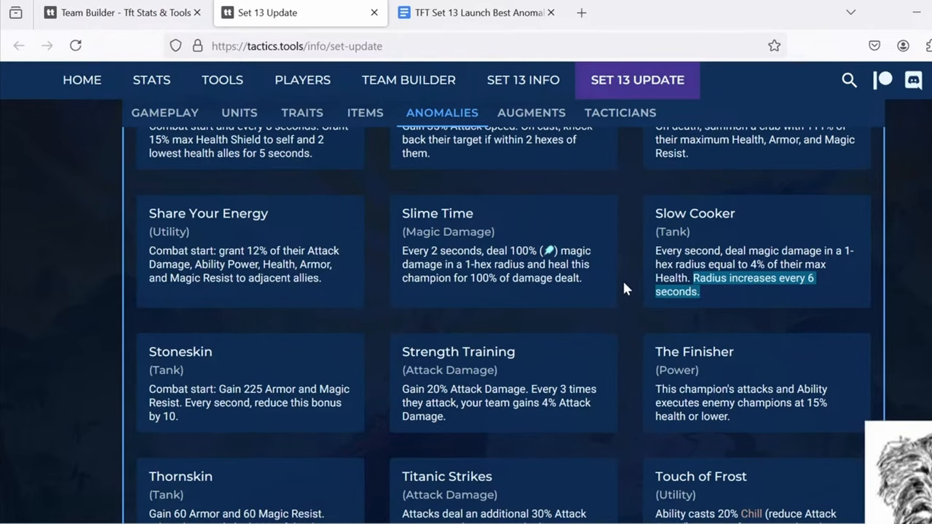
{"action": "mouse_move", "coordinate": [618, 286]}
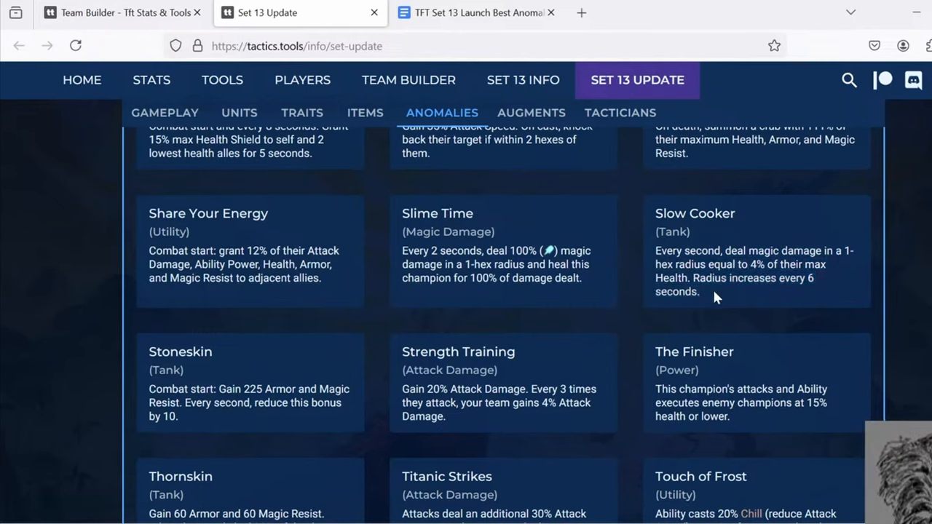
{"action": "mouse_move", "coordinate": [623, 259]}
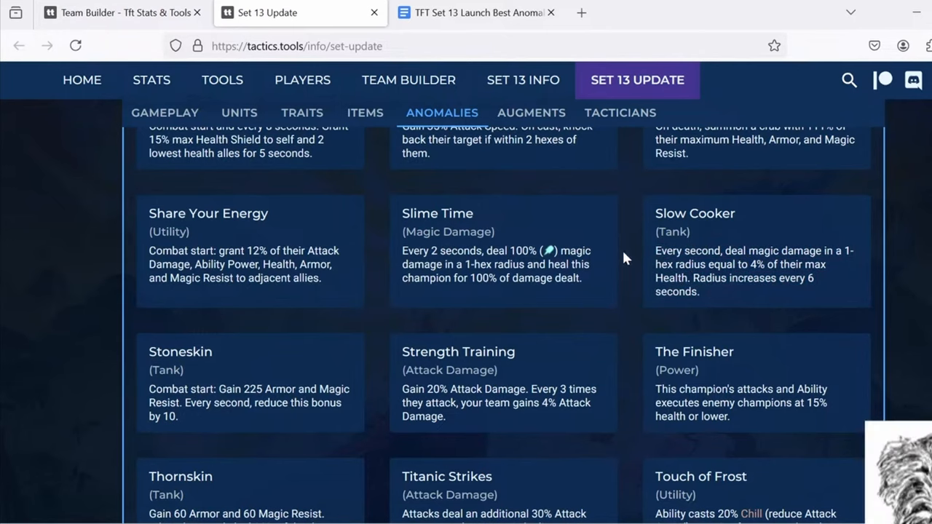
{"action": "mouse_move", "coordinate": [723, 268]}
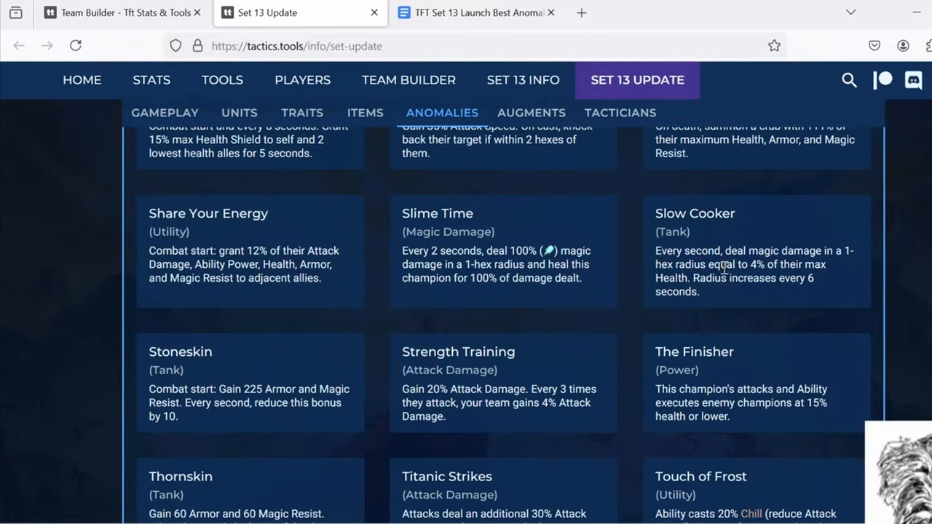
{"action": "mouse_move", "coordinate": [655, 253]}
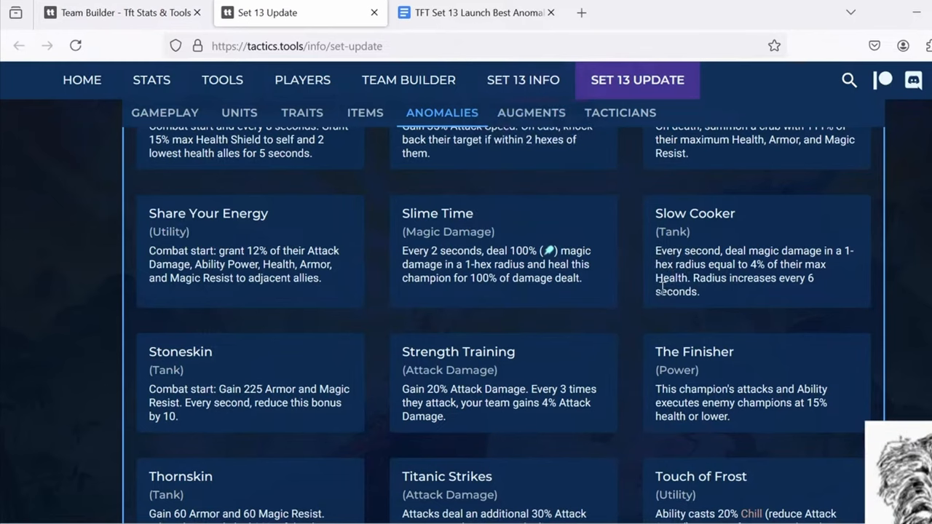
{"action": "mouse_move", "coordinate": [652, 265]}
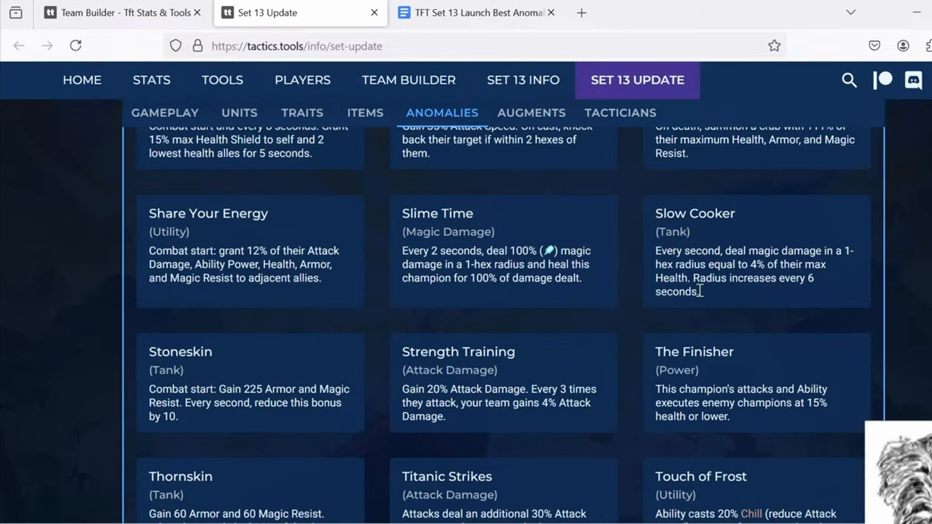
{"action": "mouse_move", "coordinate": [619, 282]}
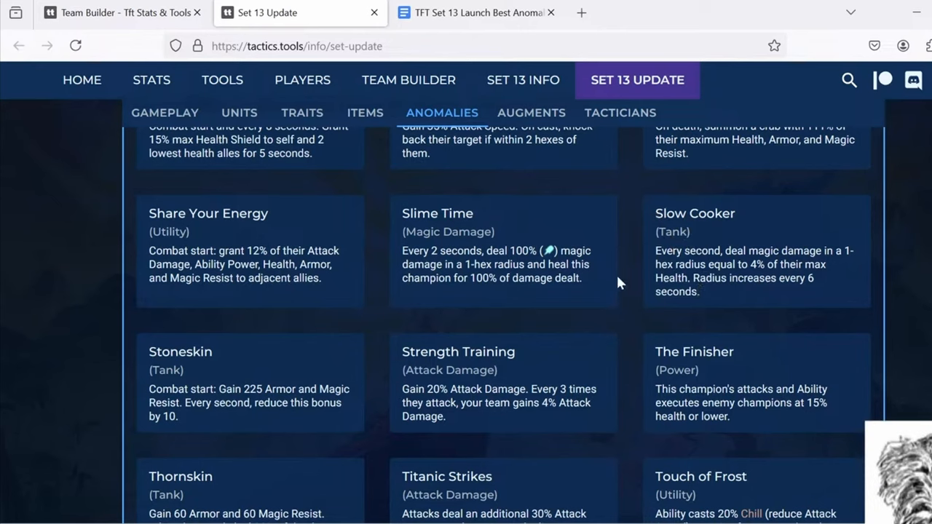
{"action": "left_click", "coordinate": [477, 11]}
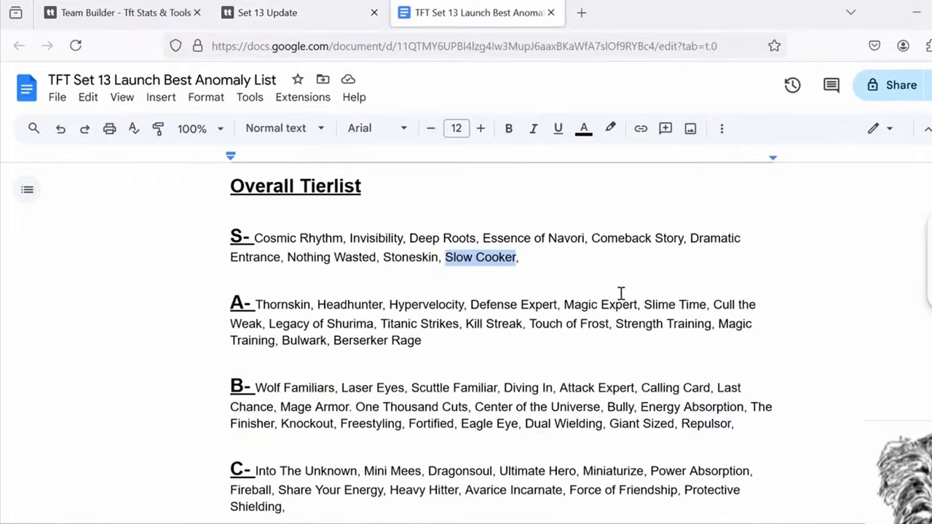
{"action": "scroll", "scroll_direction": "down", "scroll_amount": 3}
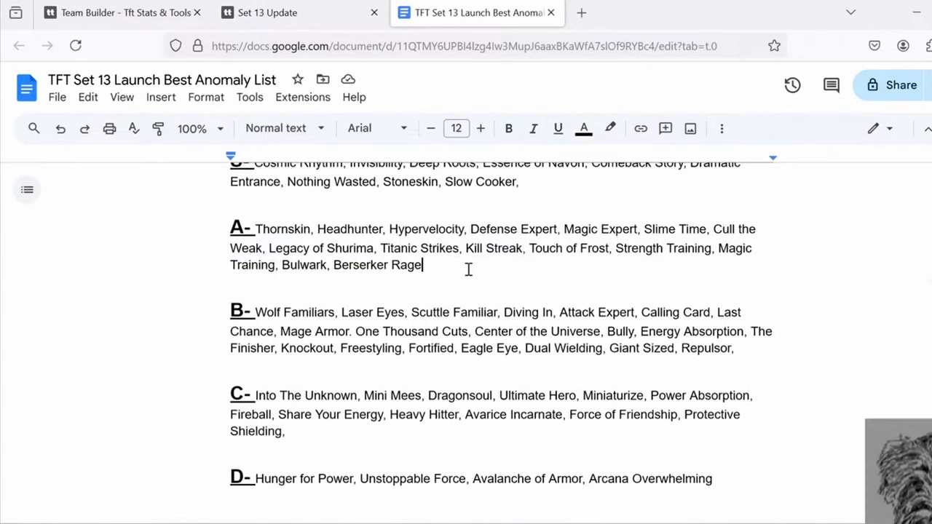
{"action": "mouse_move", "coordinate": [501, 257]}
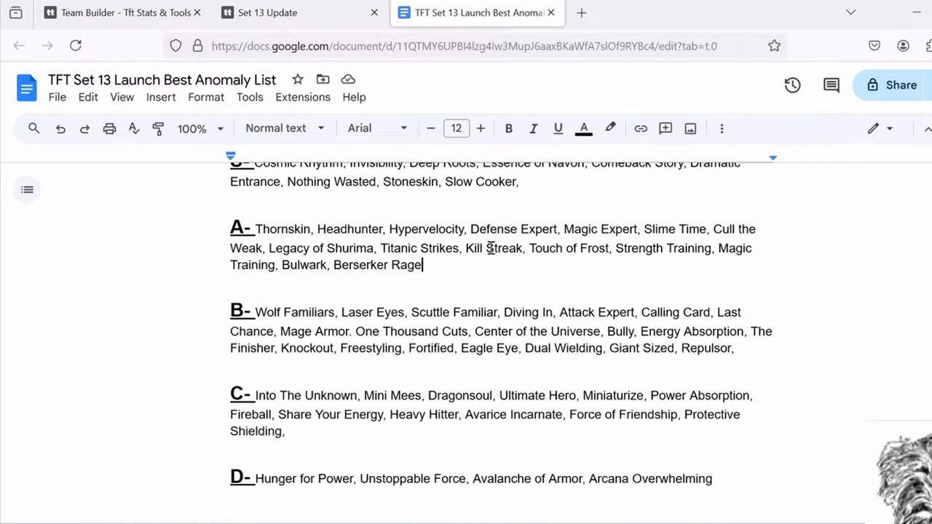
{"action": "scroll", "scroll_direction": "down", "scroll_amount": 3}
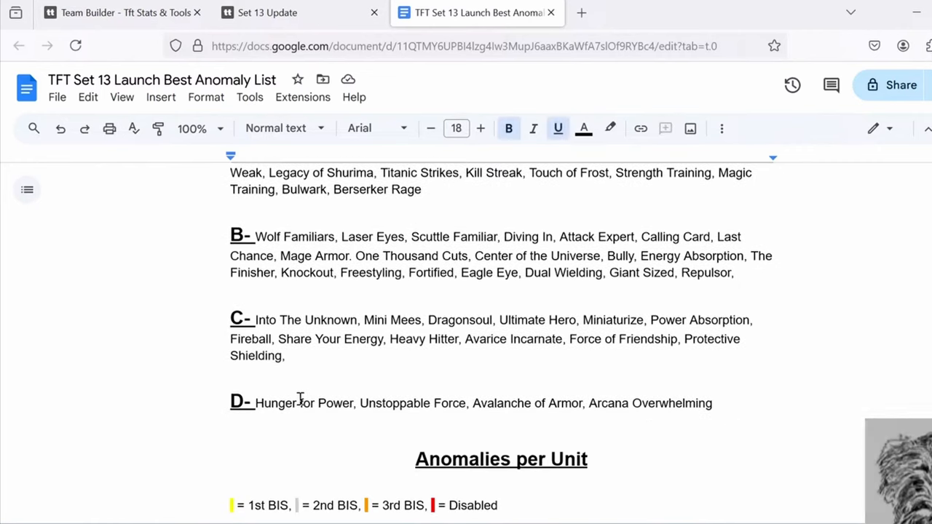
{"action": "left_click", "coordinate": [710, 401]}
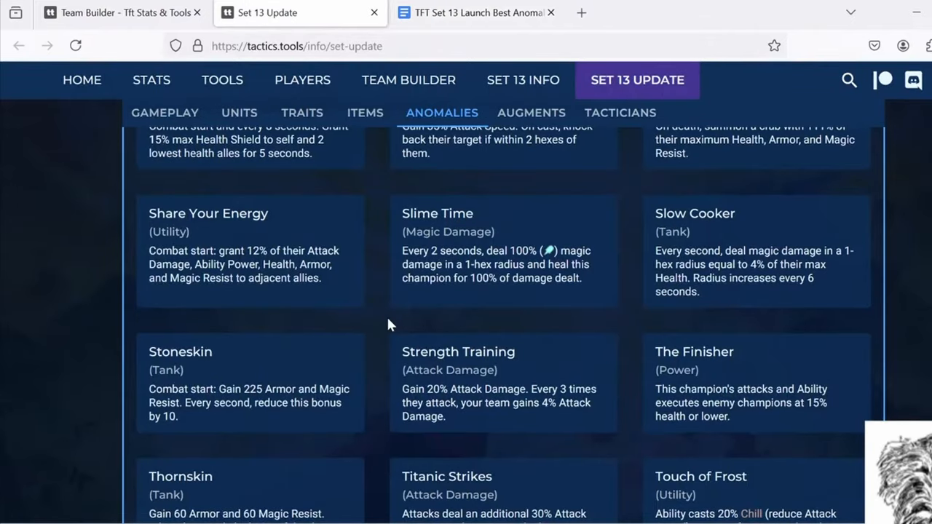
Step: Highlight 'Attack Damage' in Hunger For Power's description, then move to the team builder
{"action": "scroll", "scroll_direction": "up", "scroll_amount": 3}
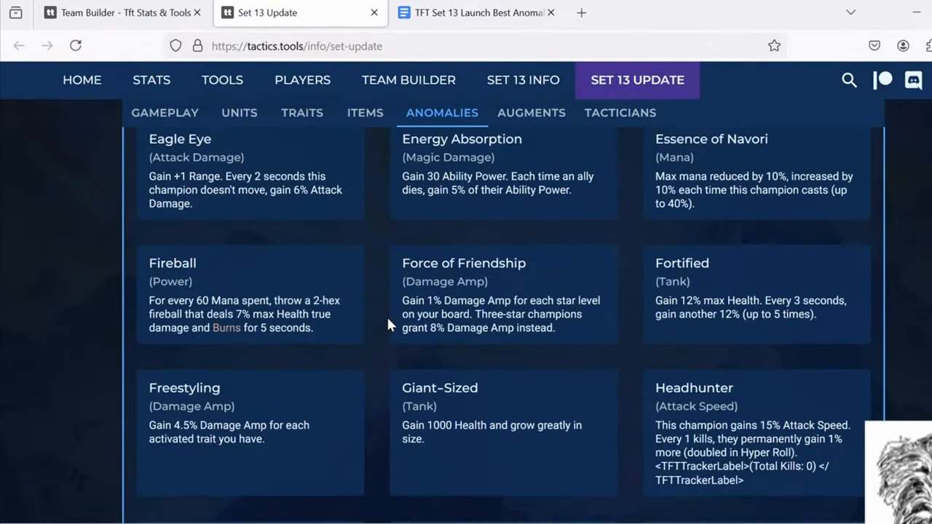
{"action": "scroll", "scroll_direction": "down", "scroll_amount": 3}
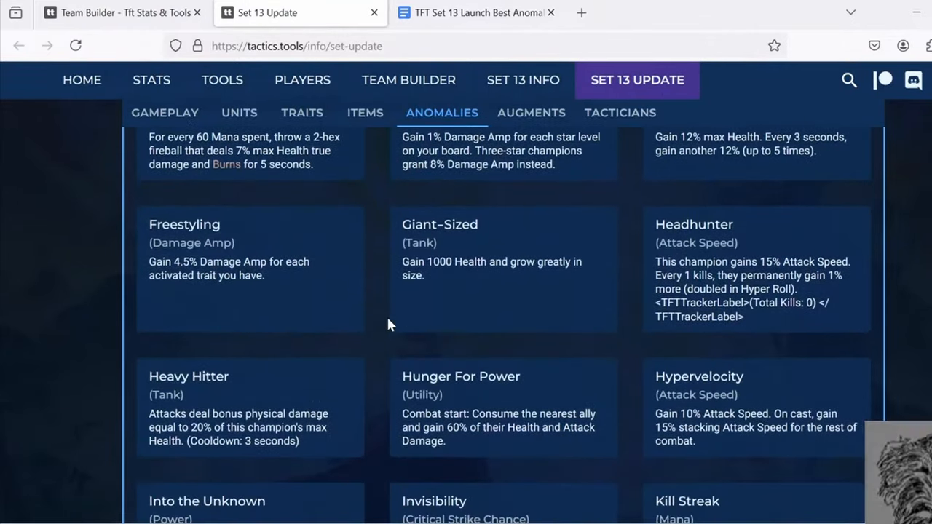
{"action": "scroll", "scroll_direction": "down", "scroll_amount": 3}
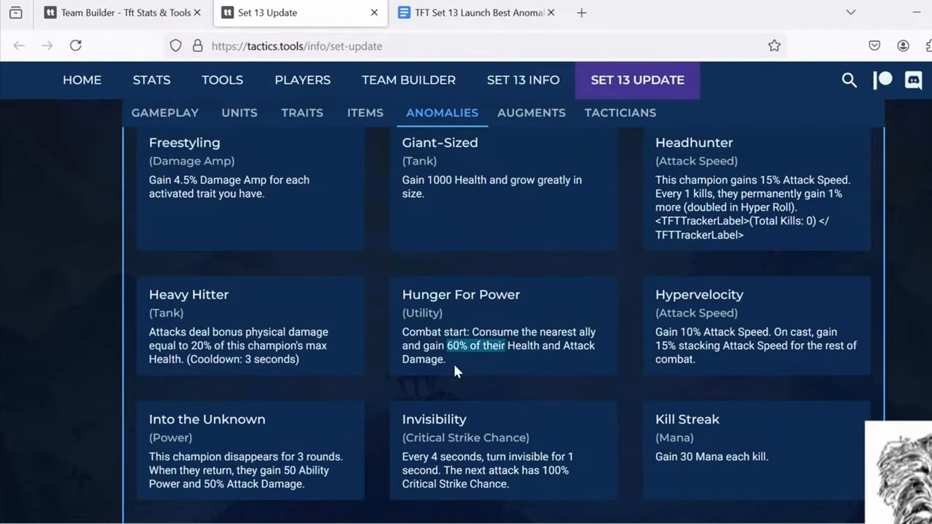
{"action": "mouse_move", "coordinate": [464, 371]}
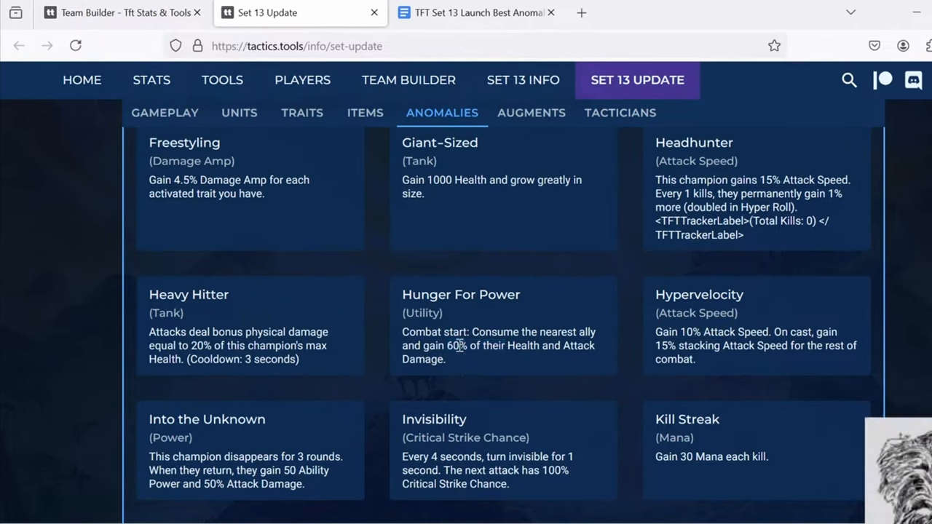
{"action": "mouse_move", "coordinate": [478, 361]}
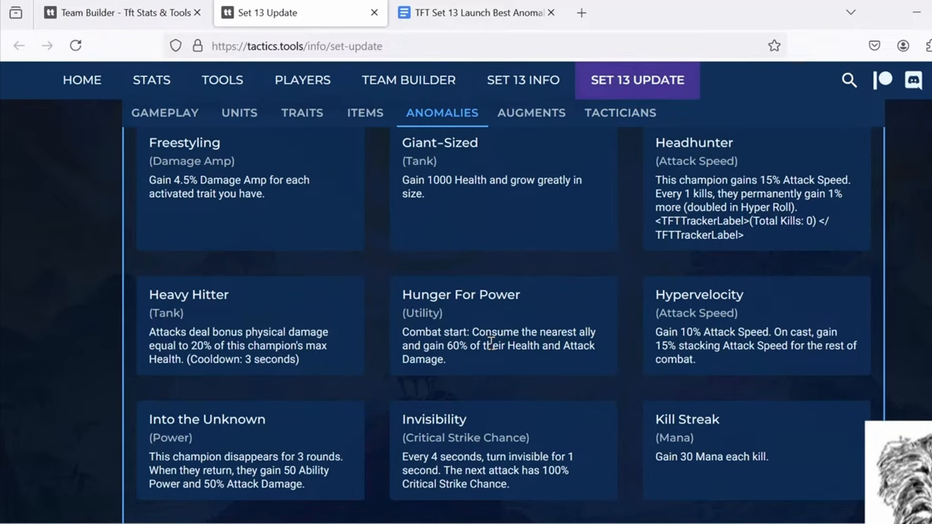
{"action": "mouse_move", "coordinate": [452, 346]}
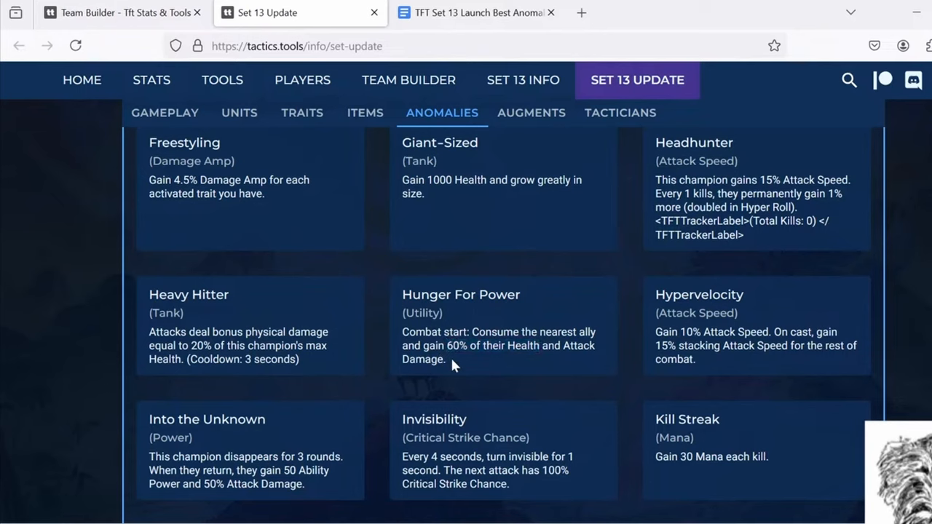
{"action": "mouse_move", "coordinate": [449, 343]}
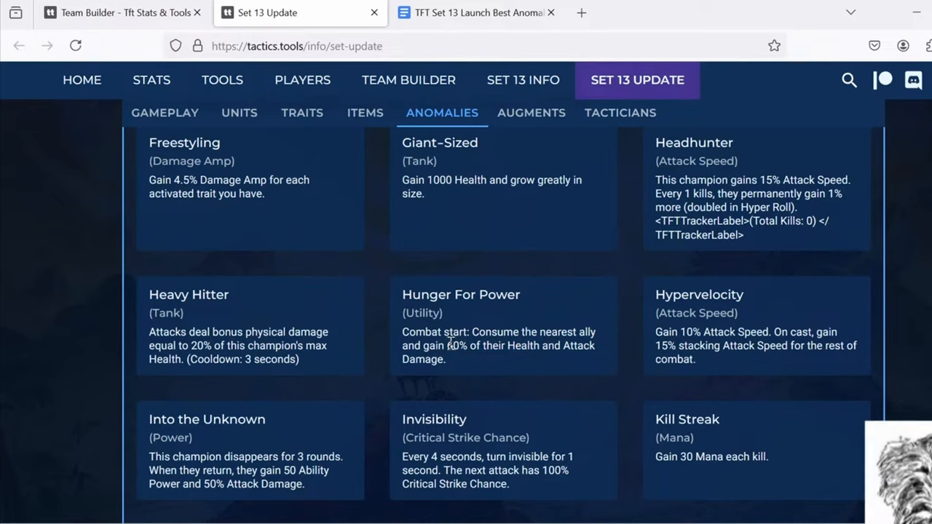
{"action": "double_click", "coordinate": [579, 345]}
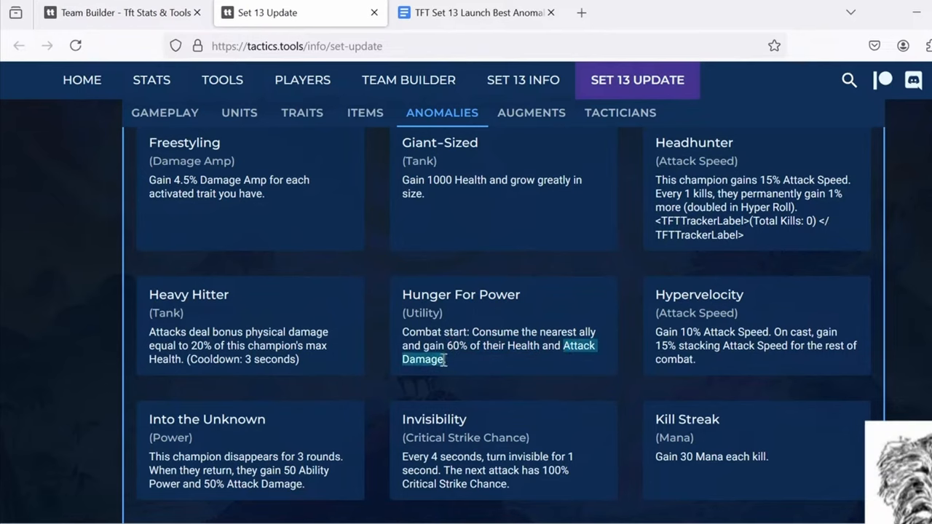
{"action": "left_click", "coordinate": [117, 12]}
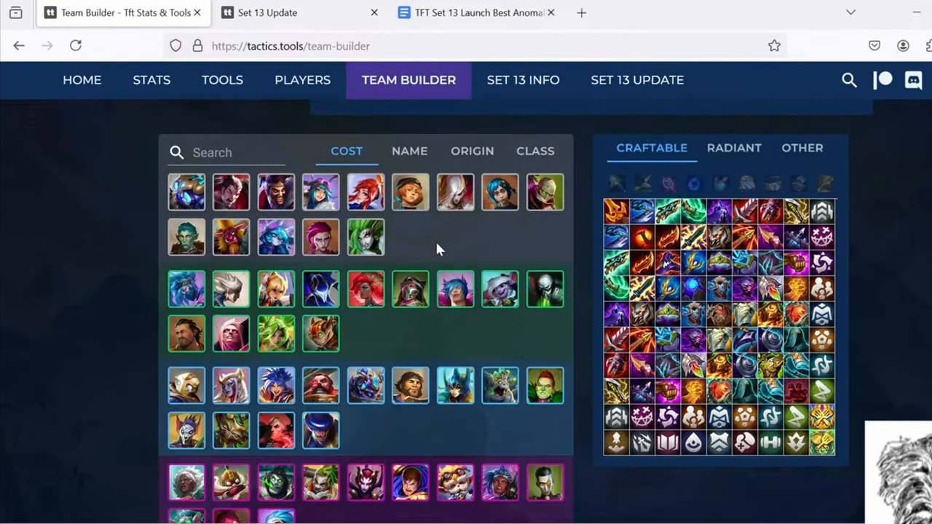
{"action": "left_click", "coordinate": [477, 12]}
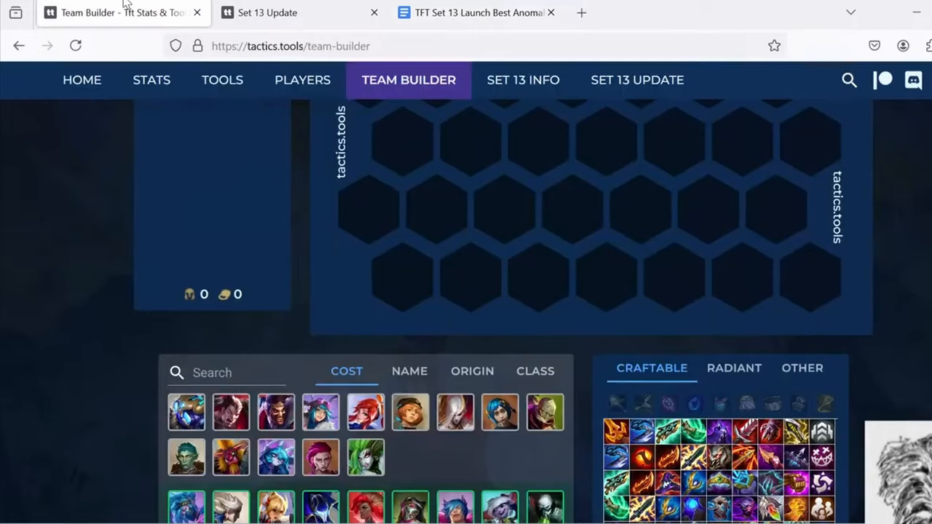
{"action": "left_click", "coordinate": [635, 80]}
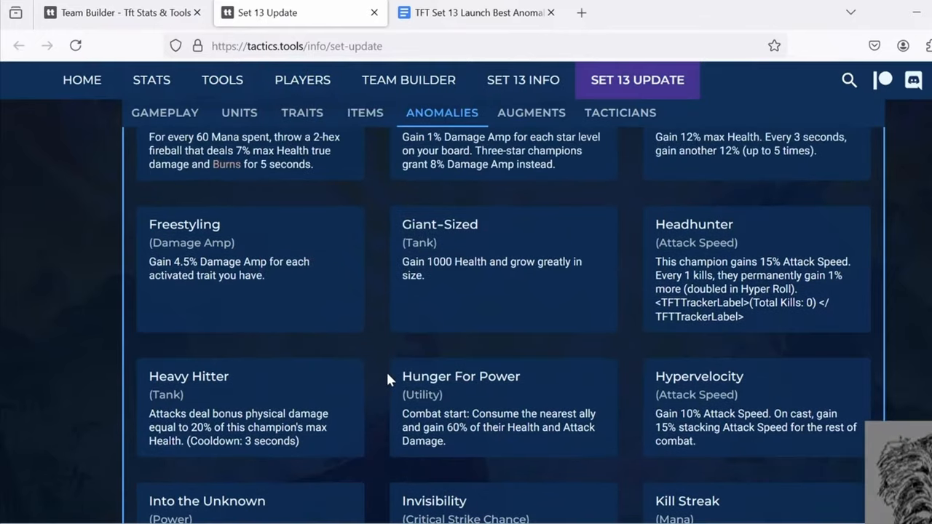
{"action": "mouse_move", "coordinate": [393, 354]}
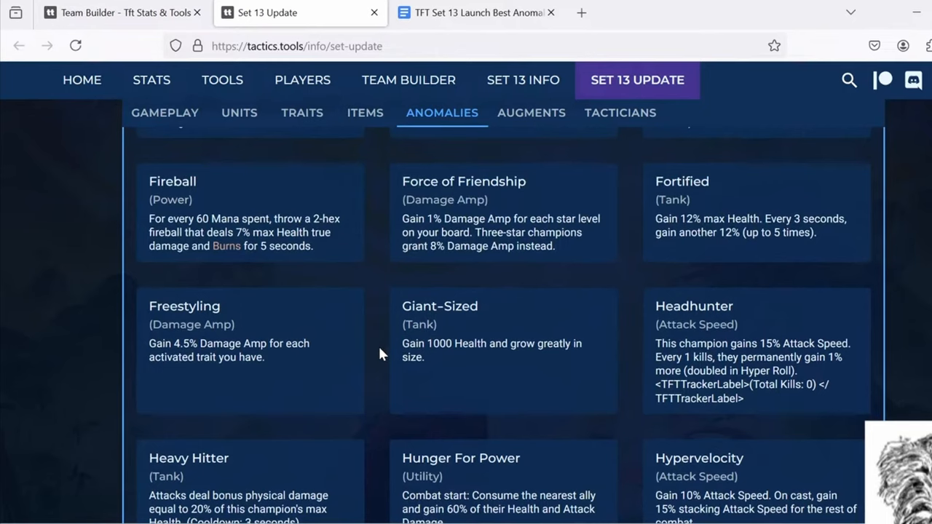
{"action": "mouse_move", "coordinate": [375, 329]}
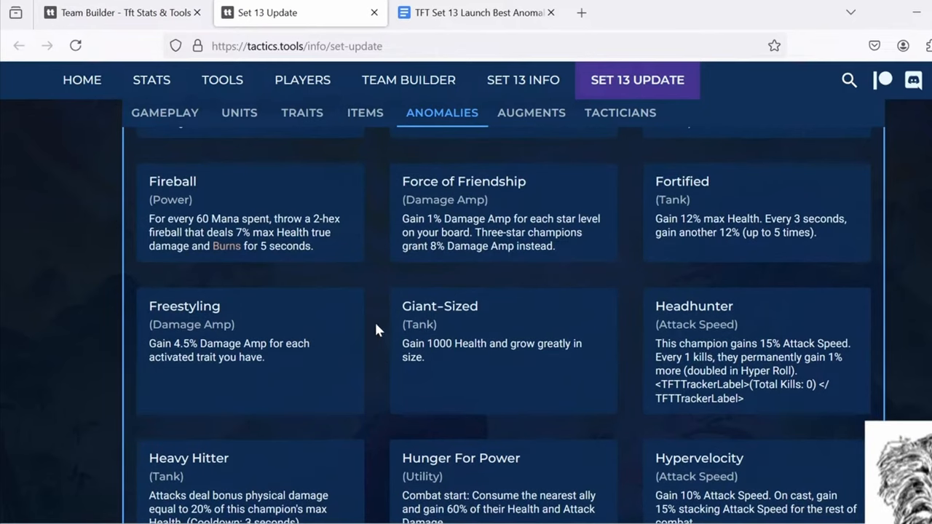
{"action": "scroll", "scroll_direction": "down", "scroll_amount": 3}
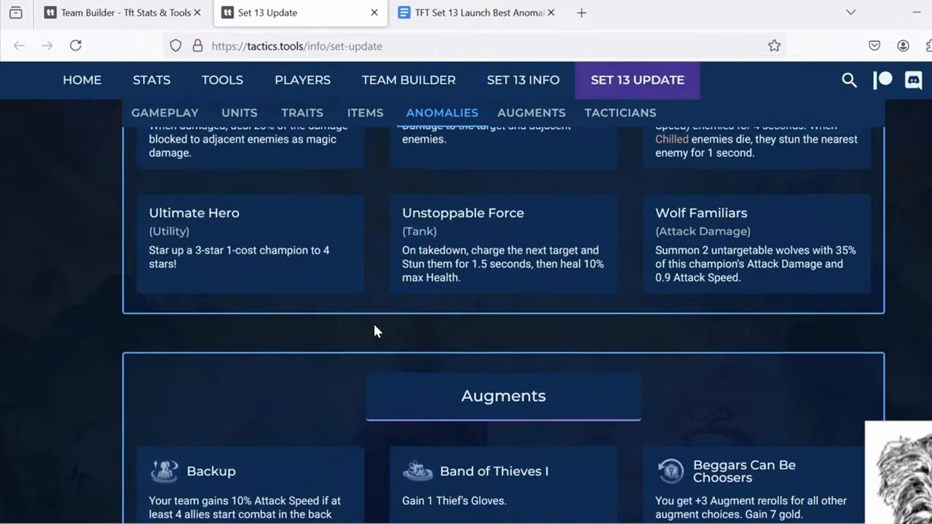
{"action": "scroll", "scroll_direction": "down", "scroll_amount": 3}
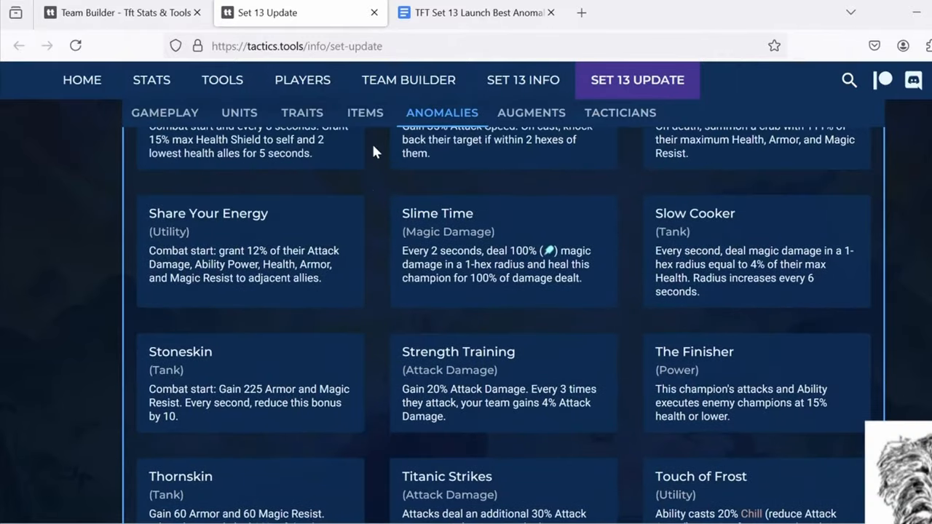
{"action": "left_click", "coordinate": [476, 12]}
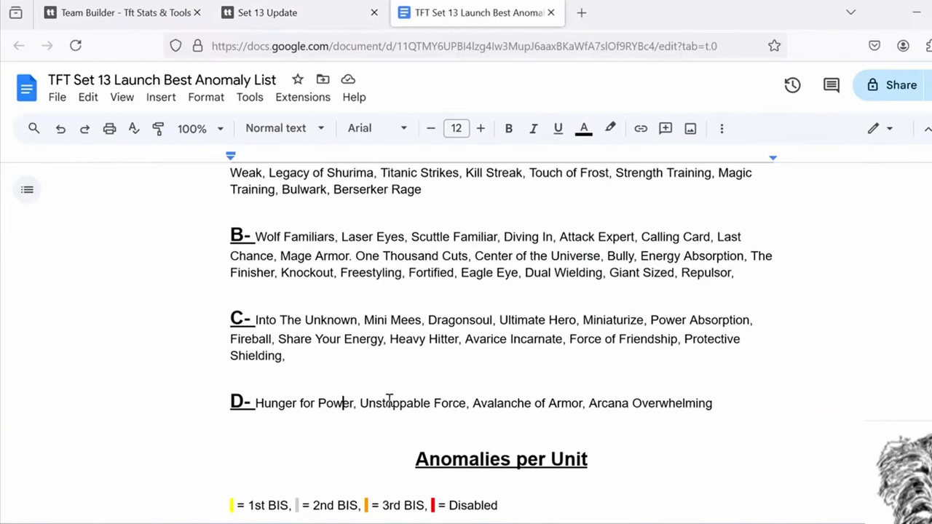
{"action": "double_click", "coordinate": [411, 401]}
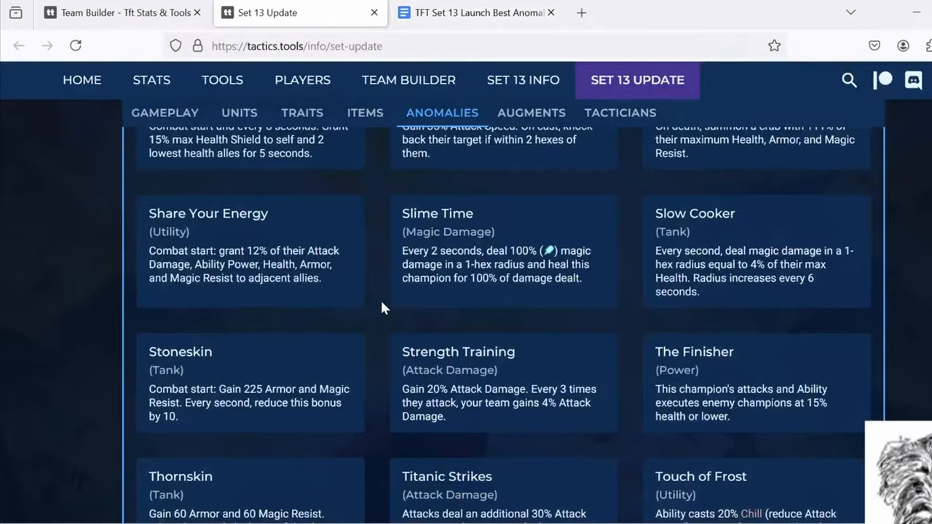
Step: Highlight passages in Unstoppable Force, including the word 'takedown', while reading the anomaly list
{"action": "scroll", "scroll_direction": "down", "scroll_amount": 3}
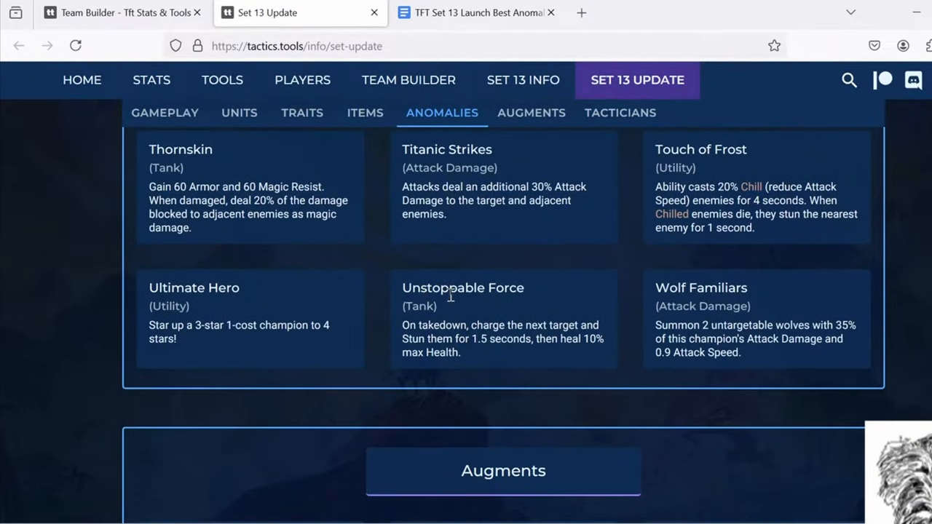
{"action": "left_click_drag", "start_coordinate": [402, 325], "coordinate": [561, 347]}
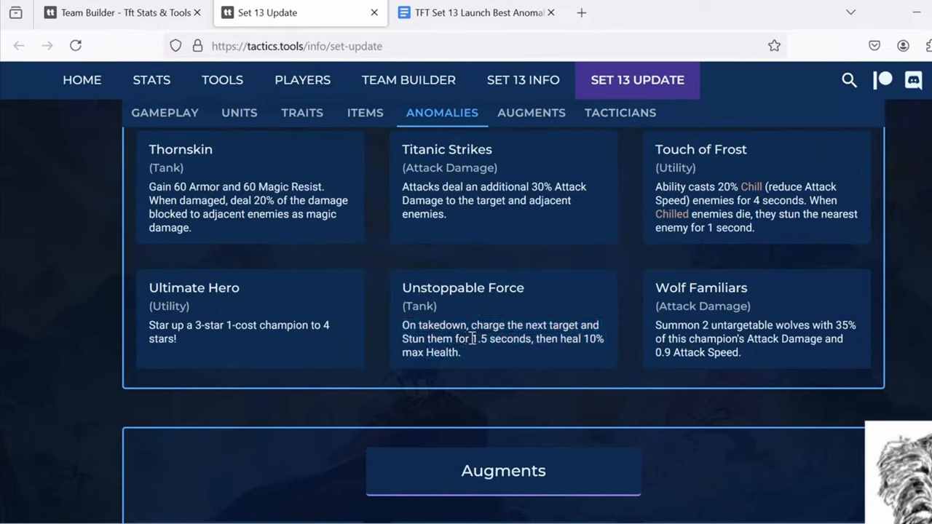
{"action": "mouse_move", "coordinate": [492, 361]}
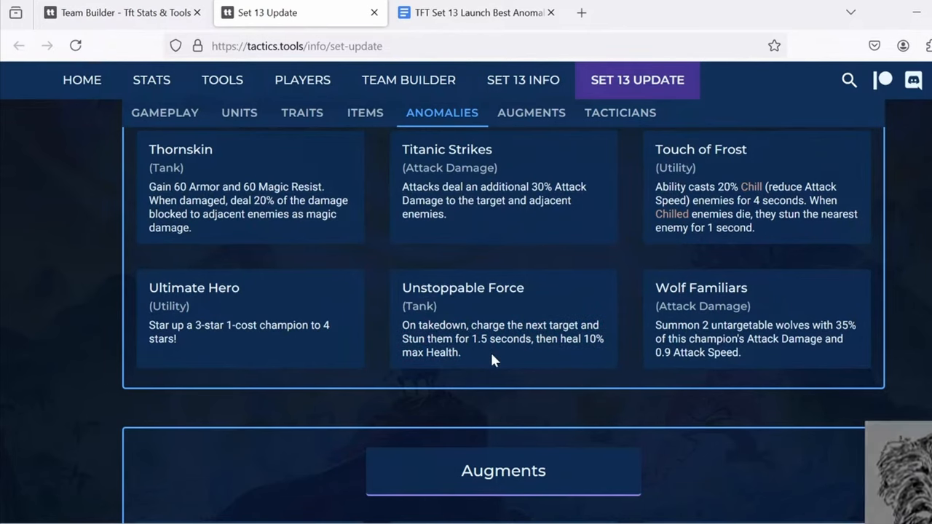
{"action": "mouse_move", "coordinate": [473, 367]}
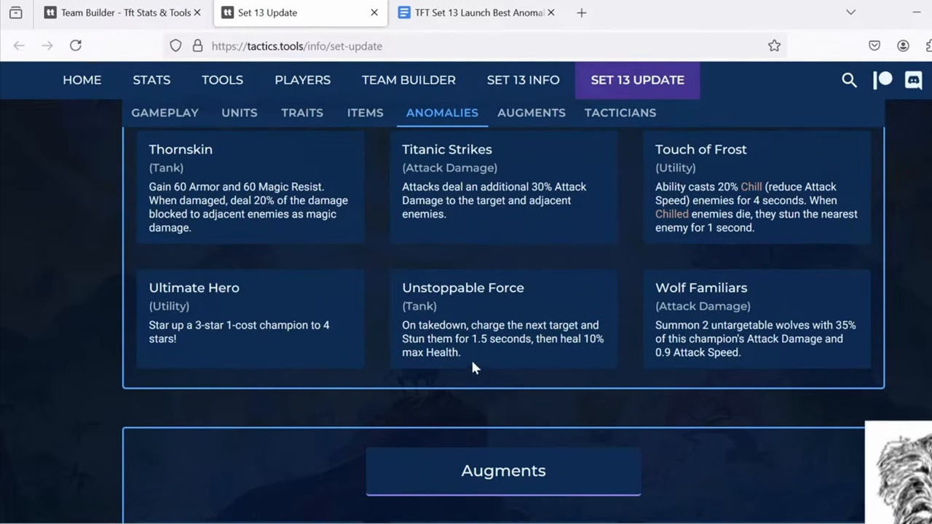
{"action": "mouse_move", "coordinate": [542, 343]}
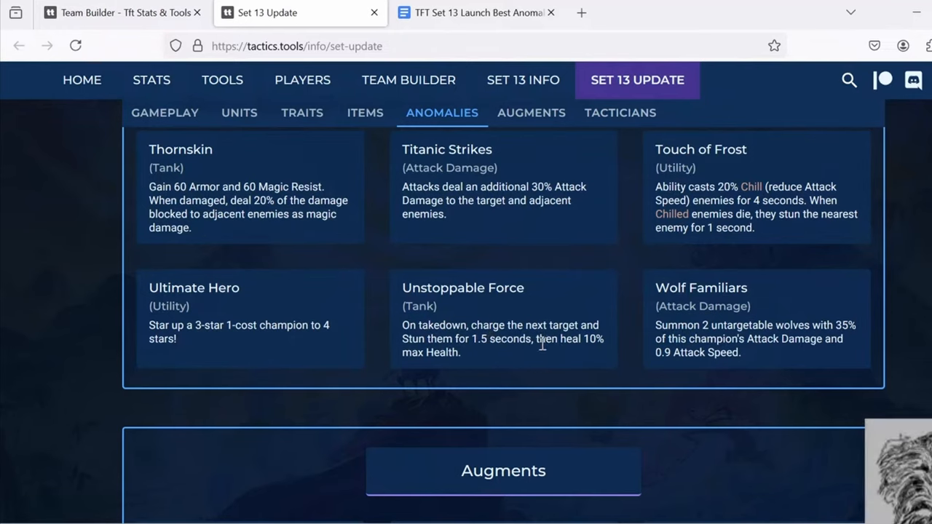
{"action": "mouse_move", "coordinate": [565, 332]}
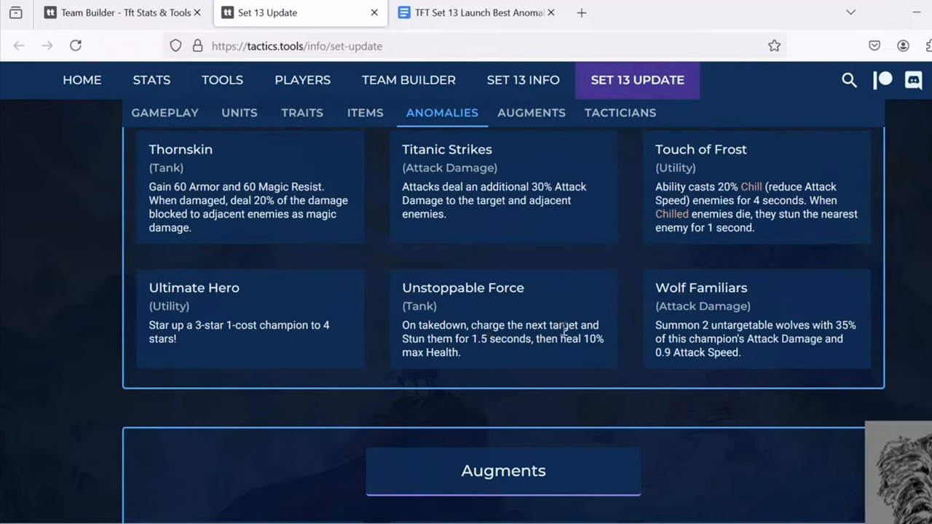
{"action": "mouse_move", "coordinate": [457, 351]}
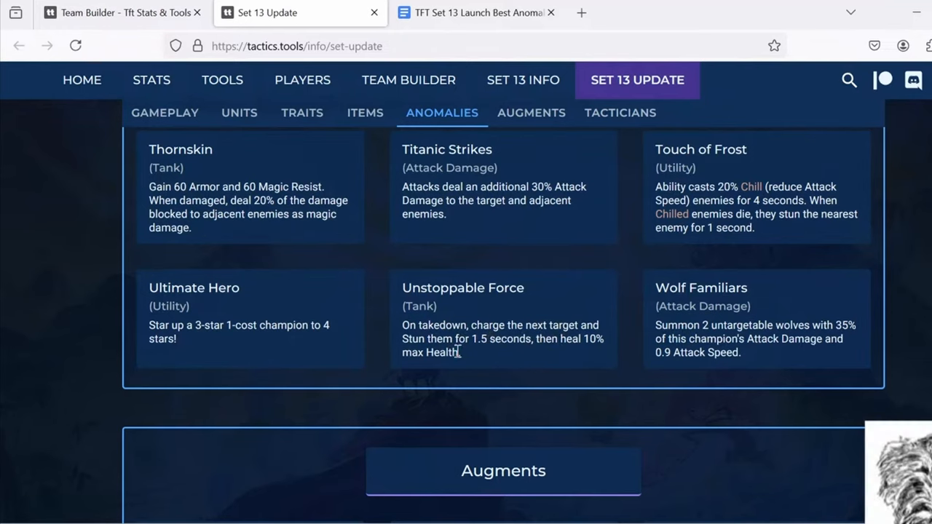
{"action": "mouse_move", "coordinate": [400, 332]}
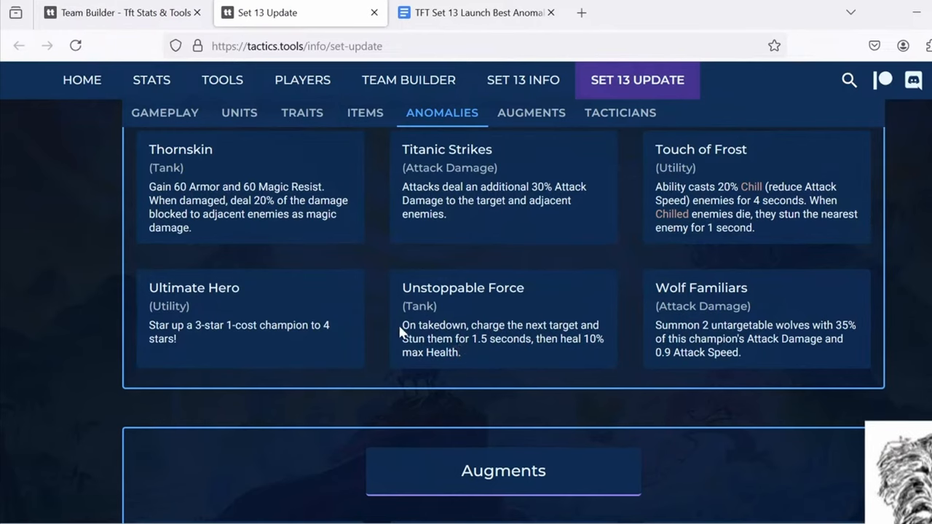
{"action": "left_click_drag", "start_coordinate": [402, 325], "coordinate": [460, 352]}
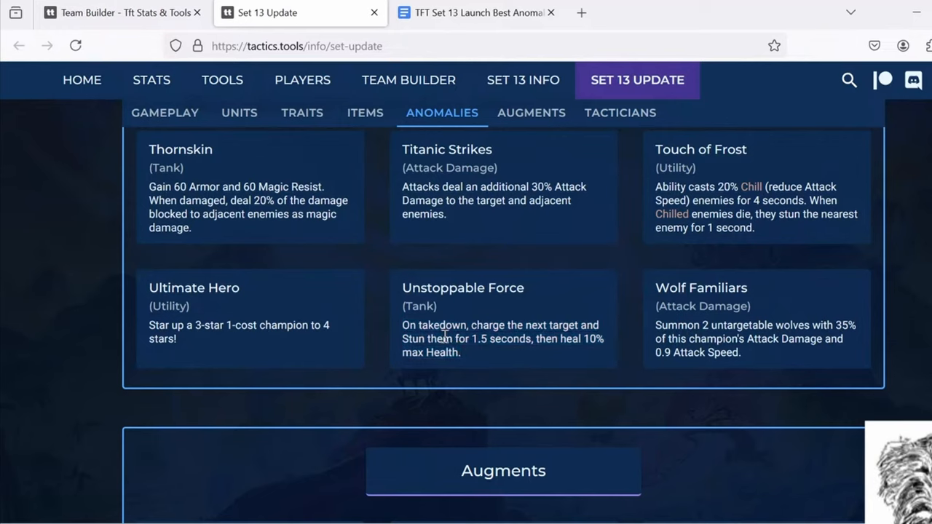
{"action": "mouse_move", "coordinate": [475, 343]}
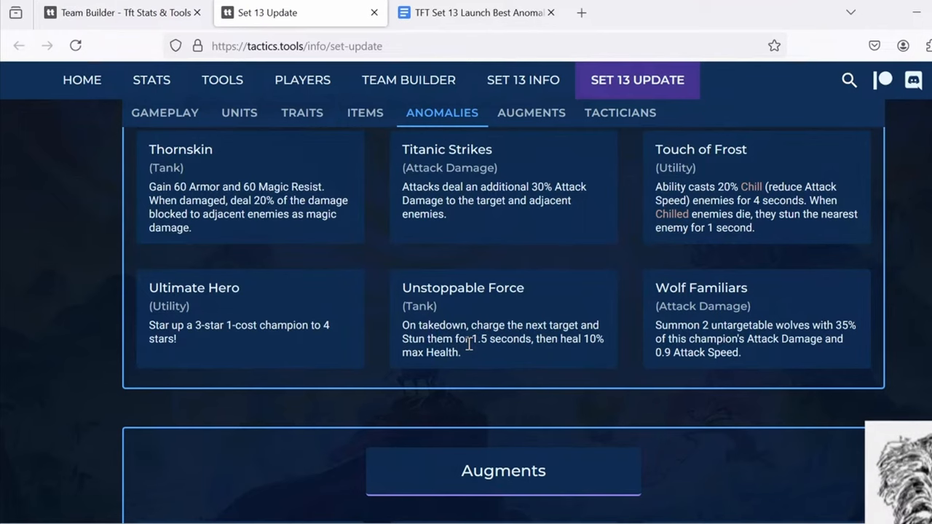
{"action": "mouse_move", "coordinate": [394, 349]}
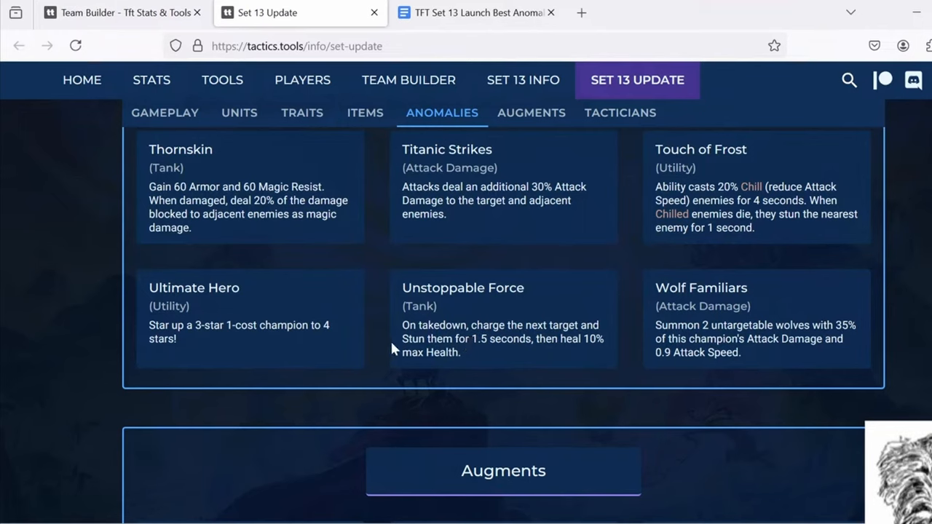
{"action": "mouse_move", "coordinate": [521, 329]}
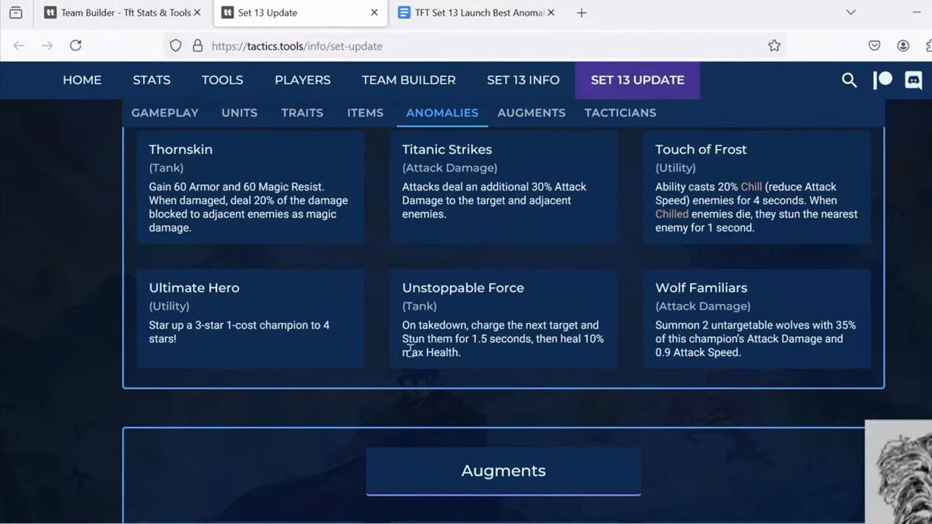
{"action": "mouse_move", "coordinate": [457, 338]}
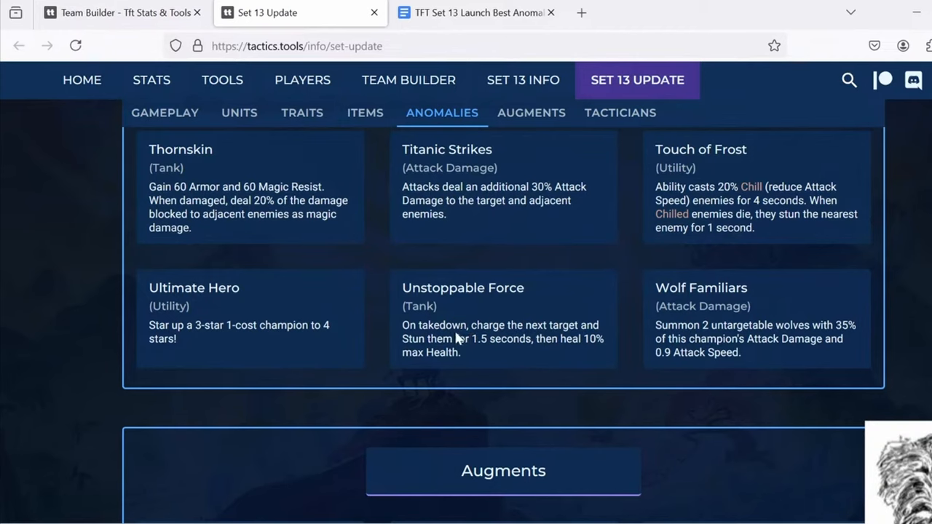
{"action": "double_click", "coordinate": [431, 325]}
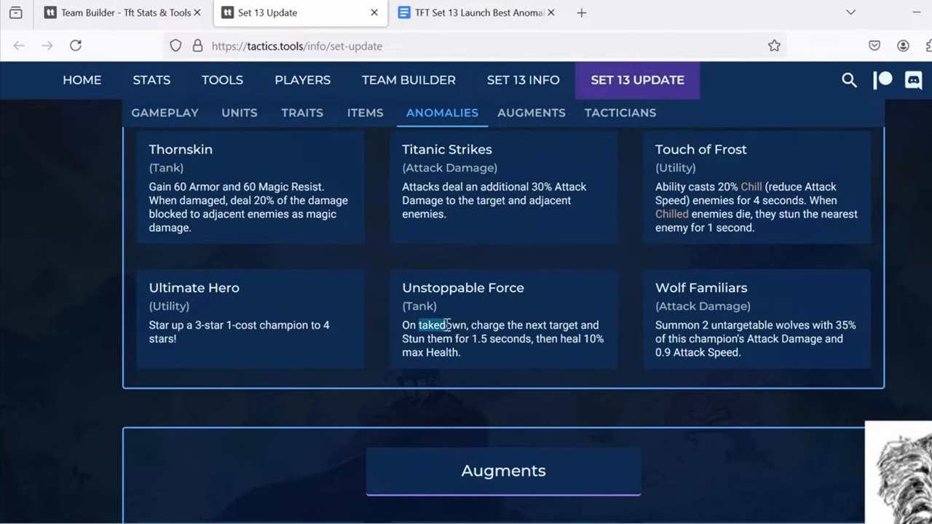
{"action": "double_click", "coordinate": [434, 324]}
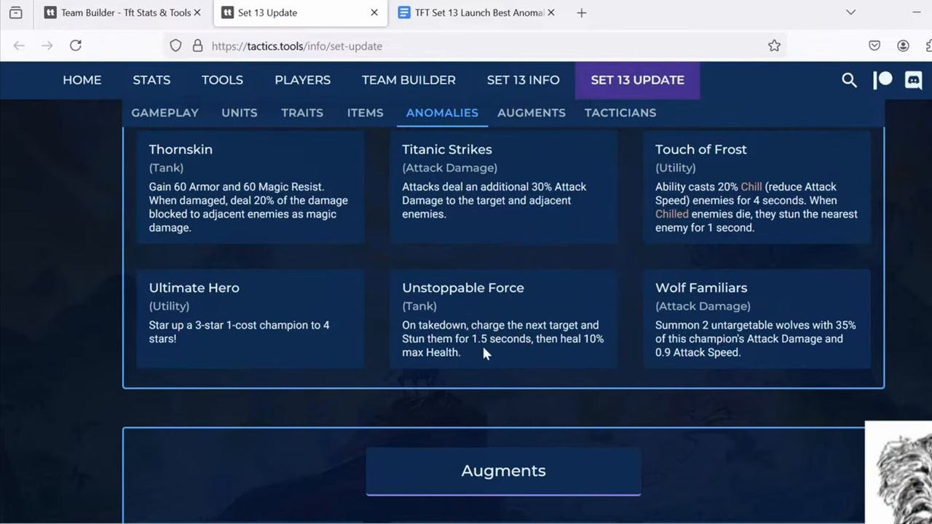
{"action": "mouse_move", "coordinate": [469, 359]}
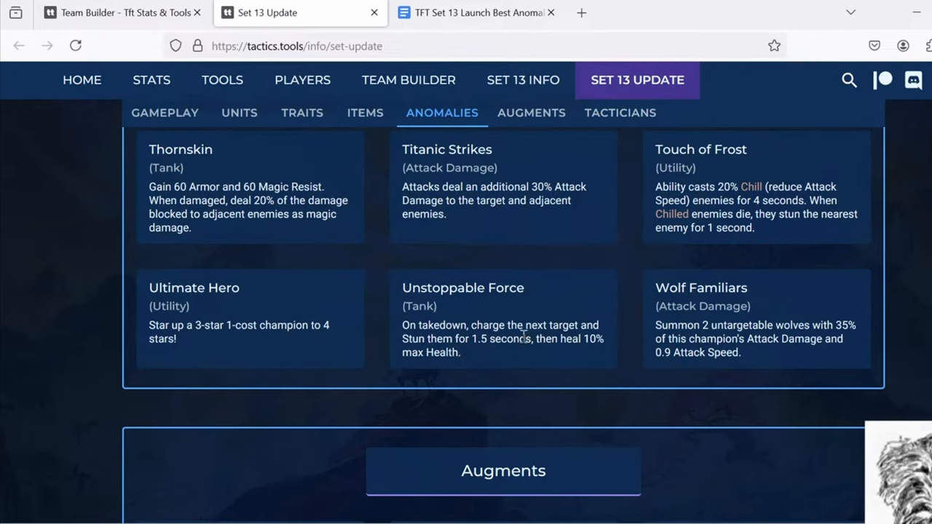
{"action": "mouse_move", "coordinate": [525, 319]}
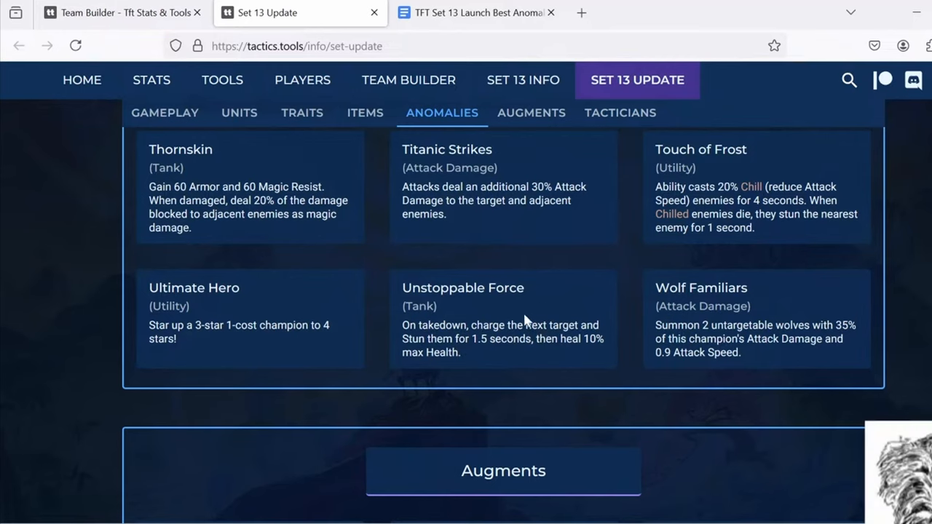
{"action": "mouse_move", "coordinate": [502, 332]}
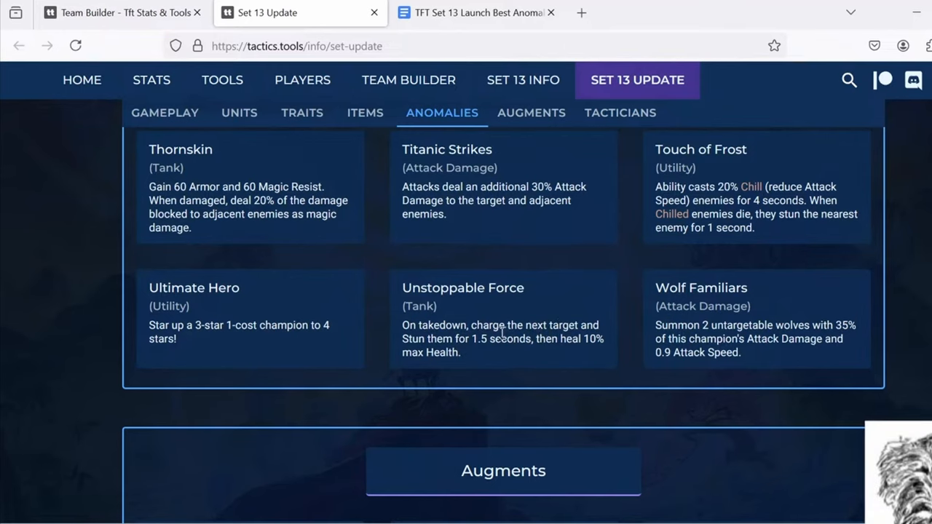
{"action": "left_click_drag", "start_coordinate": [471, 327], "coordinate": [585, 337]}
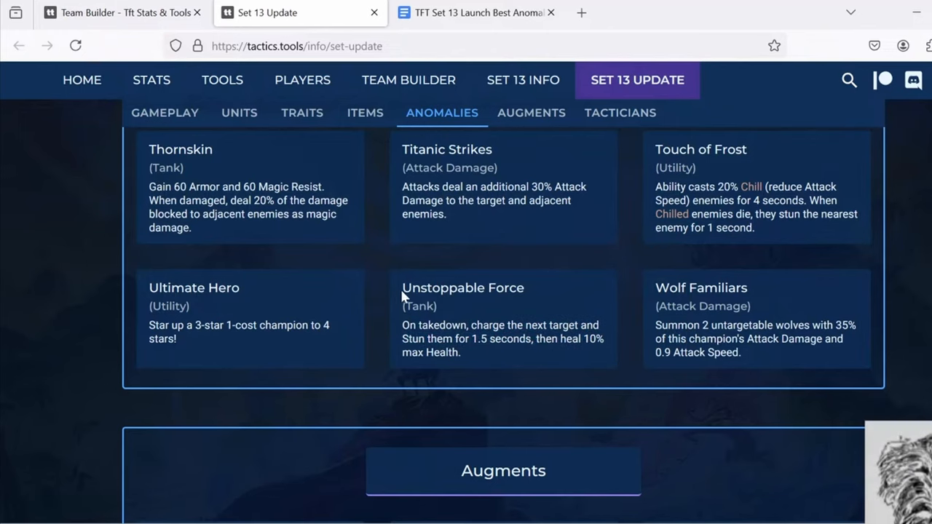
{"action": "mouse_move", "coordinate": [498, 337]}
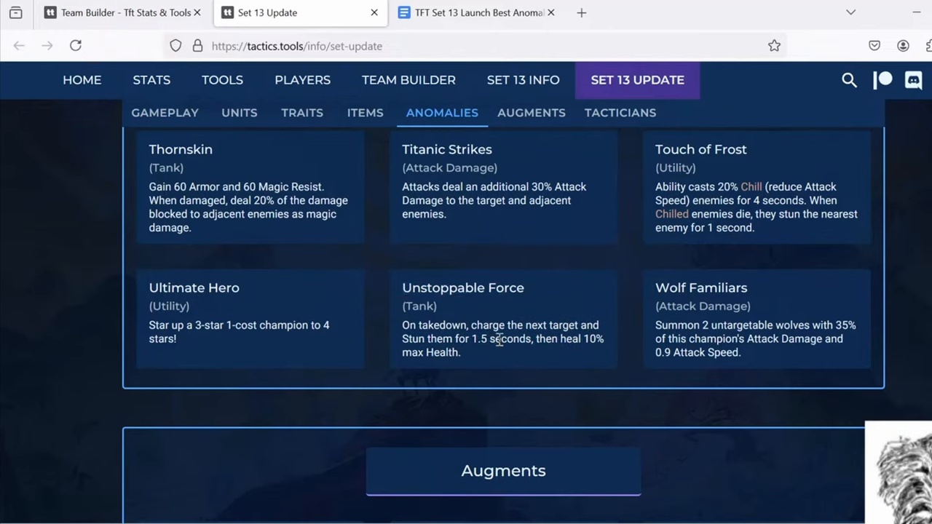
{"action": "mouse_move", "coordinate": [519, 347]}
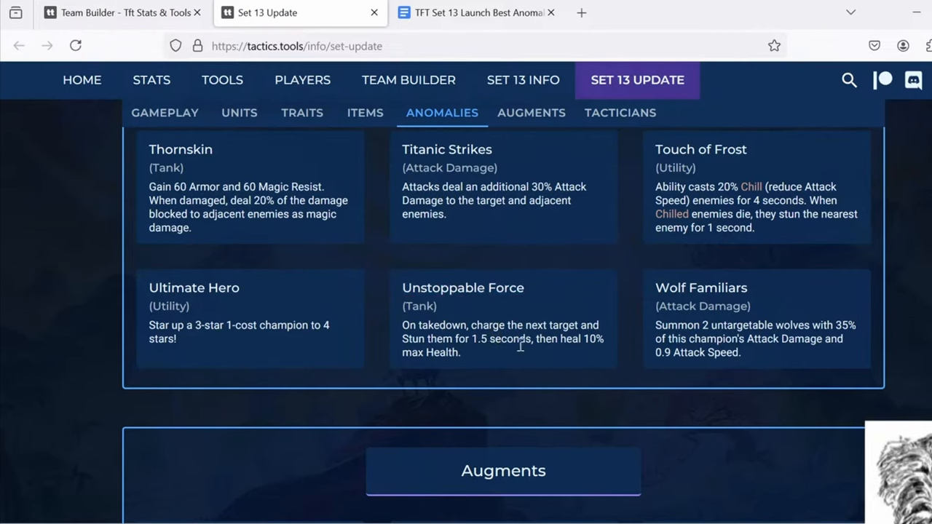
{"action": "mouse_move", "coordinate": [517, 337]}
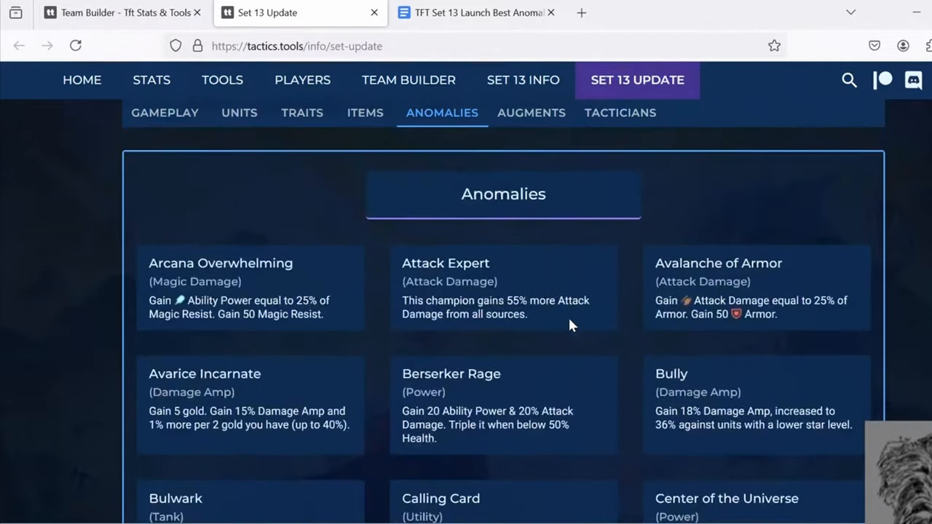
{"action": "mouse_move", "coordinate": [517, 280]}
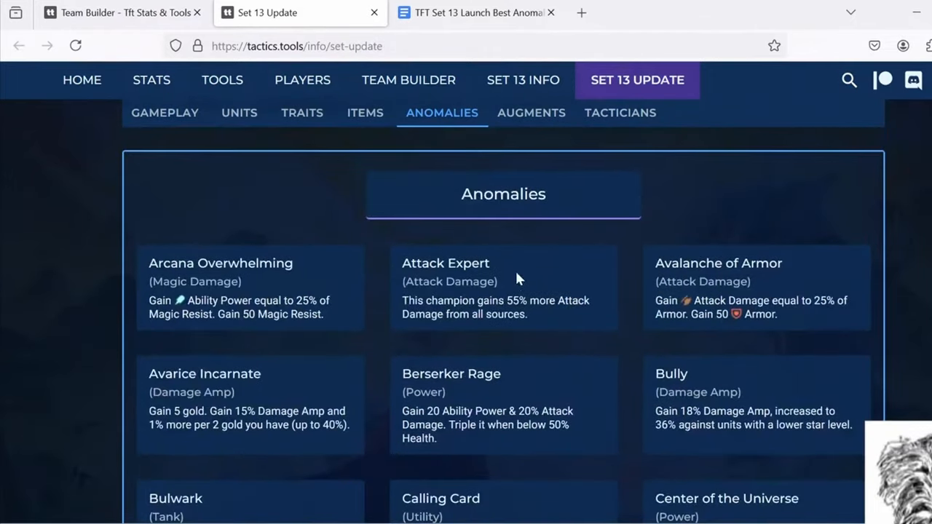
{"action": "mouse_move", "coordinate": [163, 278]}
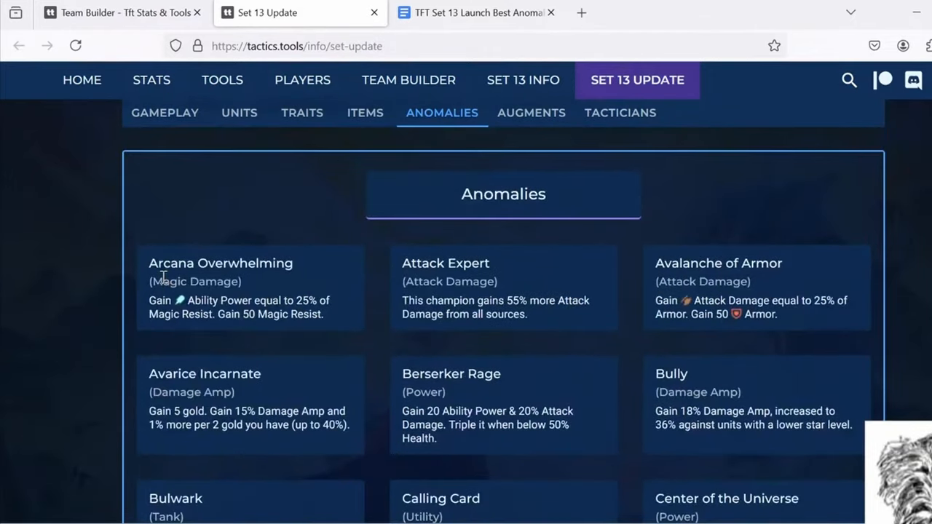
{"action": "mouse_move", "coordinate": [838, 288]}
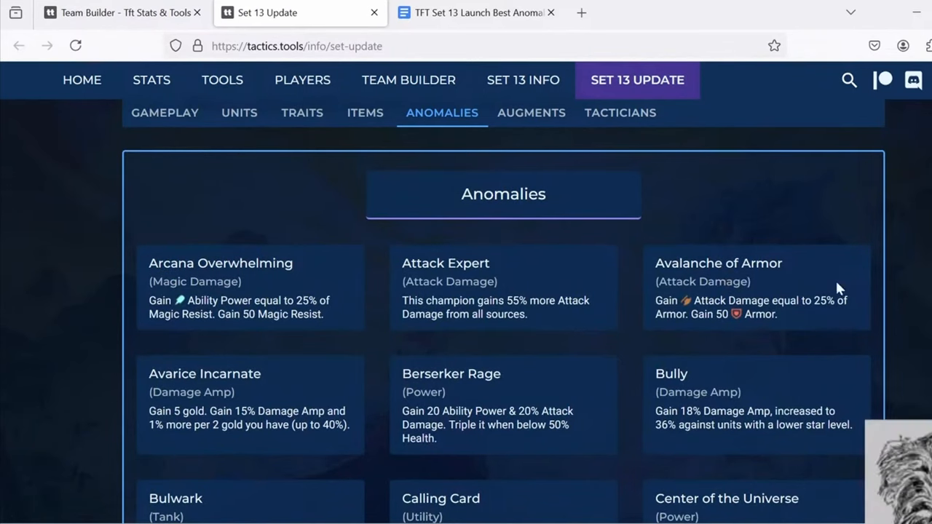
{"action": "mouse_move", "coordinate": [241, 300]}
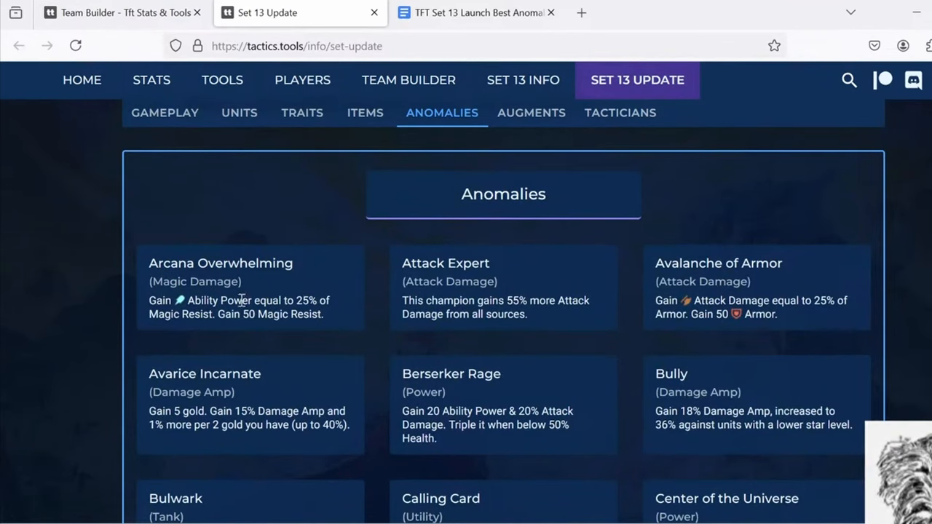
{"action": "mouse_move", "coordinate": [693, 311]}
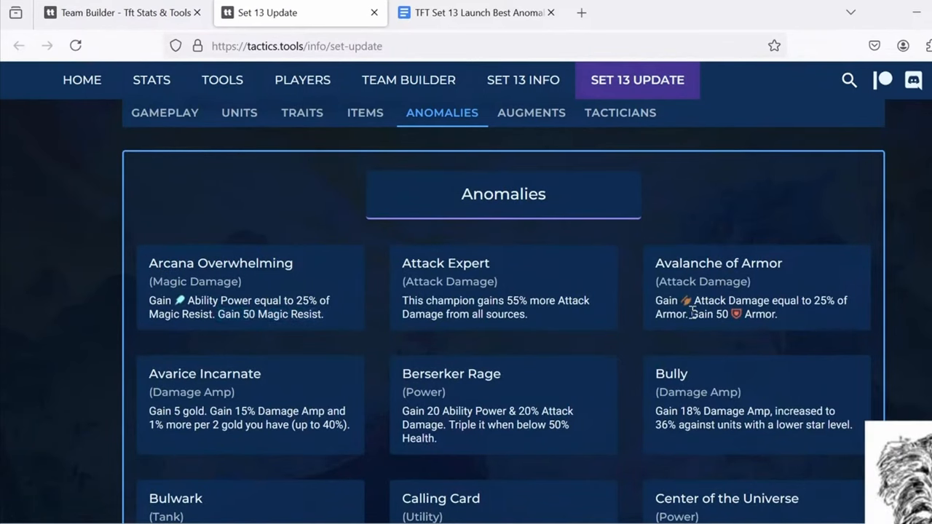
{"action": "mouse_move", "coordinate": [662, 298]}
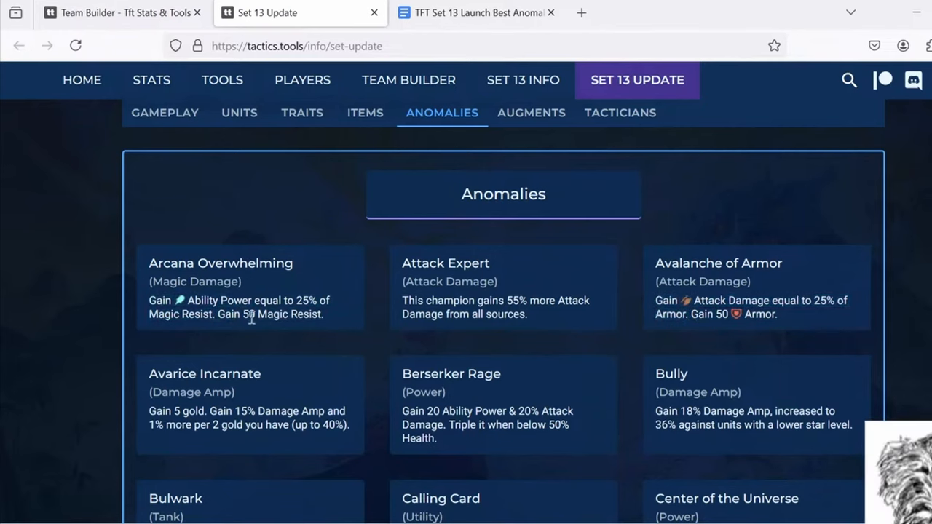
{"action": "mouse_move", "coordinate": [357, 326]}
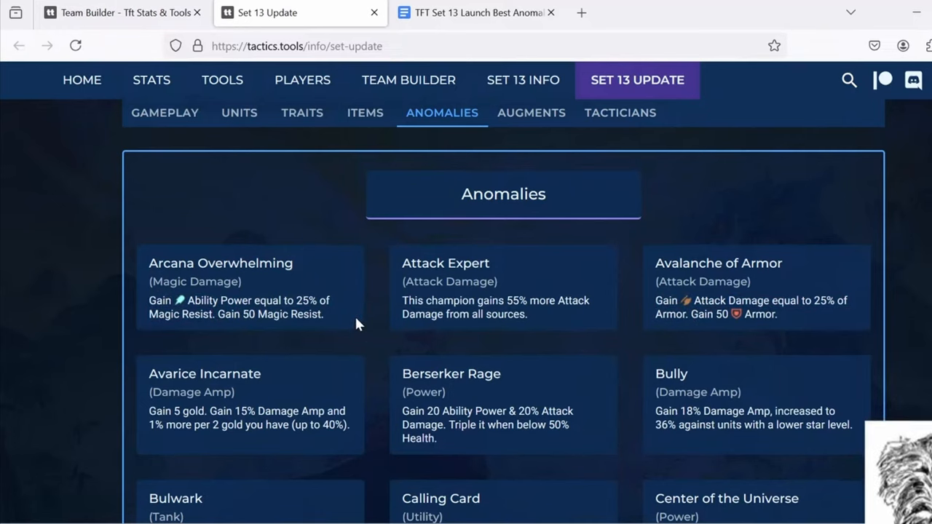
{"action": "mouse_move", "coordinate": [353, 326]}
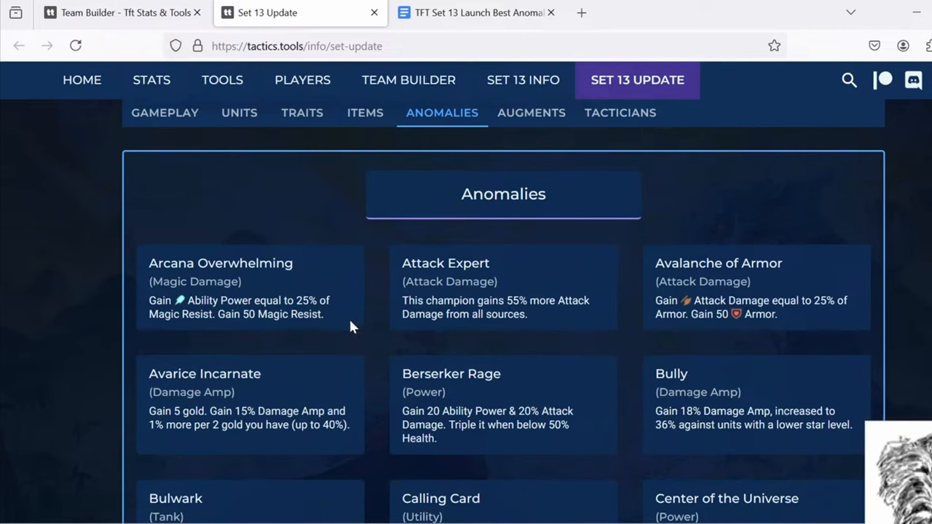
{"action": "mouse_move", "coordinate": [268, 315]}
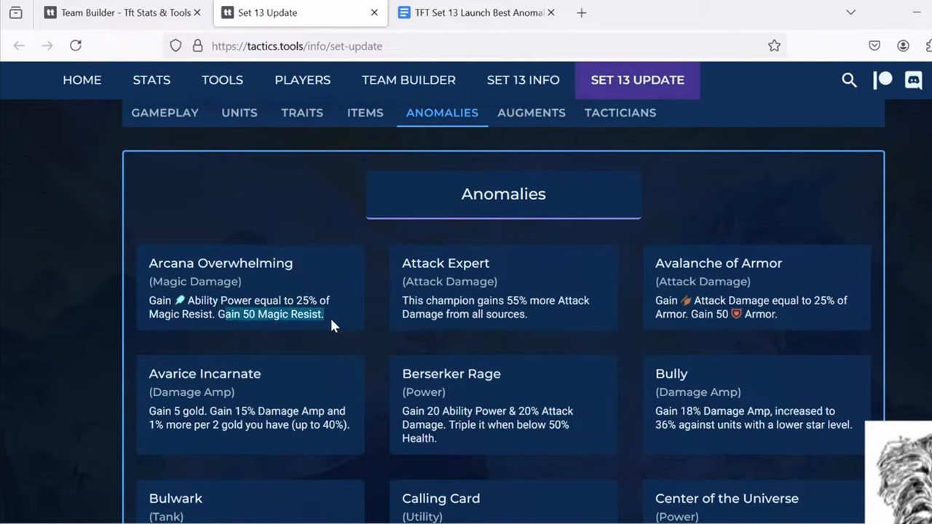
{"action": "left_click", "coordinate": [327, 323]}
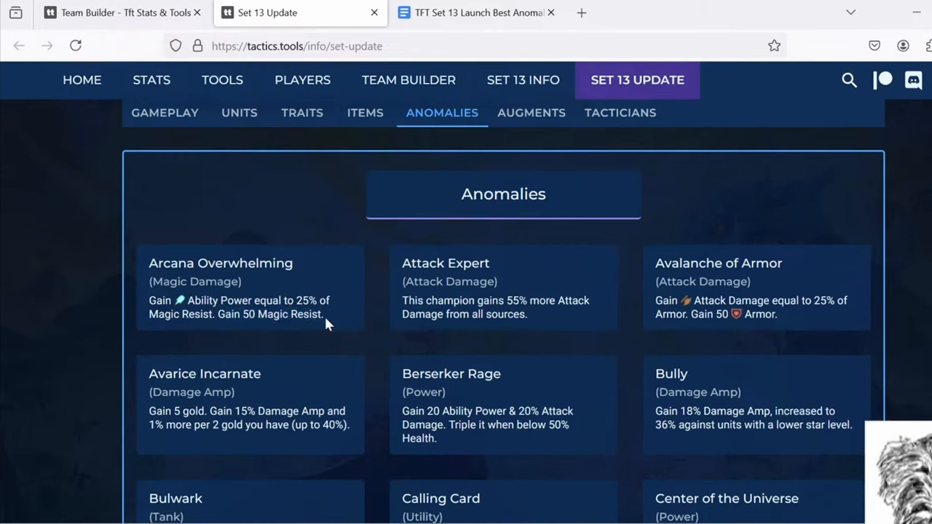
{"action": "mouse_move", "coordinate": [326, 317]}
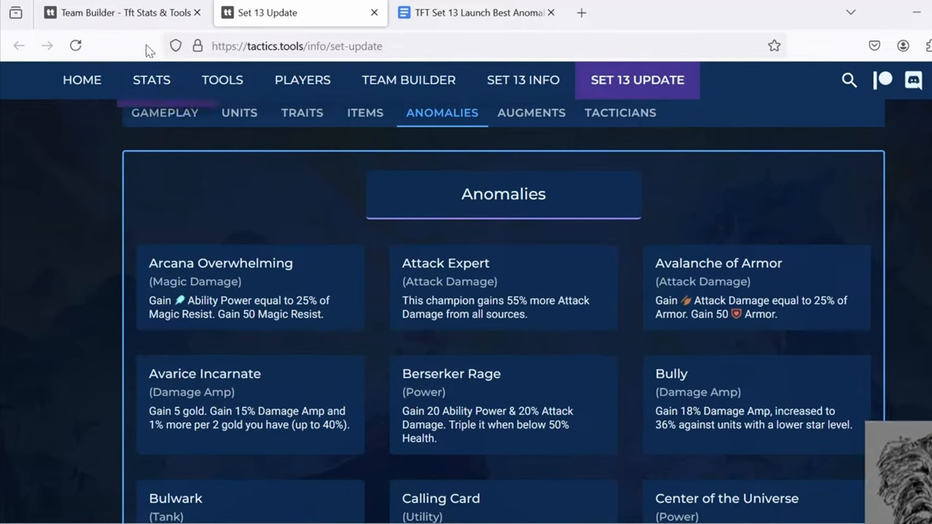
{"action": "left_click", "coordinate": [408, 80]}
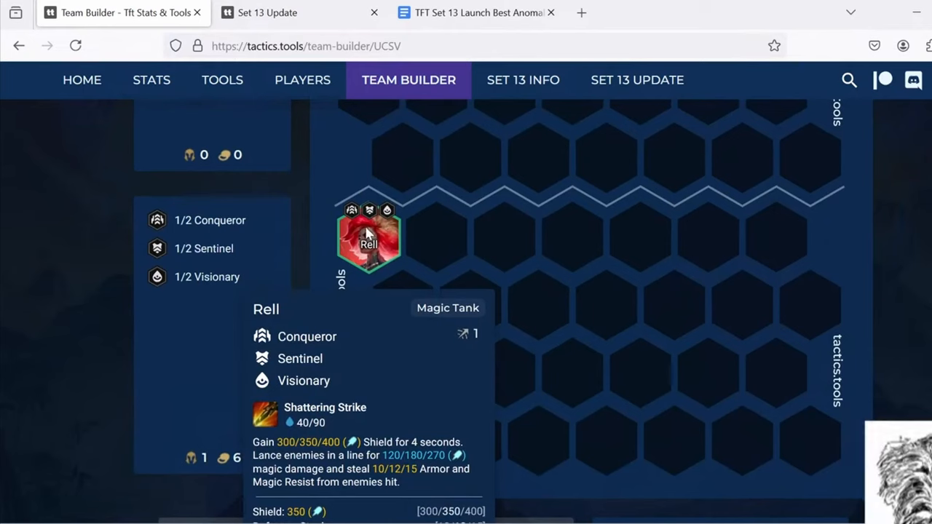
{"action": "mouse_move", "coordinate": [361, 248]}
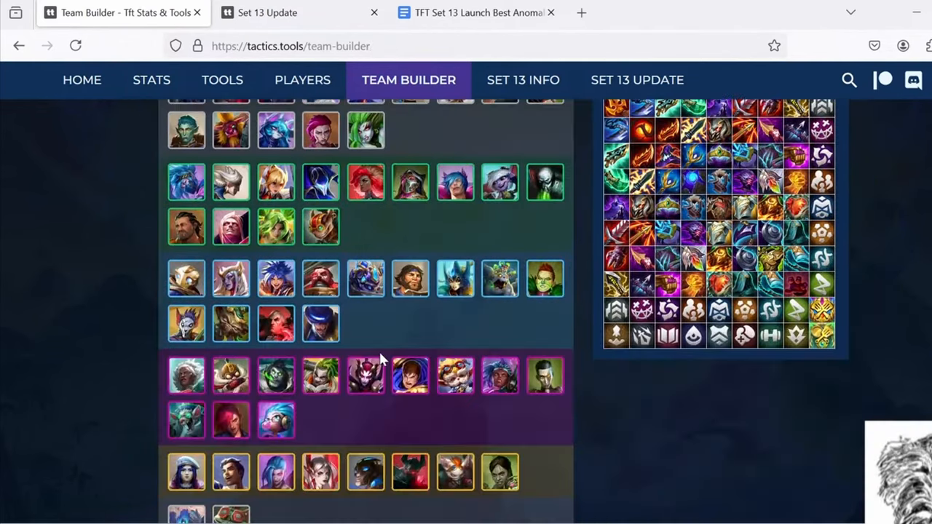
{"action": "mouse_move", "coordinate": [408, 378]}
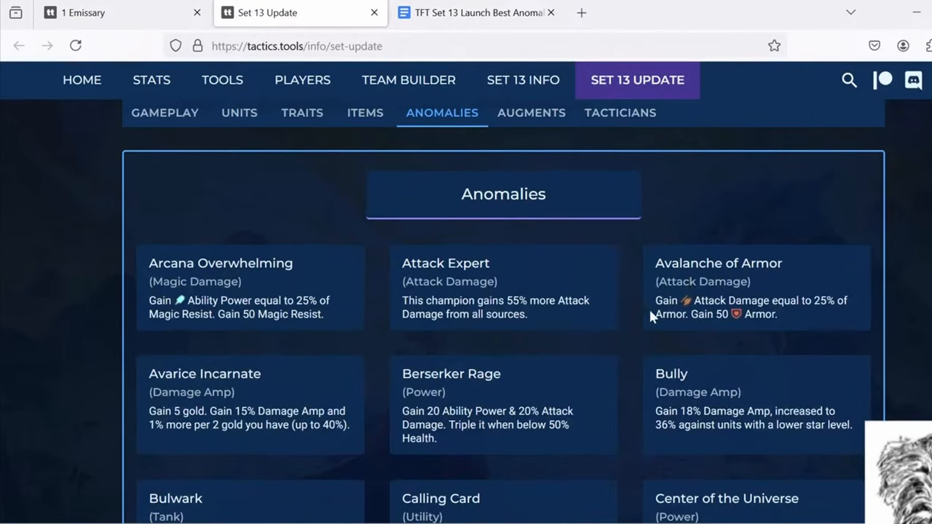
{"action": "mouse_move", "coordinate": [268, 35]}
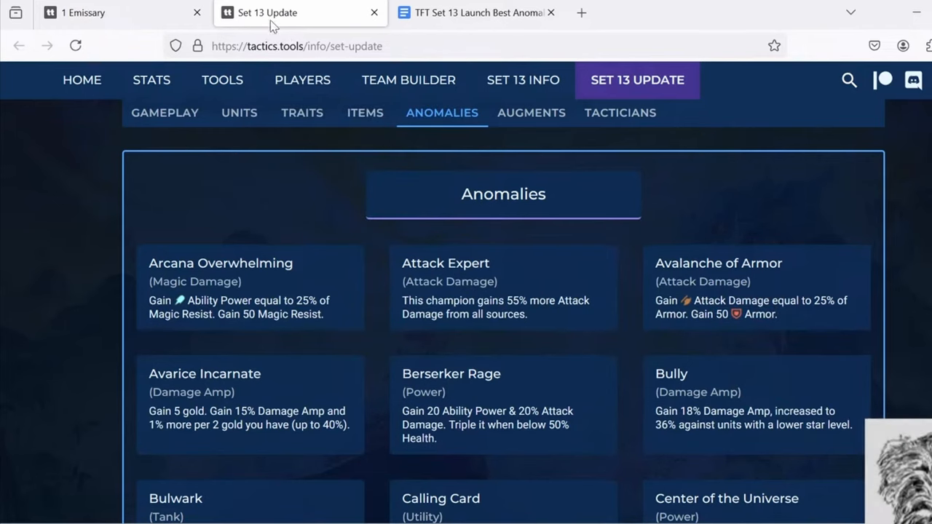
Step: Browse the team builder's champion pool to check Rell's and Garen's traits
{"action": "left_click", "coordinate": [407, 80]}
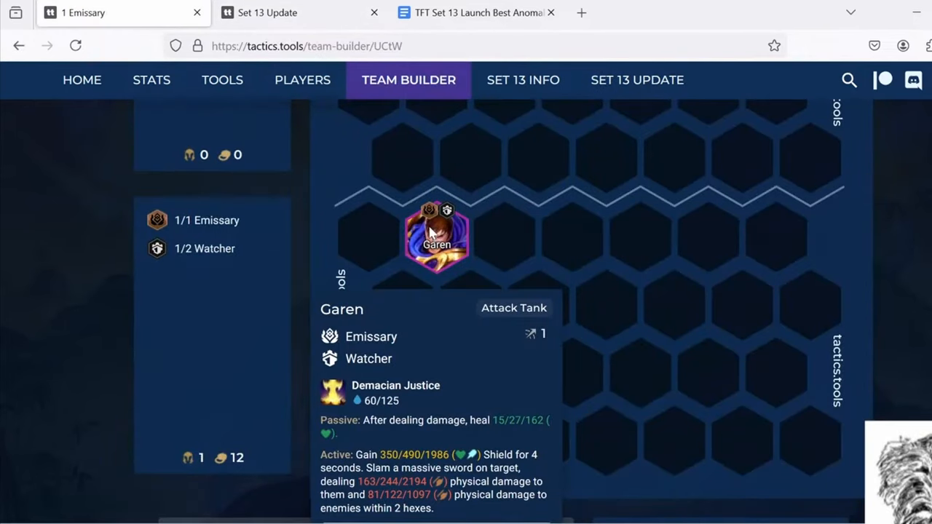
{"action": "scroll", "scroll_direction": "down", "scroll_amount": 3}
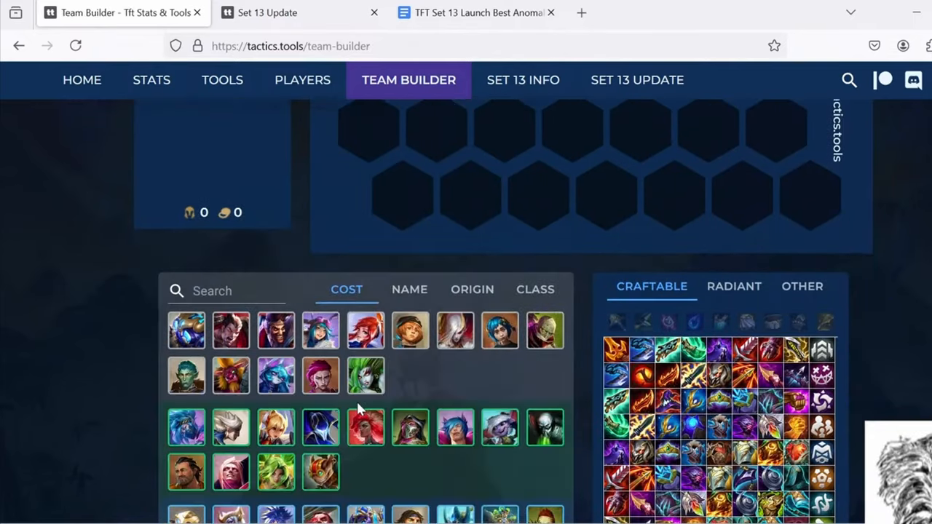
{"action": "scroll", "scroll_direction": "down", "scroll_amount": 3}
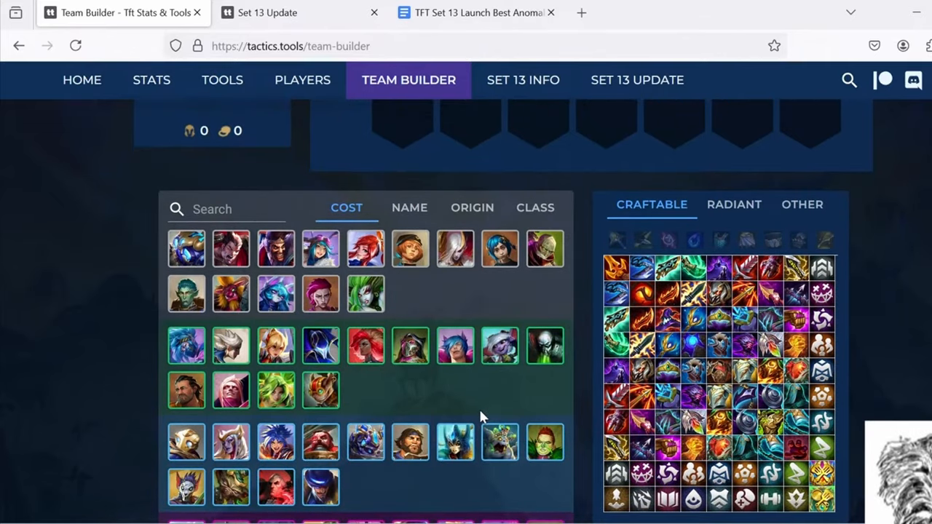
{"action": "mouse_move", "coordinate": [488, 390]}
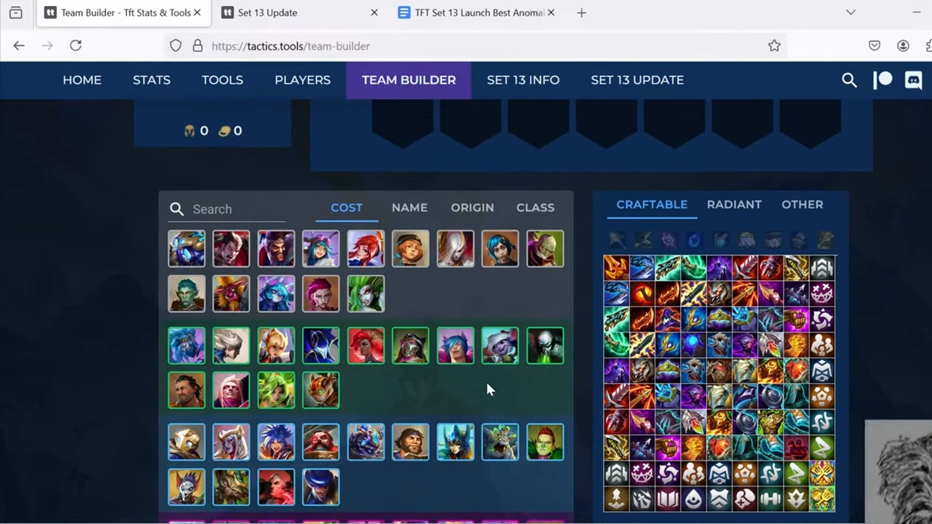
{"action": "mouse_move", "coordinate": [542, 387]}
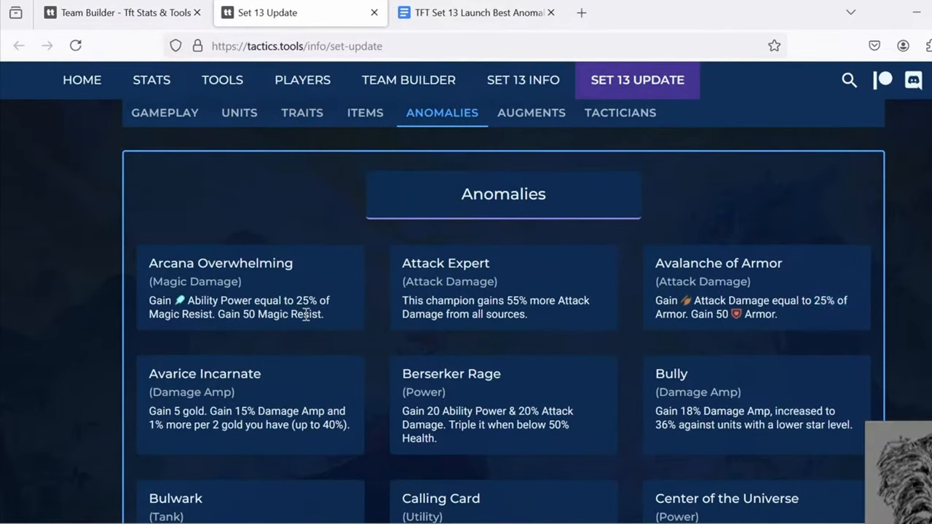
{"action": "left_click_drag", "start_coordinate": [297, 300], "coordinate": [326, 314]}
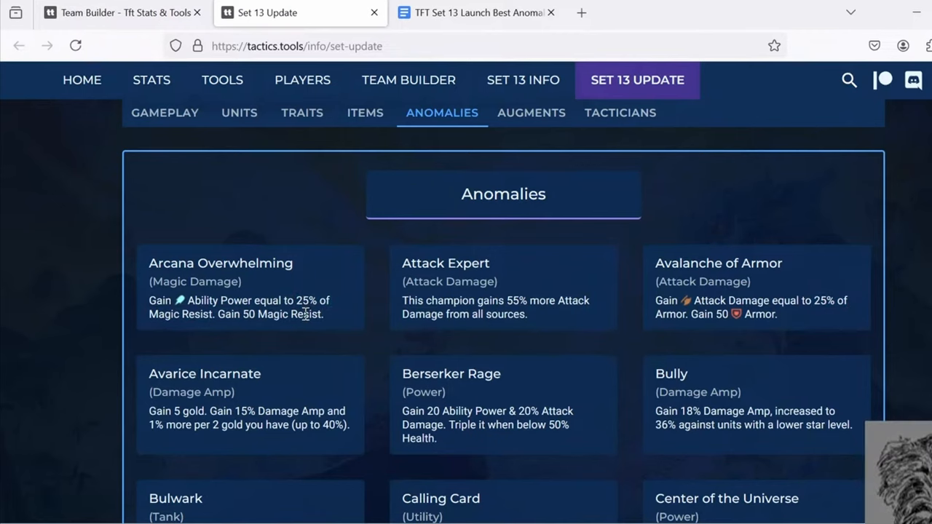
{"action": "mouse_move", "coordinate": [672, 341]}
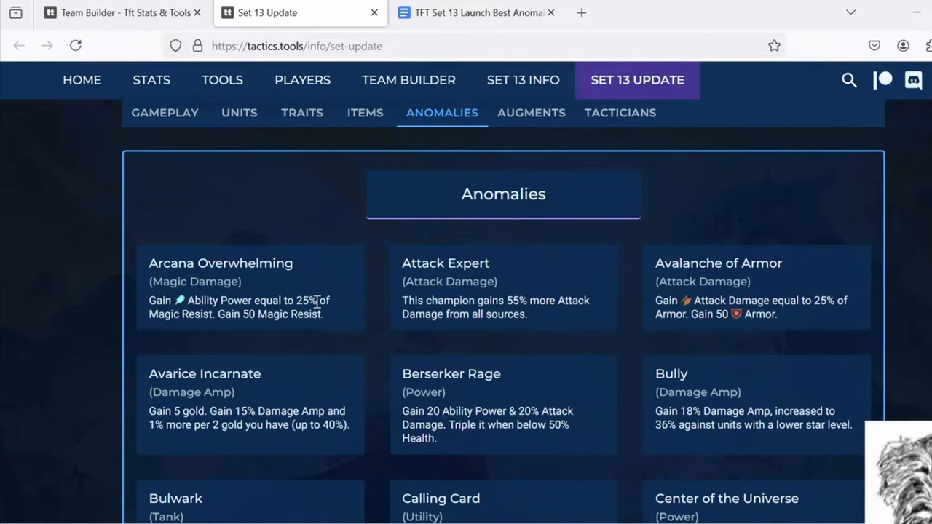
{"action": "mouse_move", "coordinate": [343, 342]}
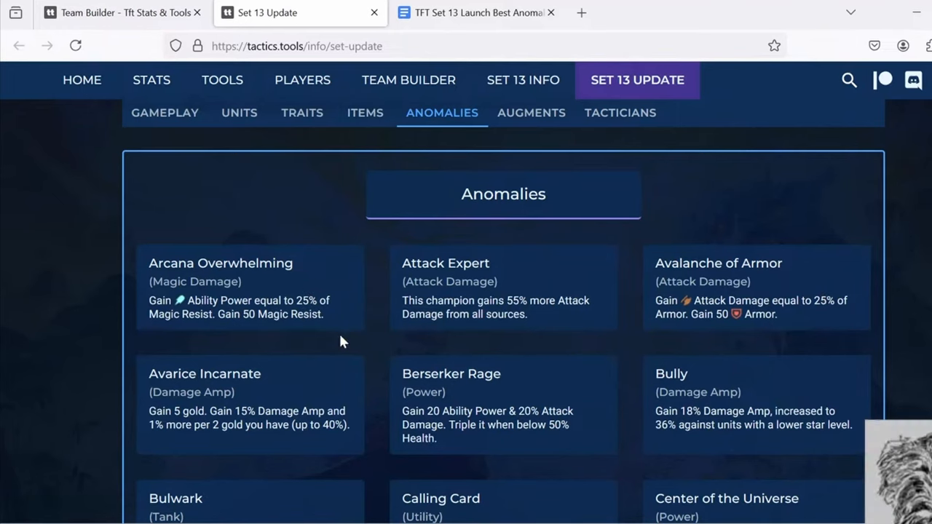
{"action": "mouse_move", "coordinate": [297, 299]}
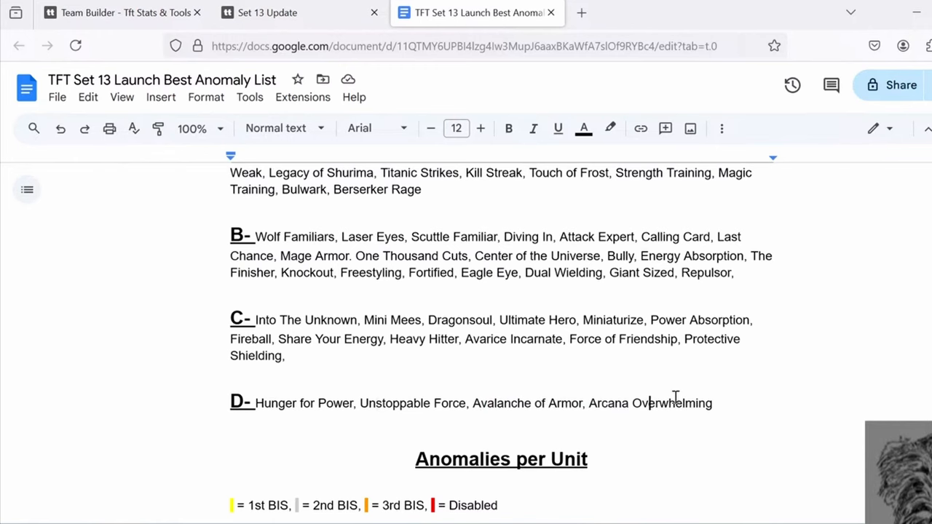
{"action": "mouse_move", "coordinate": [656, 411]}
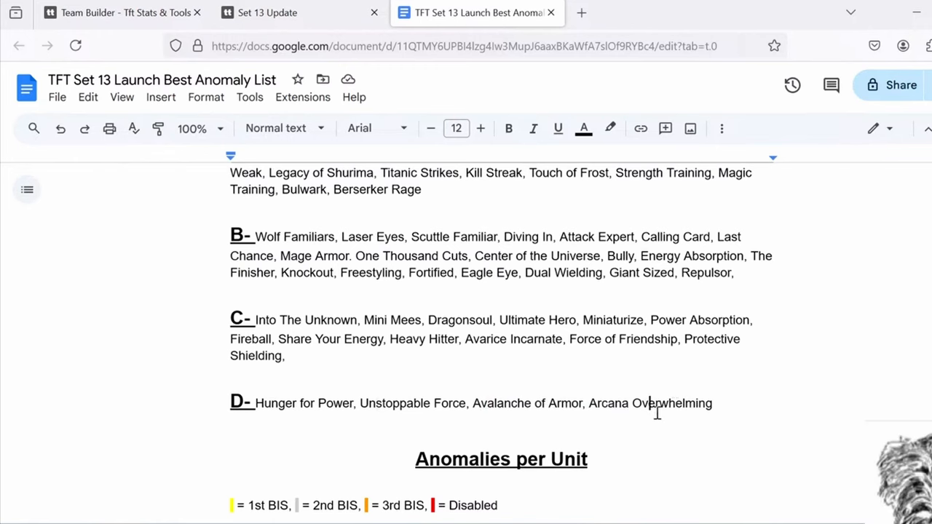
{"action": "mouse_move", "coordinate": [466, 387]}
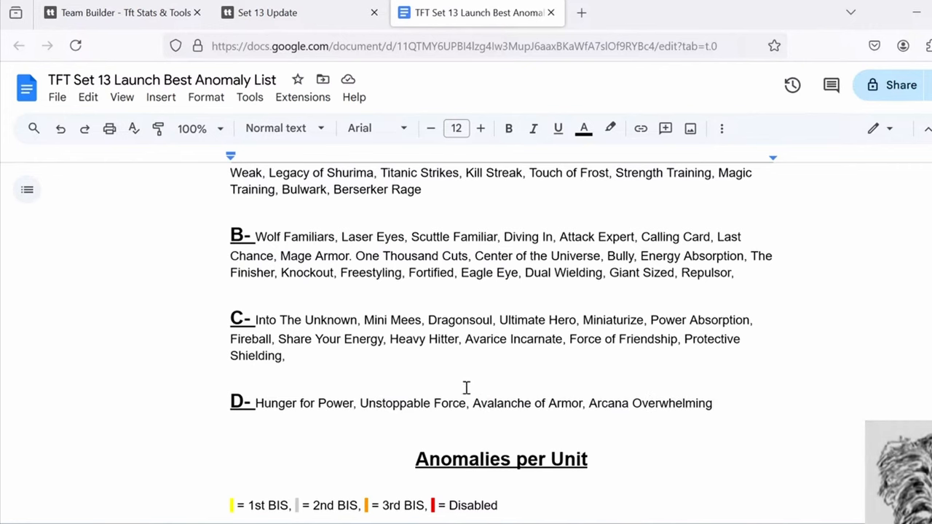